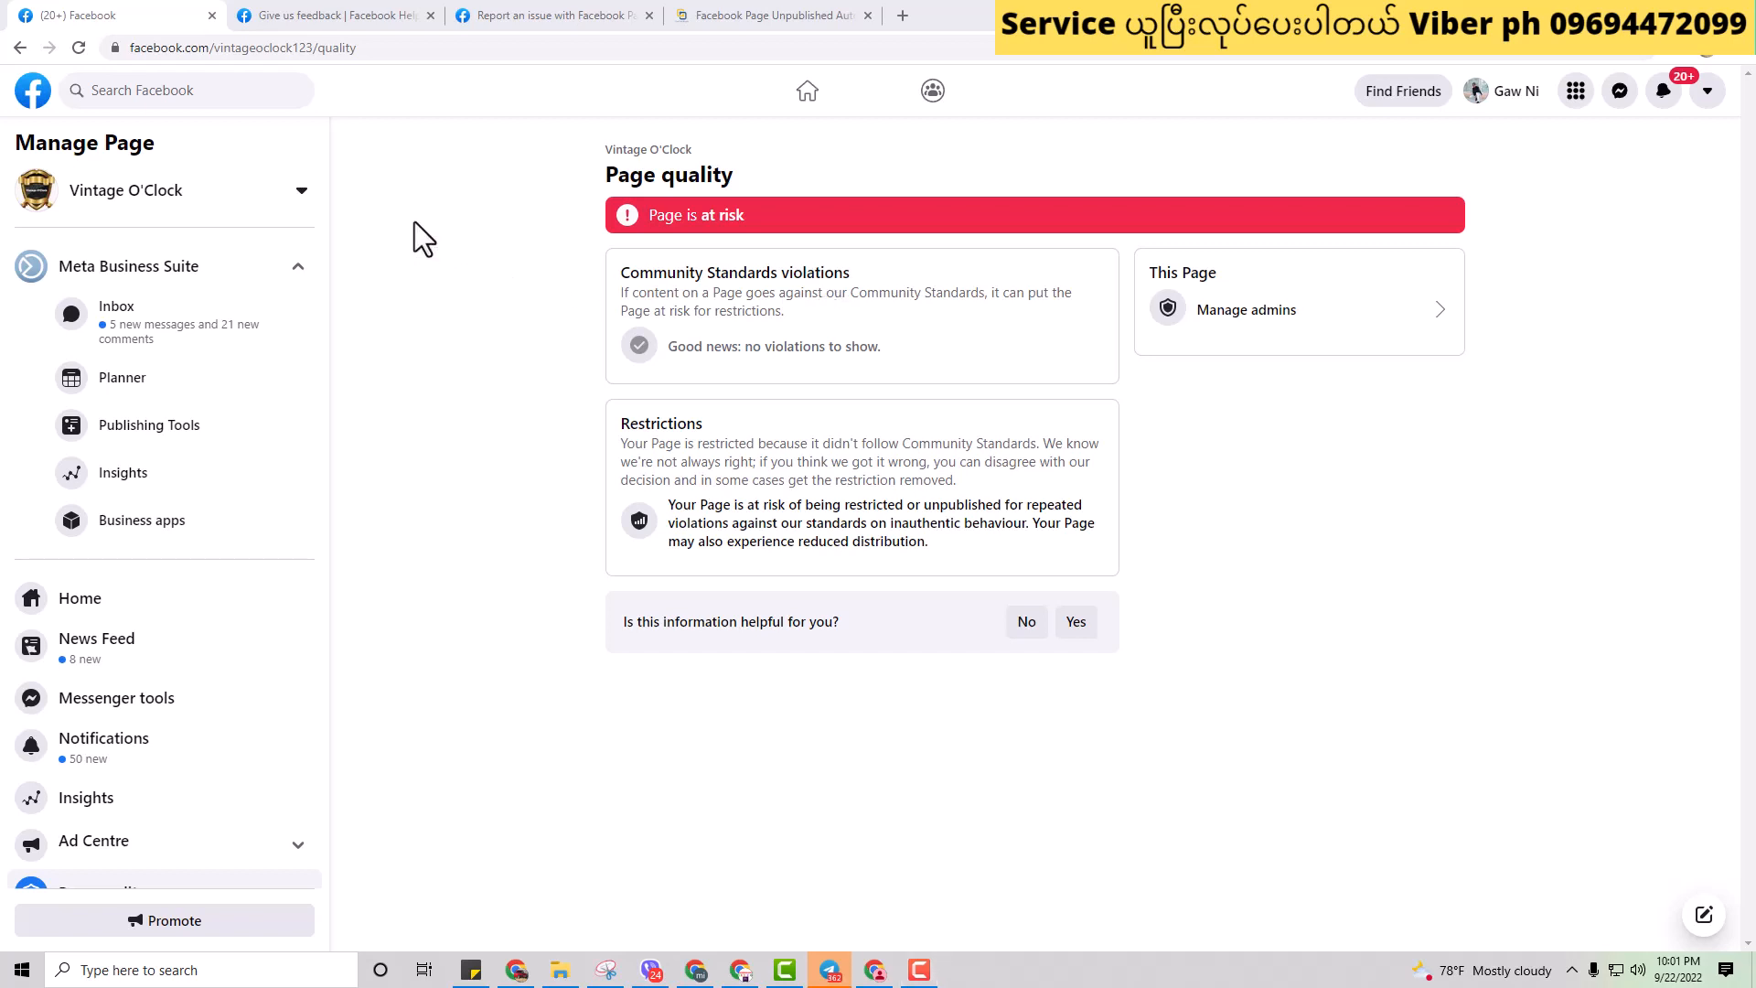
mouse_move(660, 241)
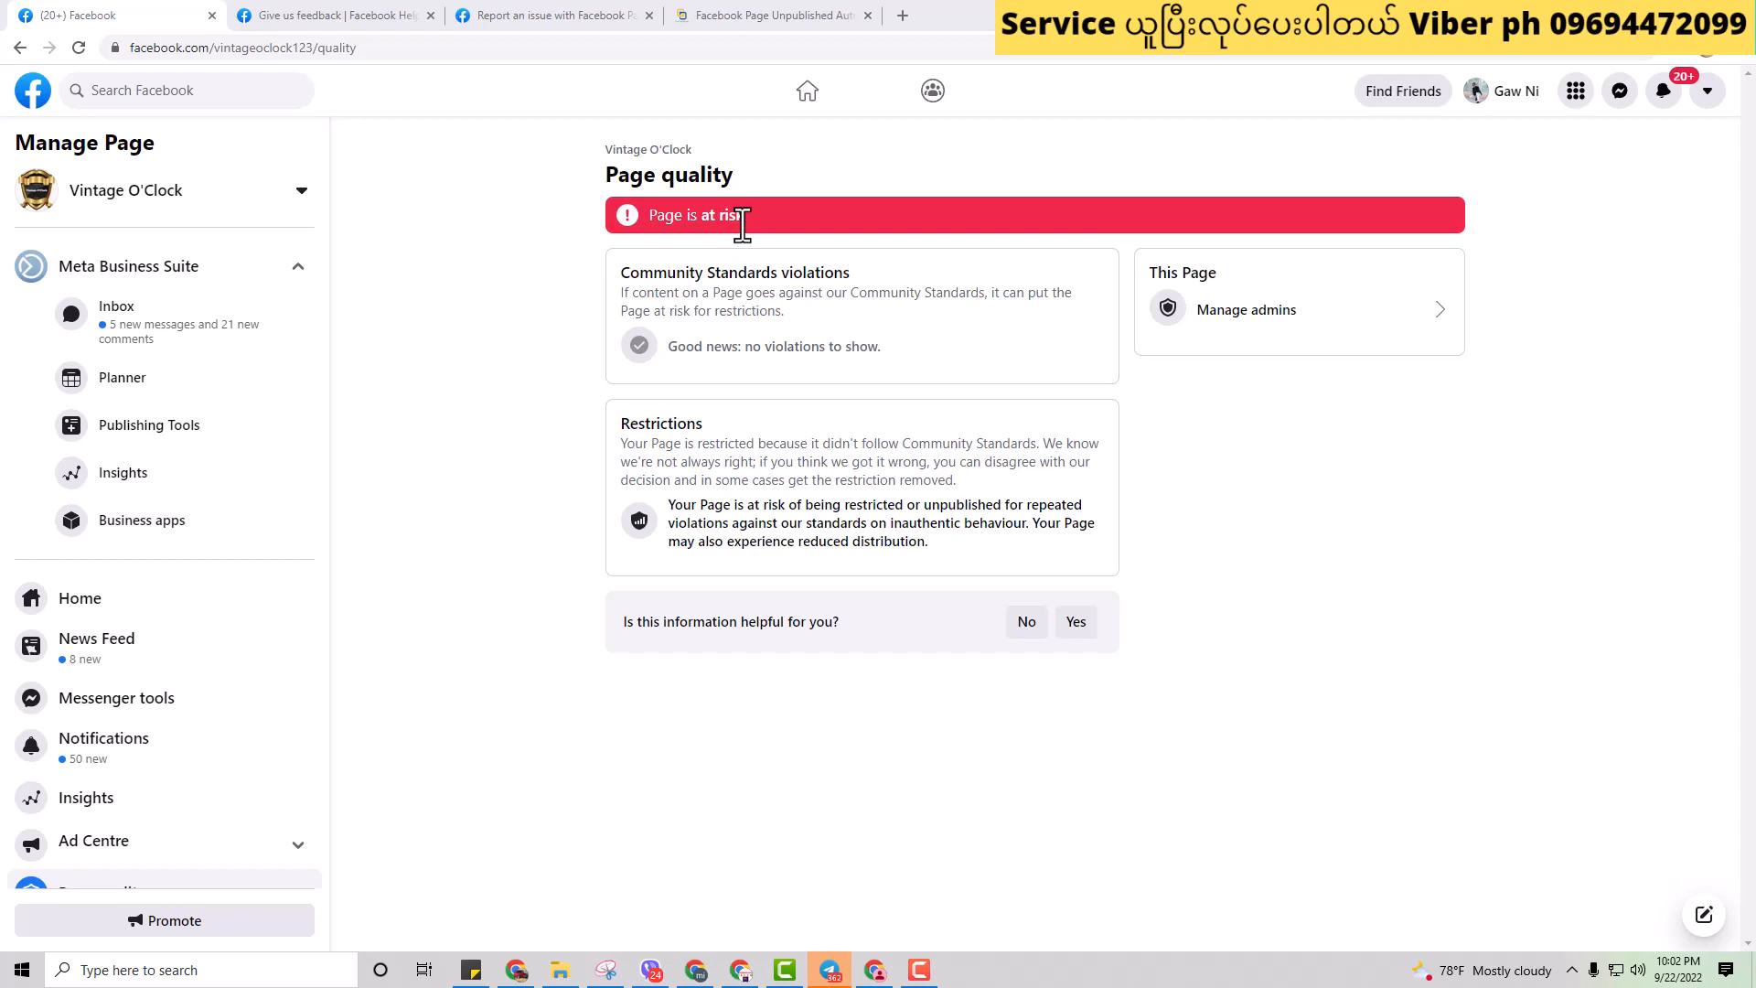
mouse_move(738, 260)
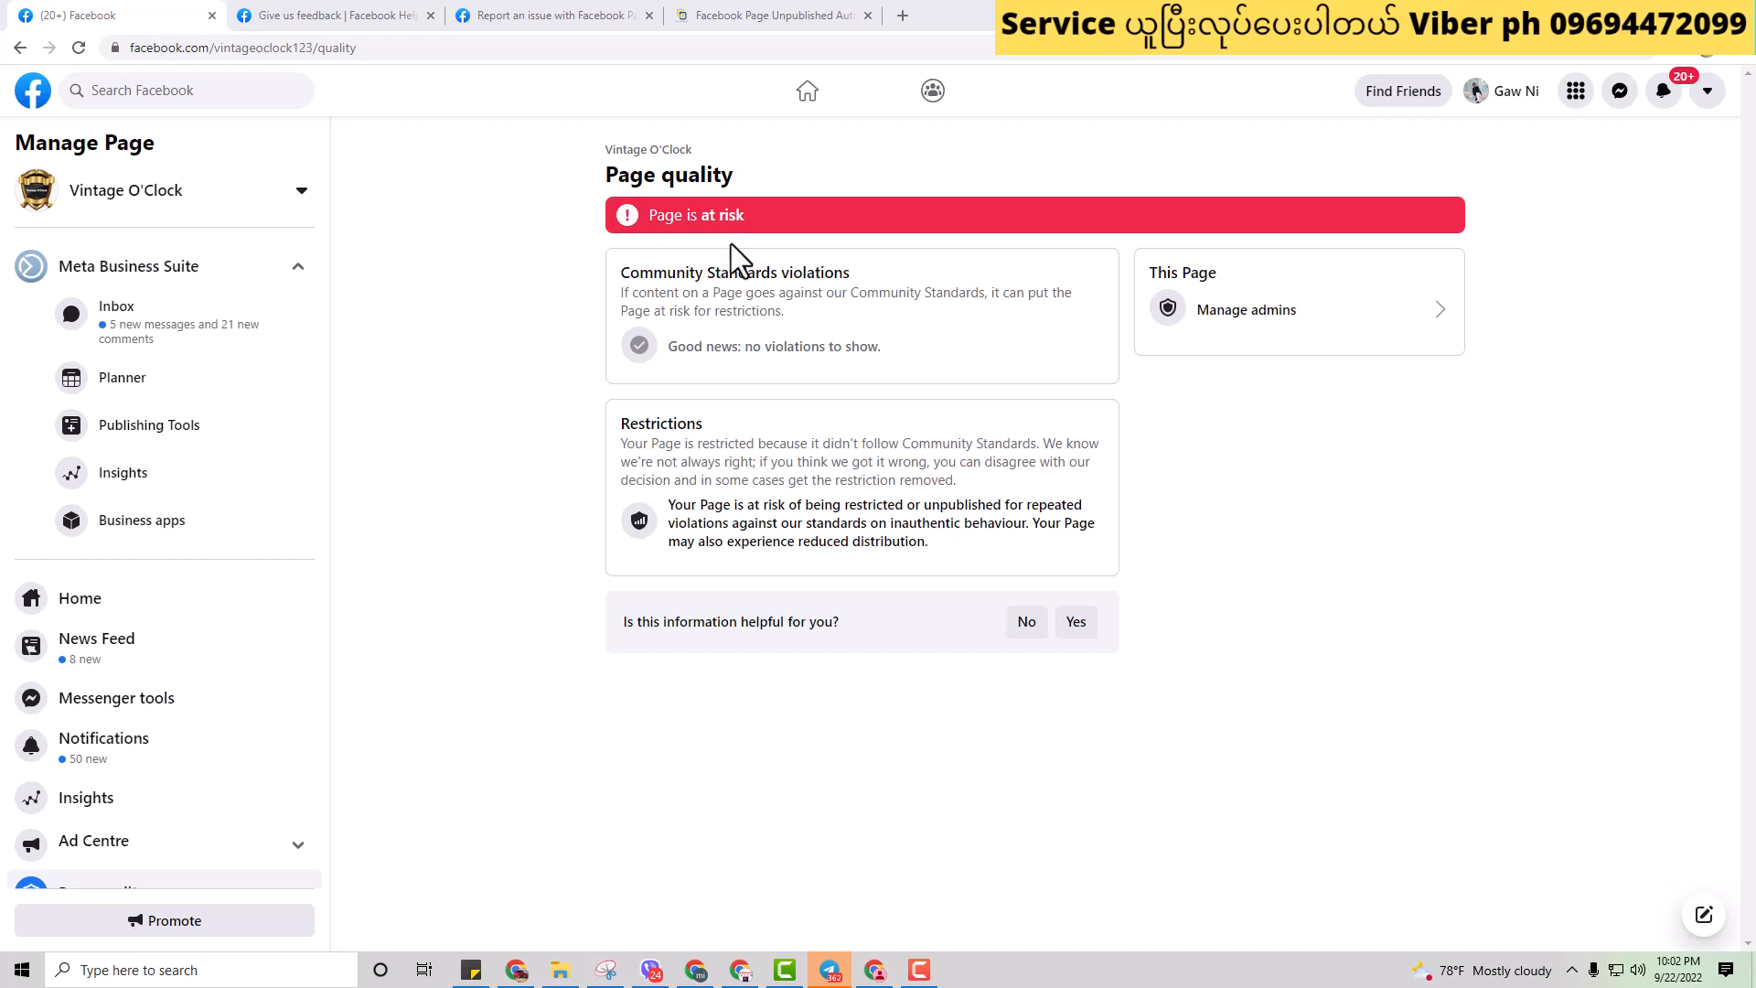
mouse_move(714, 274)
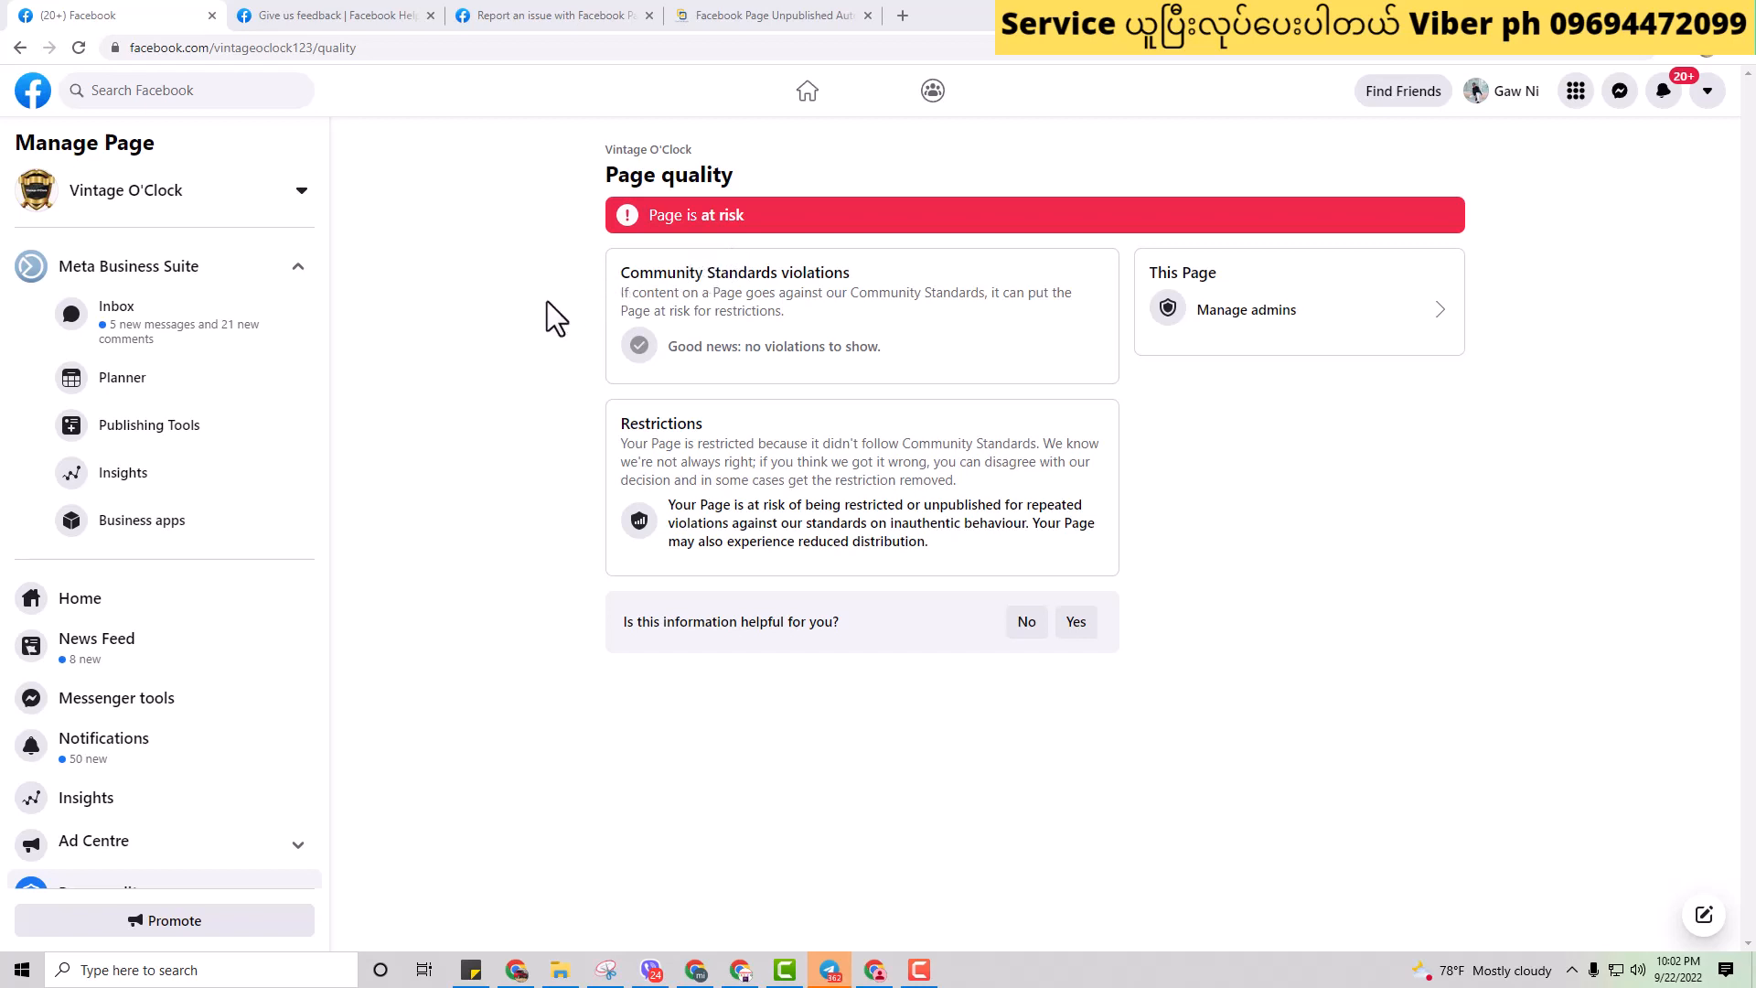
mouse_move(540, 349)
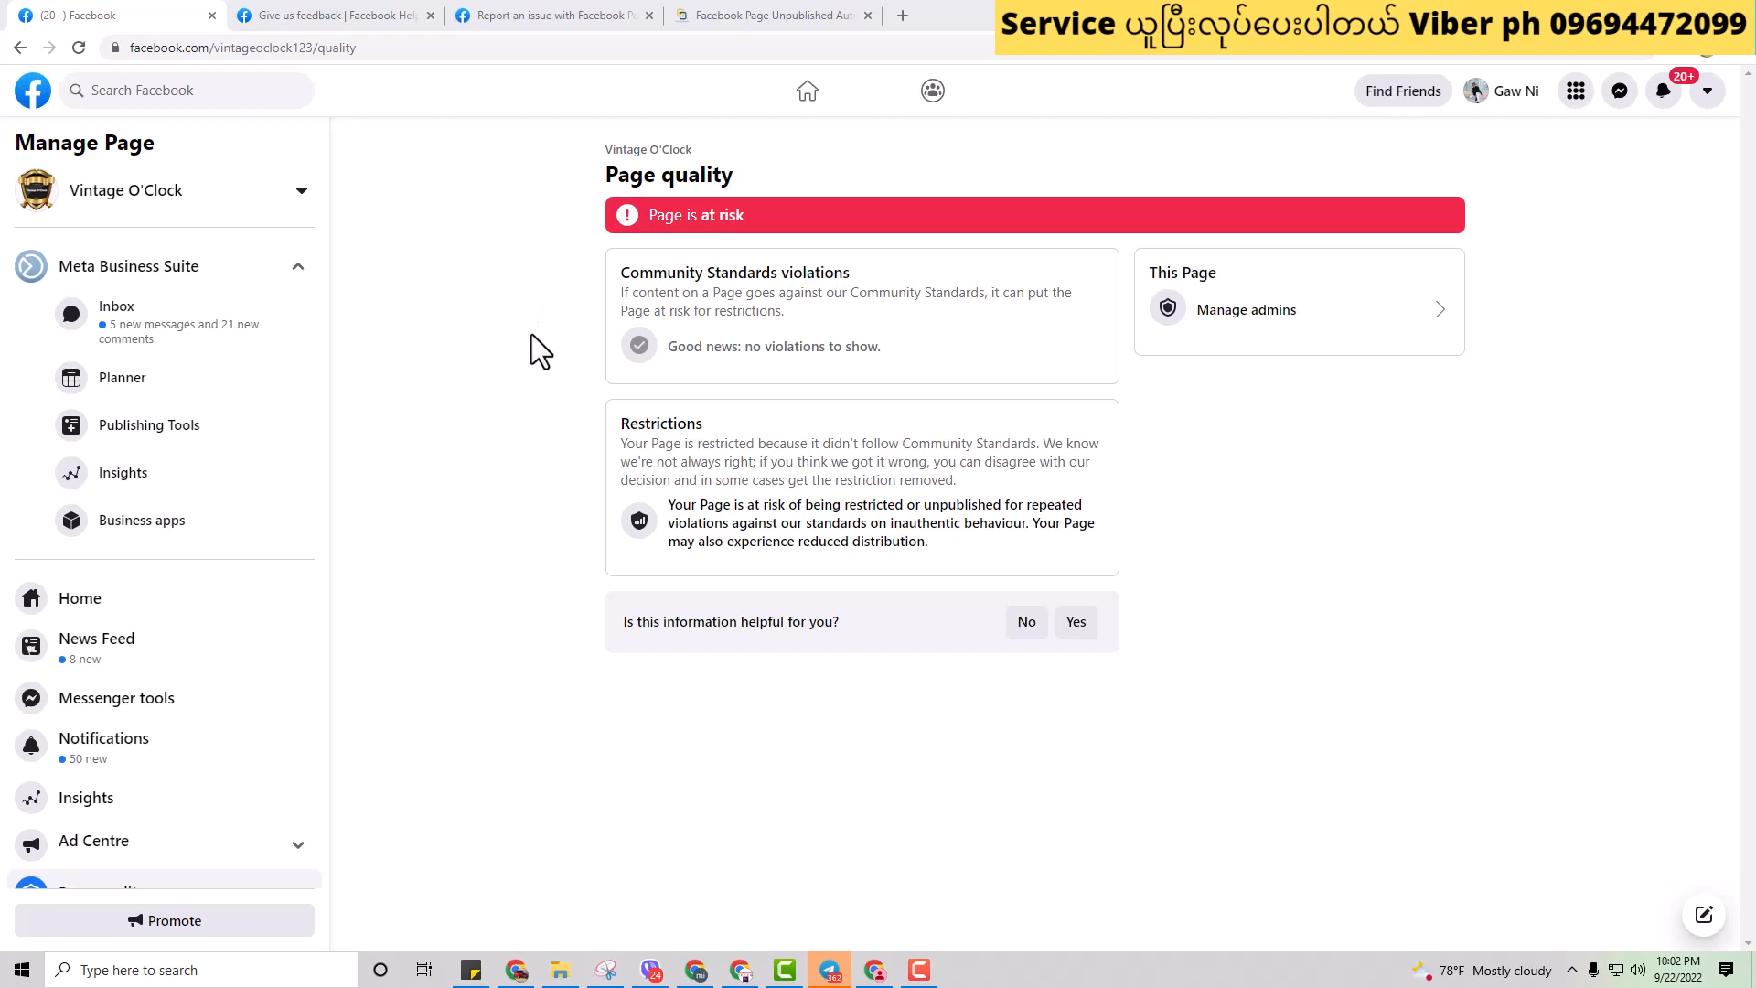
mouse_move(691, 304)
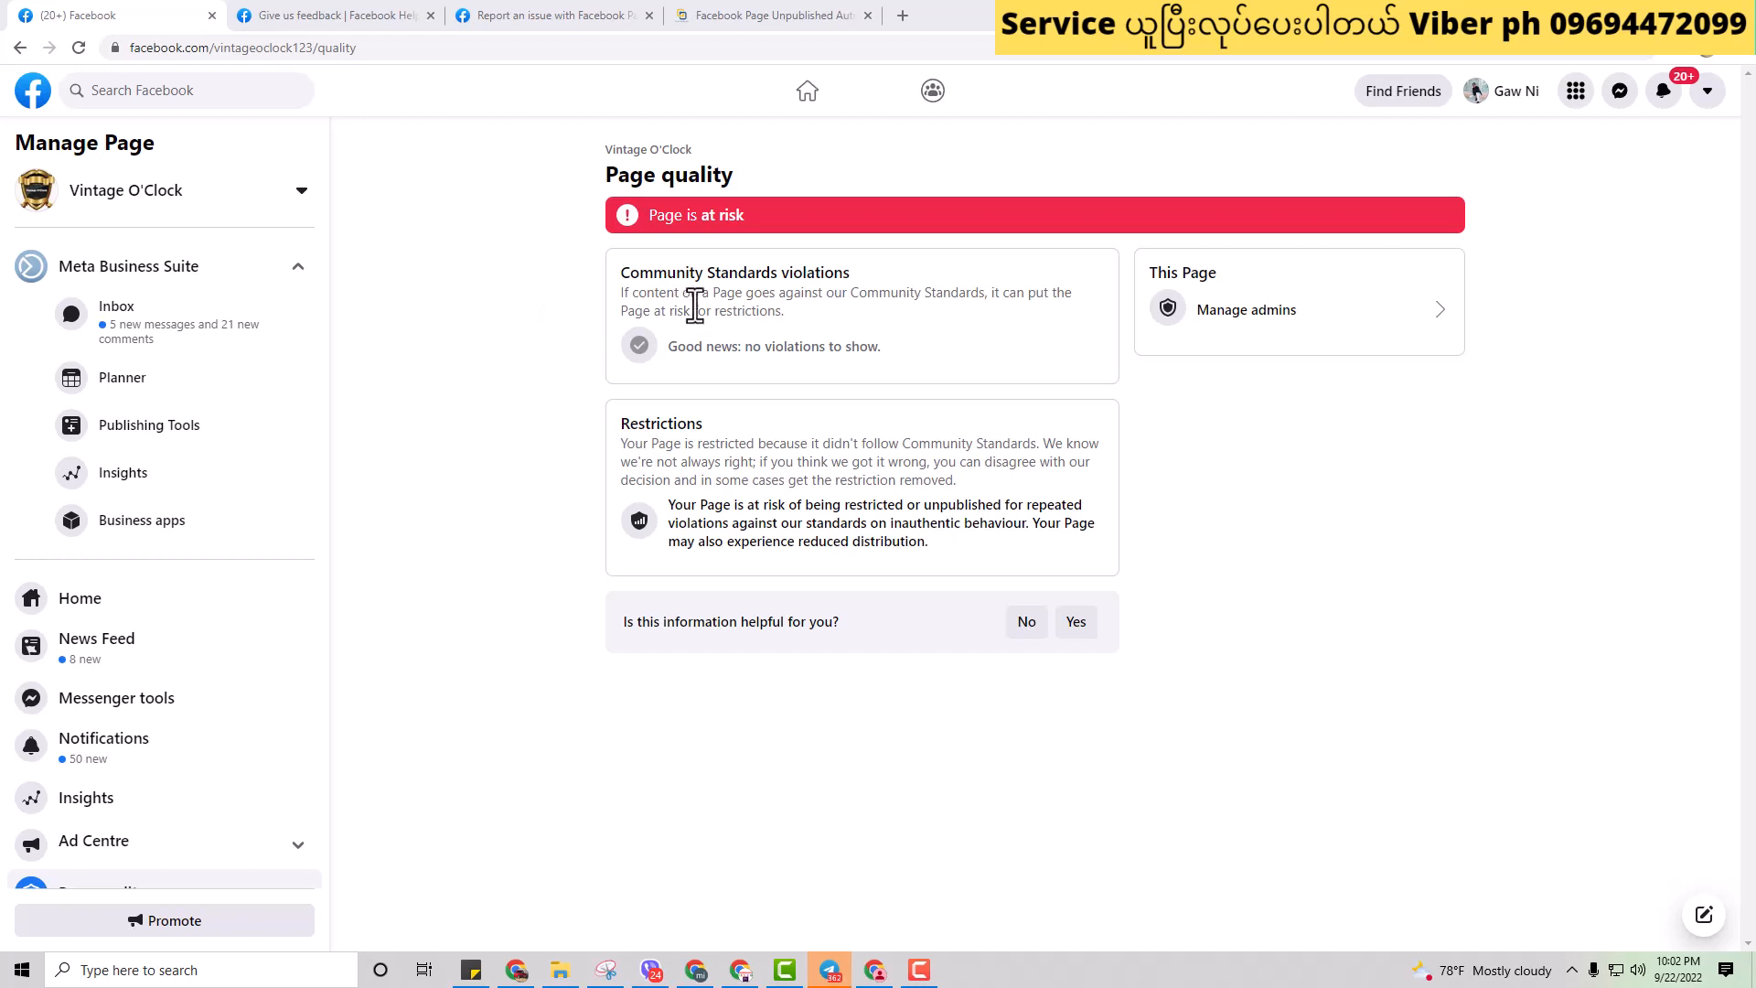
mouse_move(683, 319)
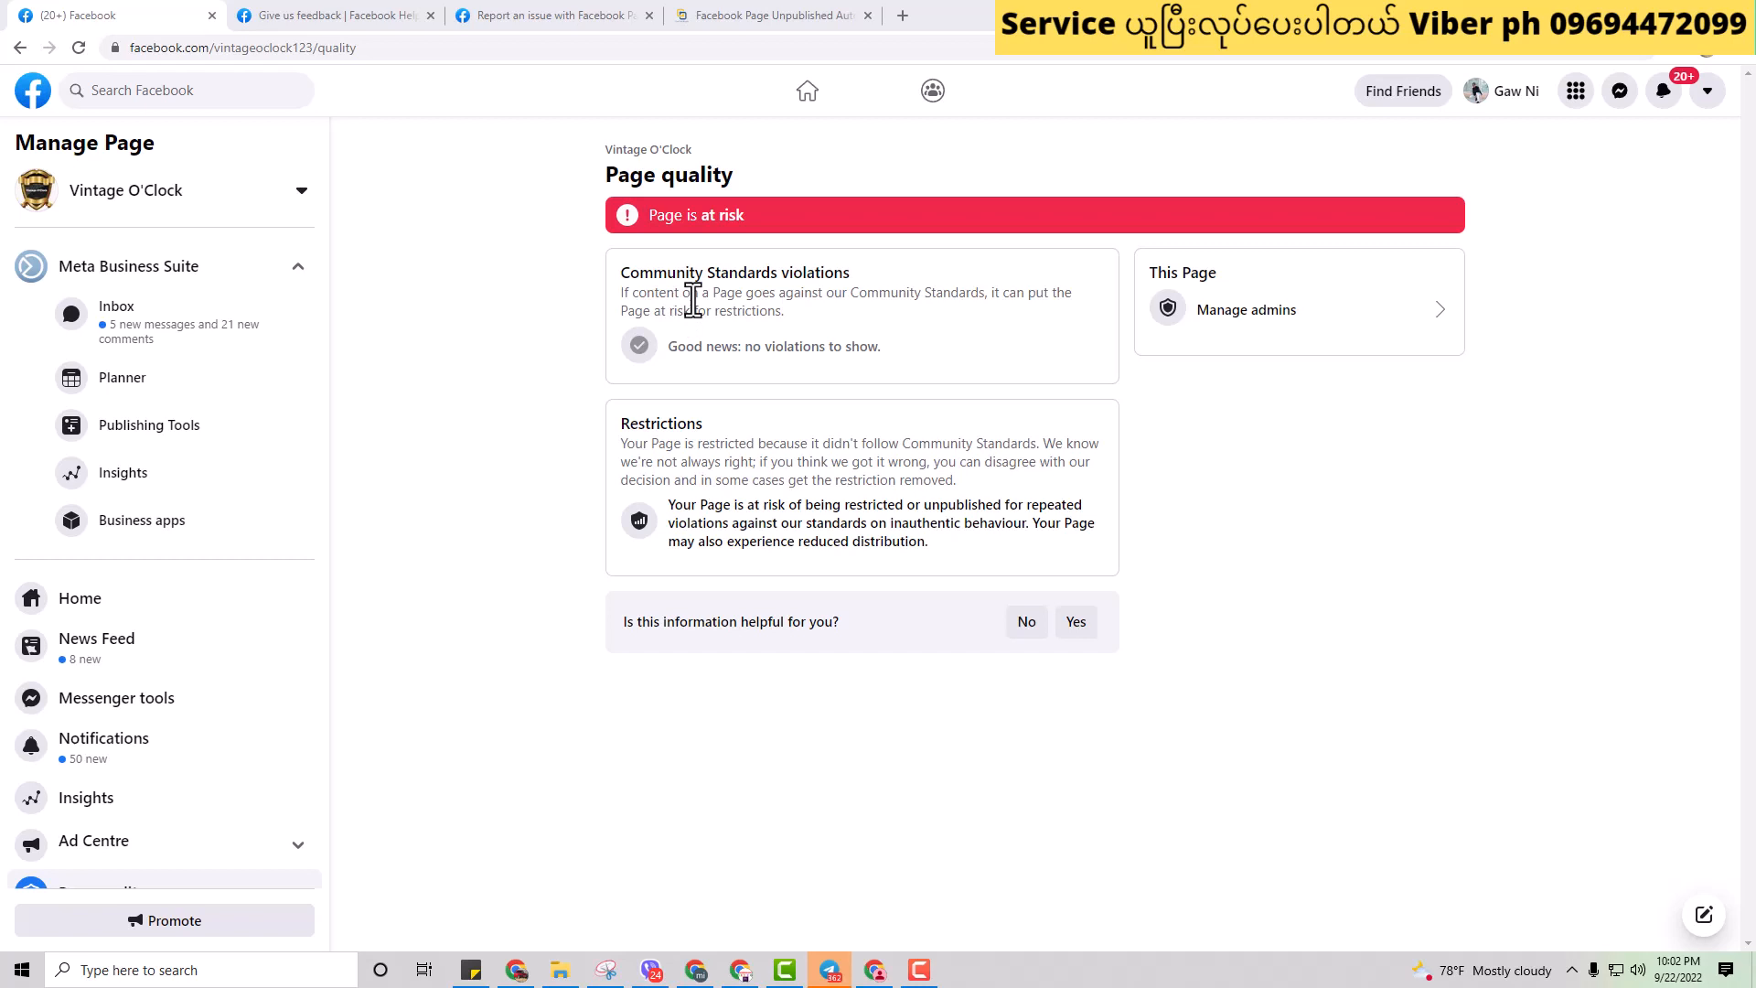
mouse_move(669, 314)
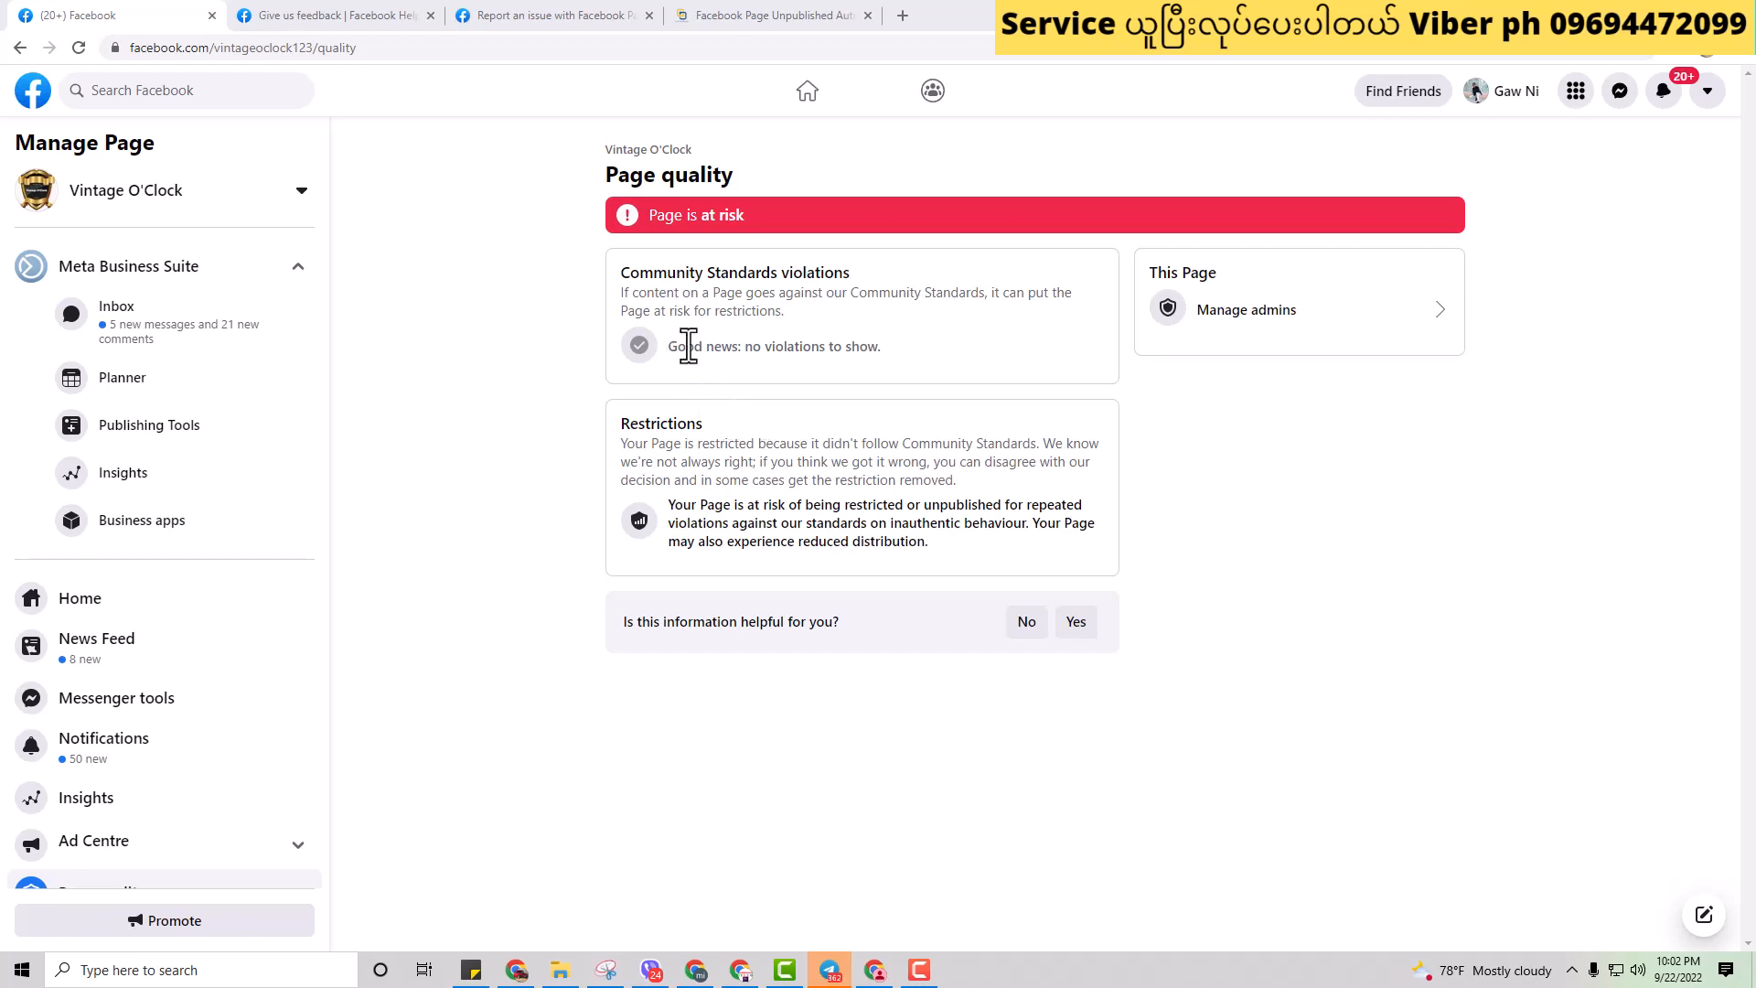
mouse_move(803, 290)
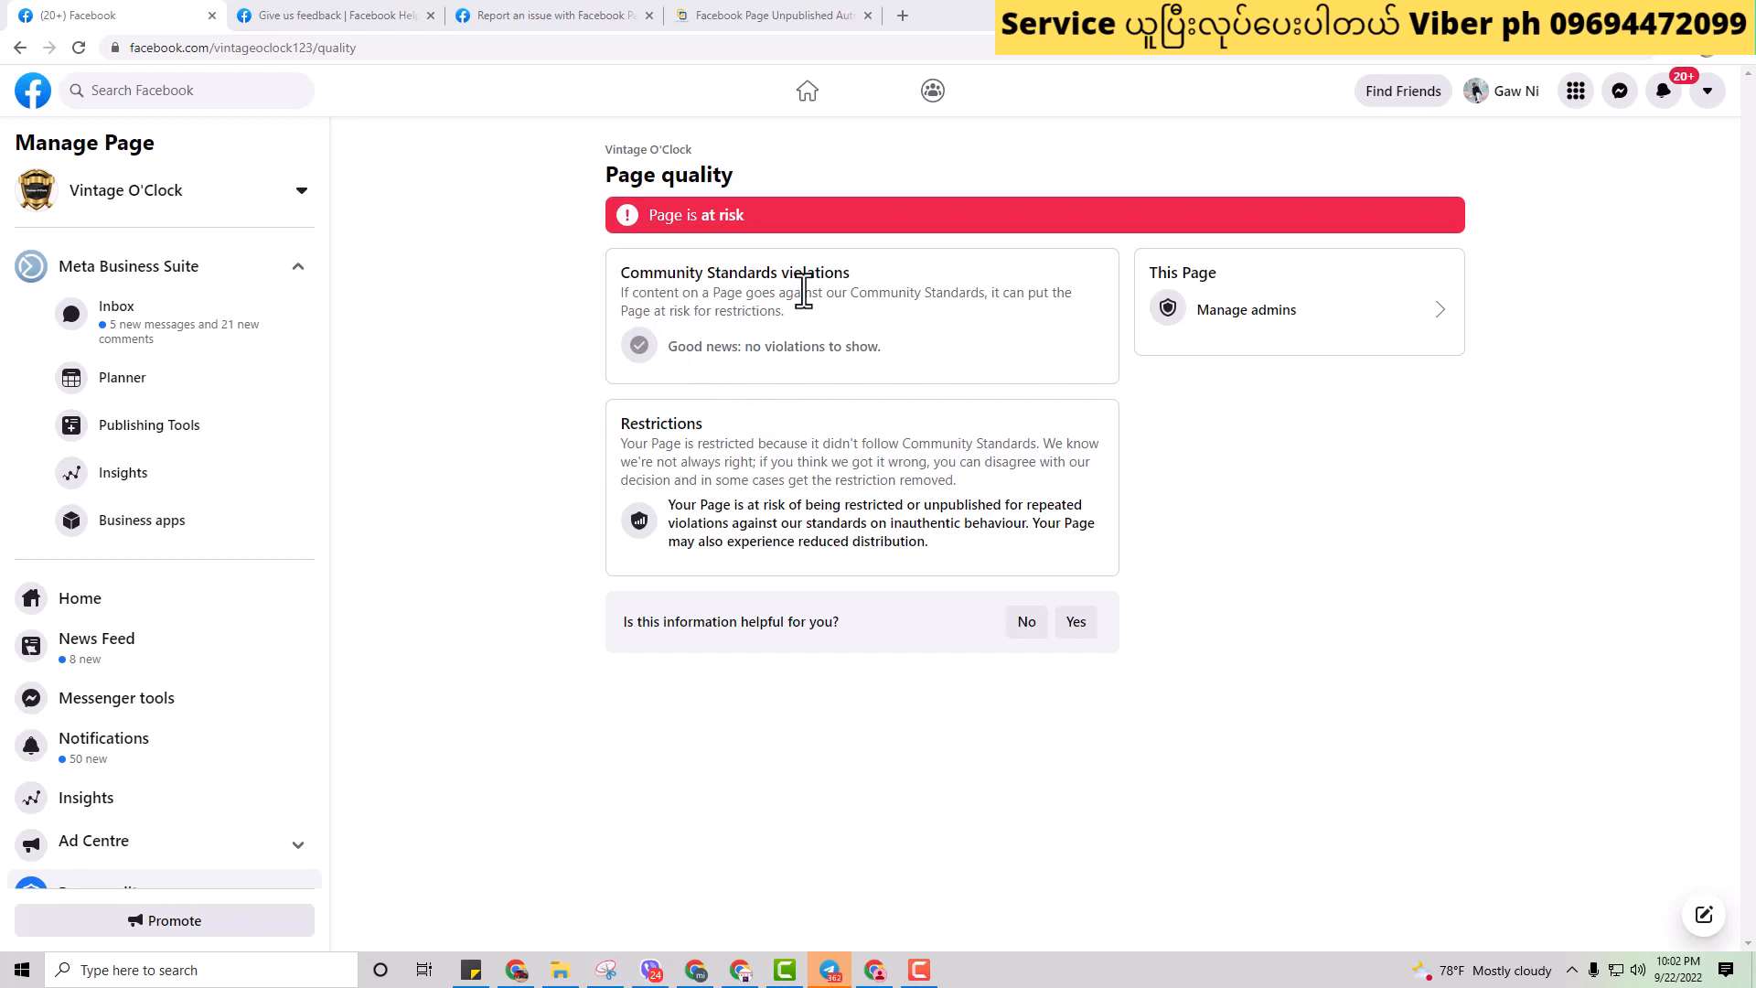
mouse_move(757, 356)
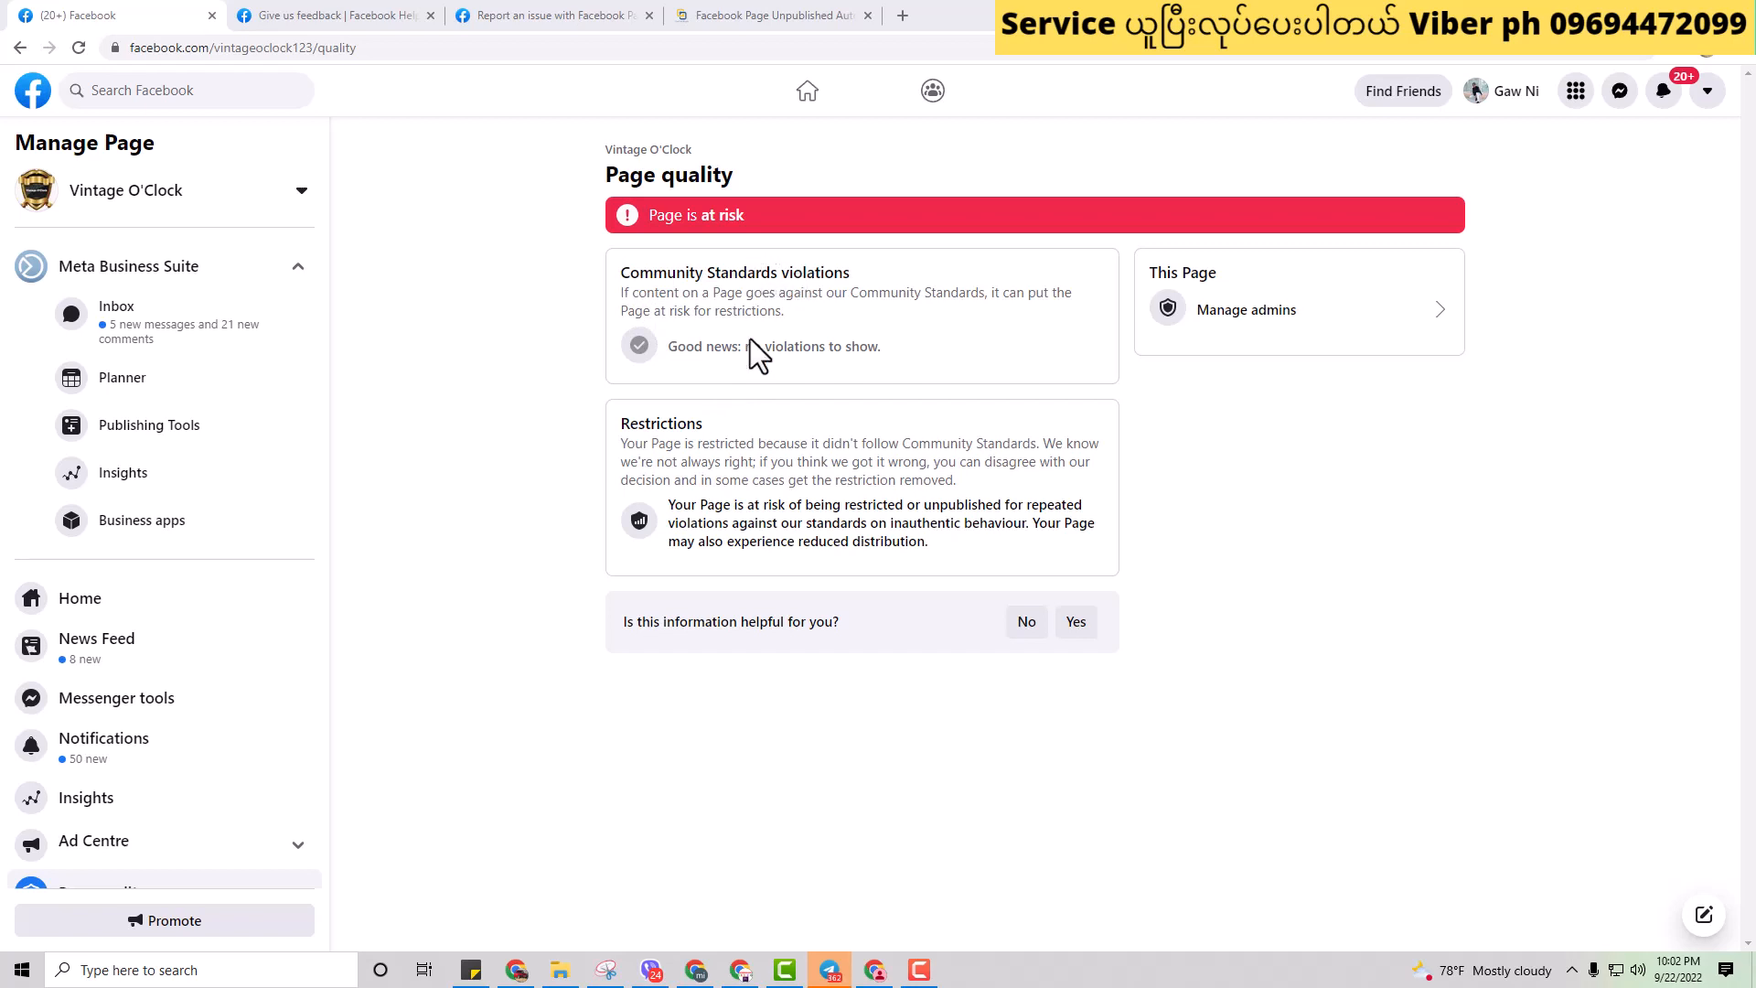
mouse_move(787, 430)
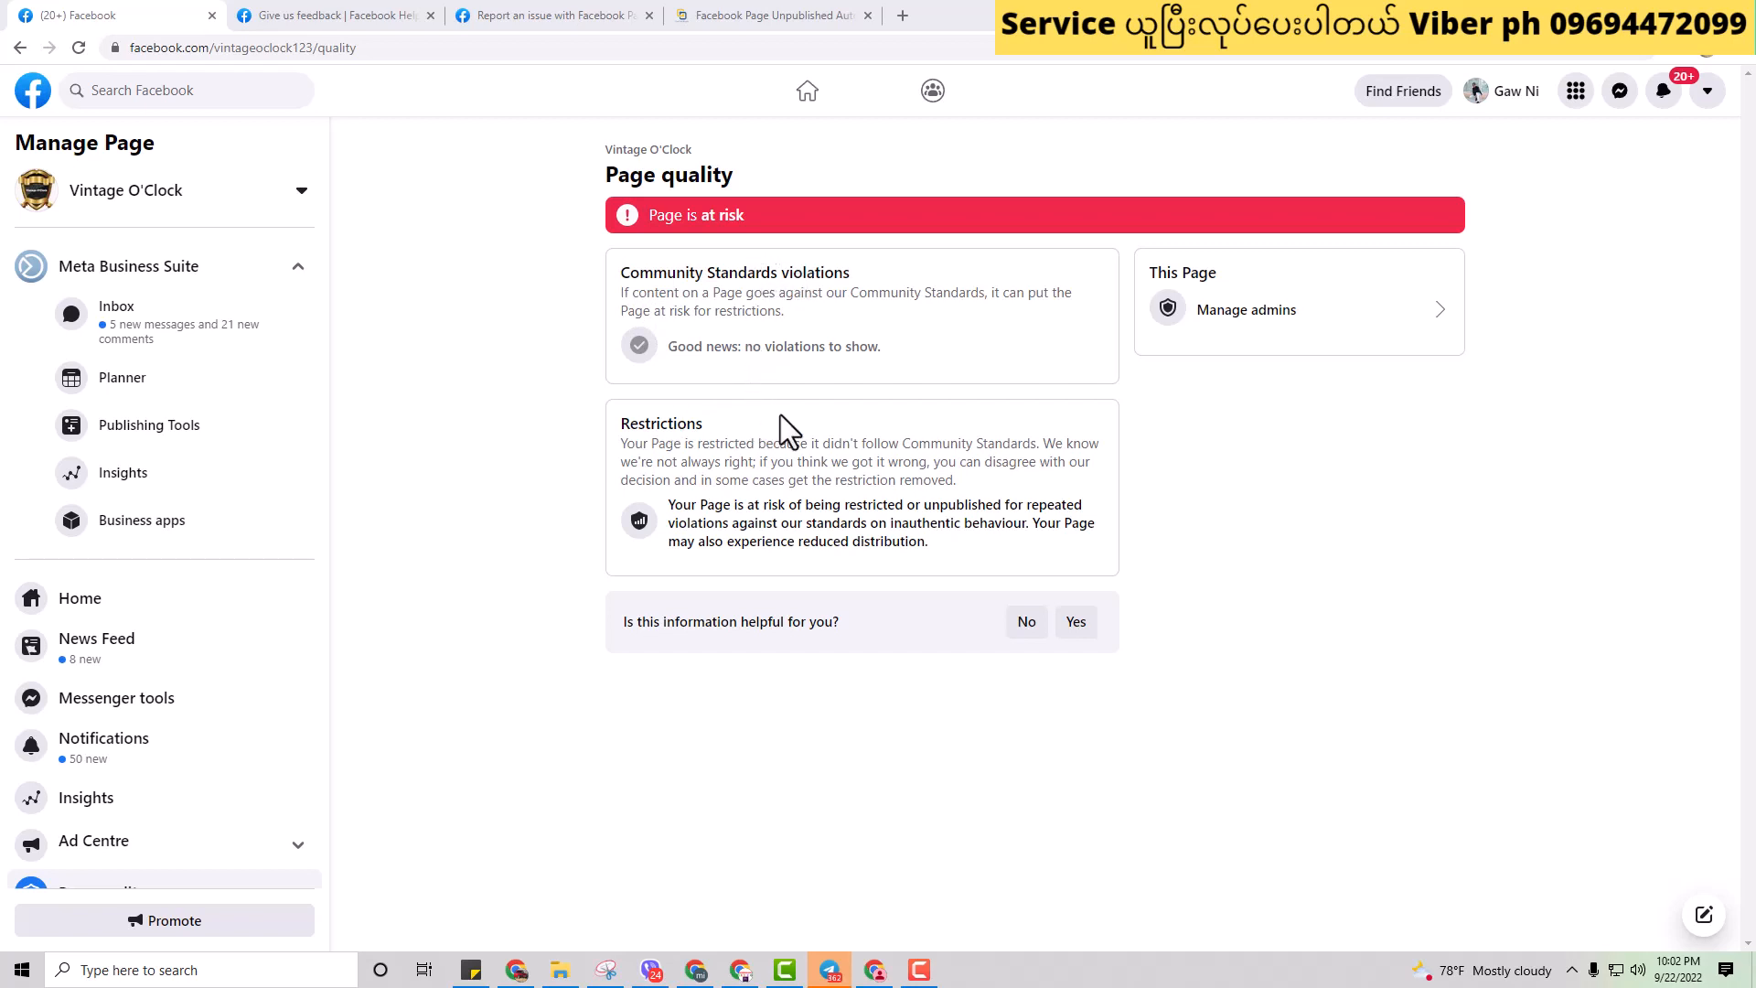
mouse_move(538, 400)
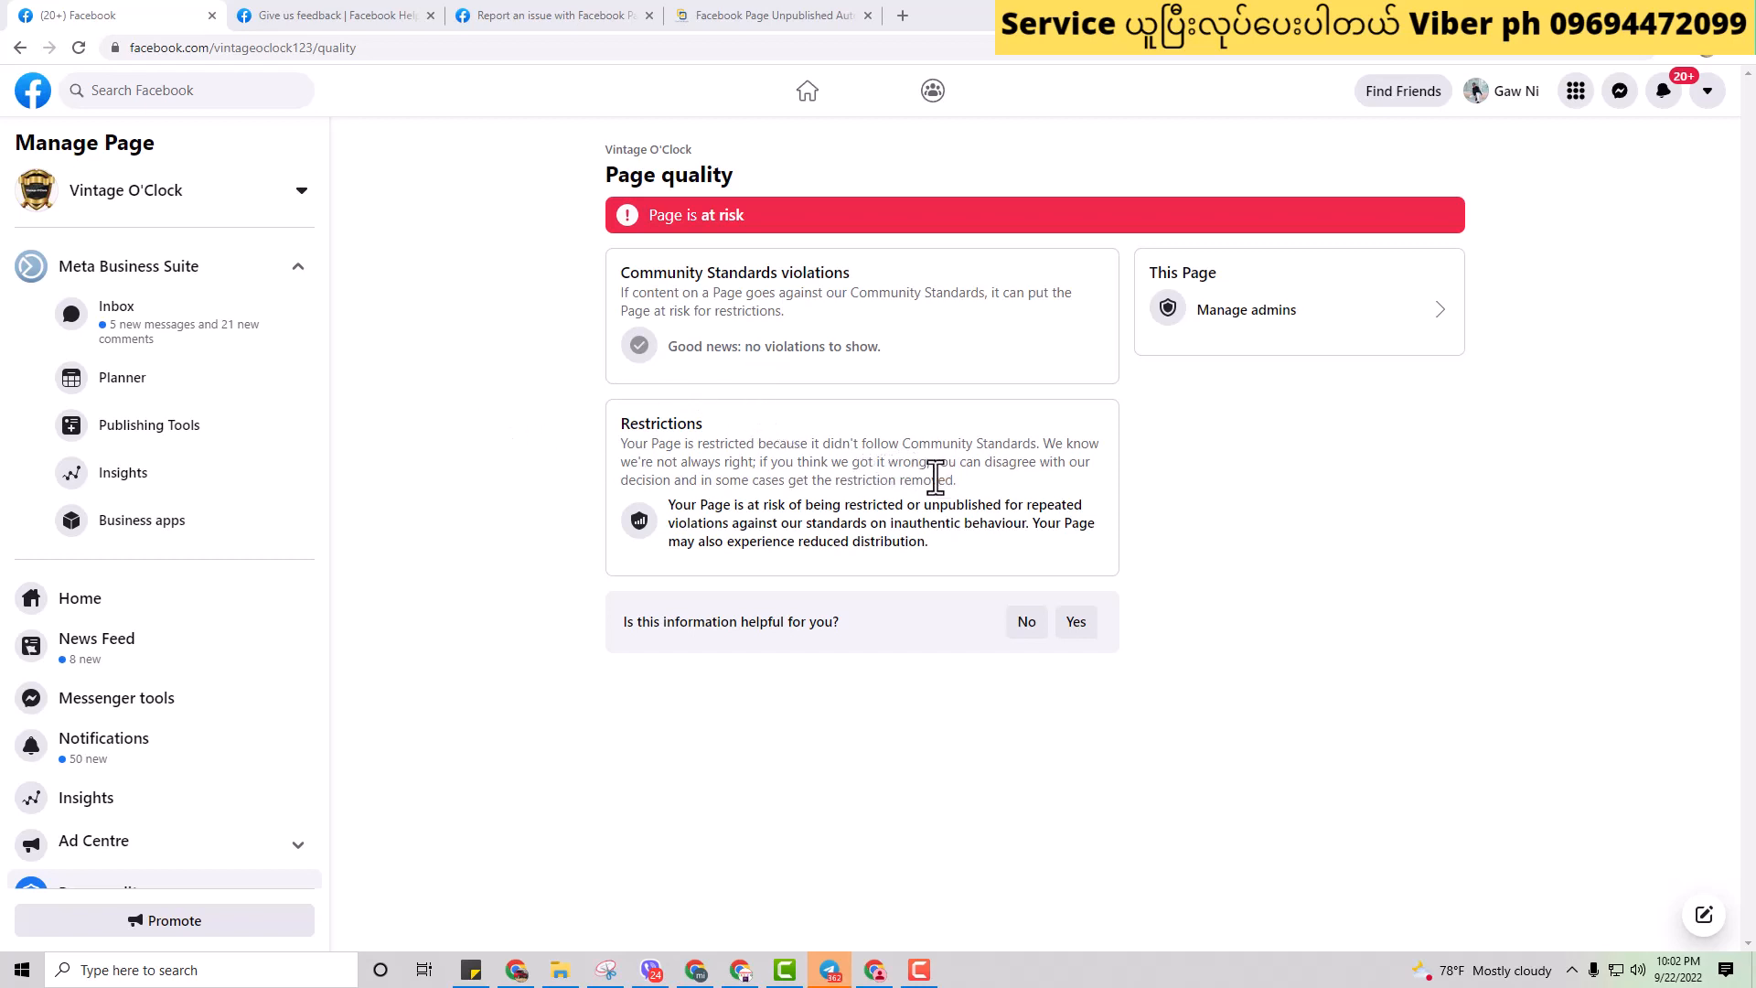
mouse_move(798, 409)
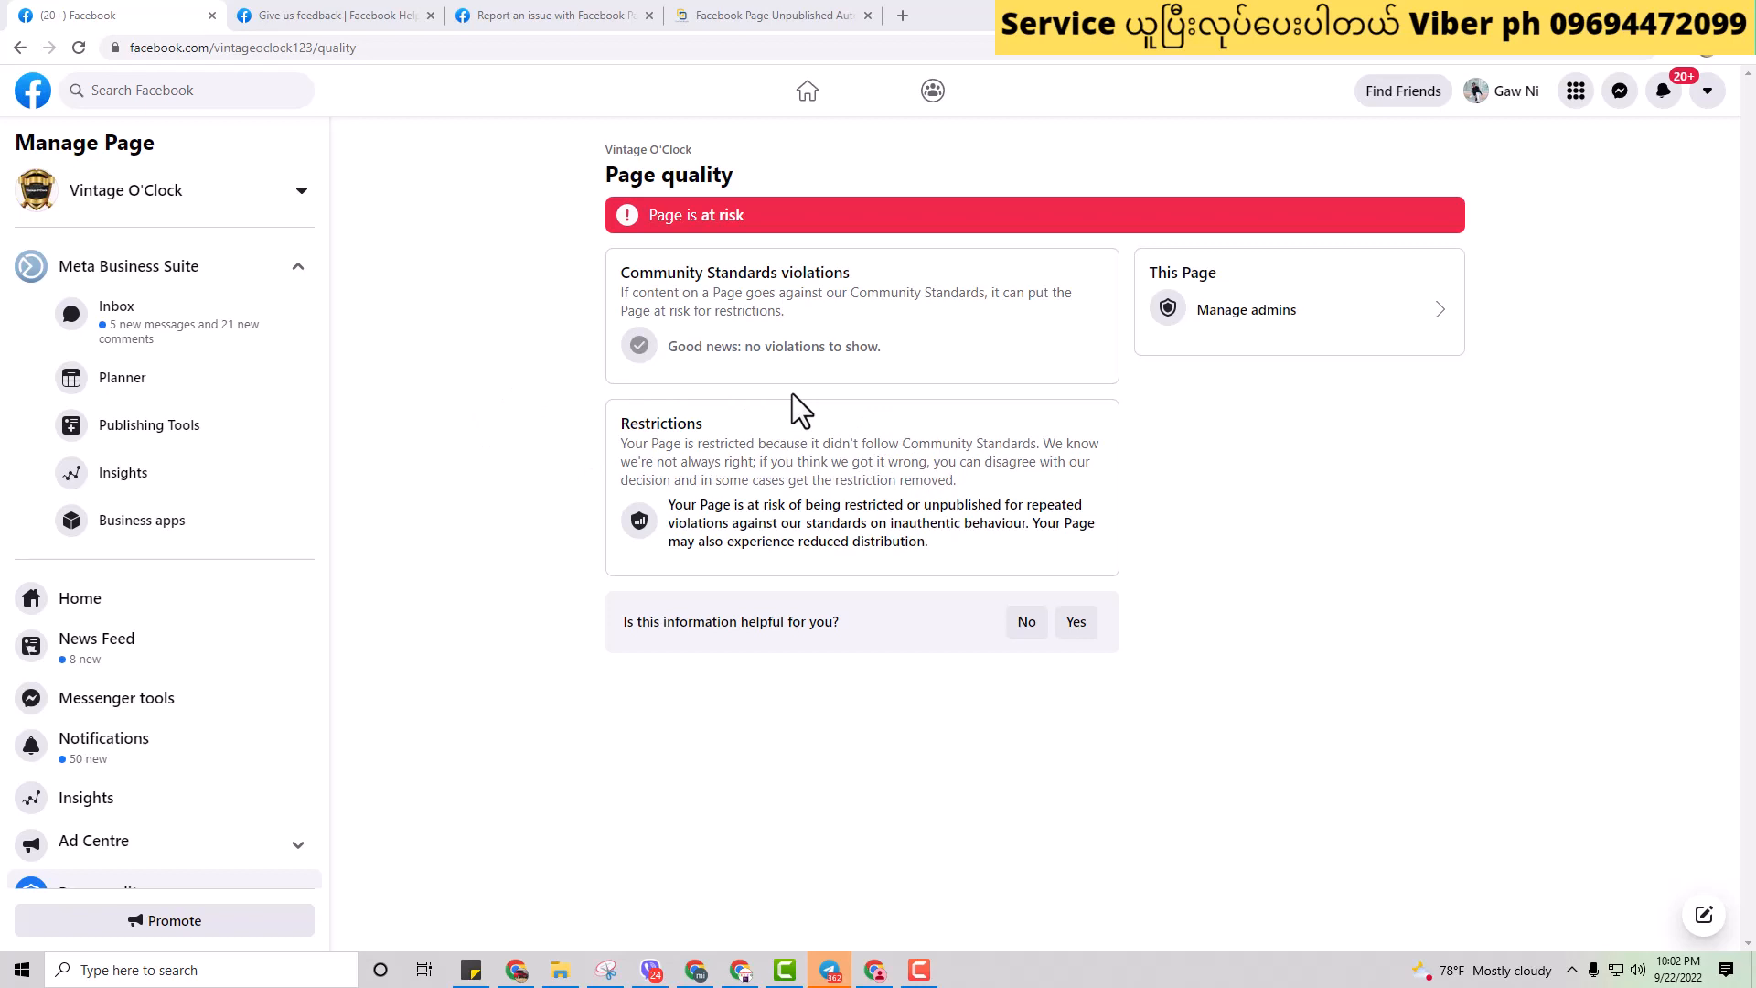
mouse_move(677, 288)
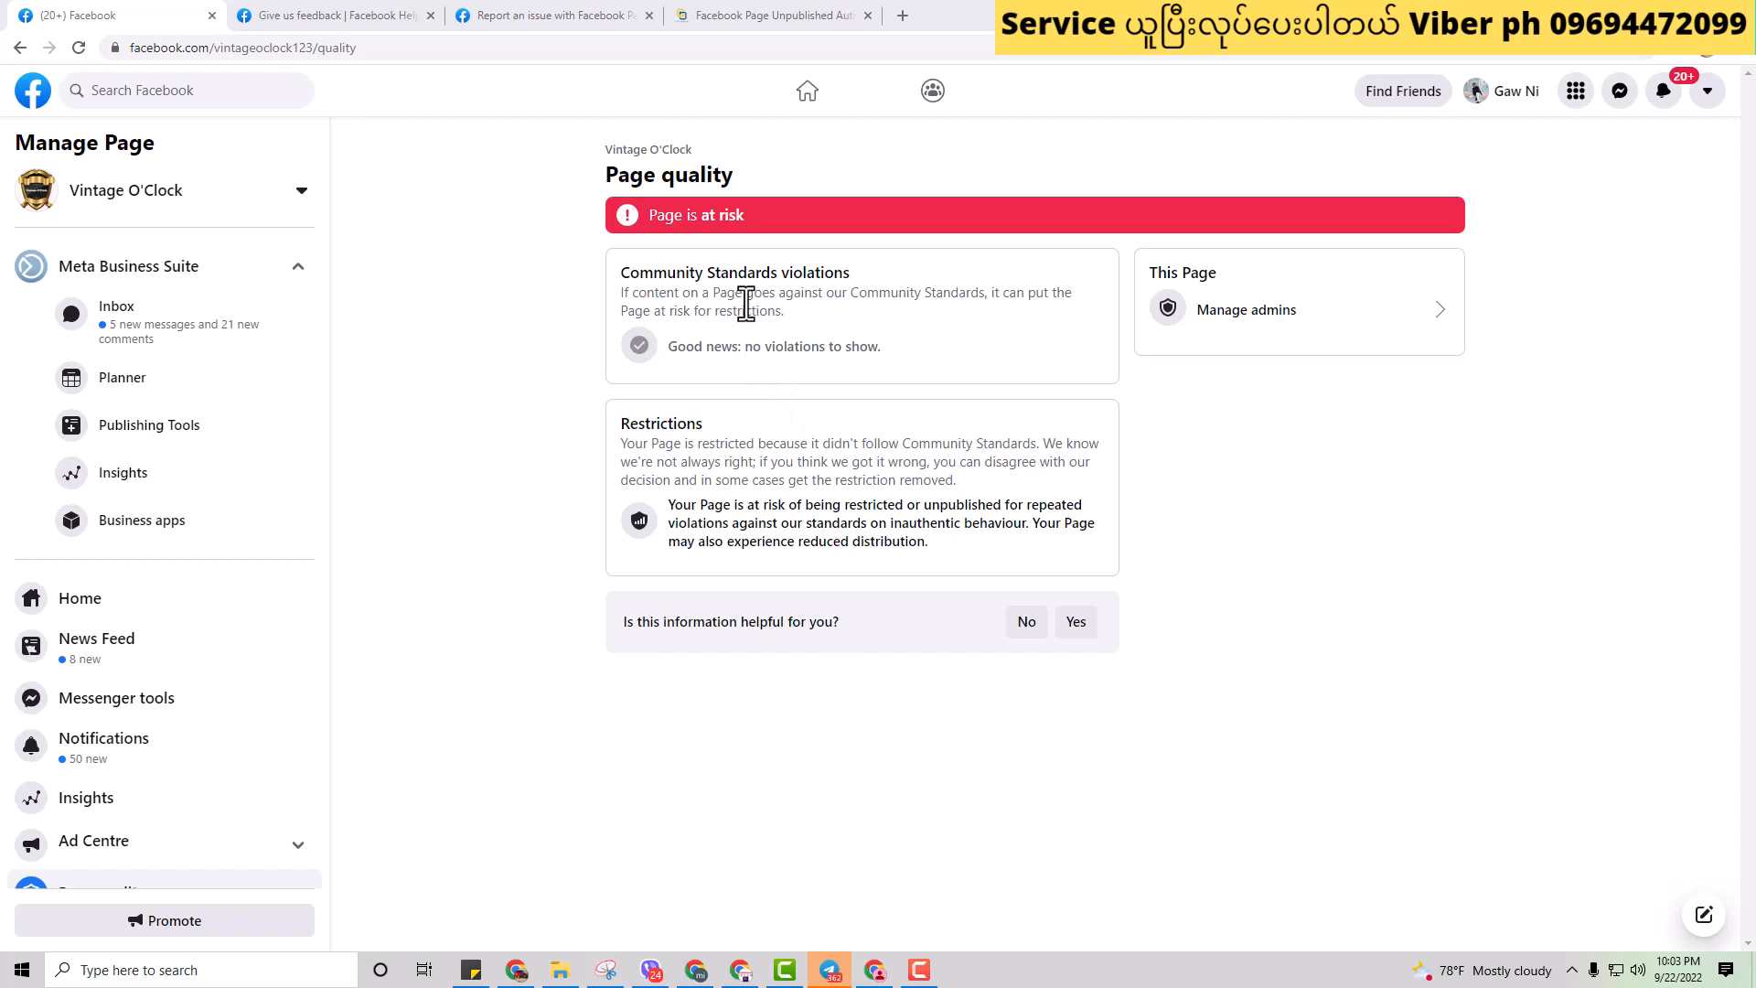
mouse_move(792, 406)
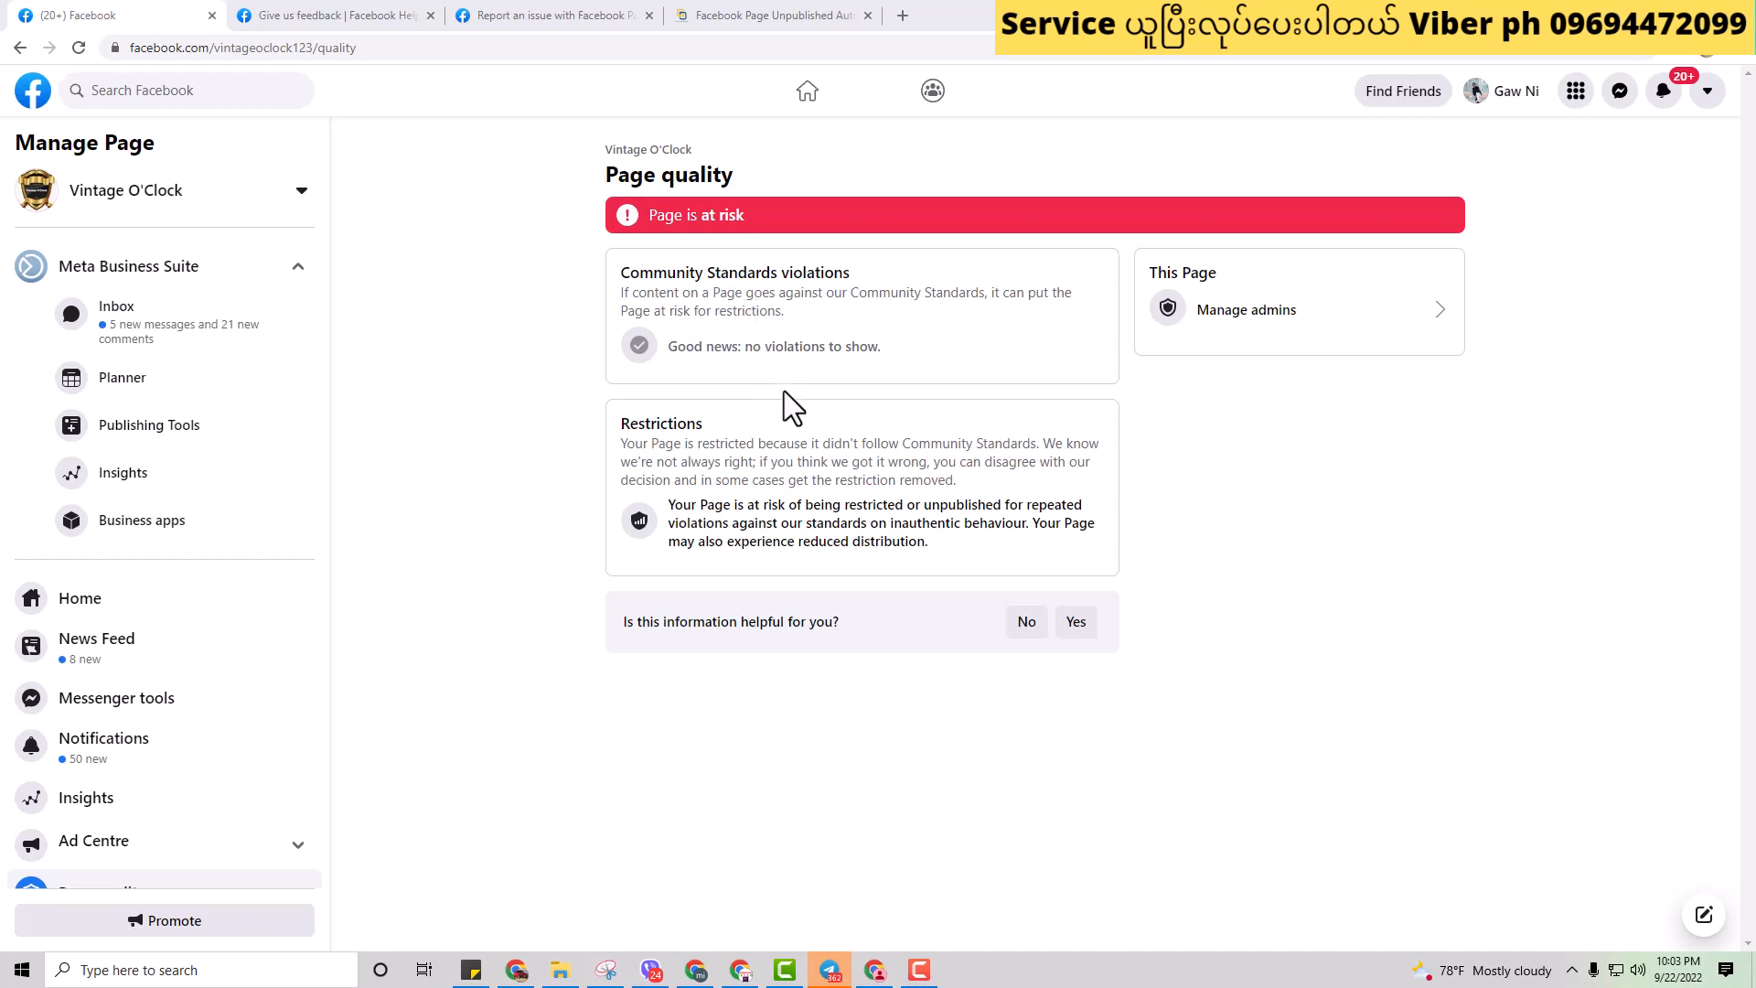
mouse_move(752, 431)
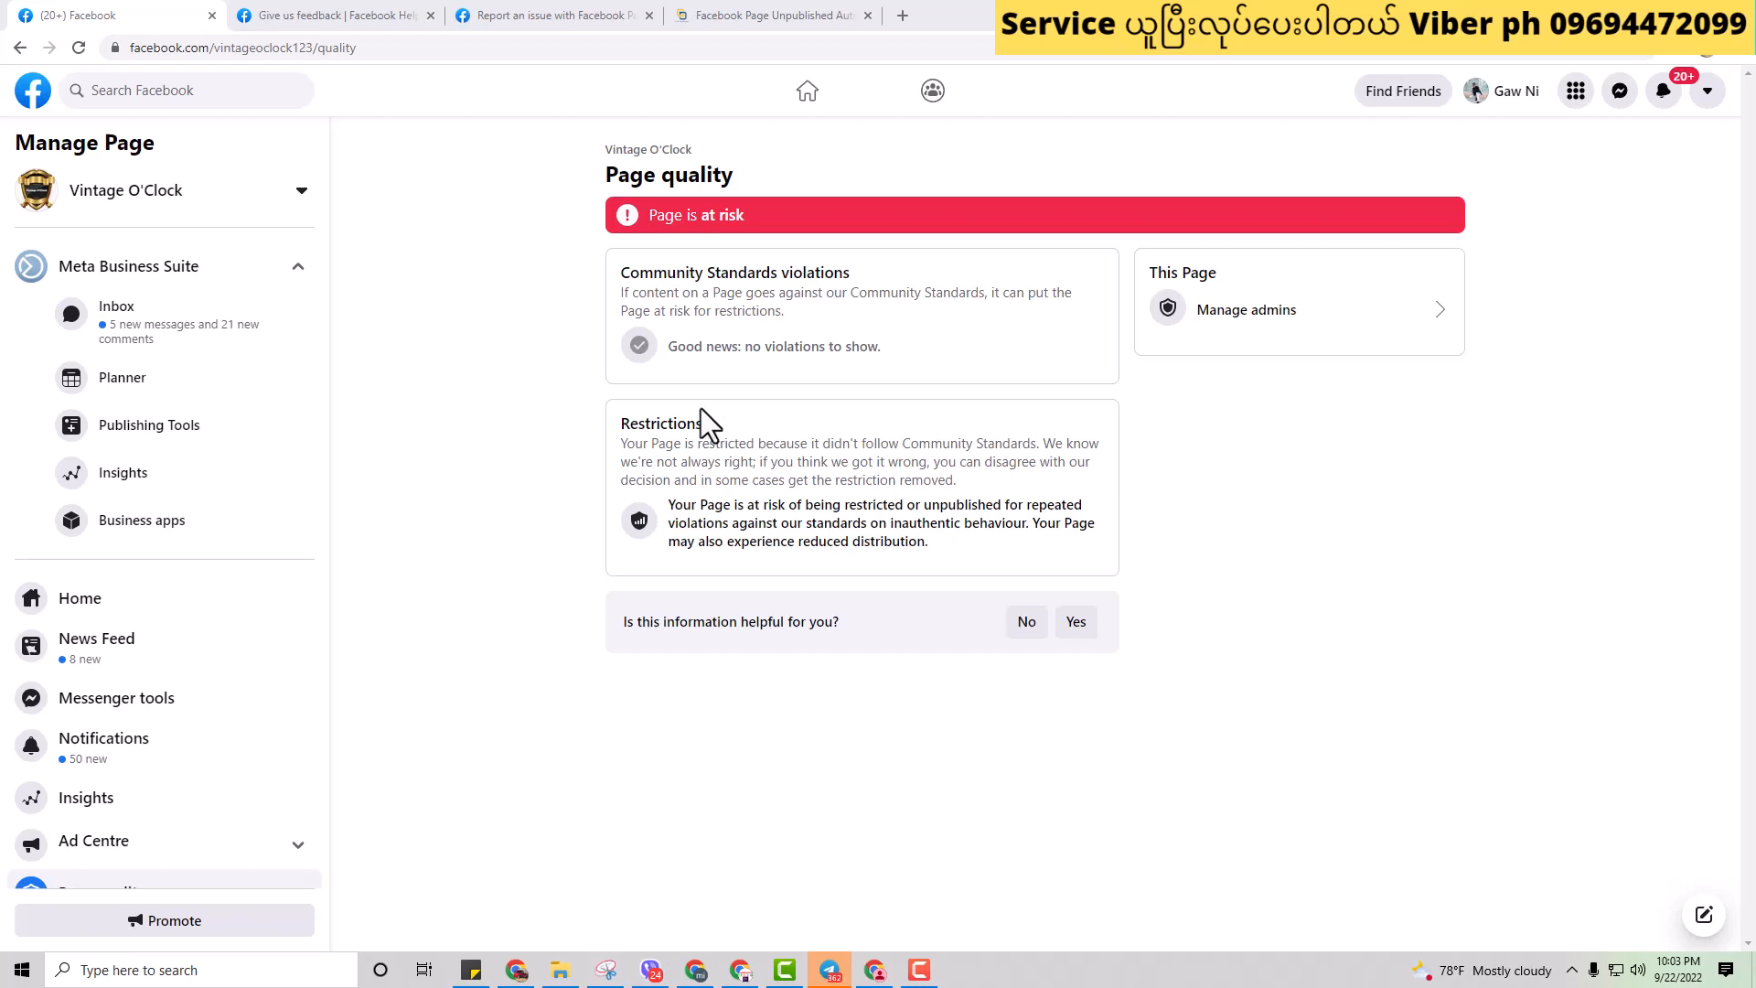
mouse_move(800, 399)
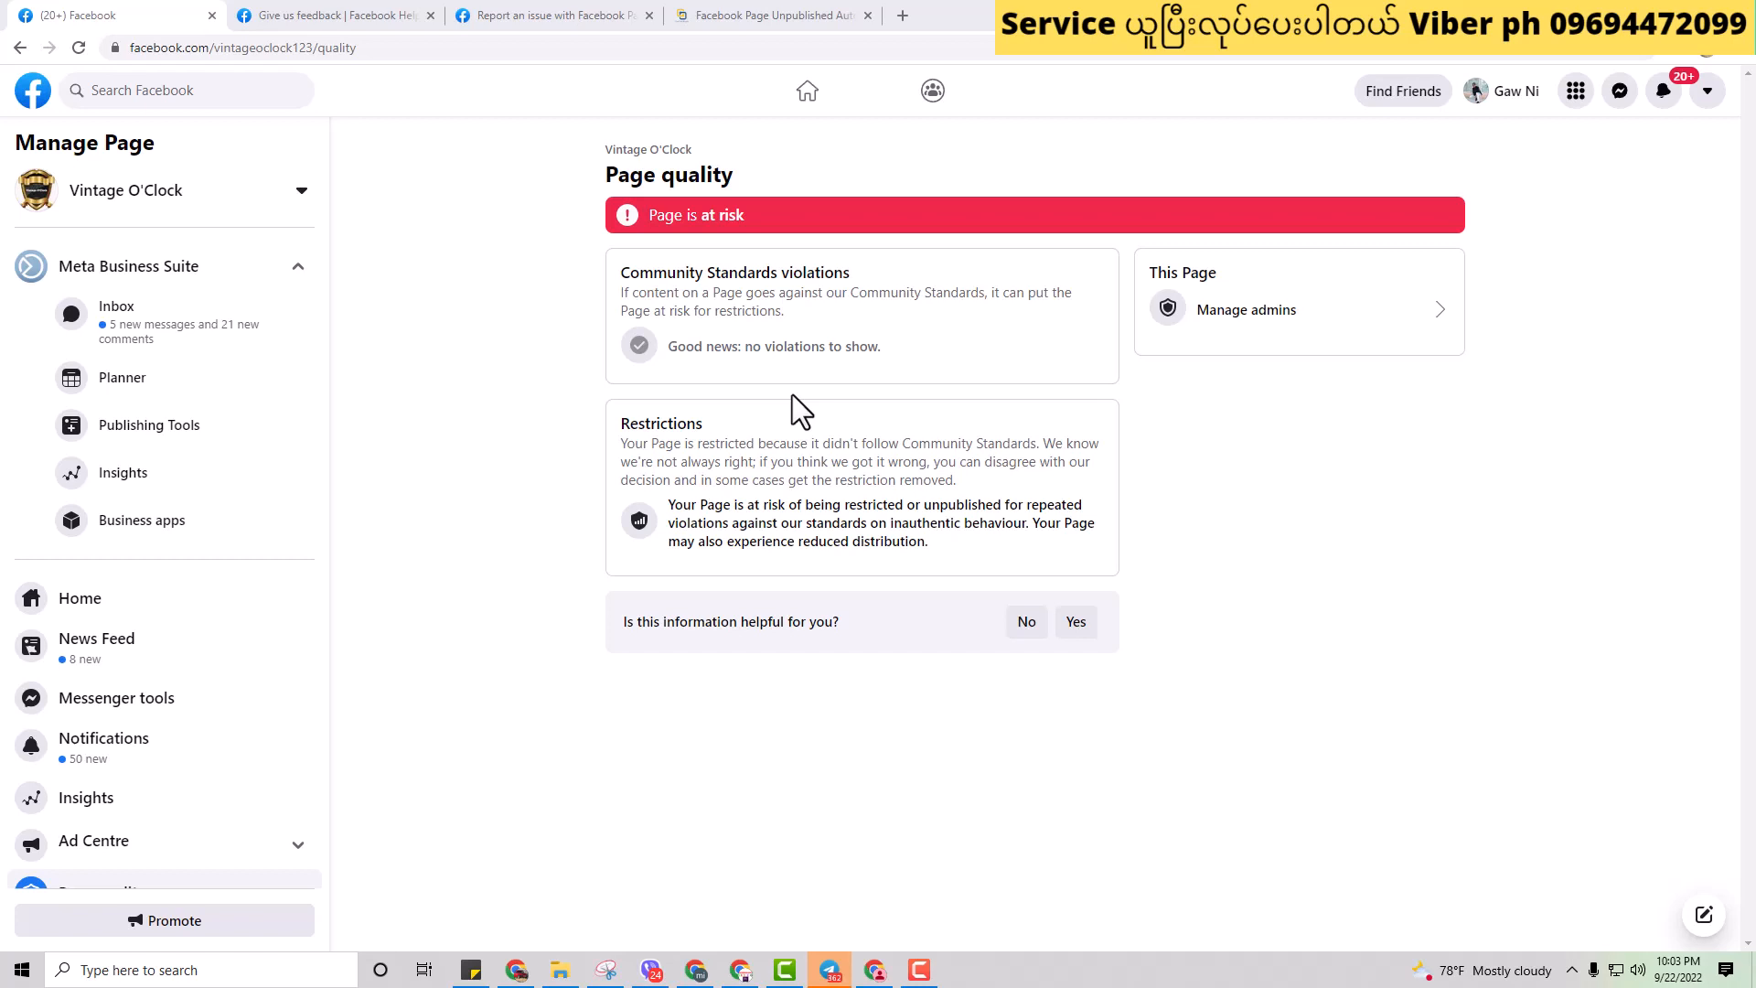
mouse_move(790, 454)
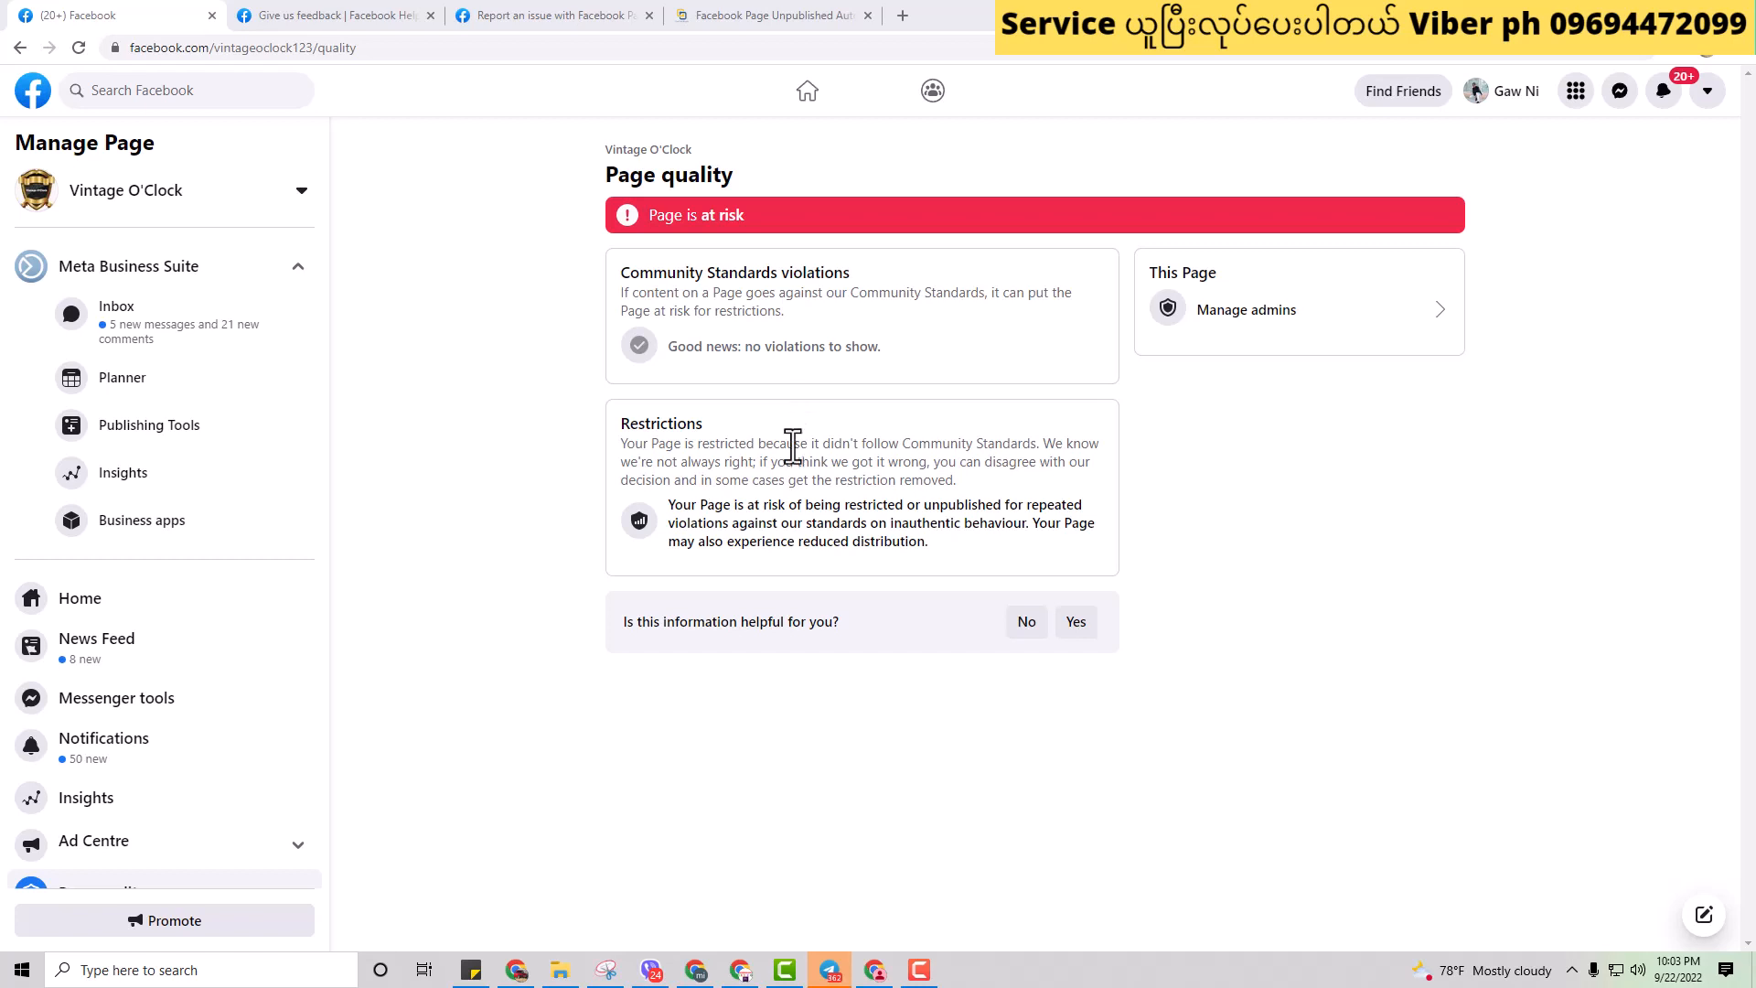
mouse_move(224, 527)
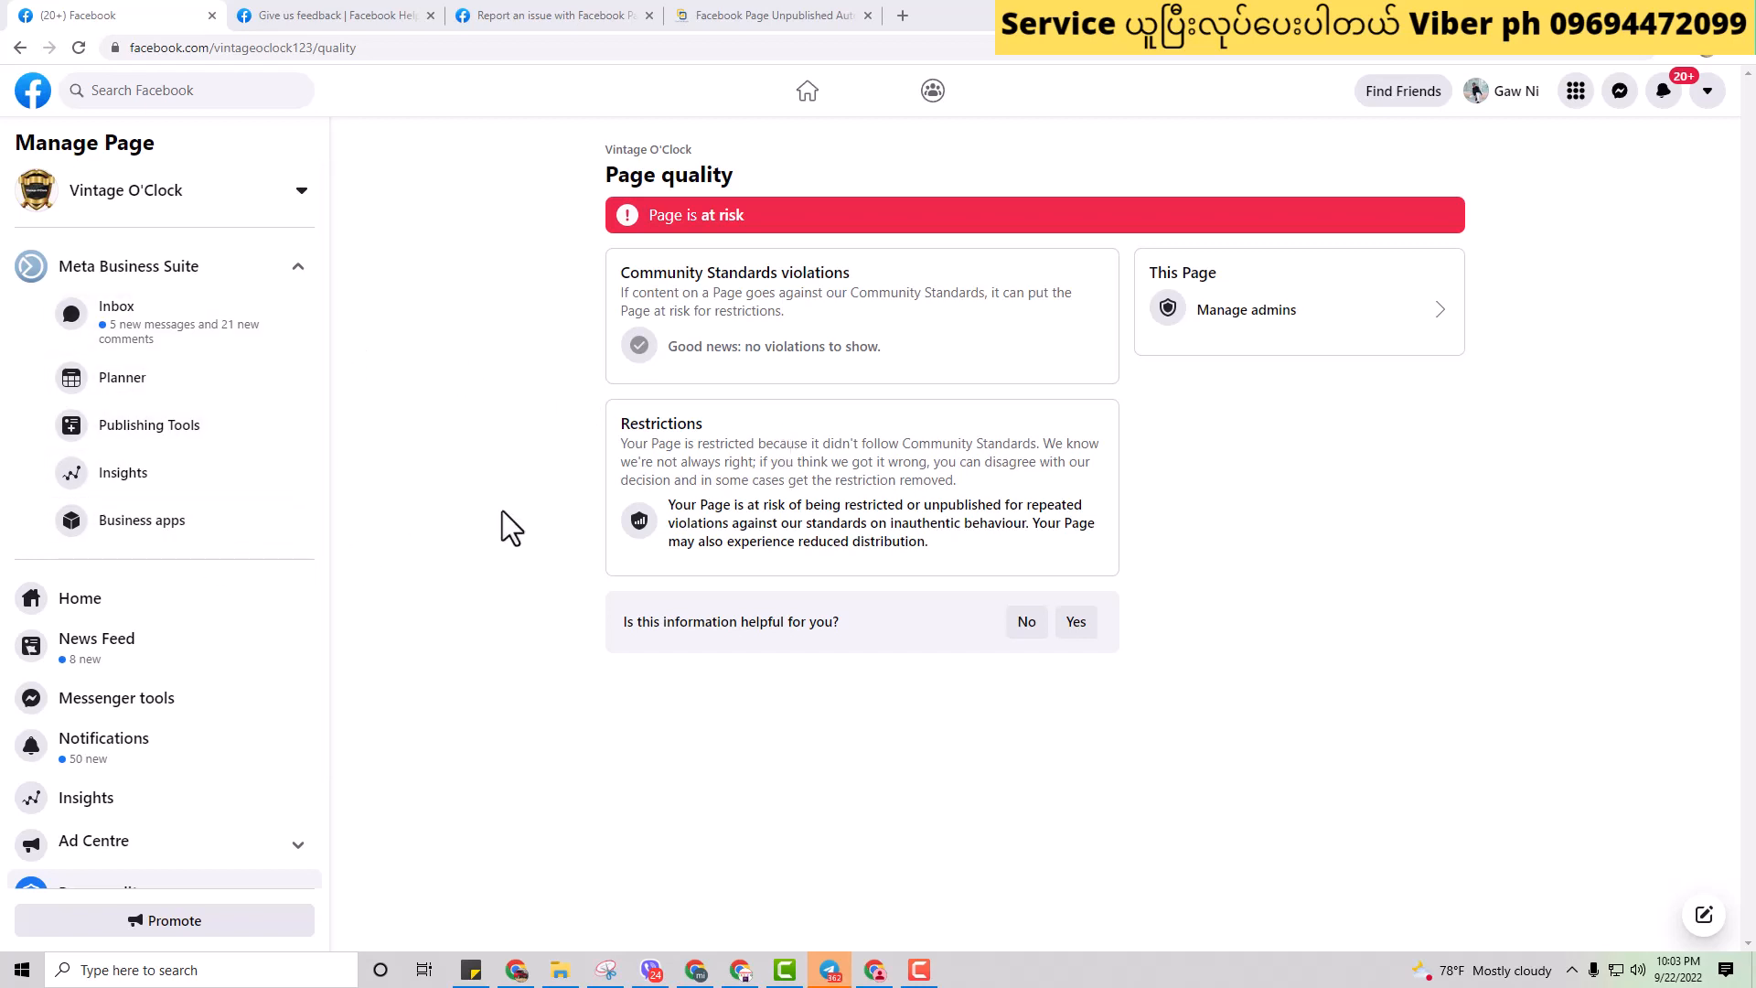
mouse_move(938, 529)
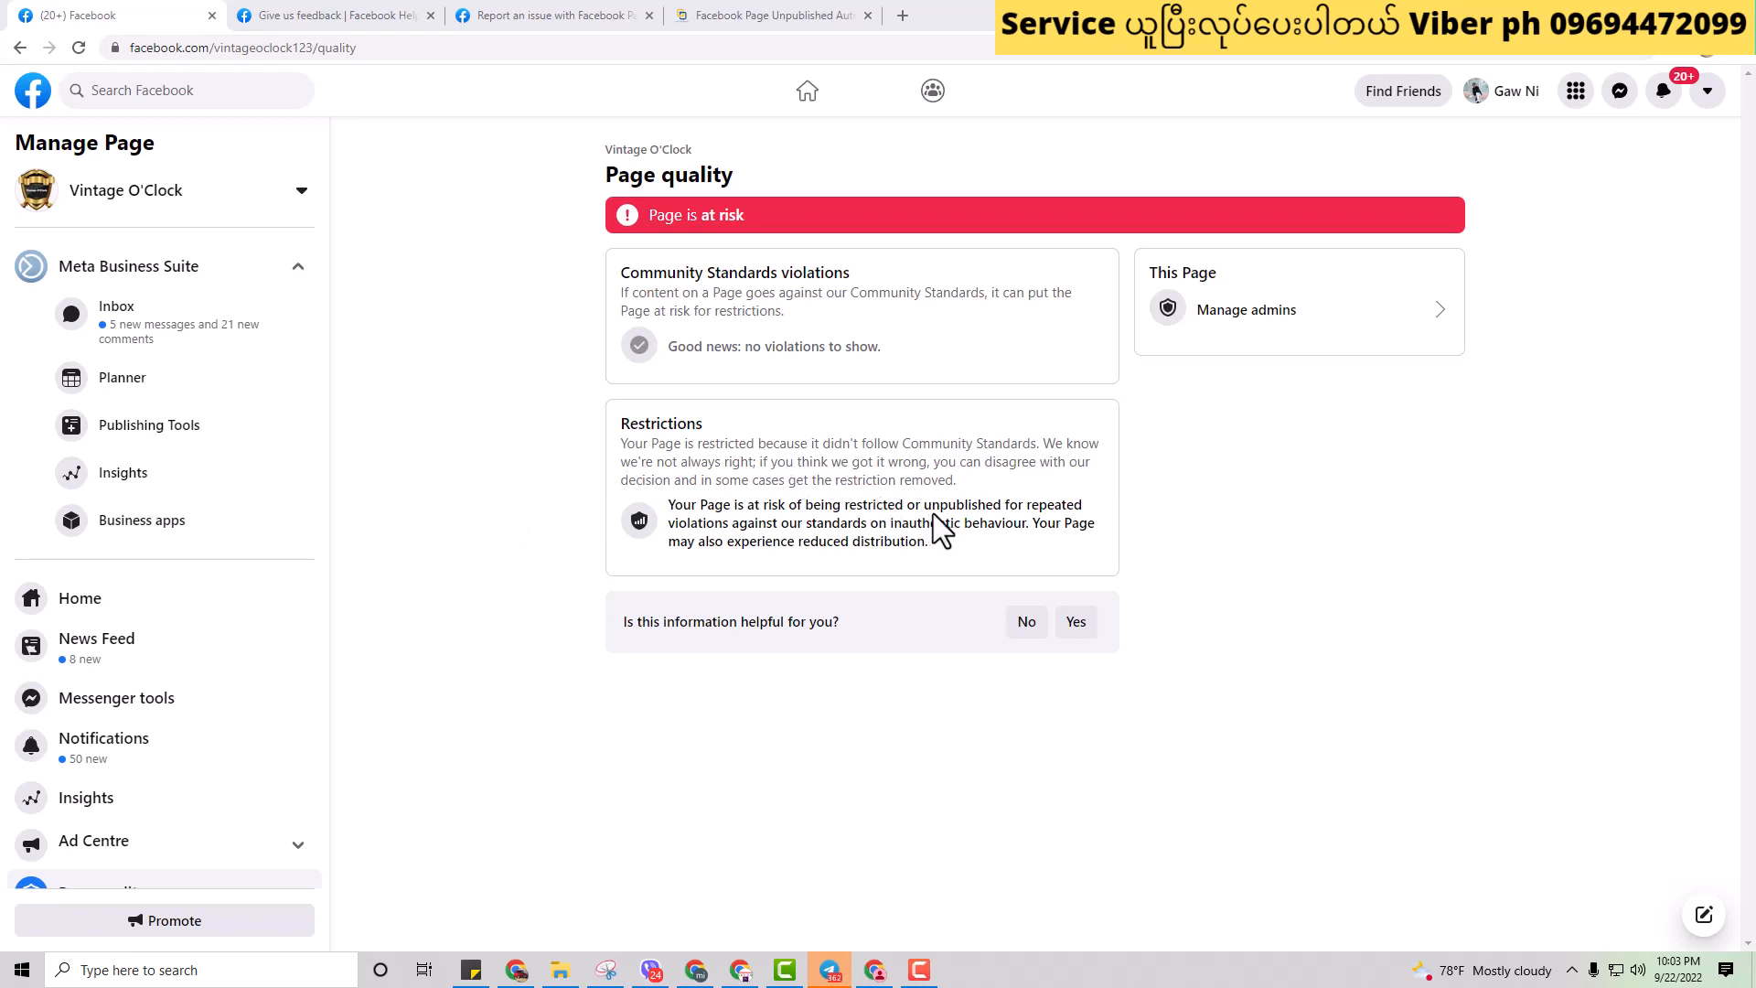
Step: Answer 'Is this information helpful for you?' on the Vintage O'Clock Page quality screen
left_click(1074, 622)
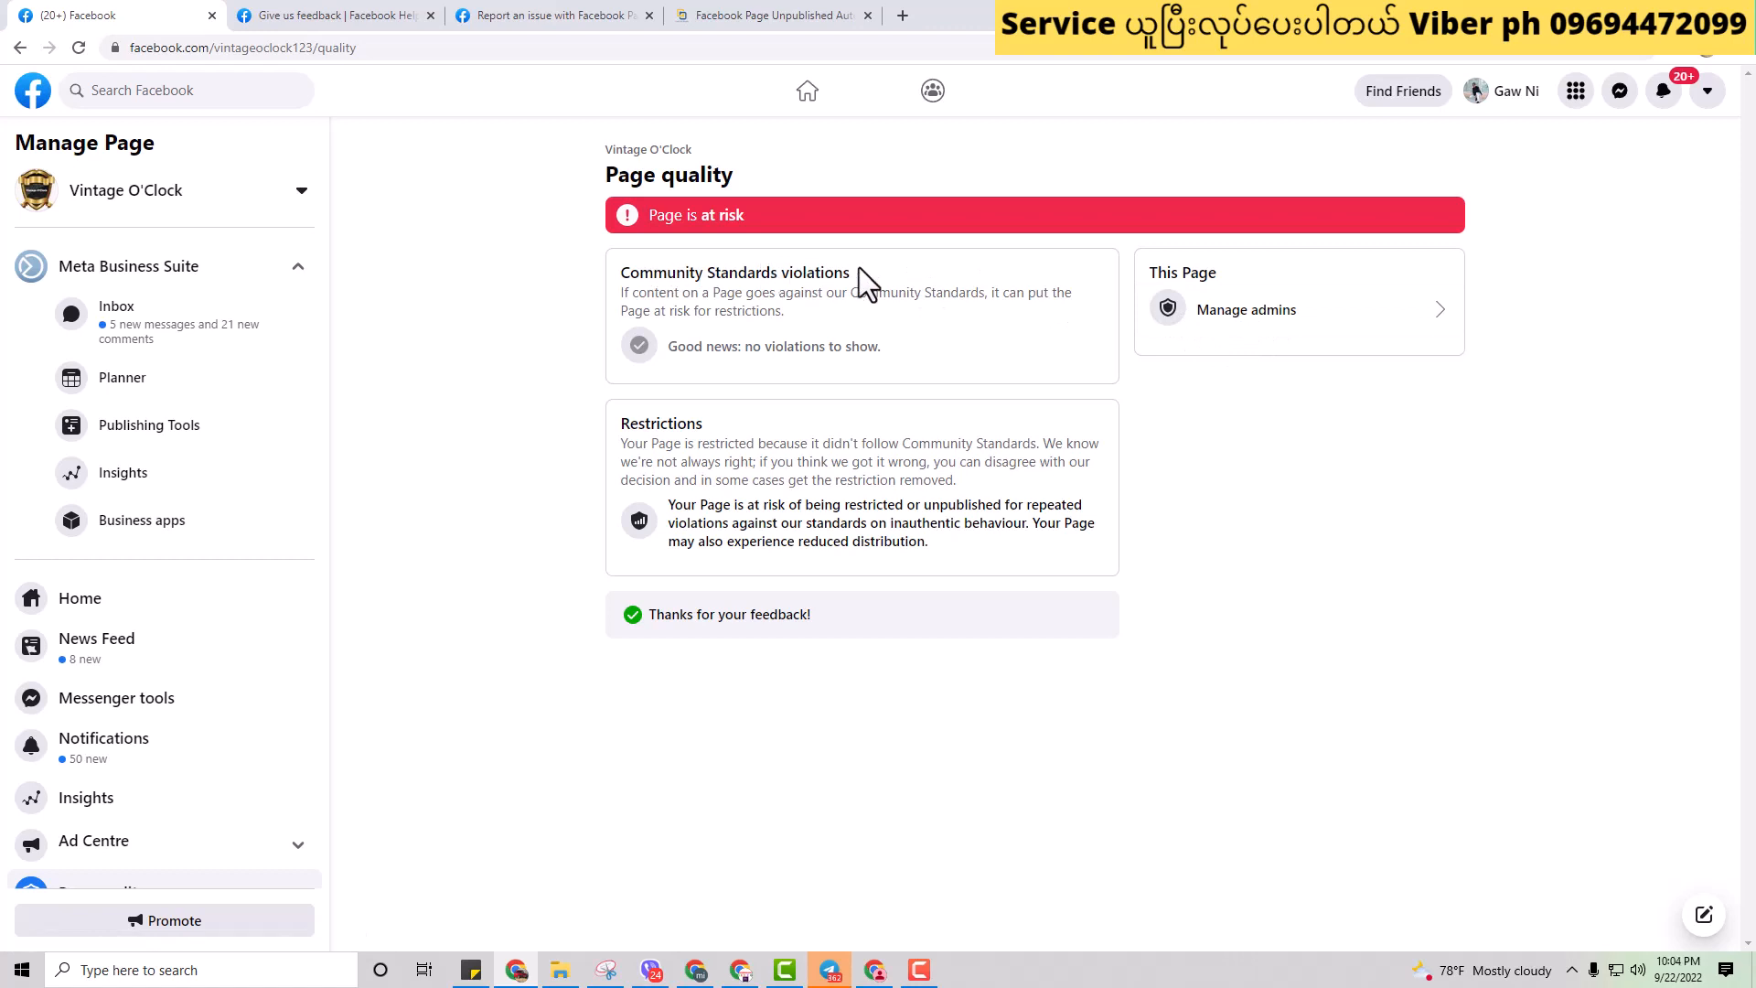
mouse_move(907, 351)
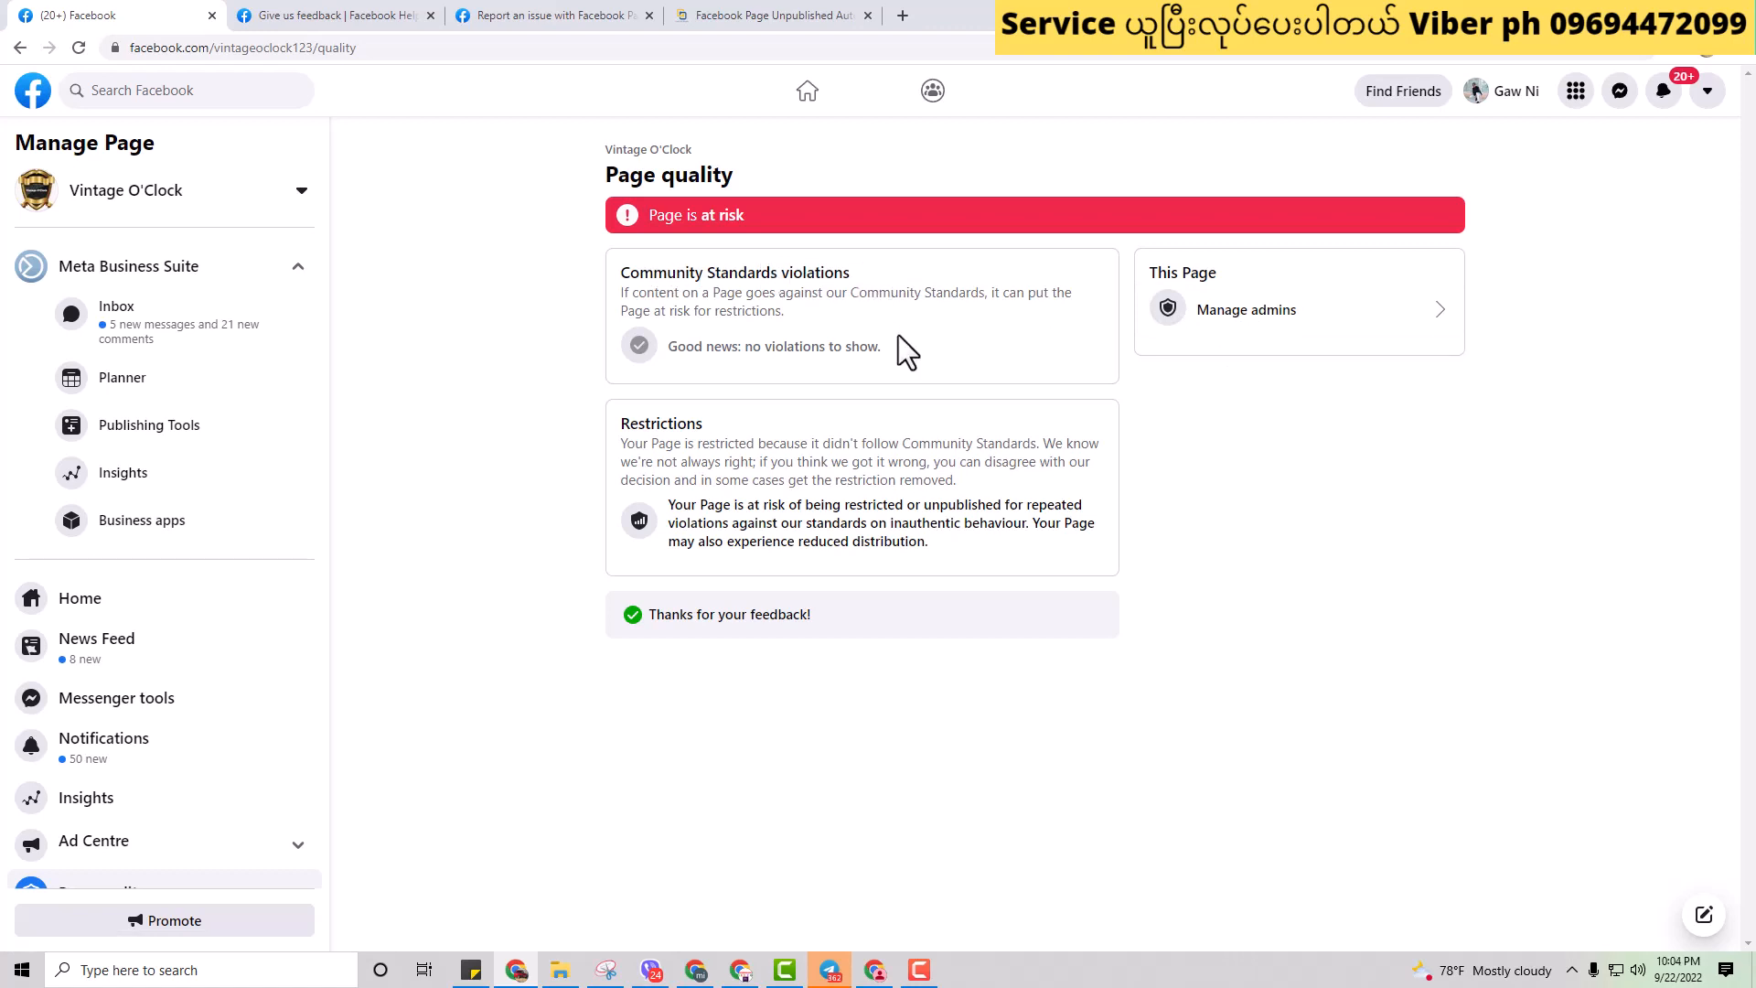
mouse_move(911, 378)
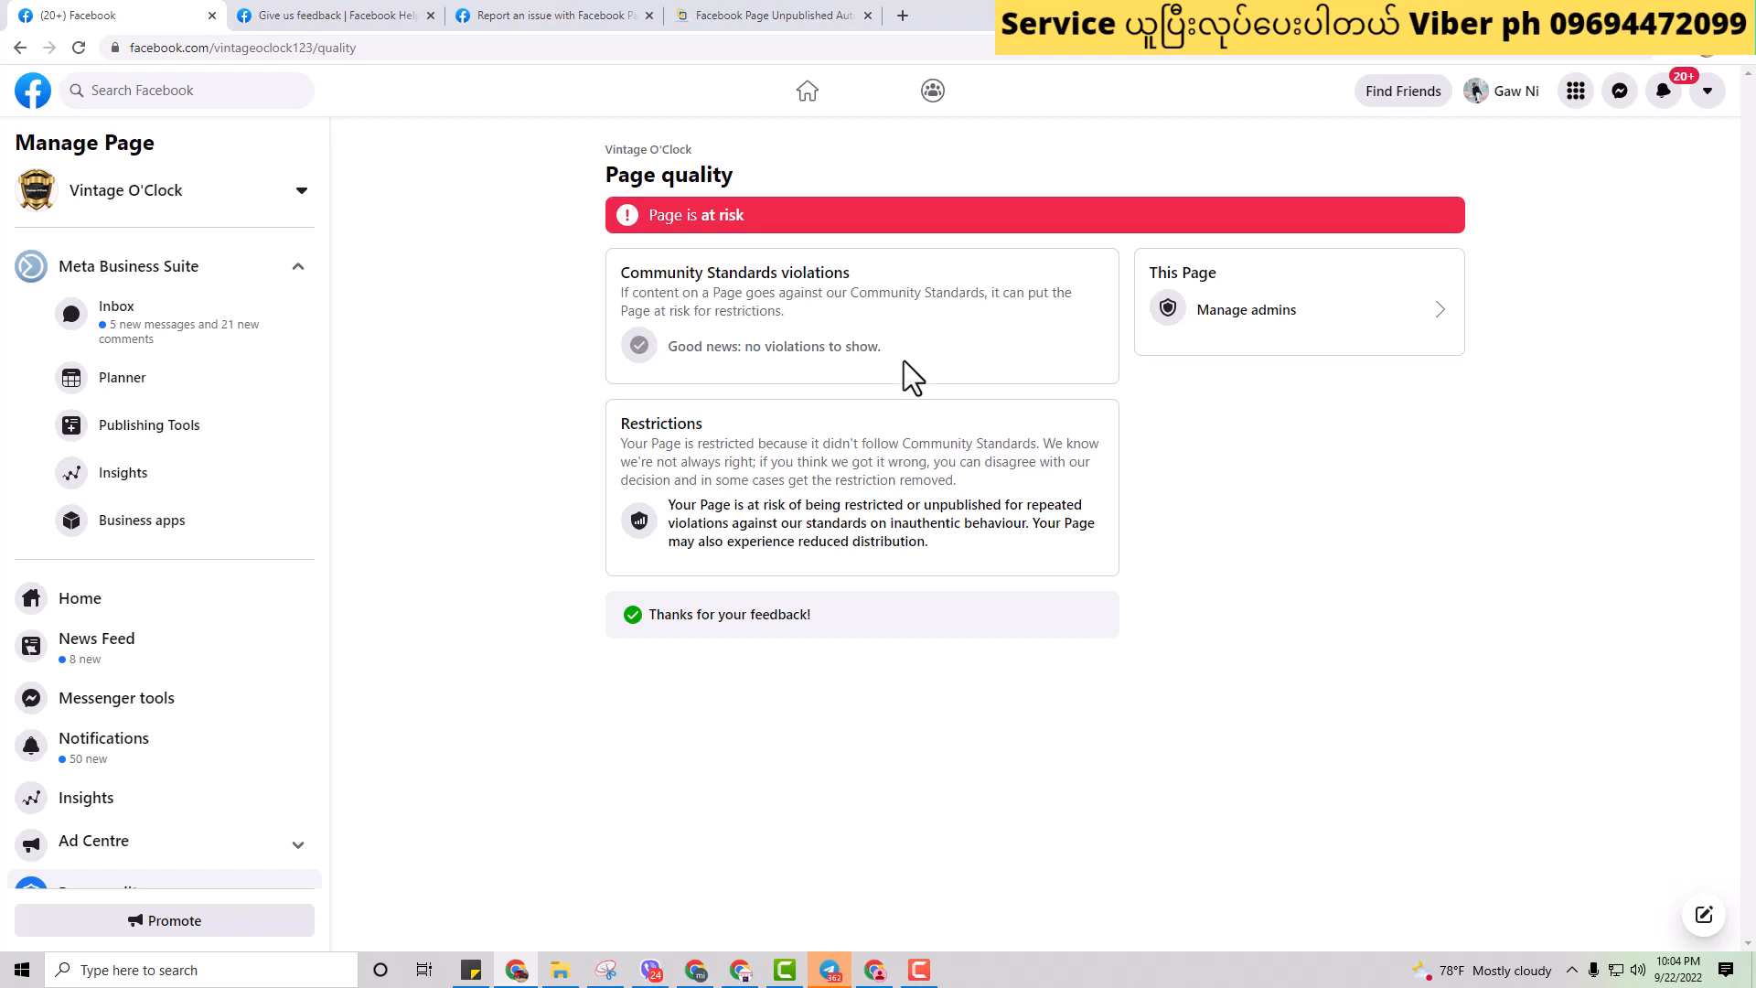
mouse_move(644, 258)
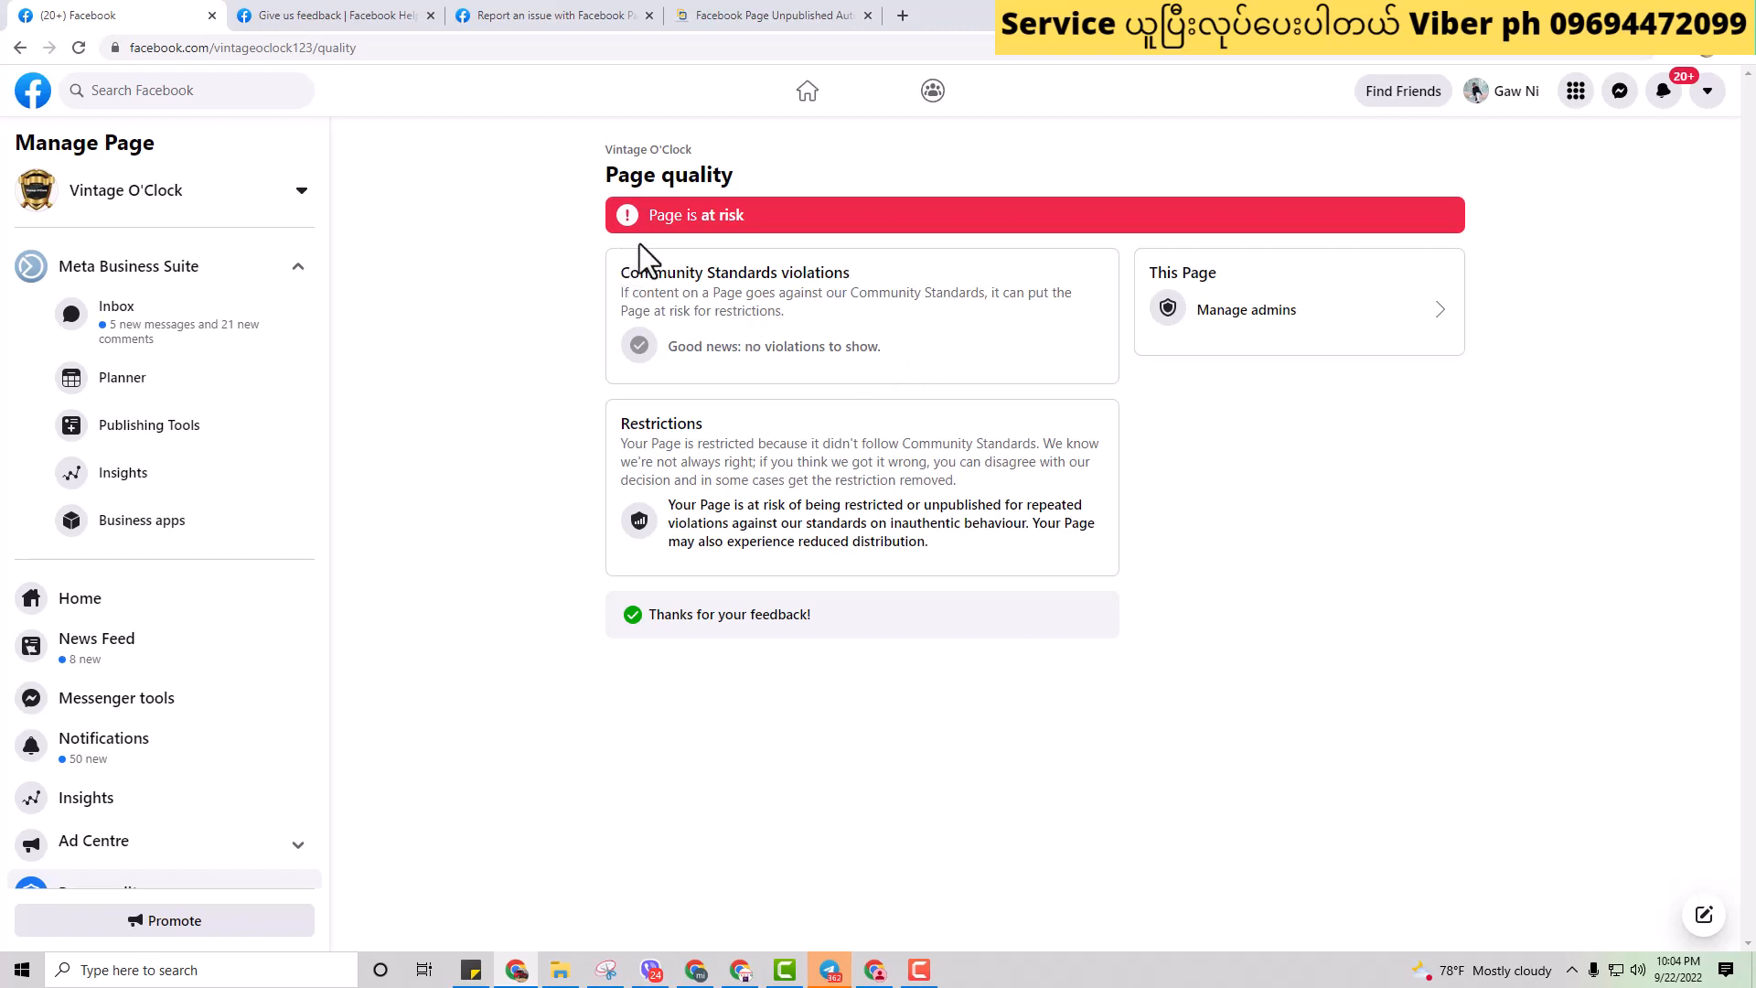
mouse_move(717, 393)
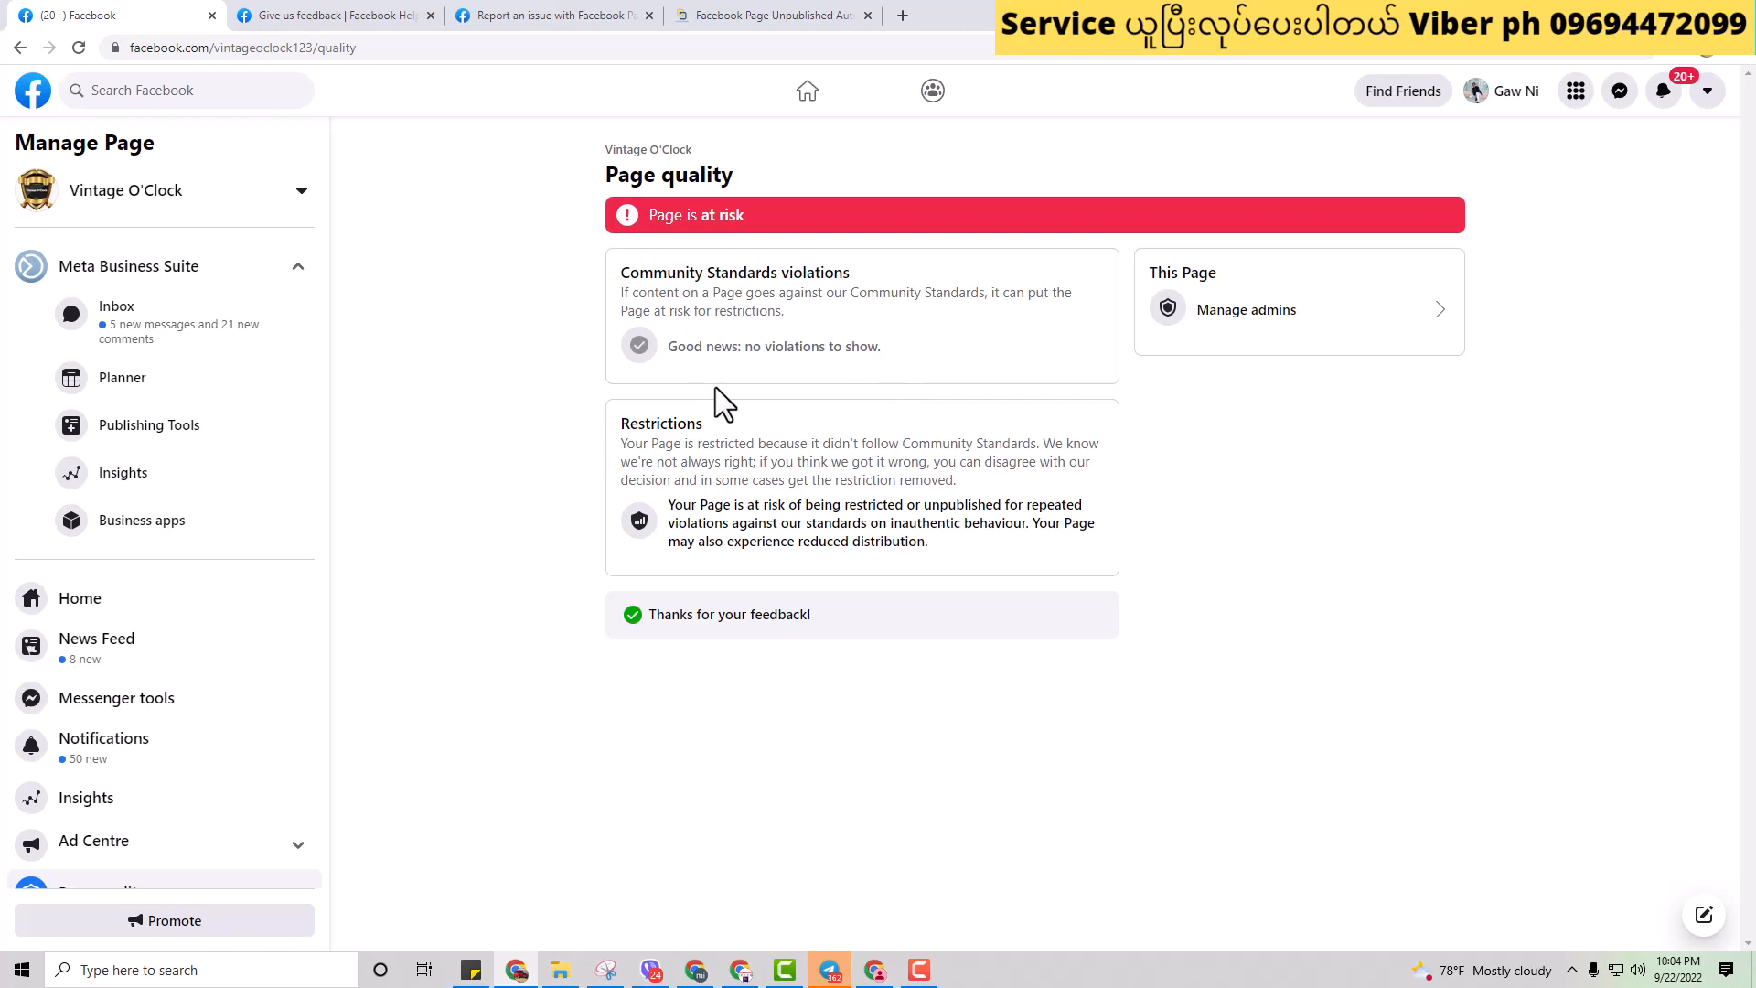
mouse_move(704, 370)
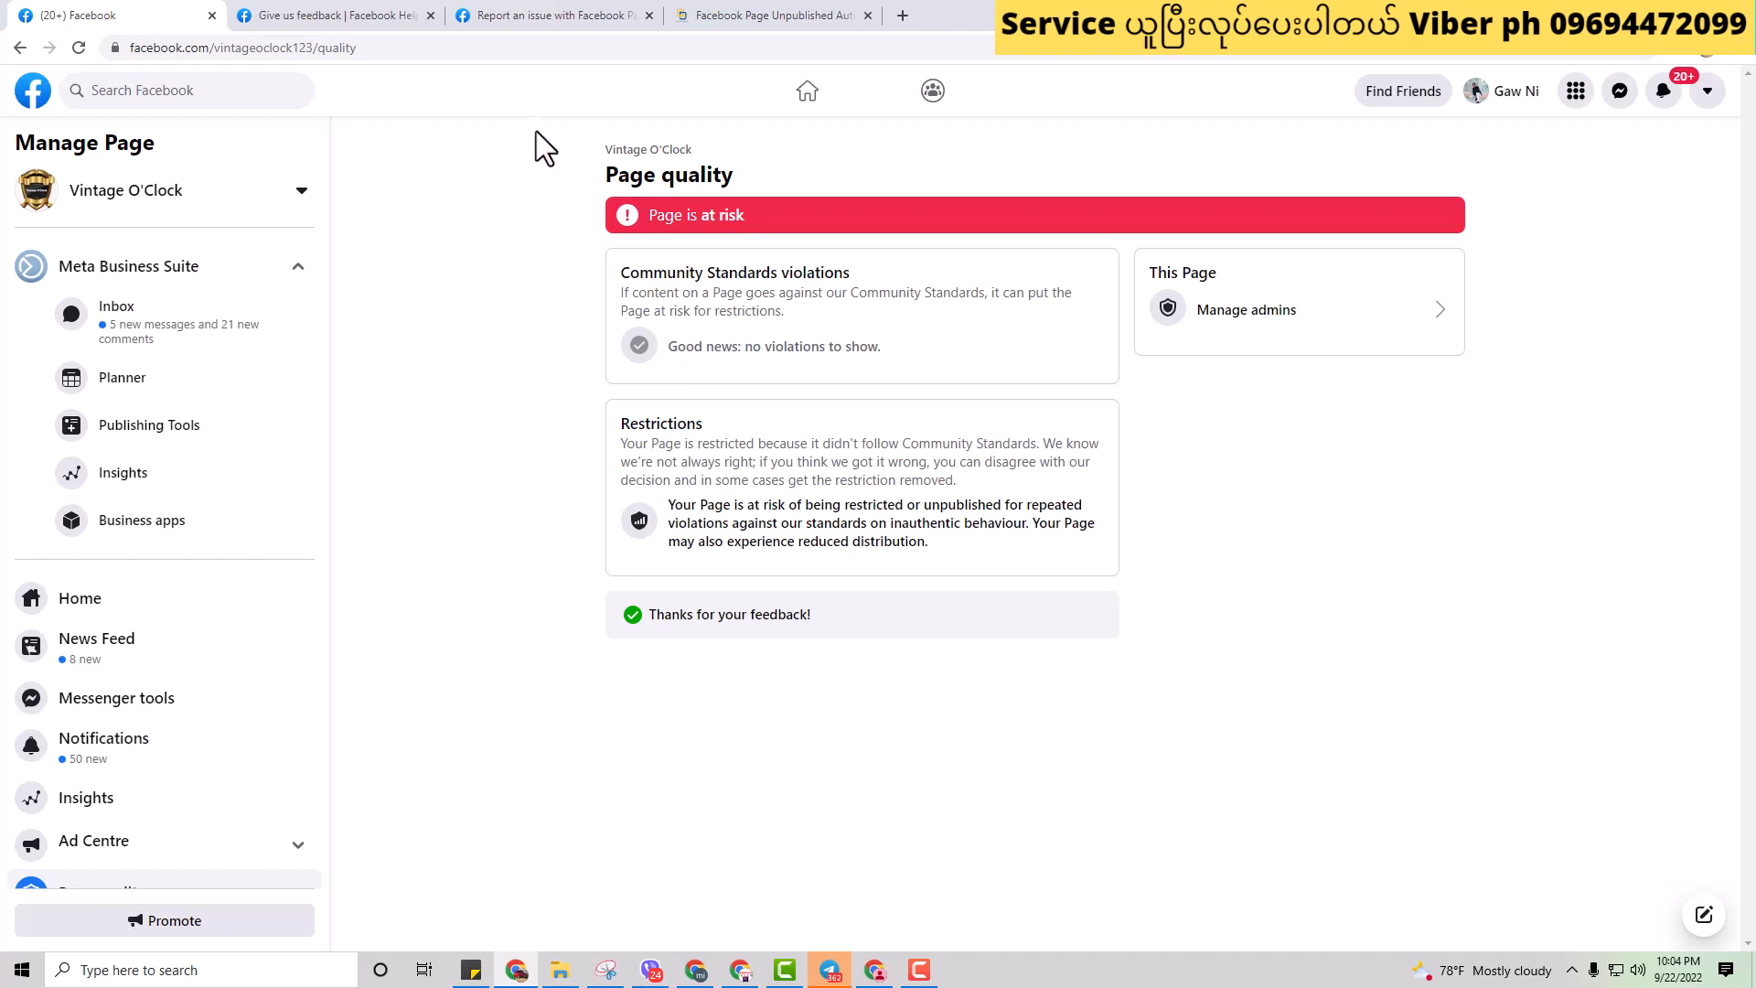
mouse_move(392, 134)
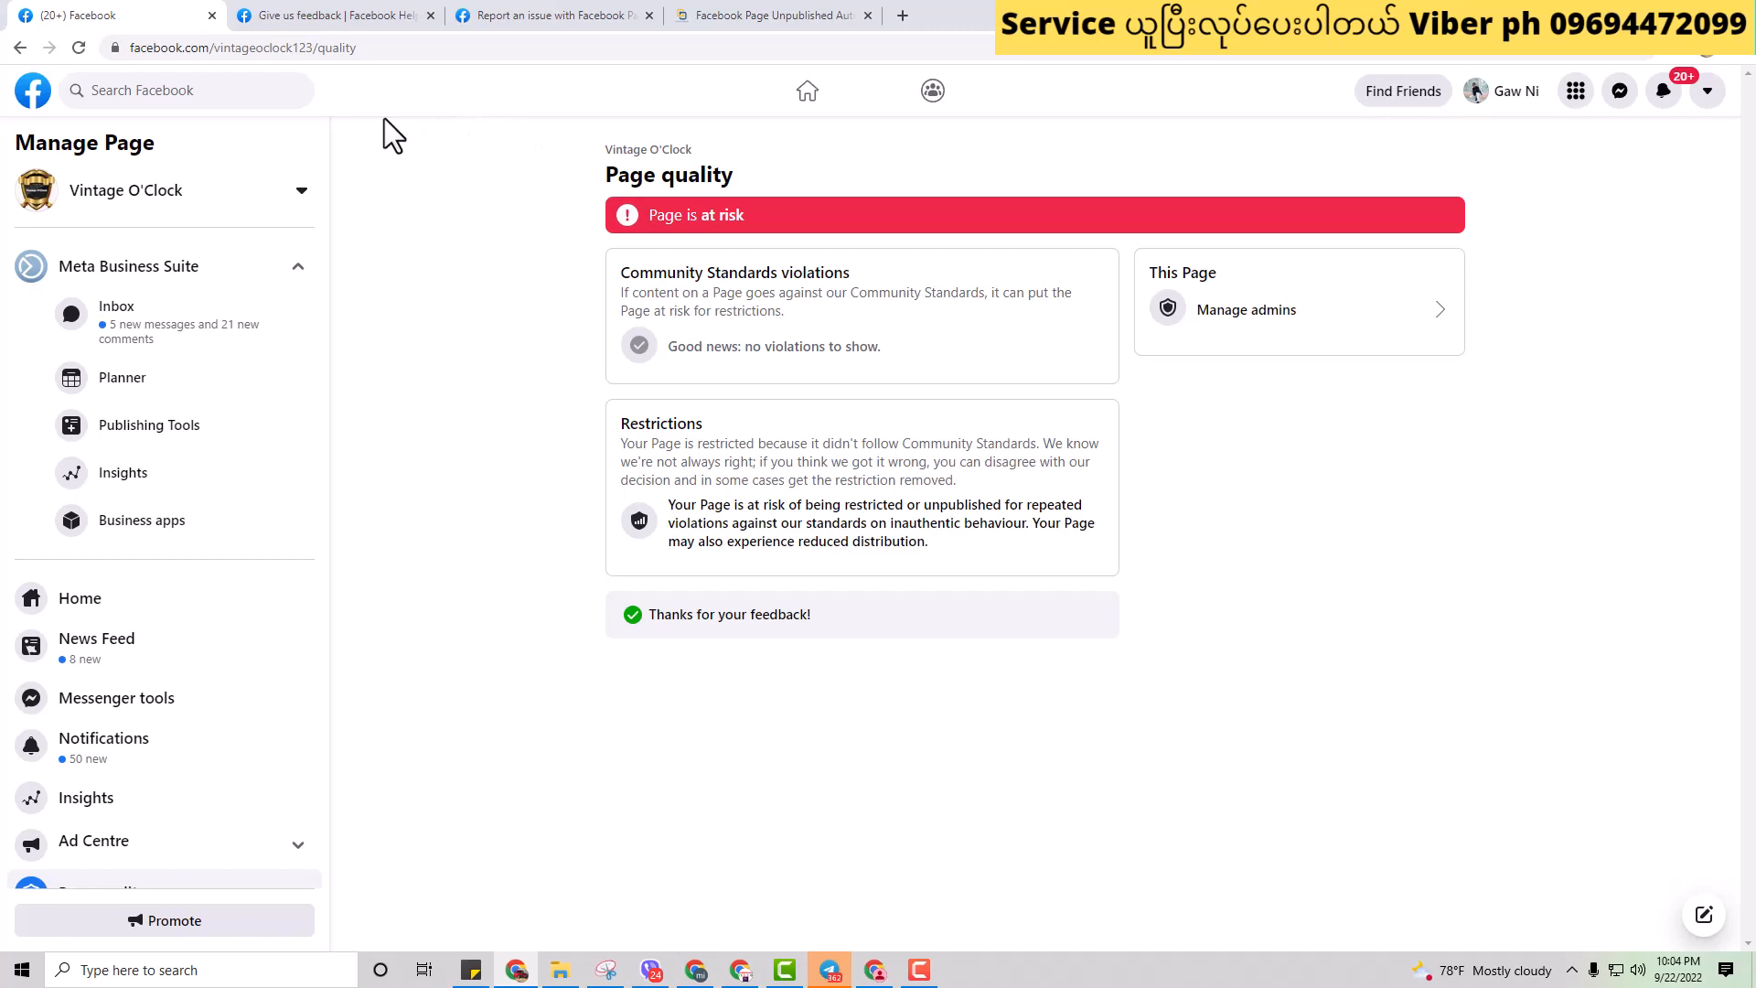
Step: Open the 'Feedback on a feature' form from Give us feedback and choose Pages as the product
left_click(330, 15)
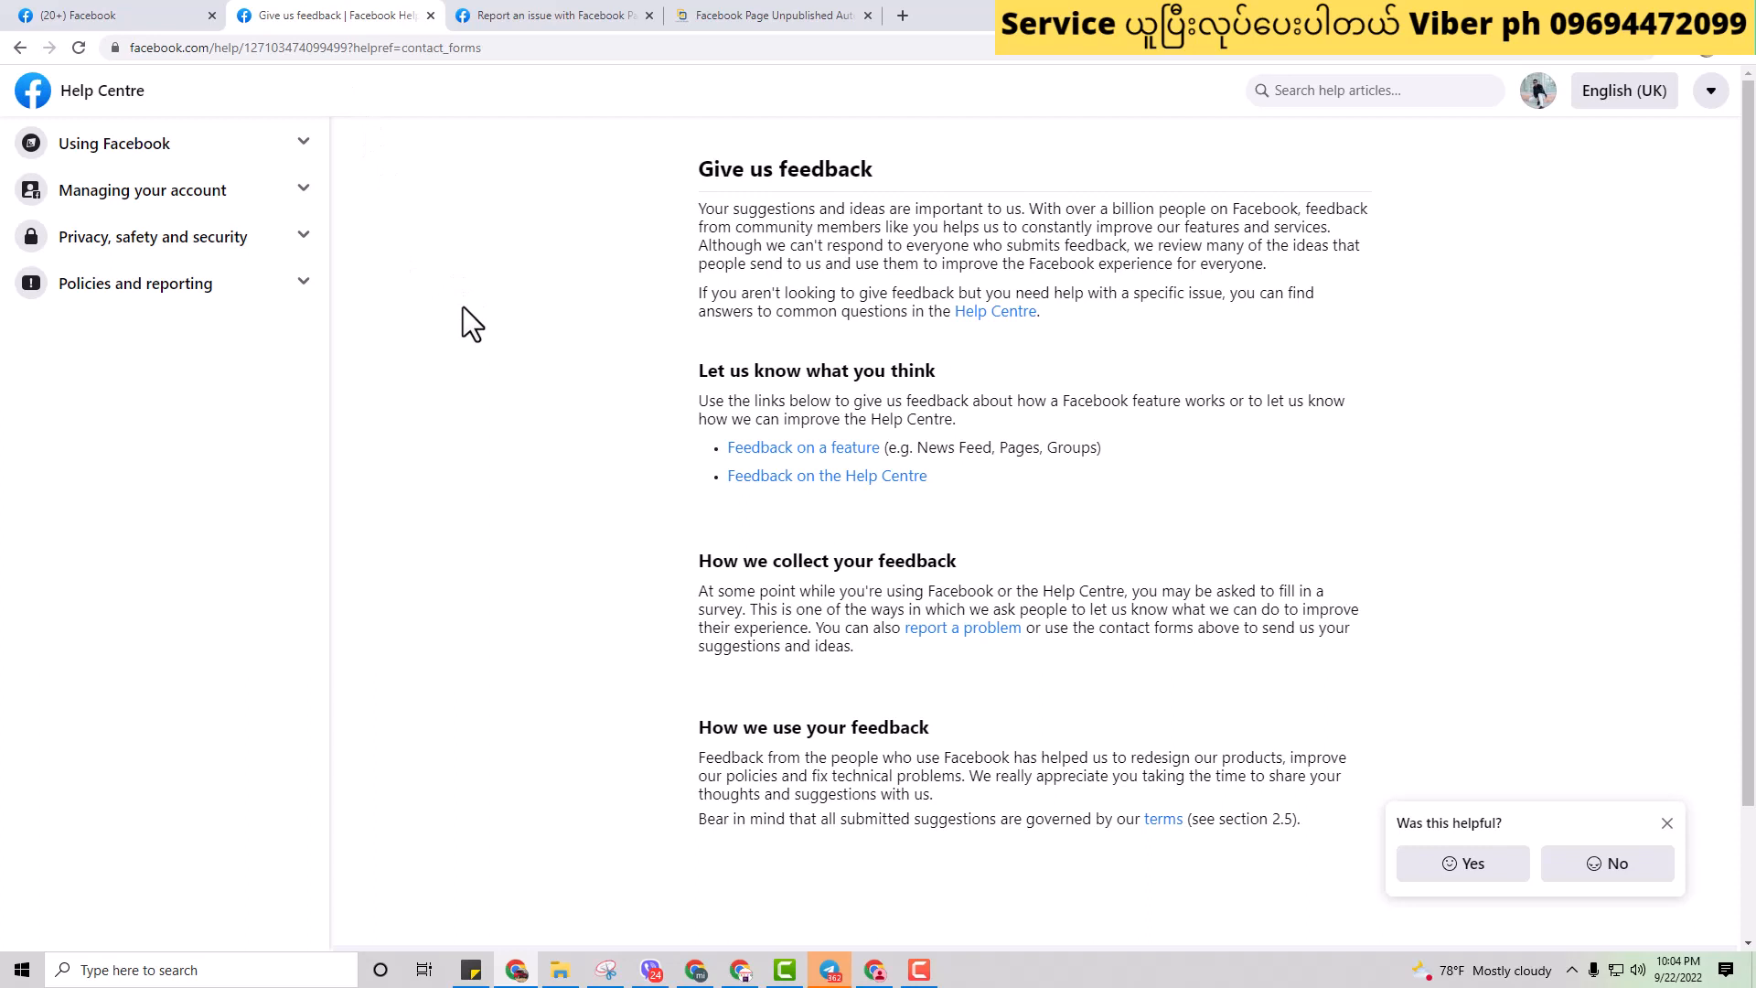
left_click(803, 448)
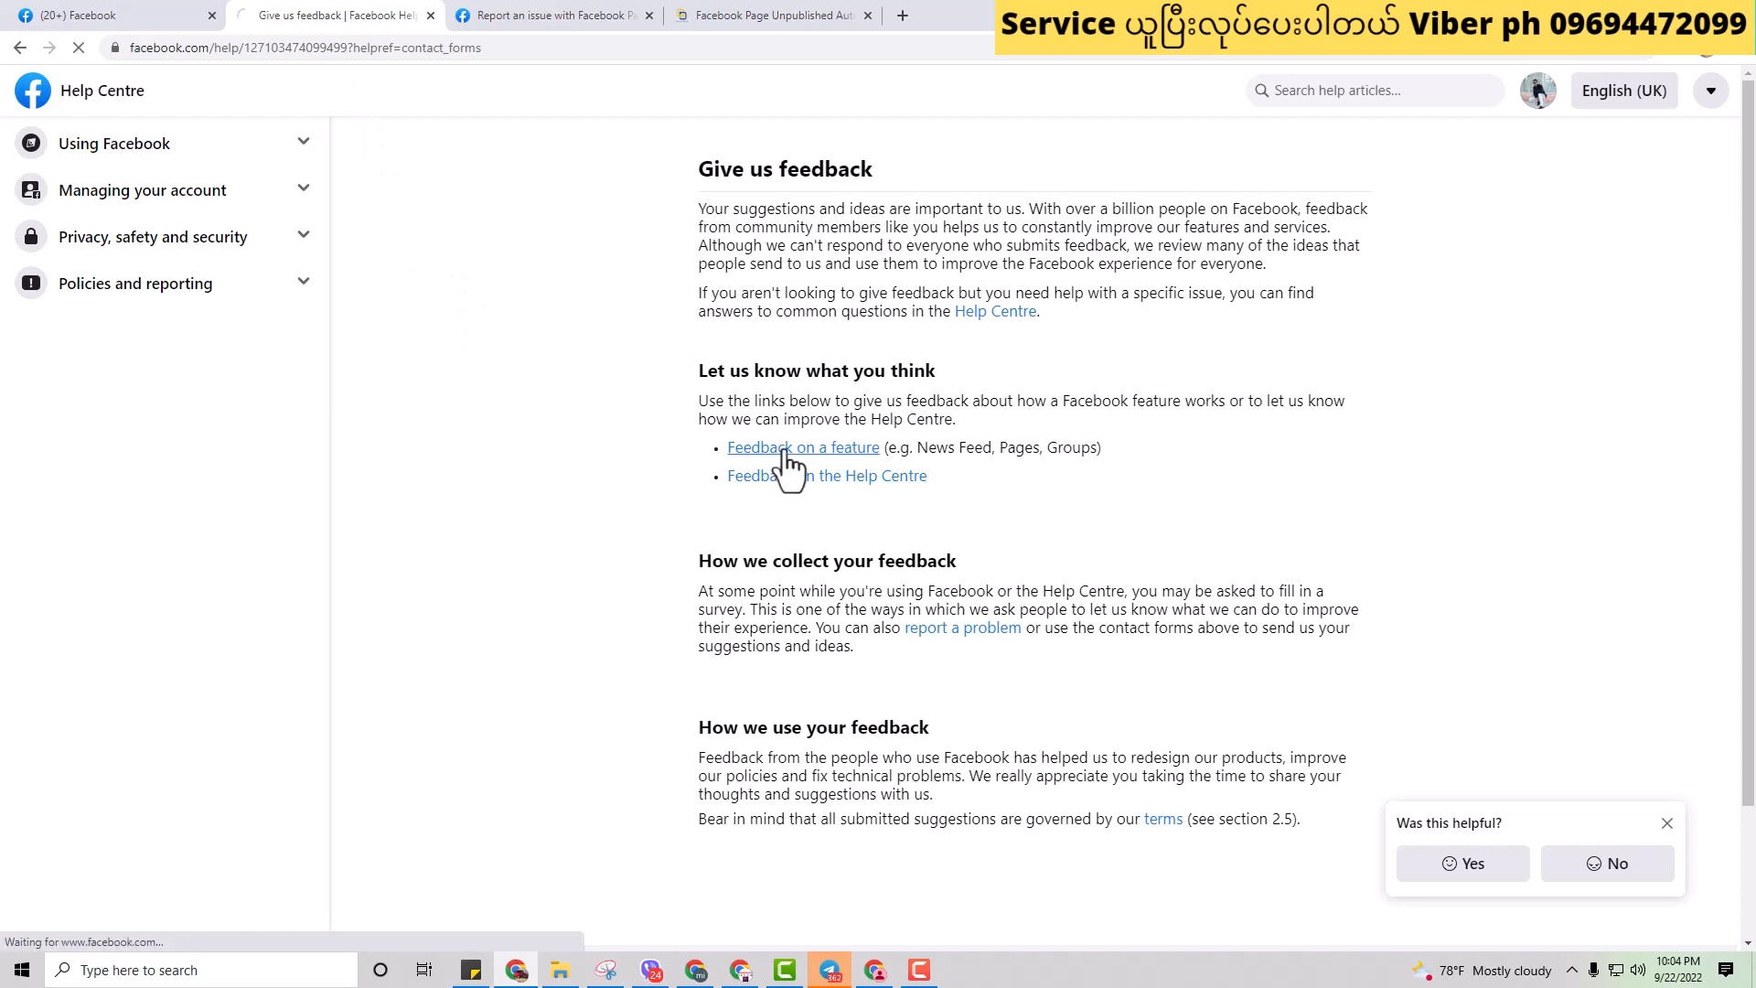
left_click(802, 448)
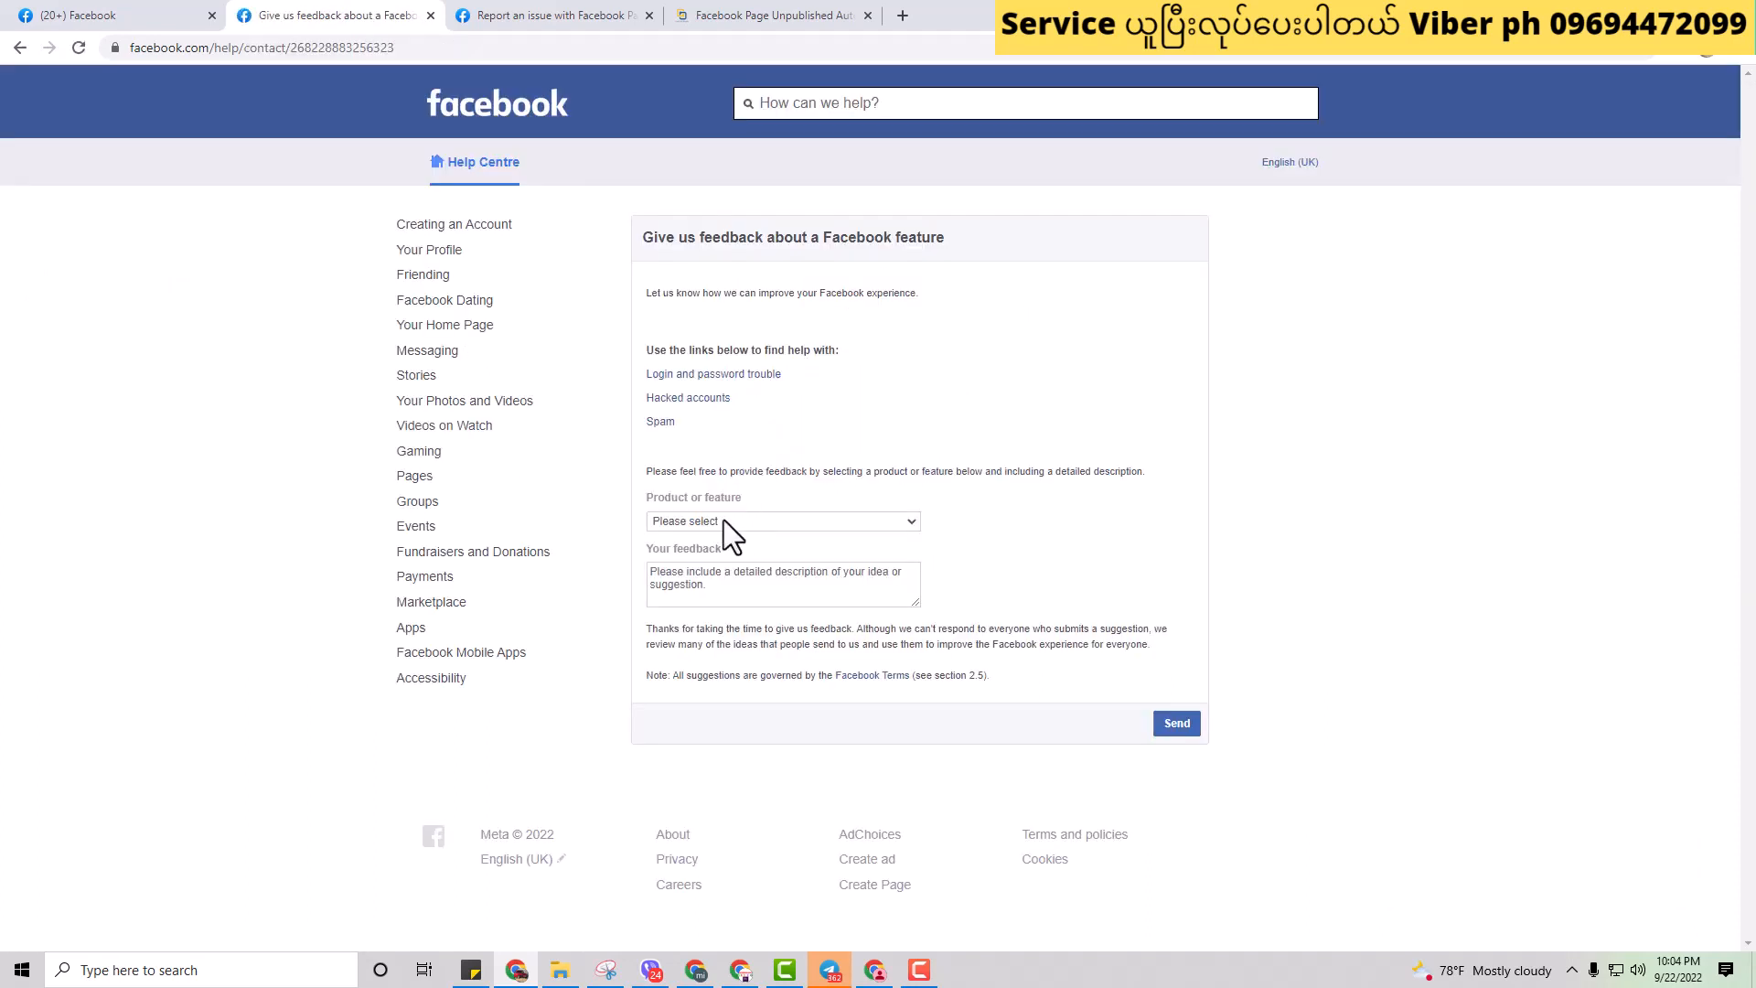
left_click(781, 521)
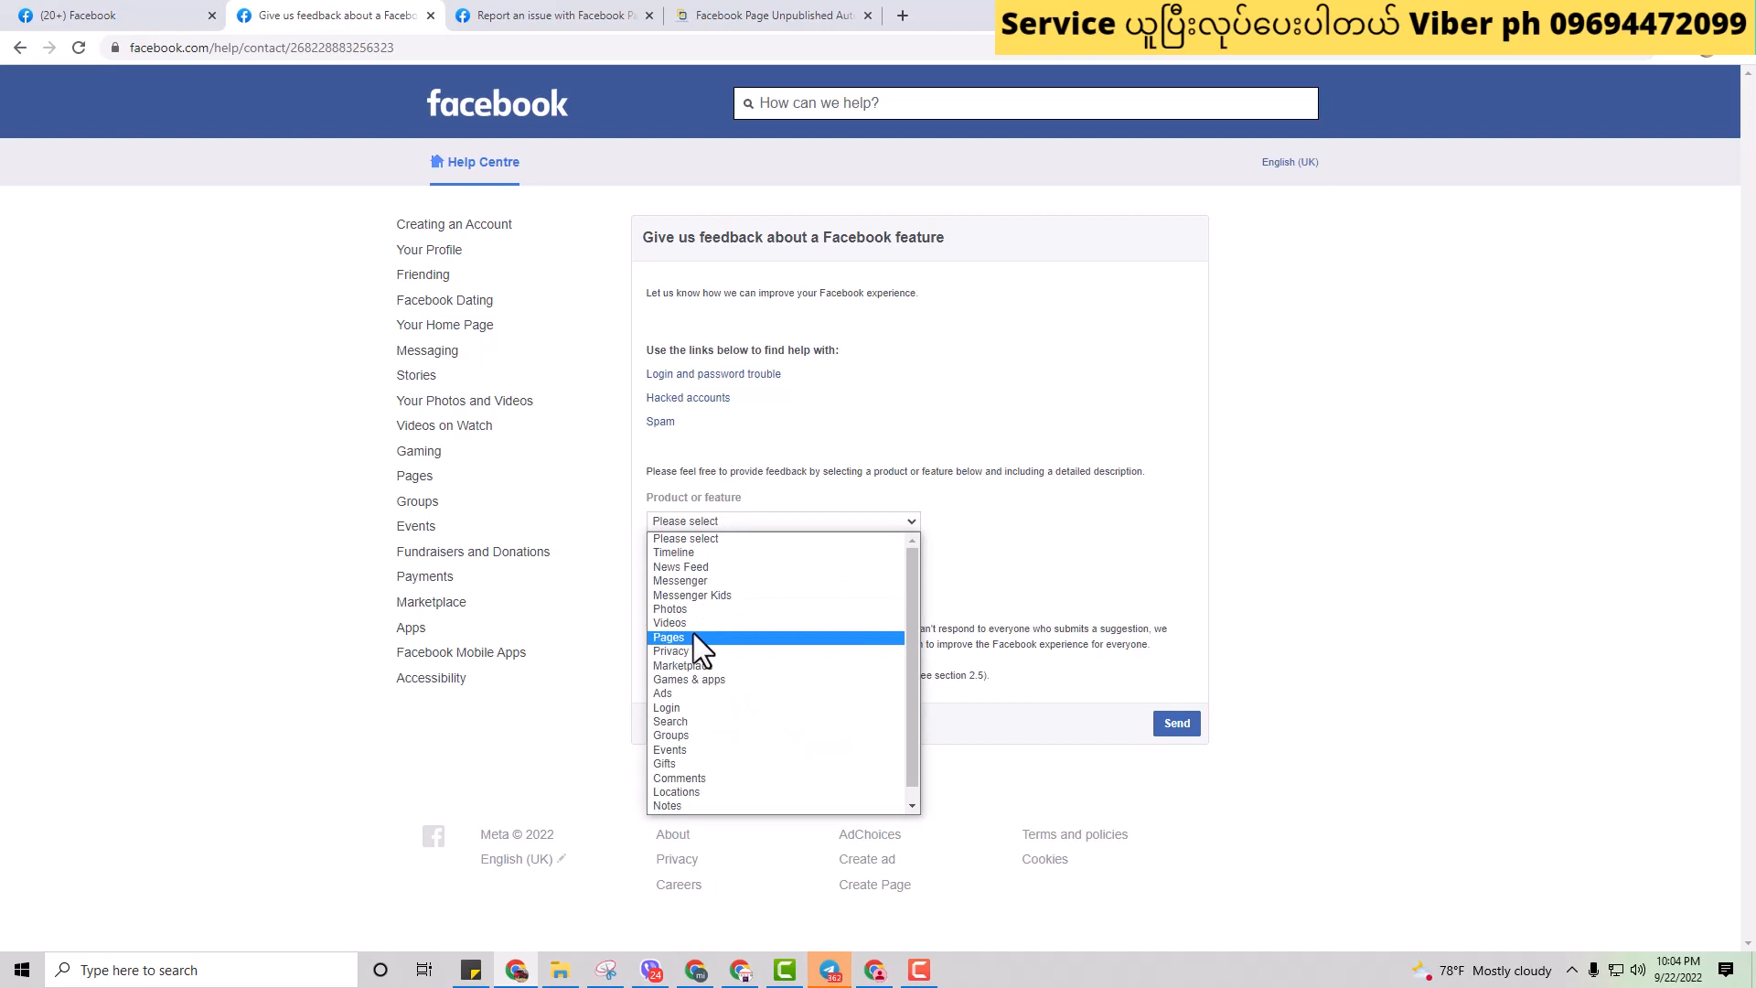
left_click(669, 636)
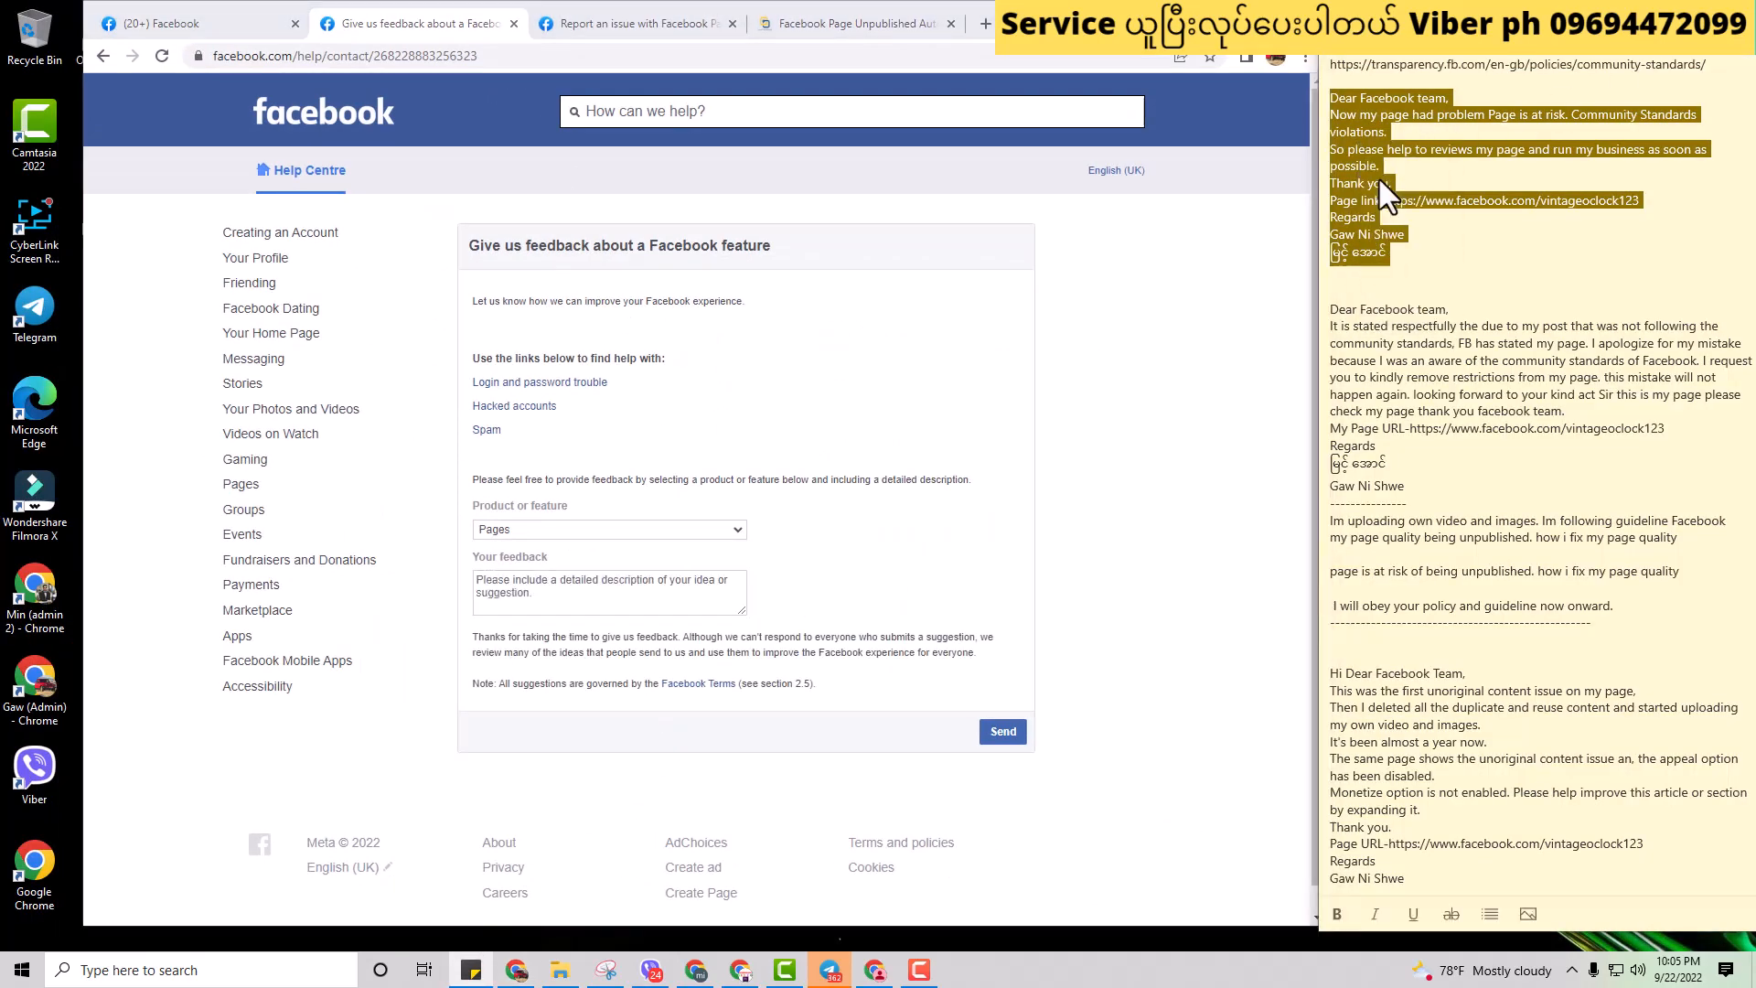
Step: Paste the appeal letter into Your feedback, send it and dismiss the confirmation
right_click(608, 592)
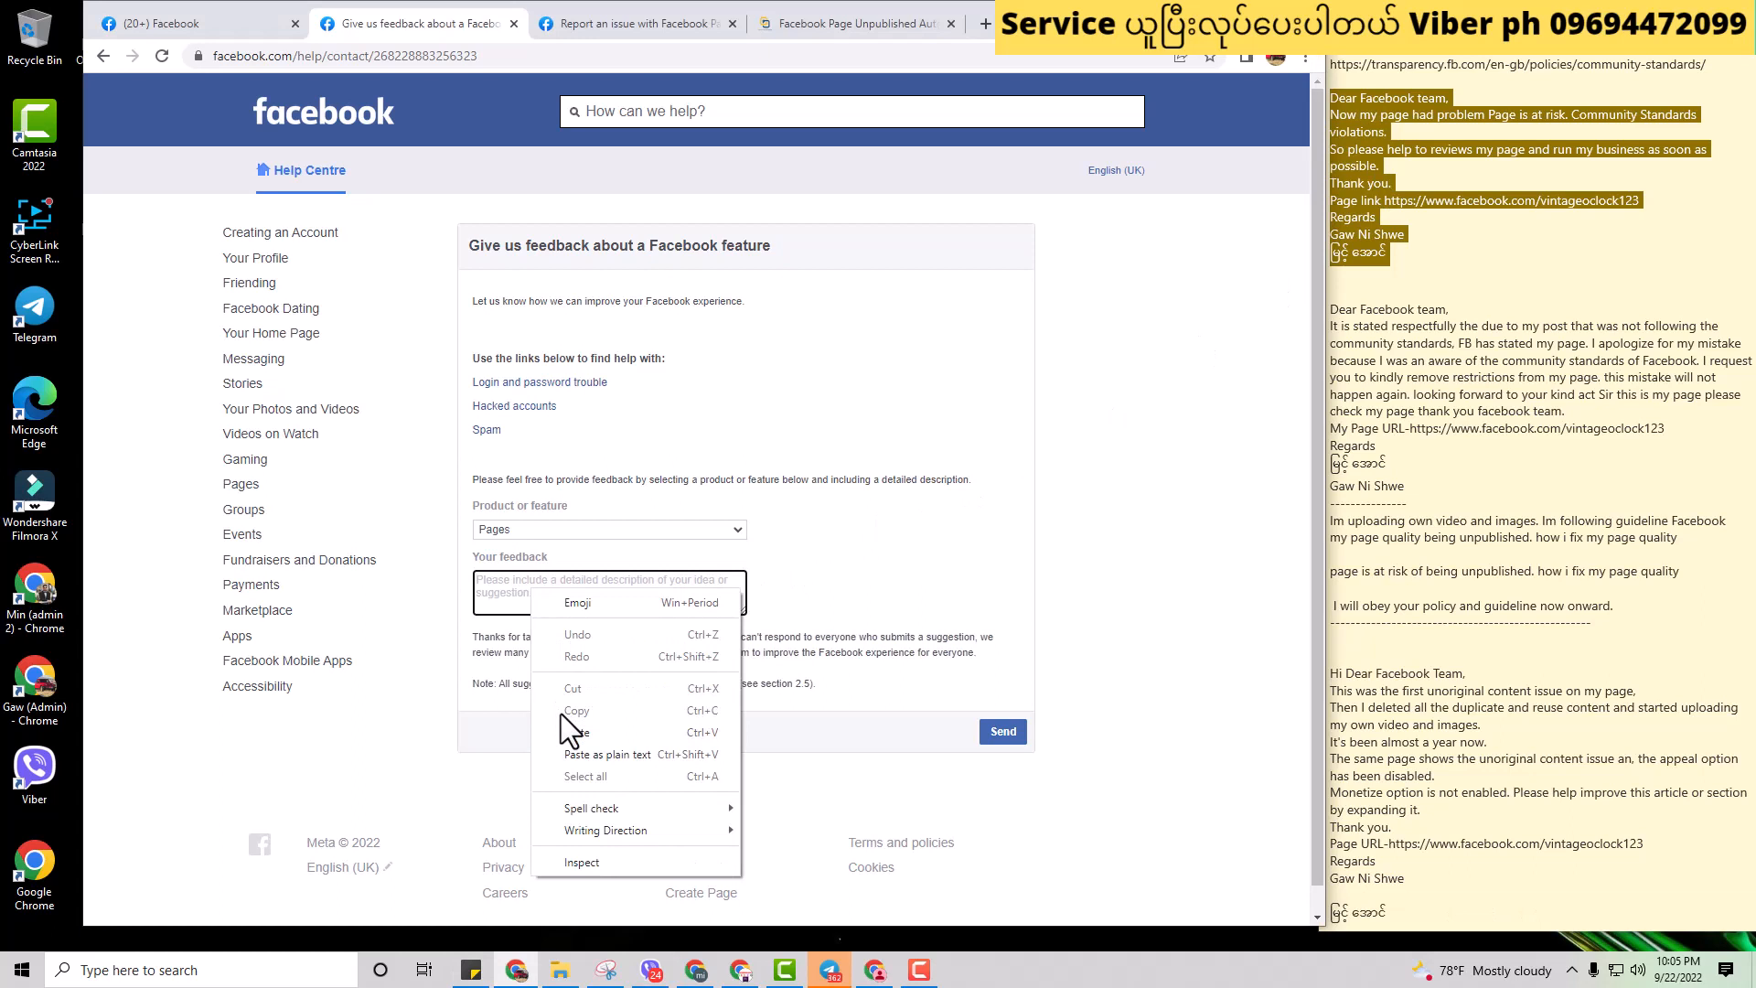
left_click(575, 732)
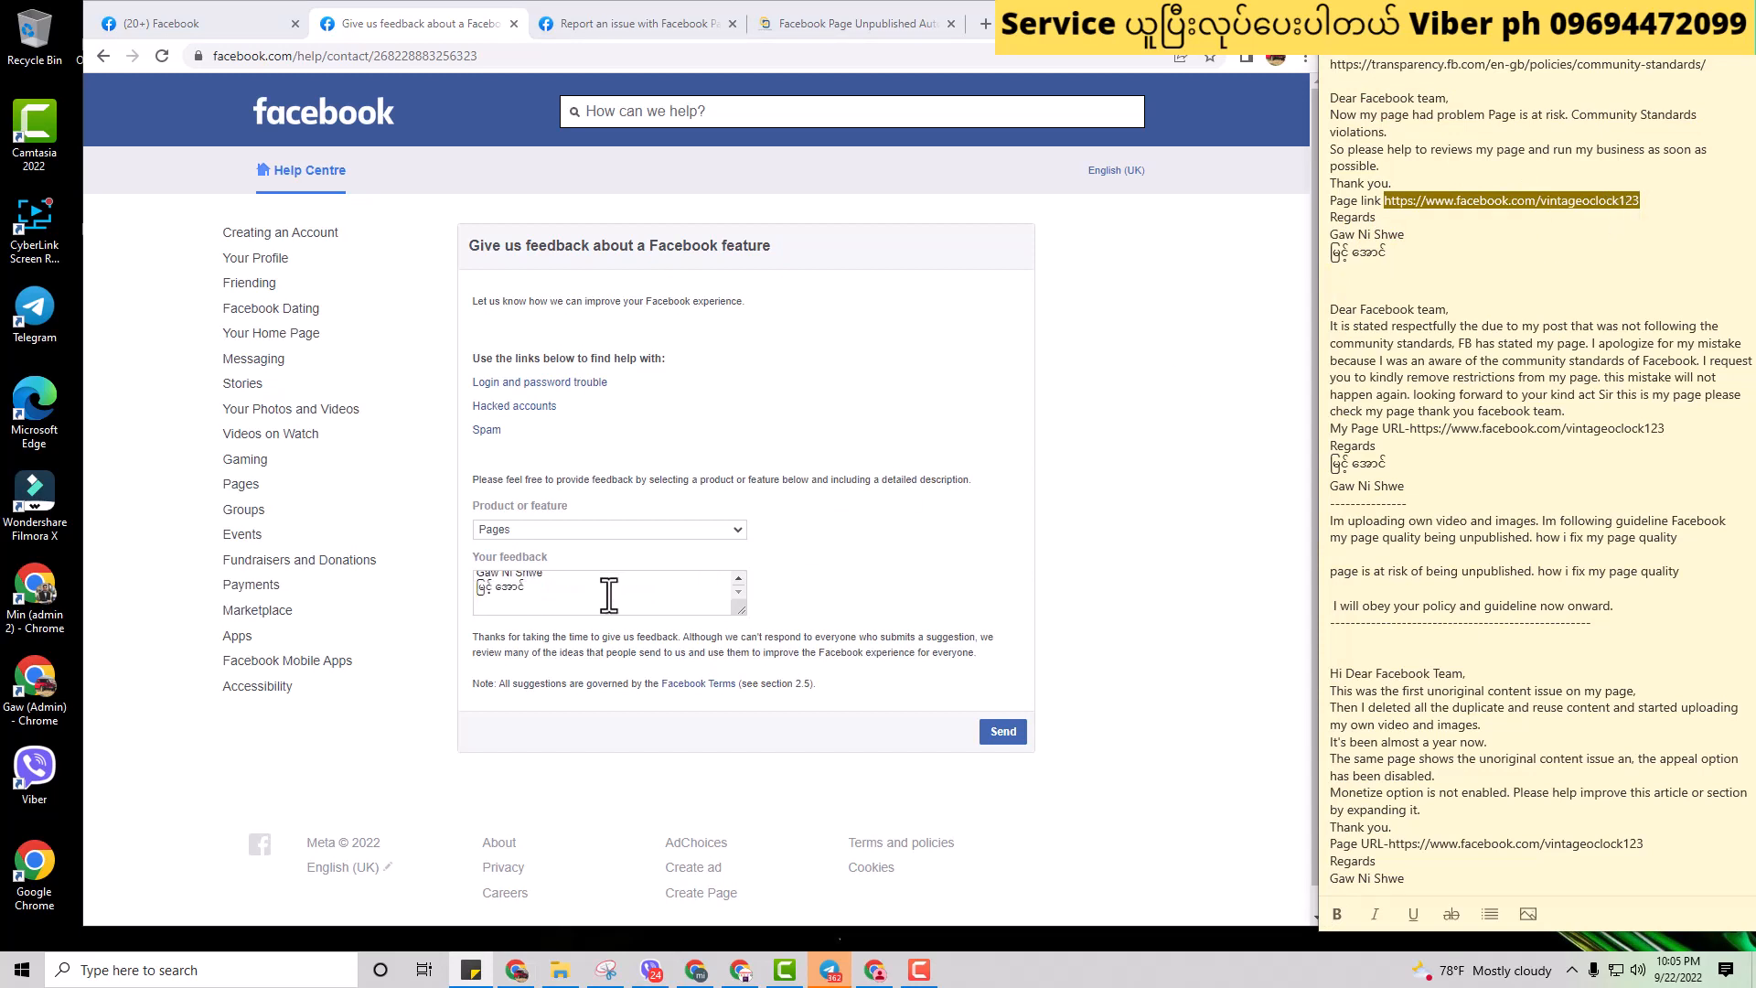
double_click(499, 587)
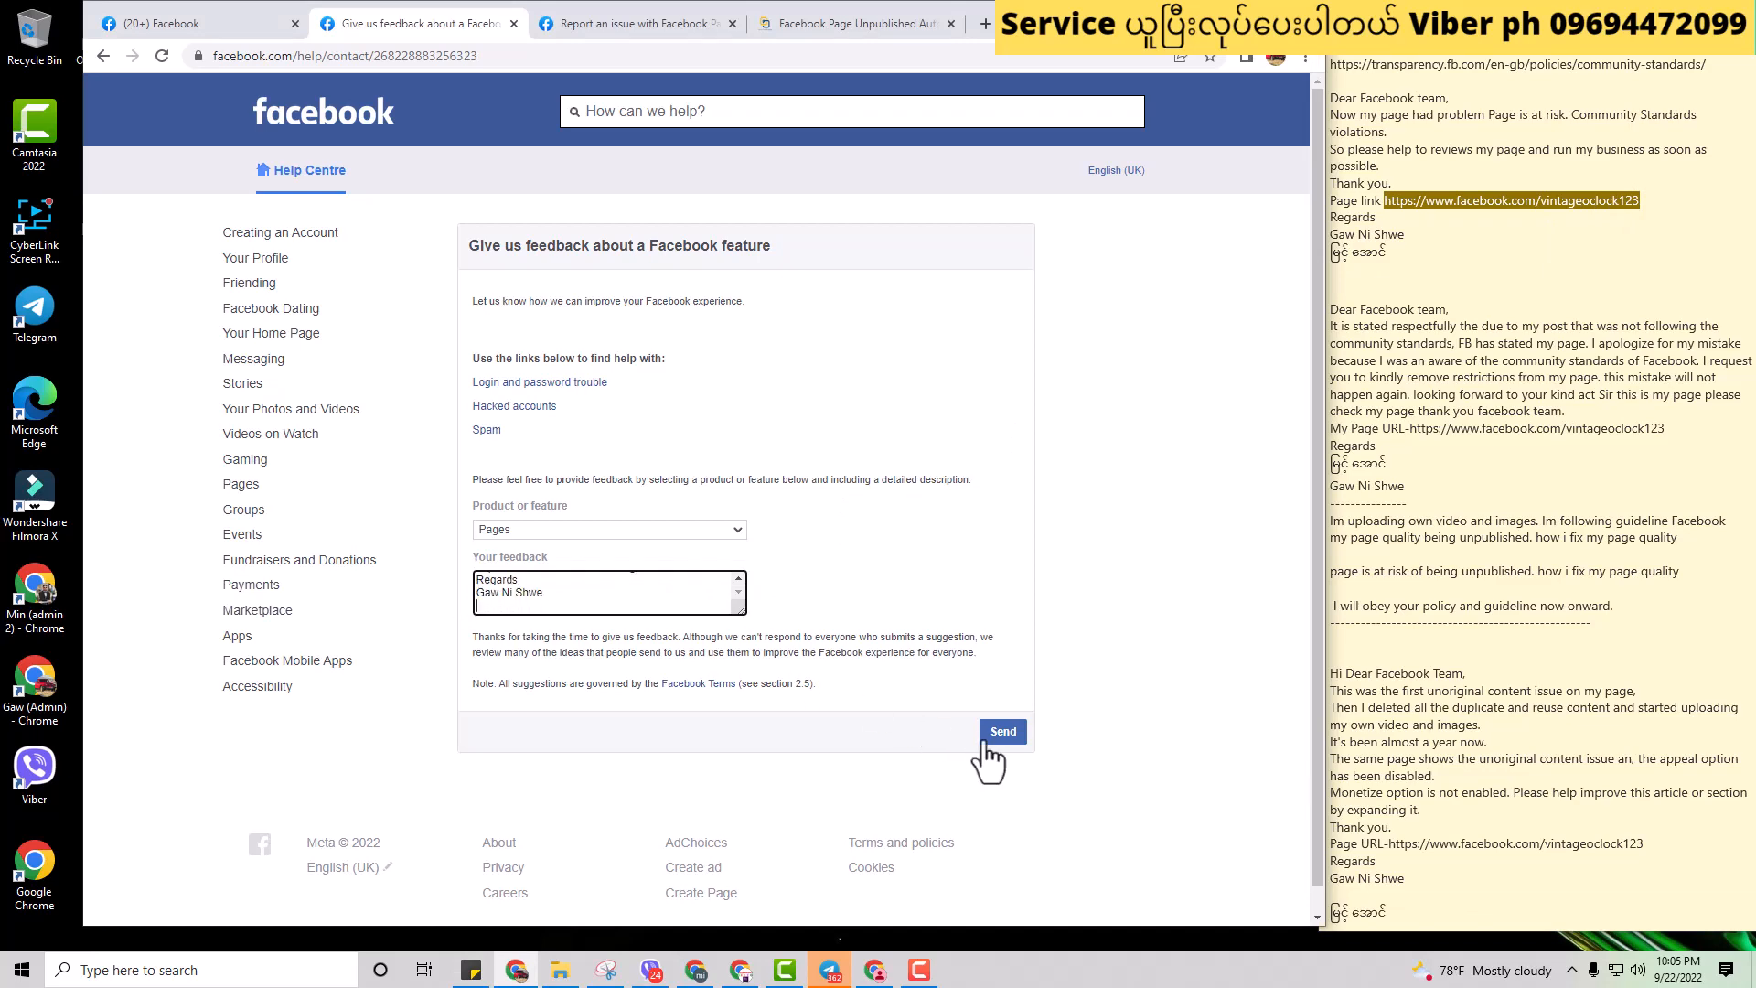
left_click(999, 730)
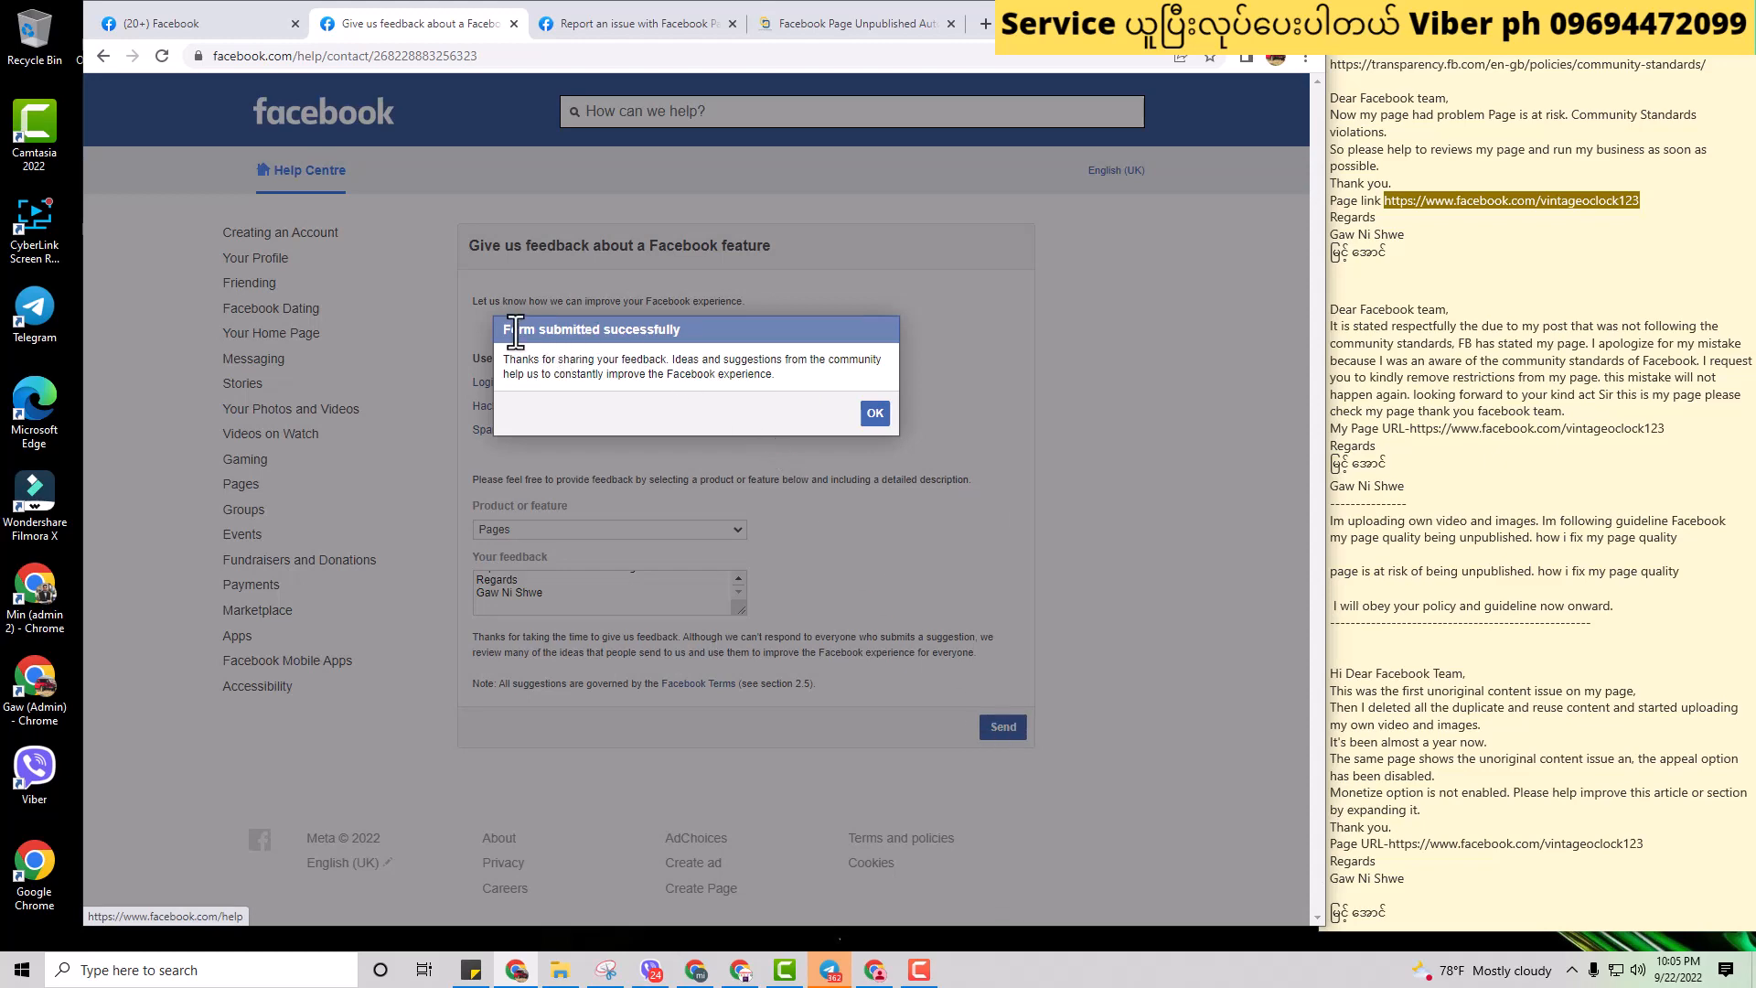
left_click(875, 414)
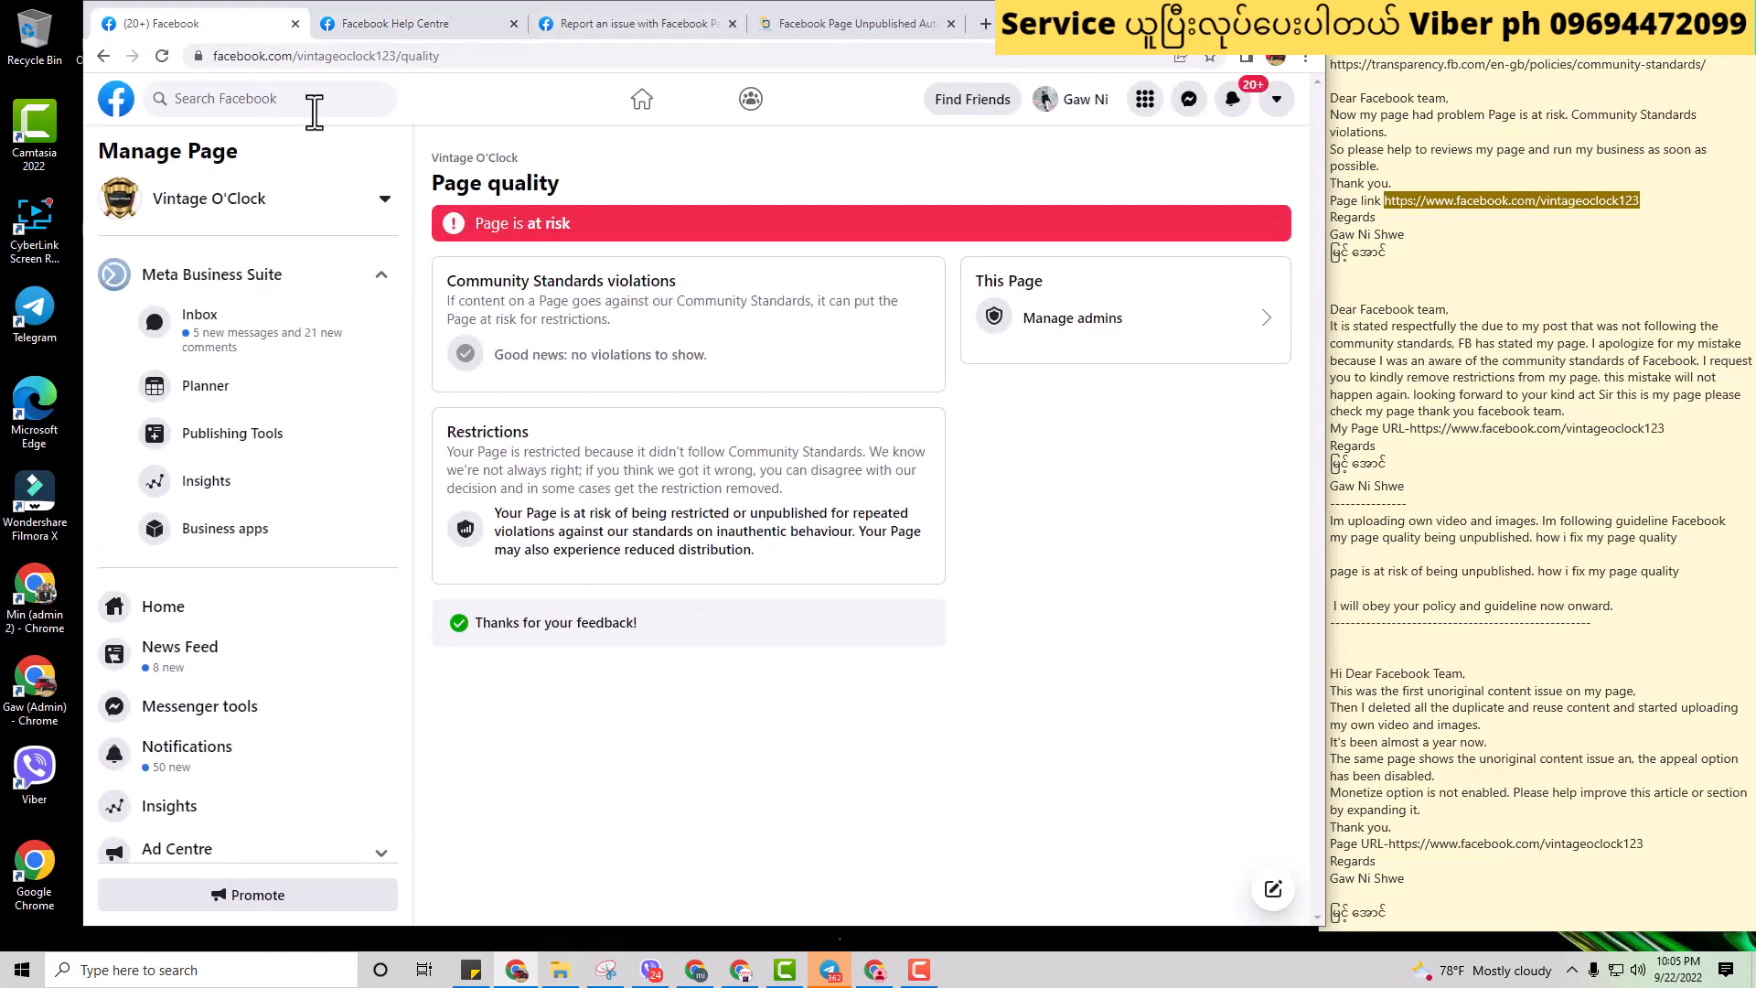
mouse_move(694, 230)
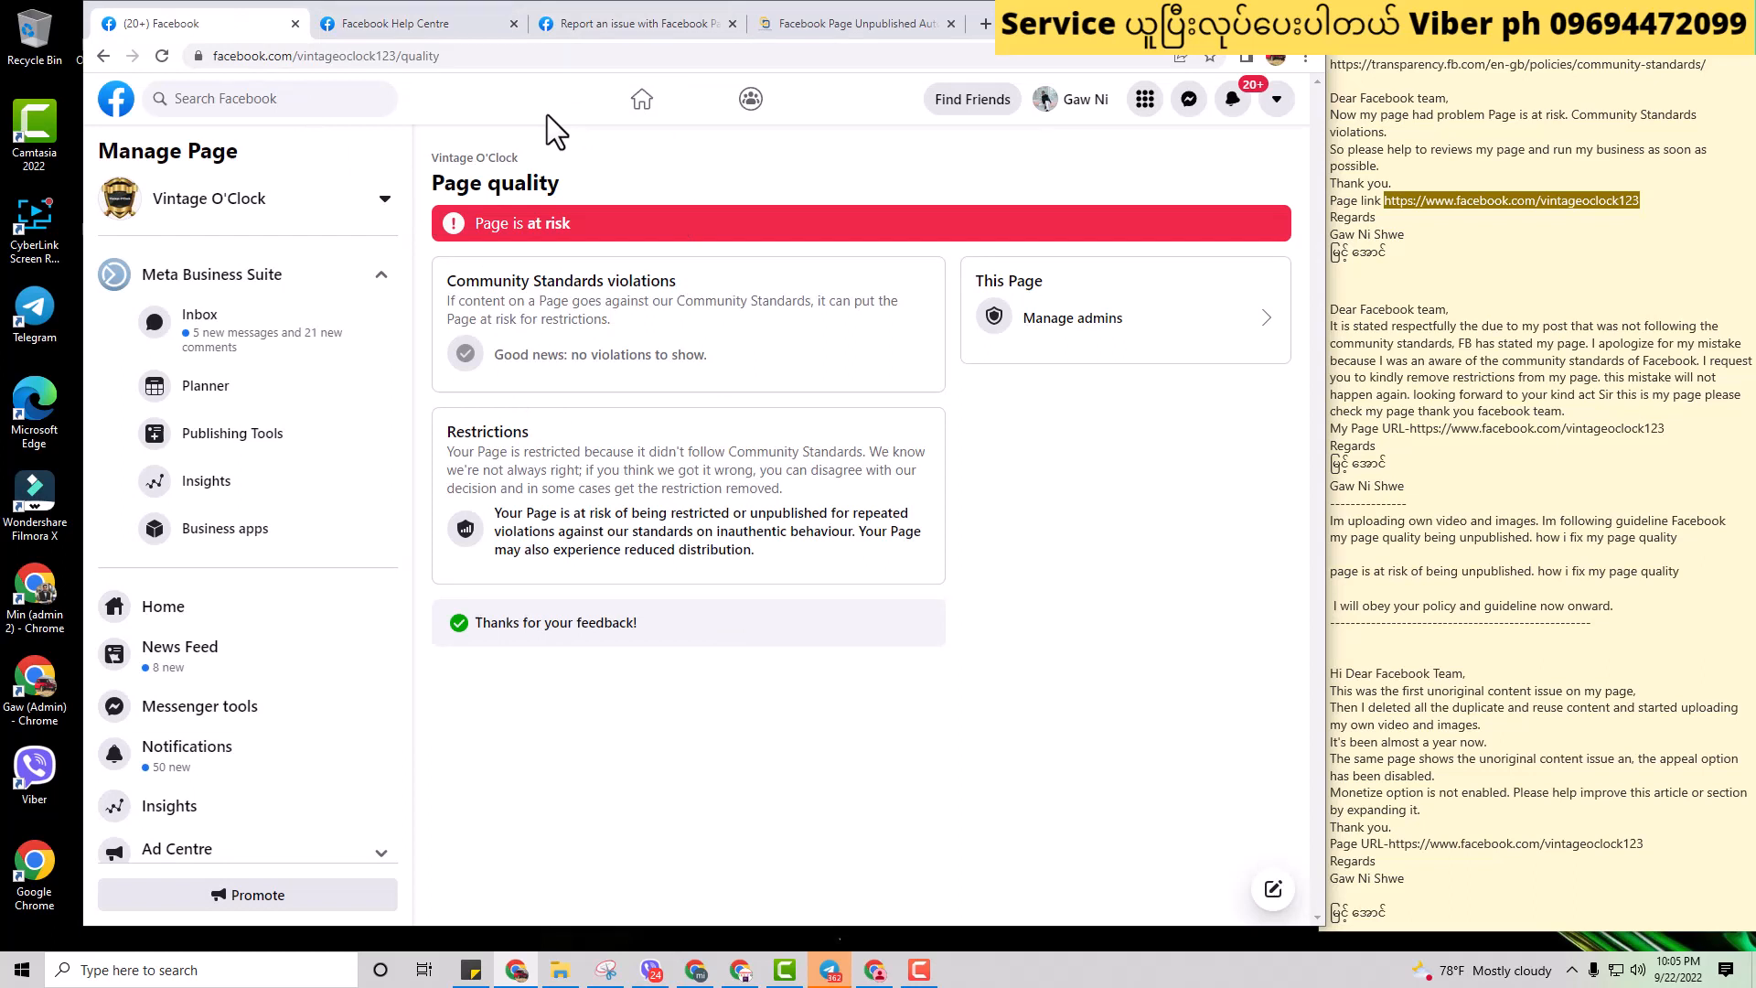
mouse_move(475, 420)
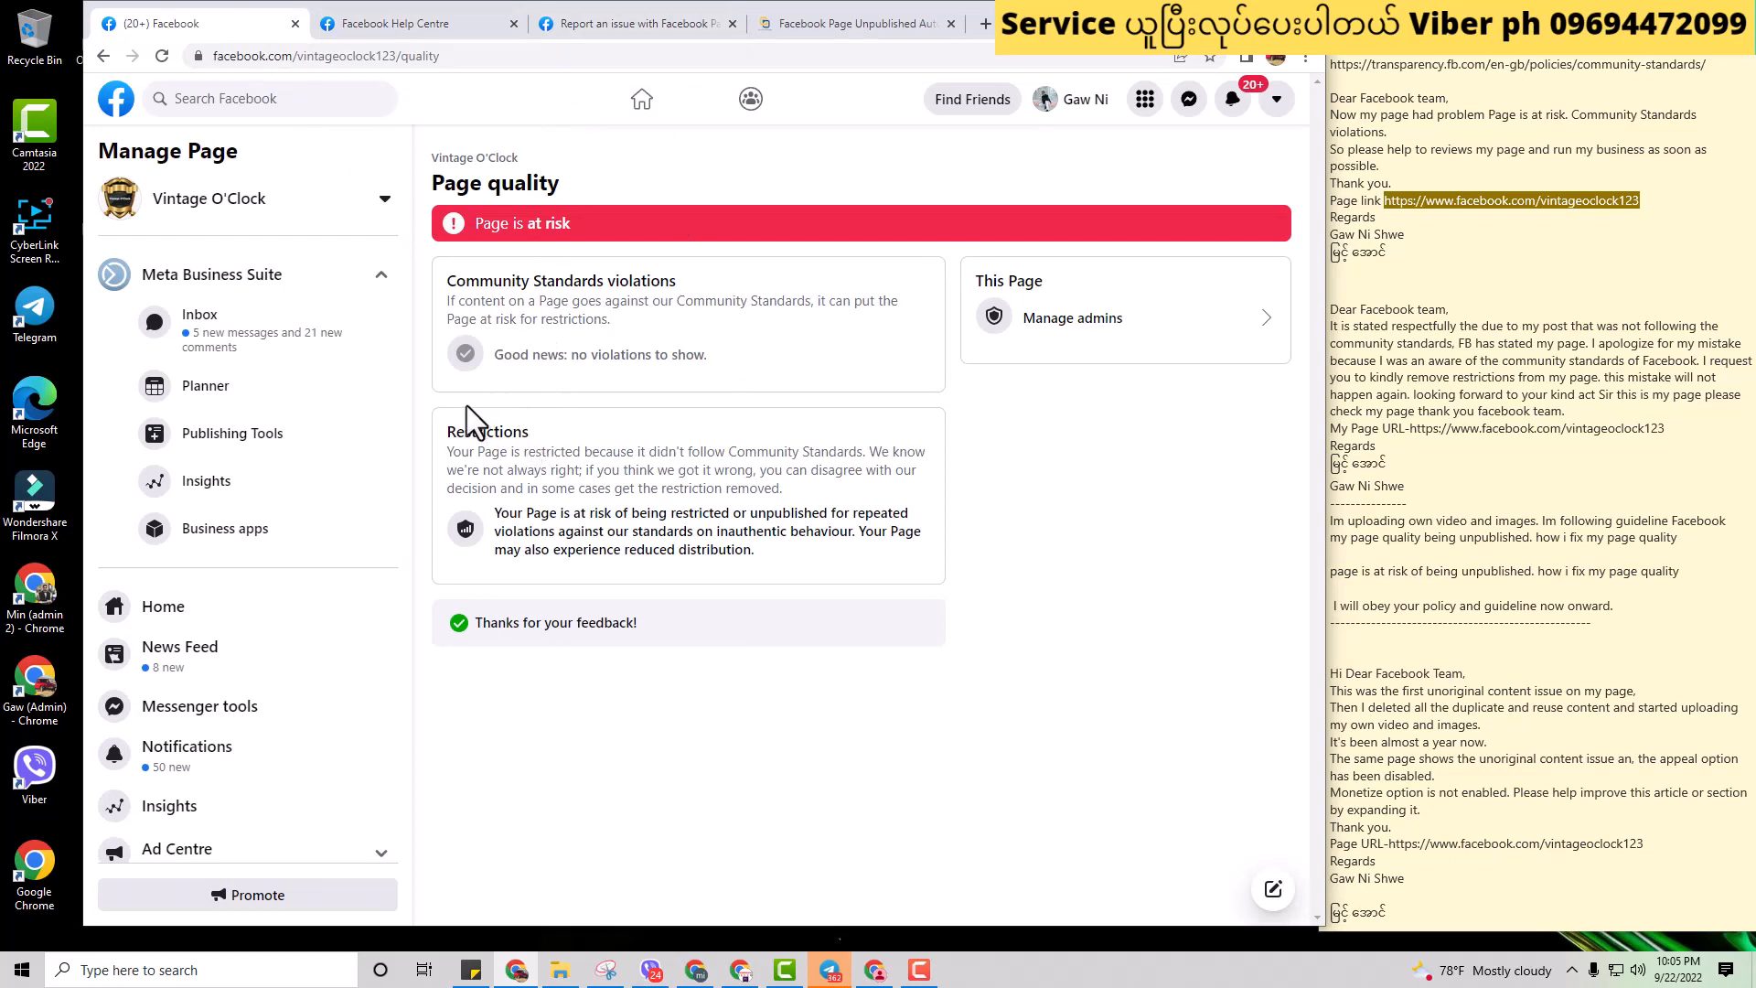
mouse_move(700, 448)
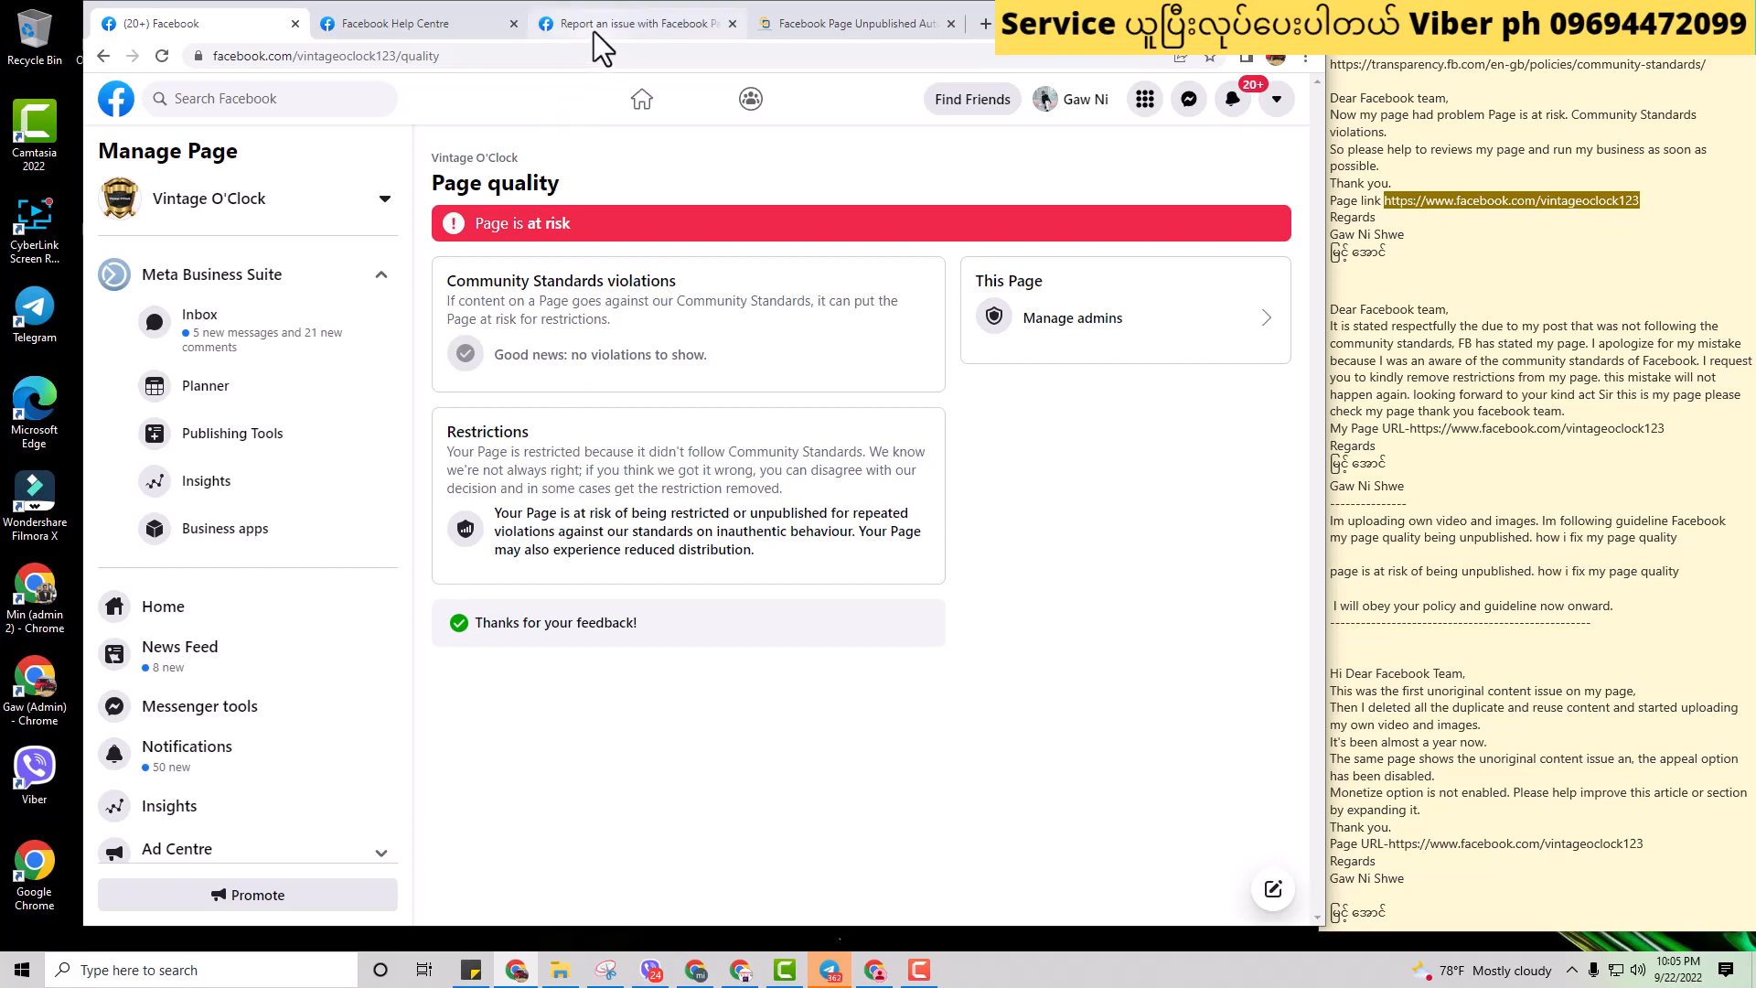
Step: Go to the Vintage O'Clock Page home and select its web address
left_click(634, 22)
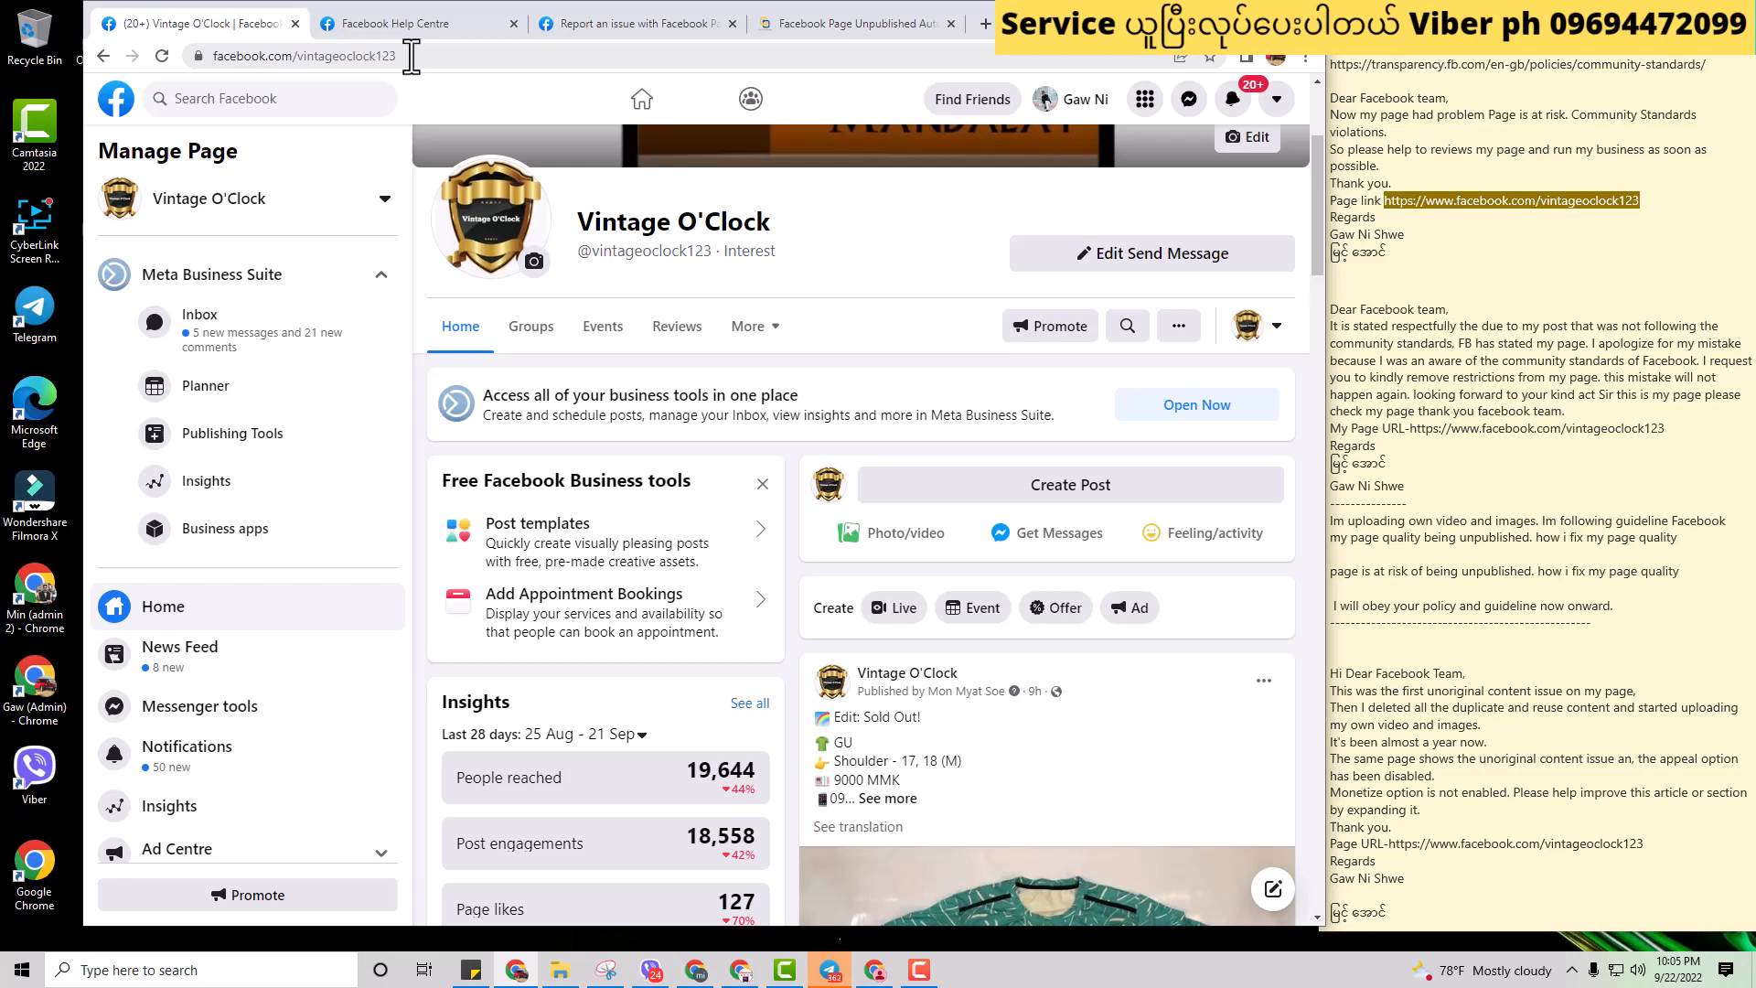
left_click(296, 55)
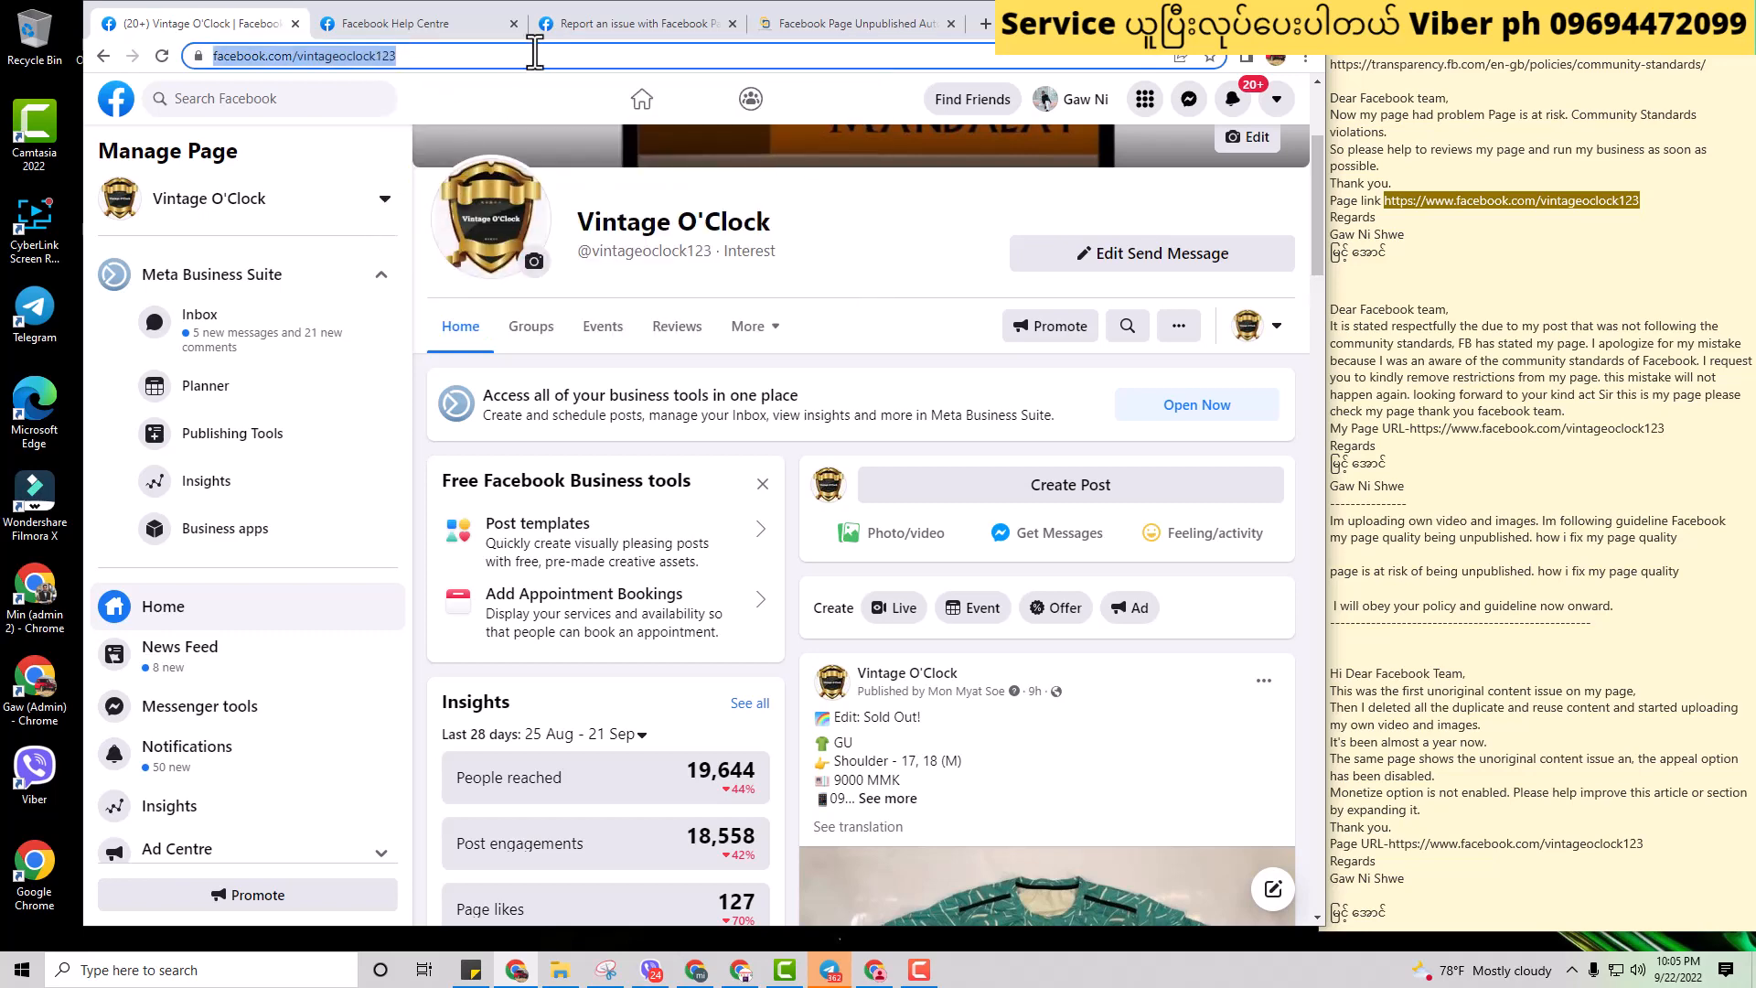
left_click(634, 22)
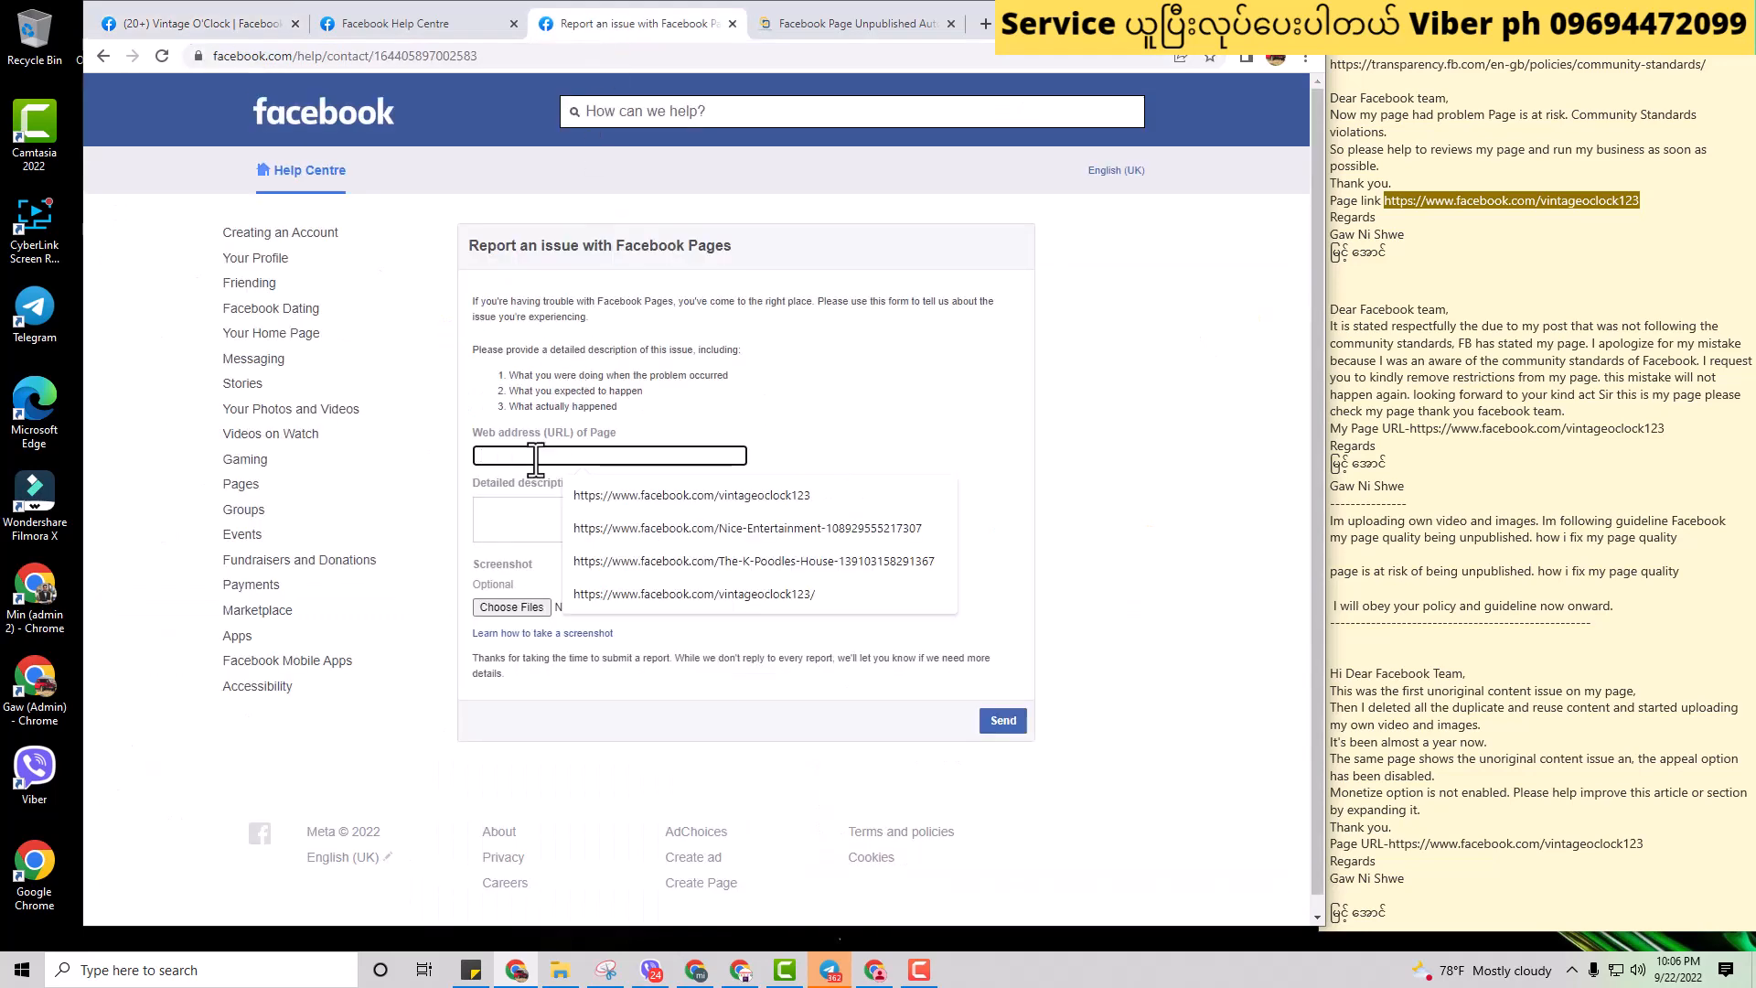
type("https://www.facebook.com/vintageoclock123")
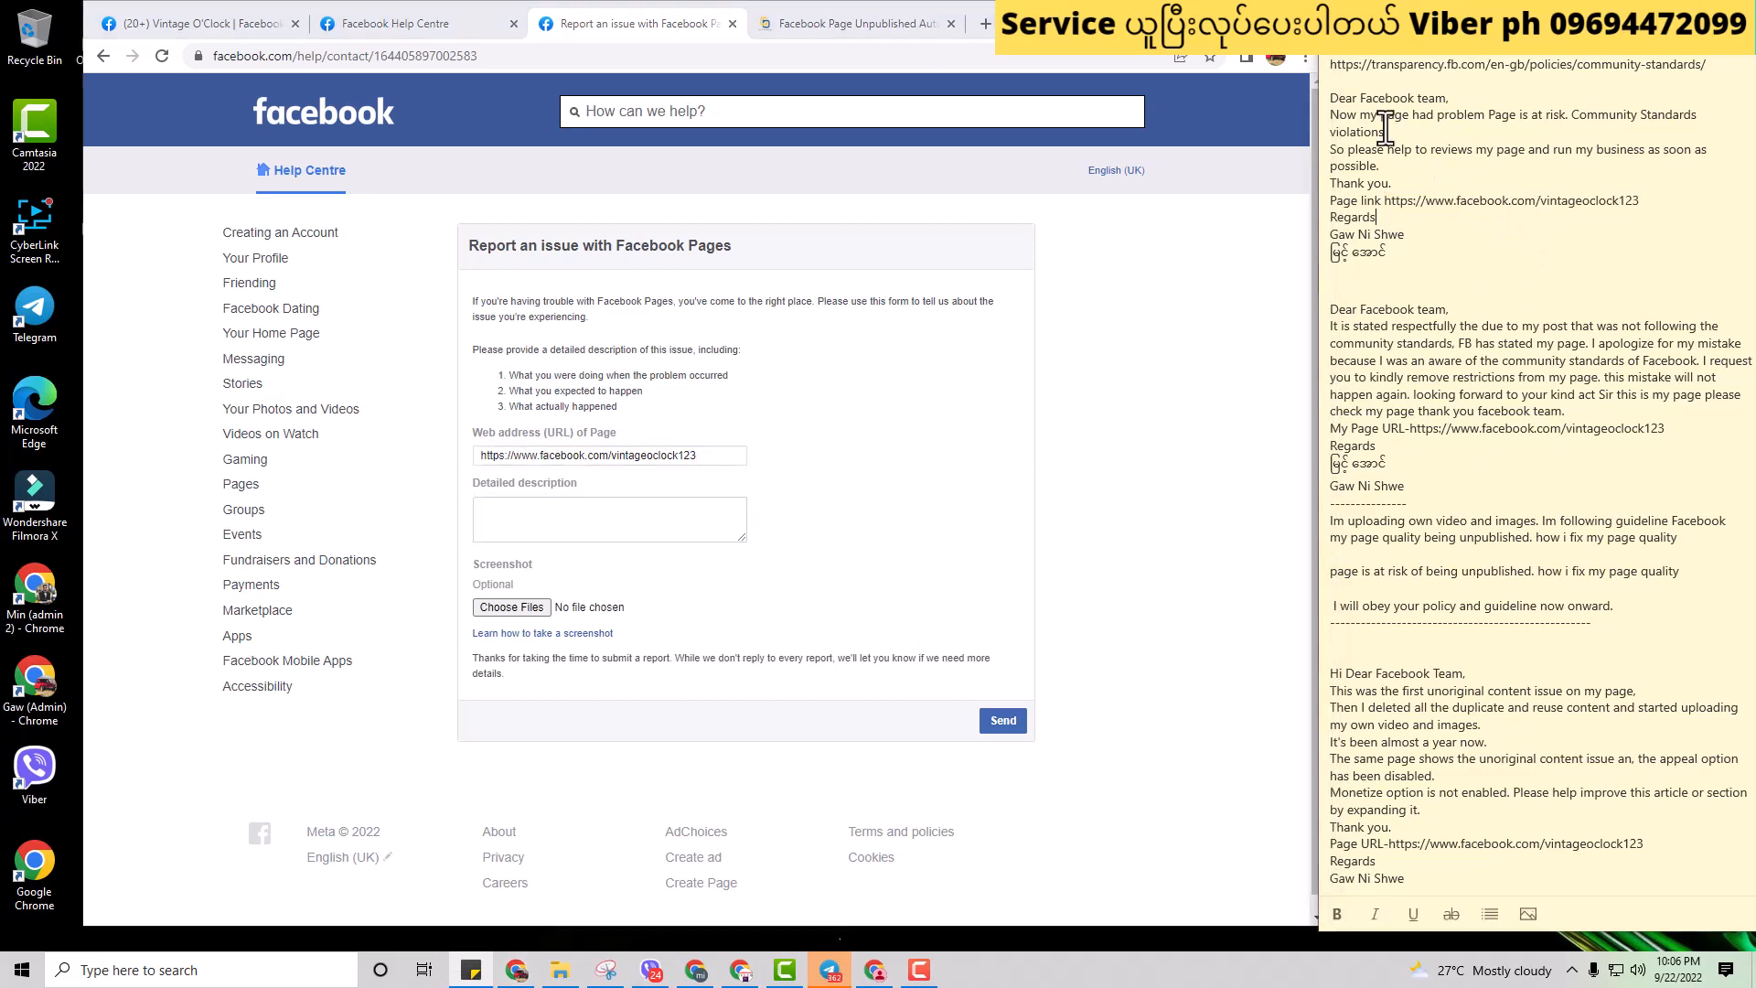
left_click_drag(1341, 98, 1390, 254)
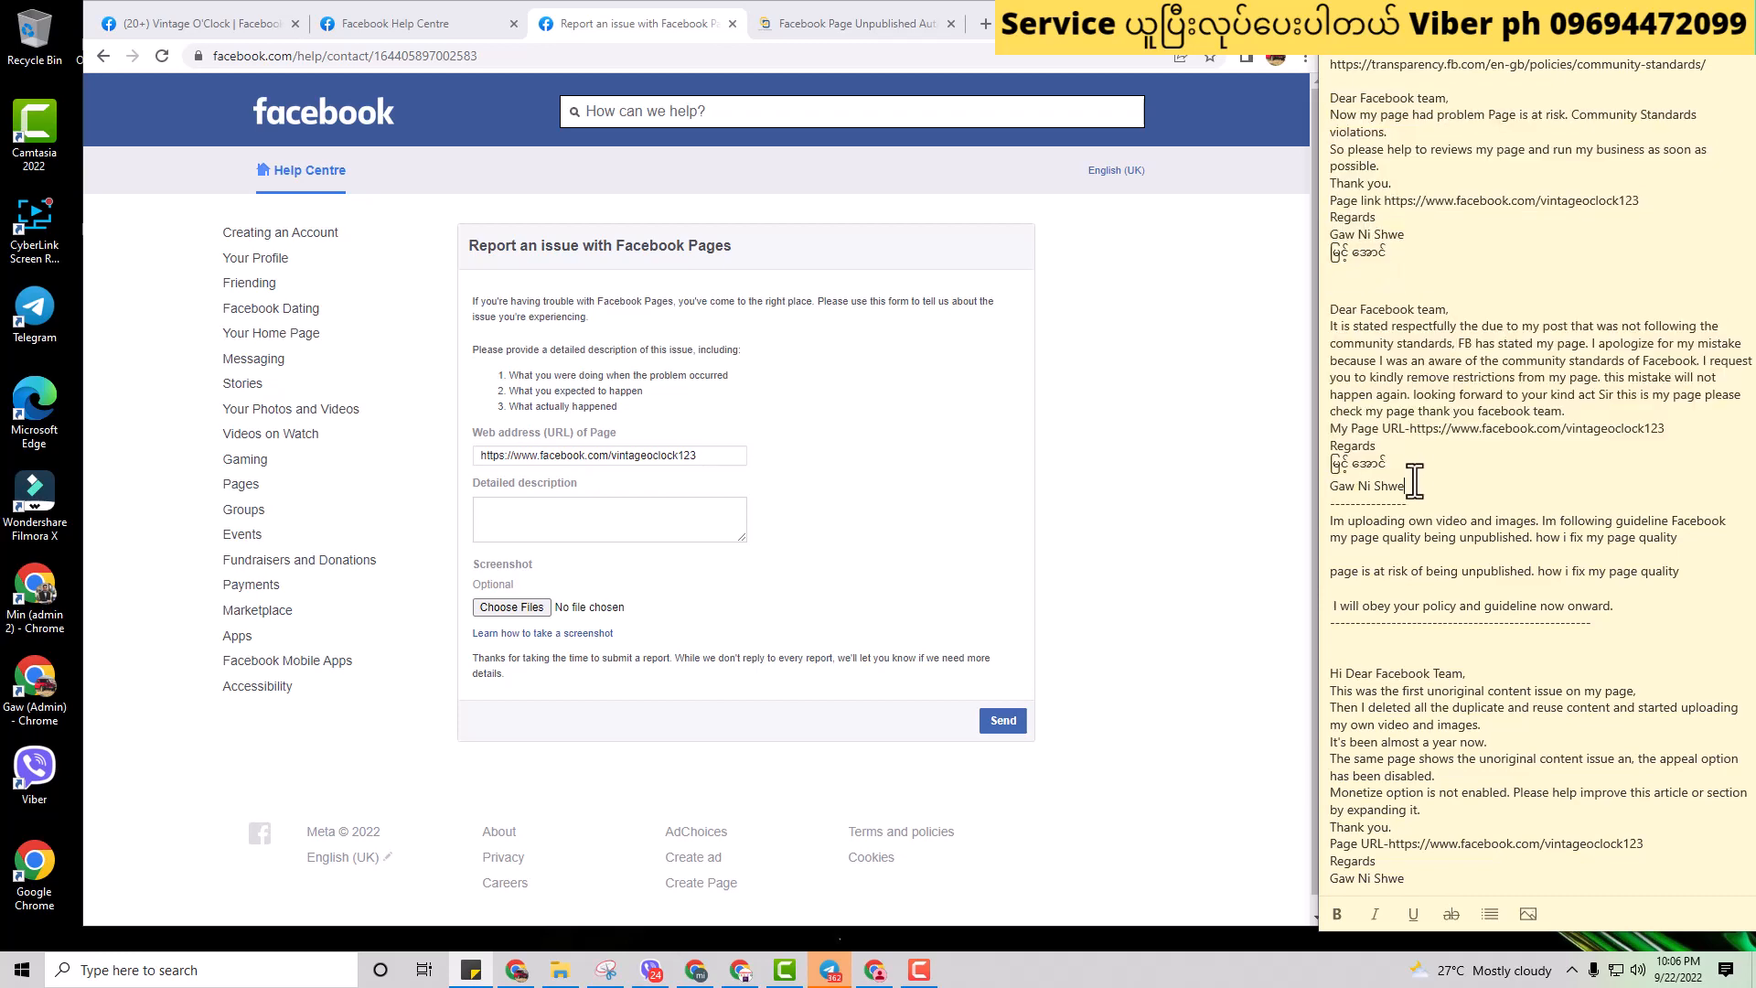
right_click(1367, 485)
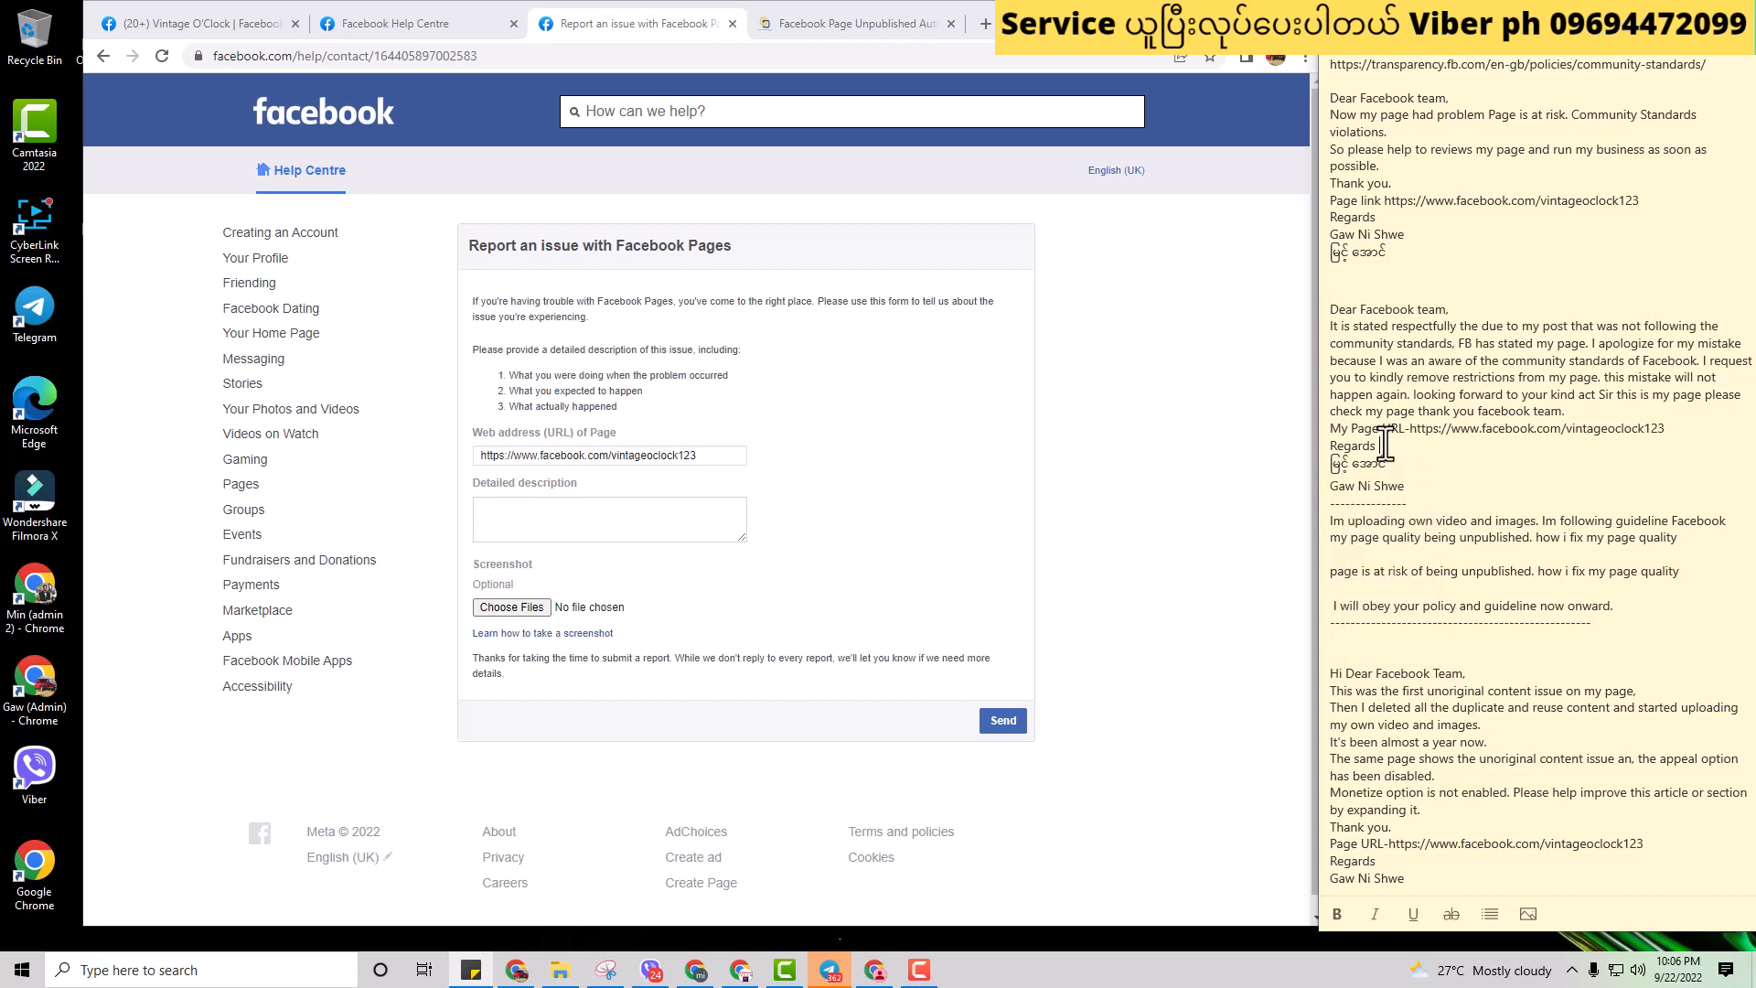
right_click(1366, 447)
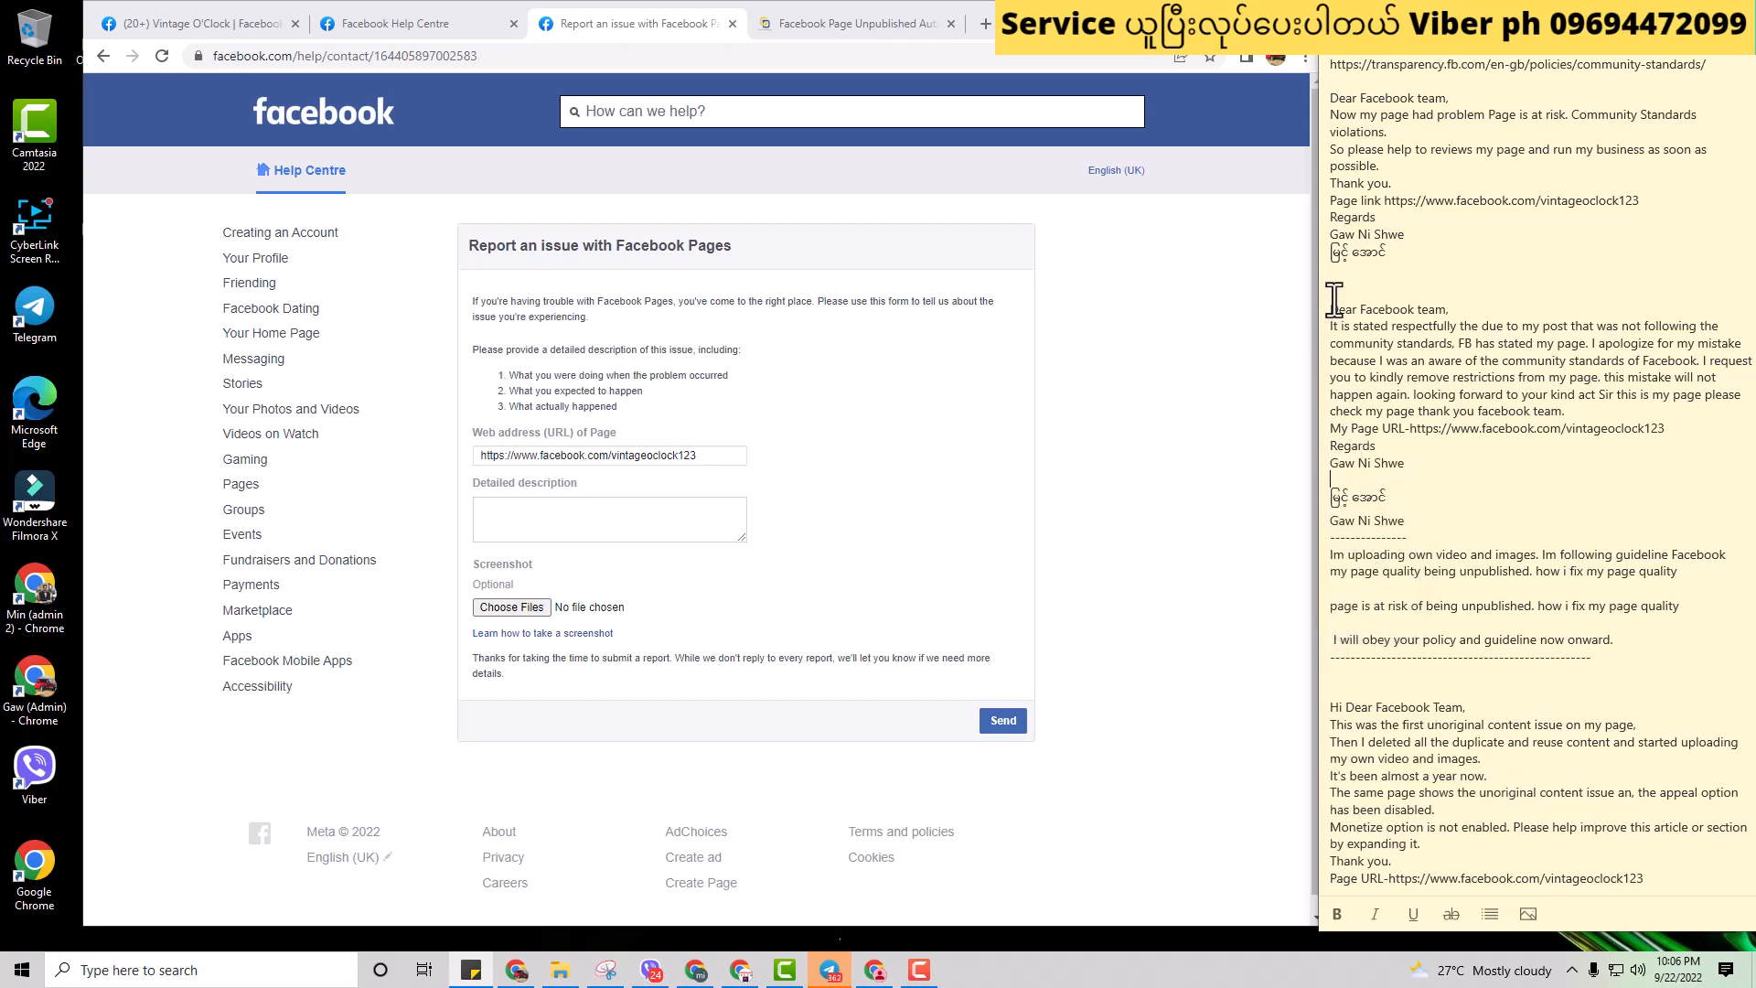
left_click_drag(1328, 309, 1391, 463)
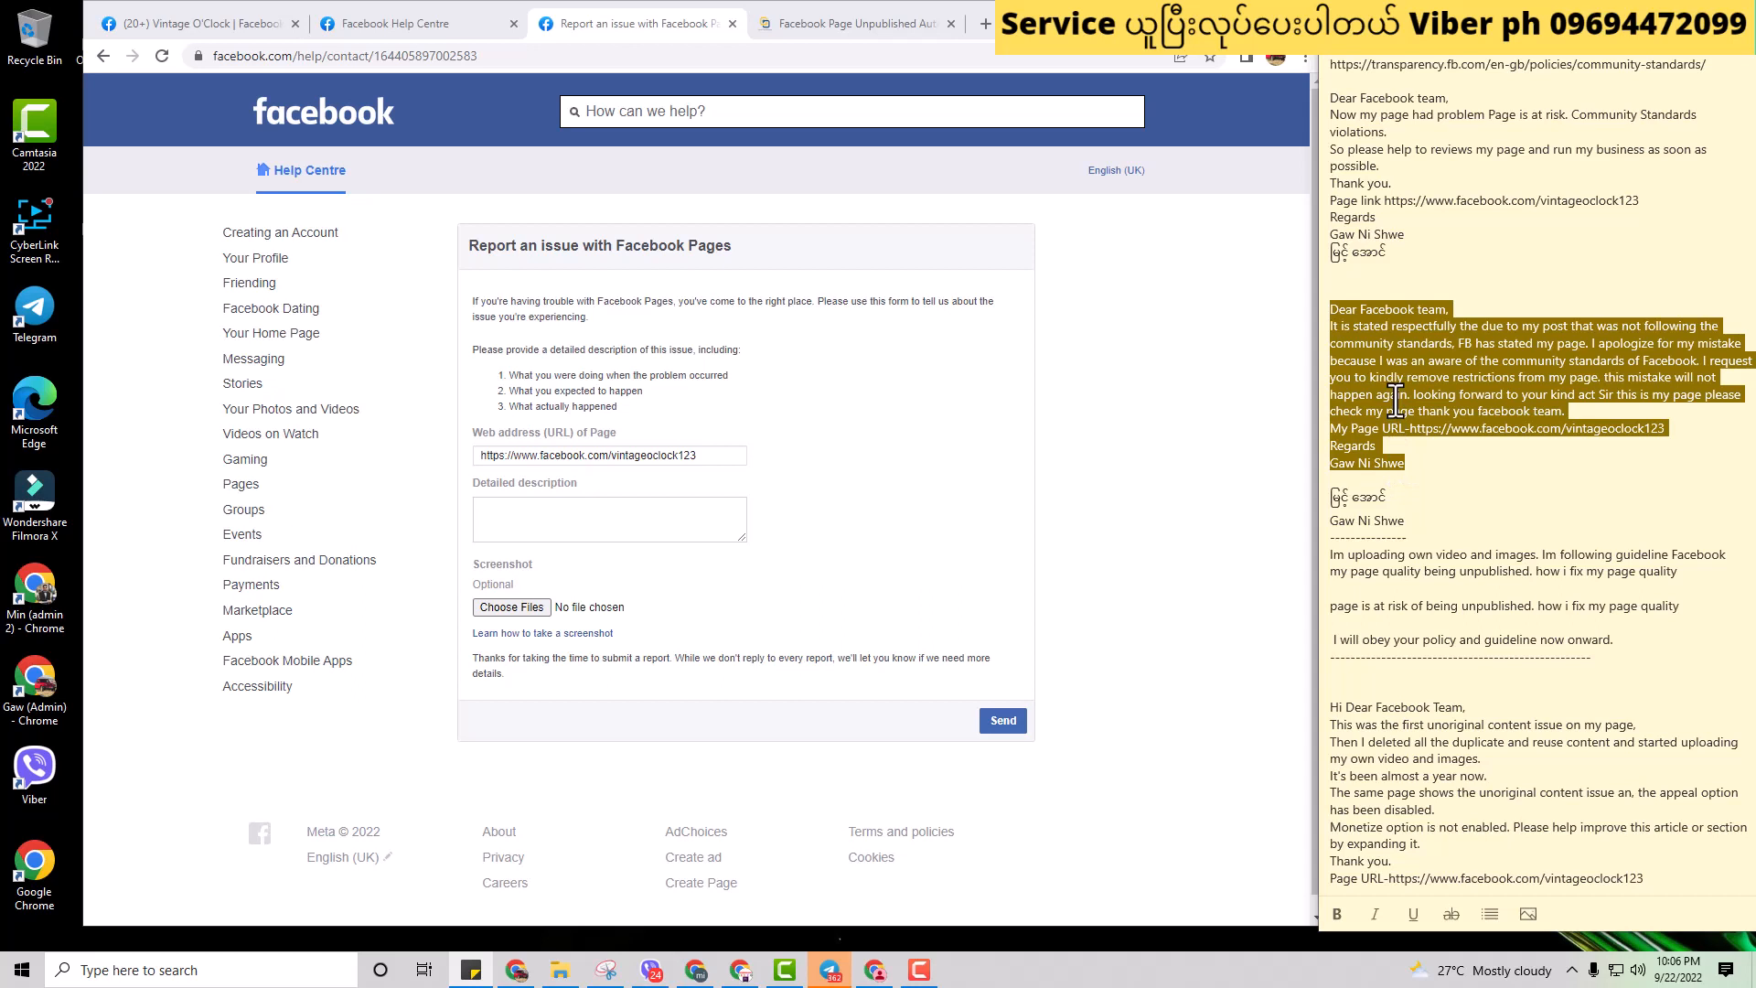
mouse_move(1196, 435)
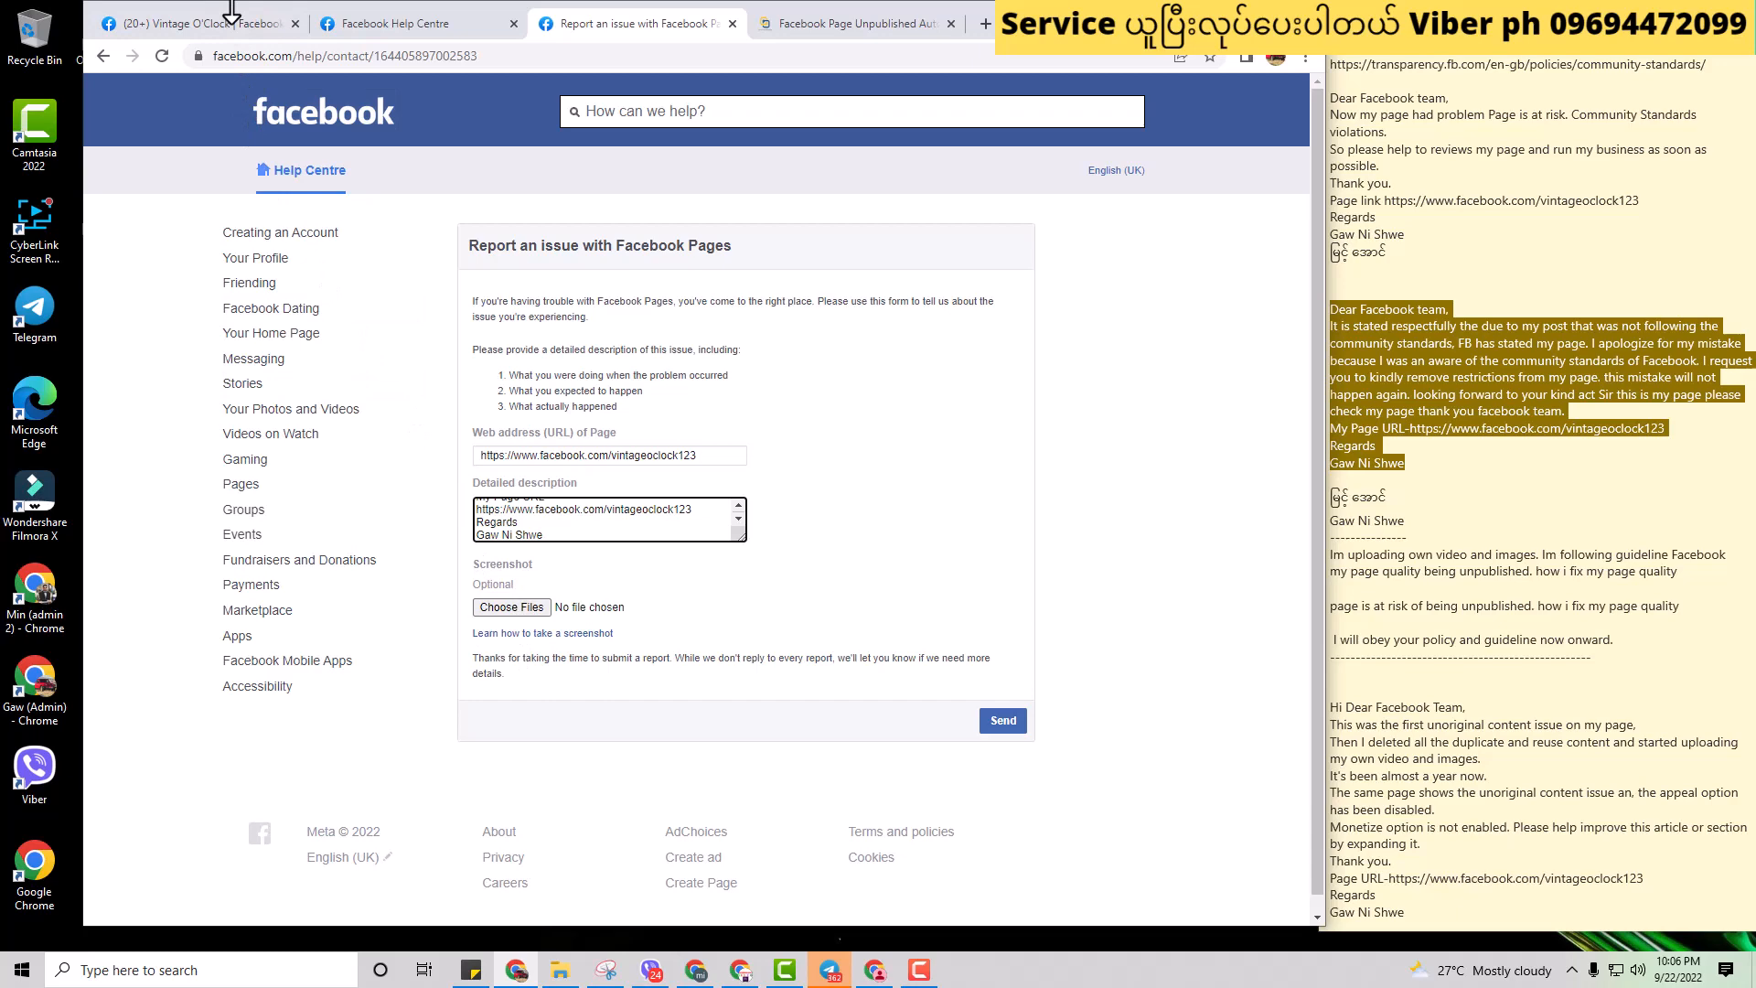
left_click(196, 22)
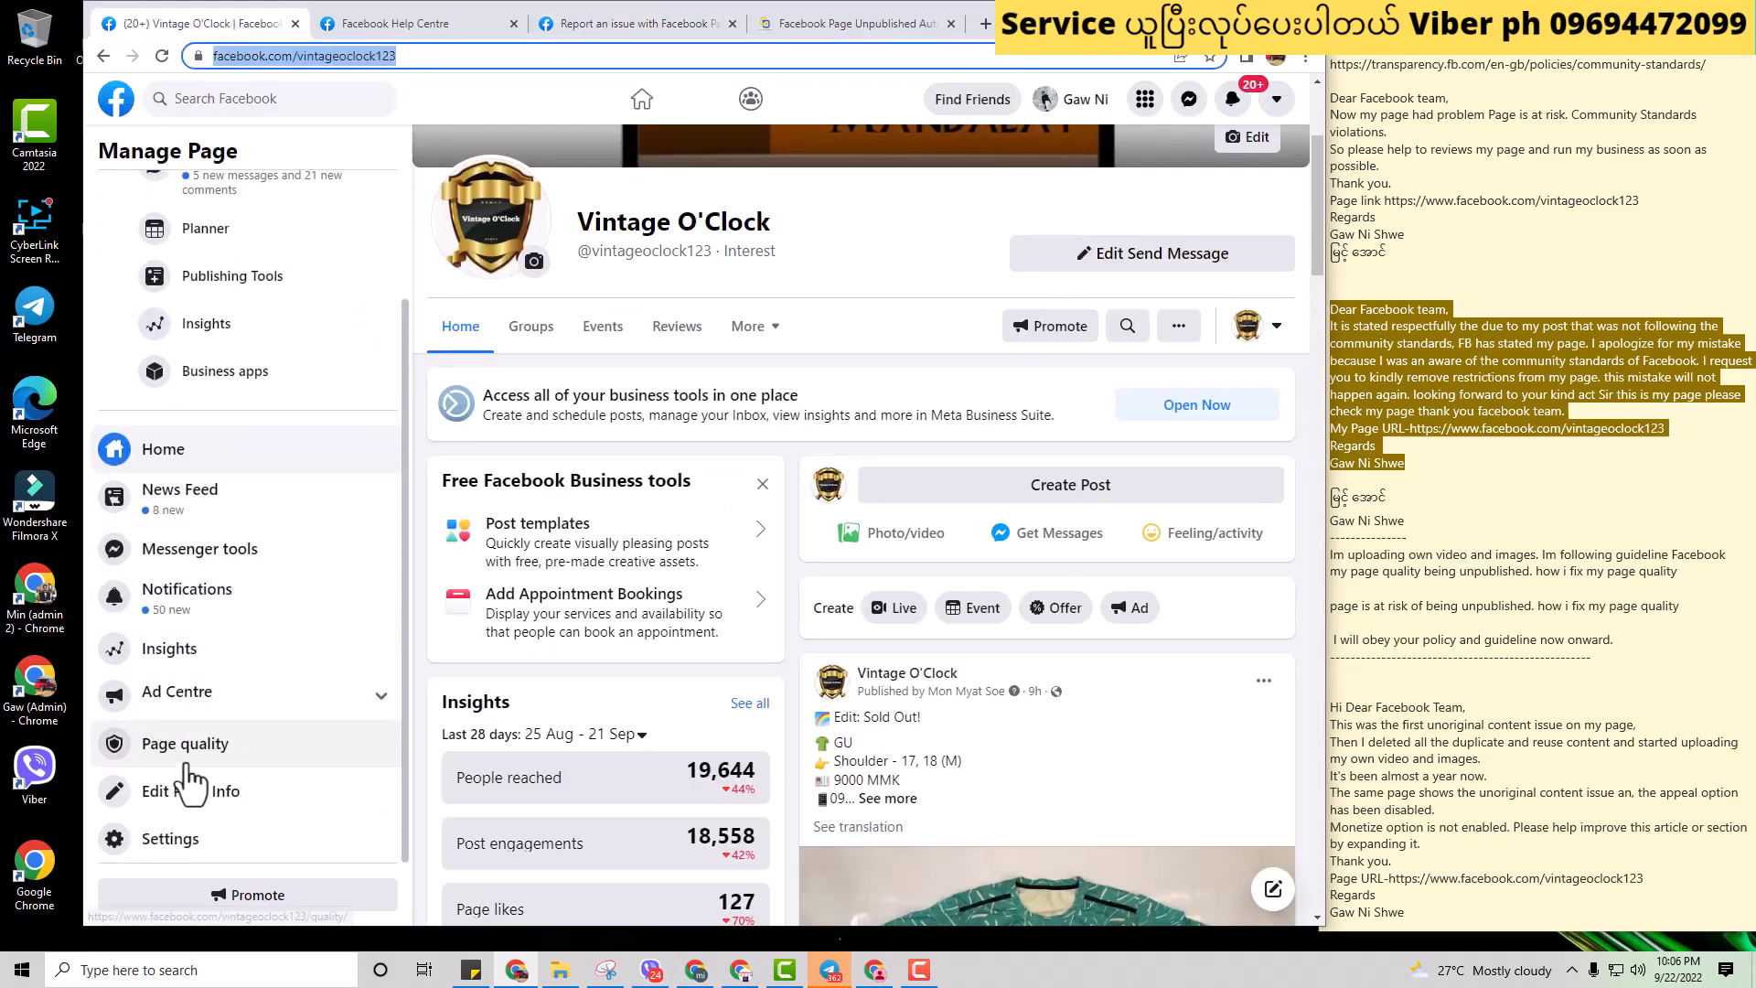
left_click(186, 743)
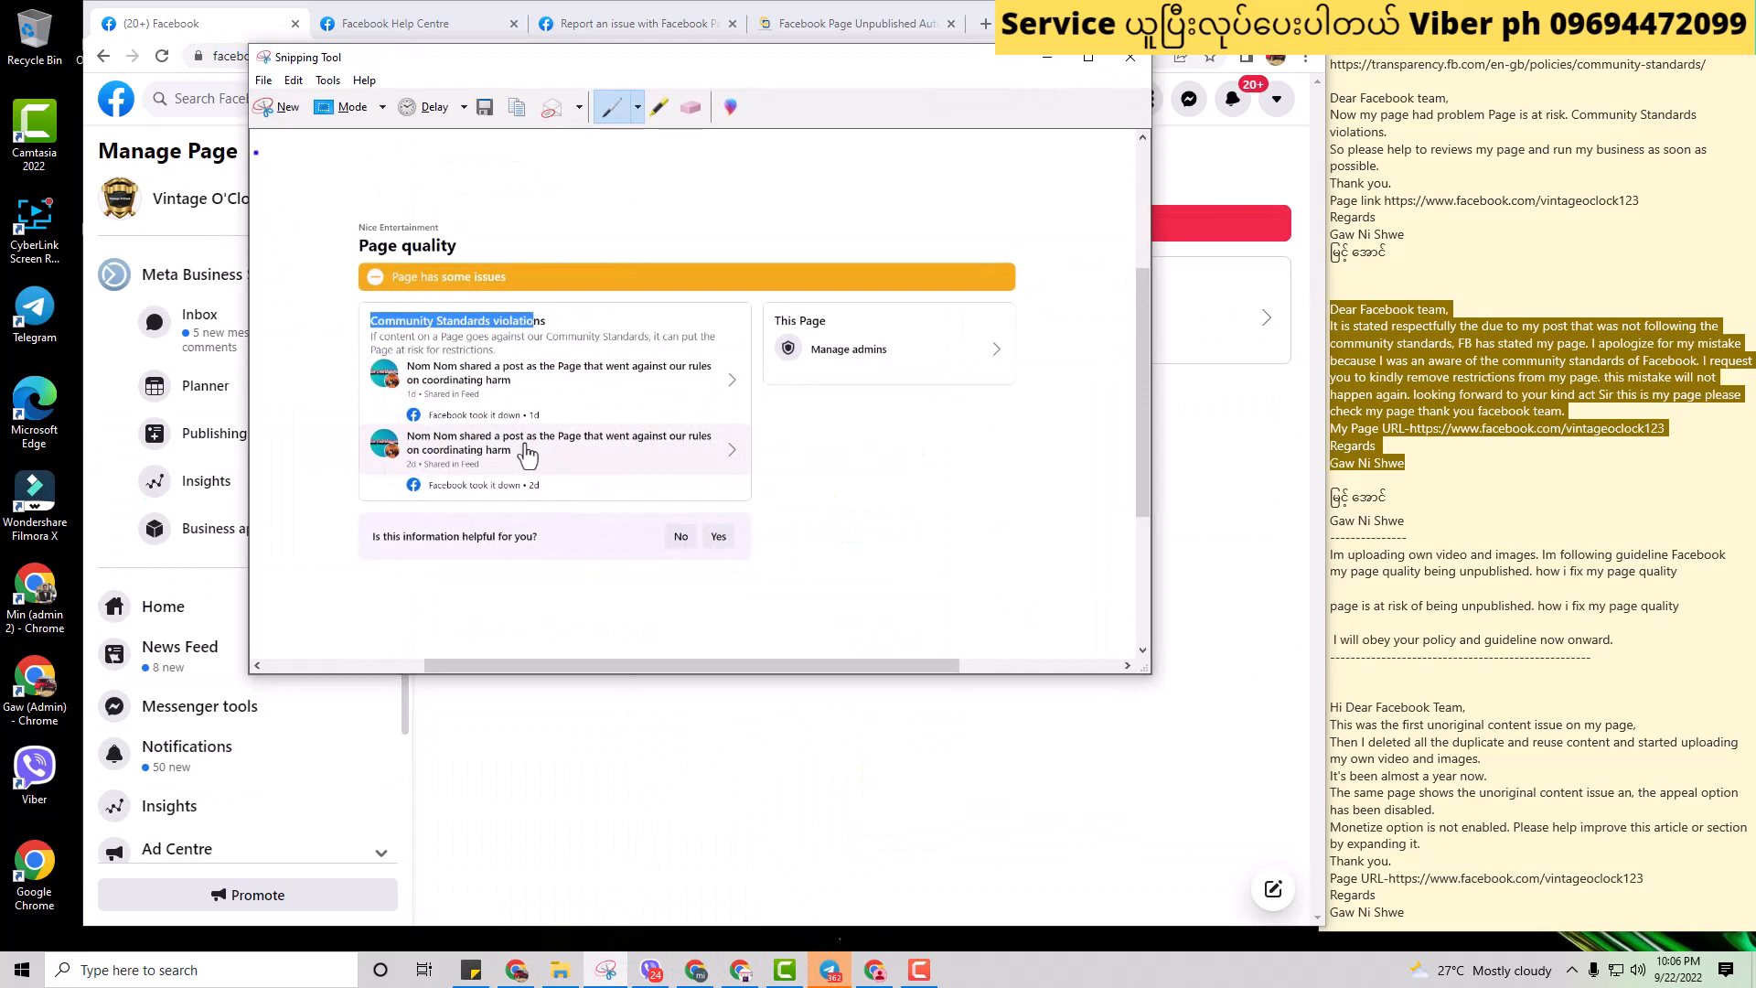
left_click(1130, 57)
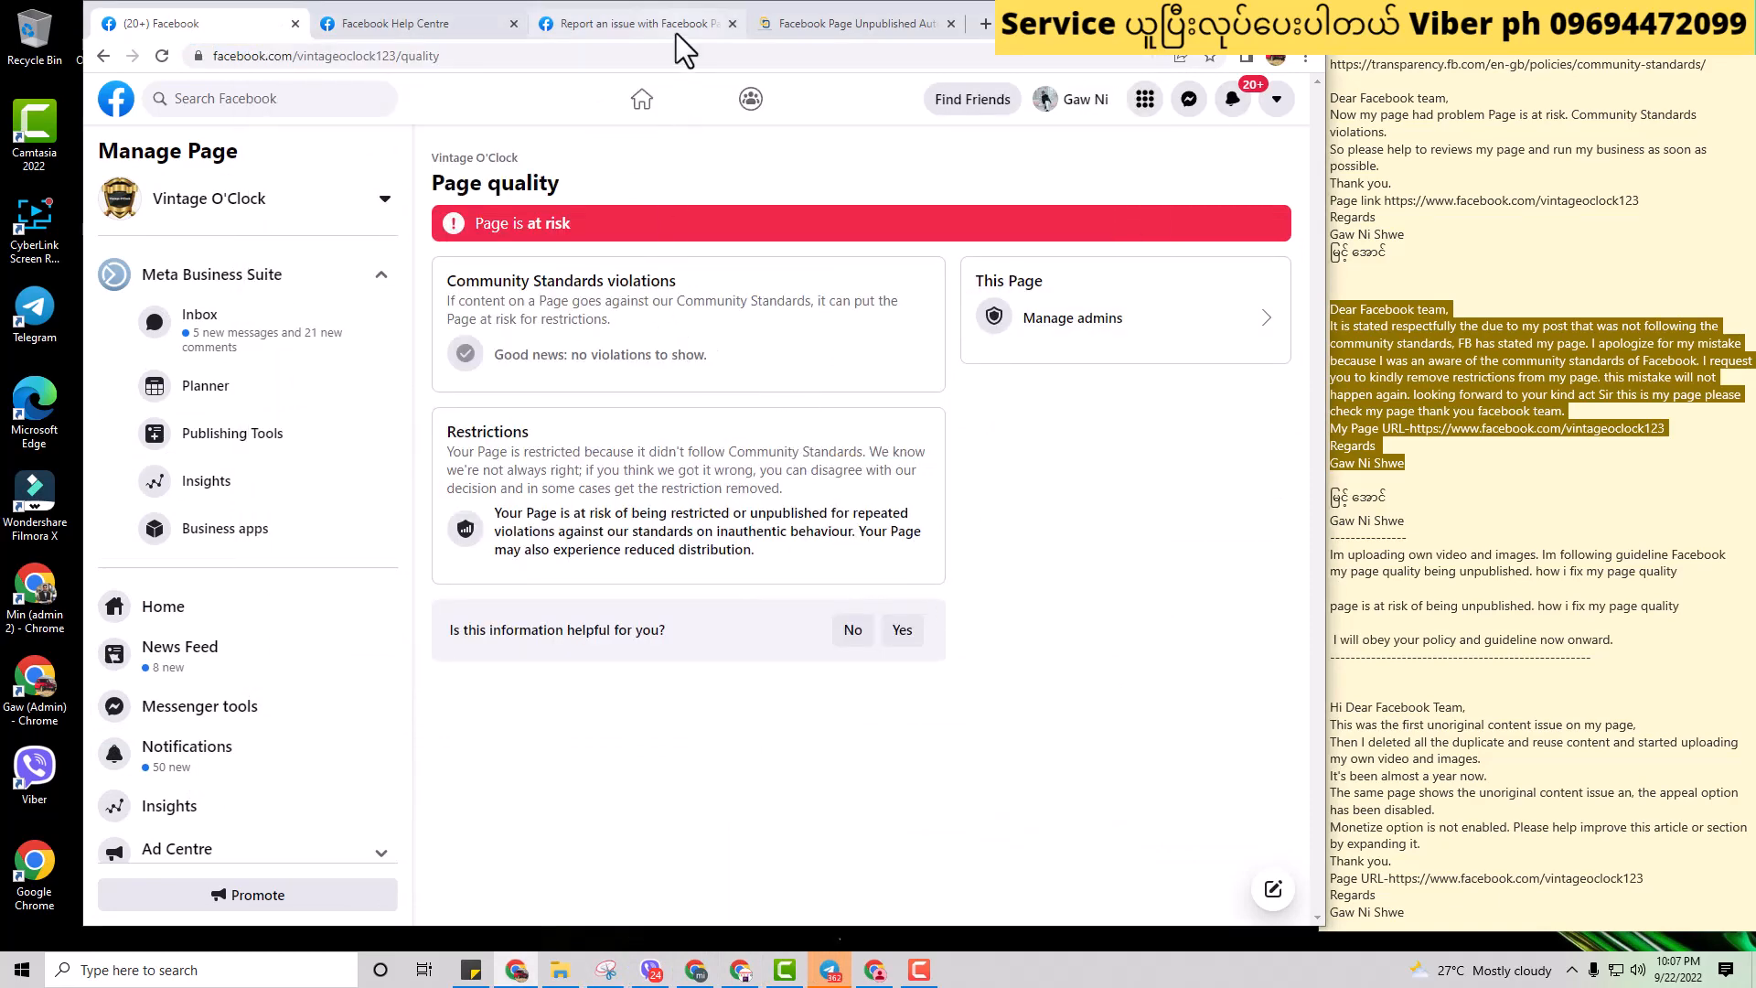
left_click(633, 22)
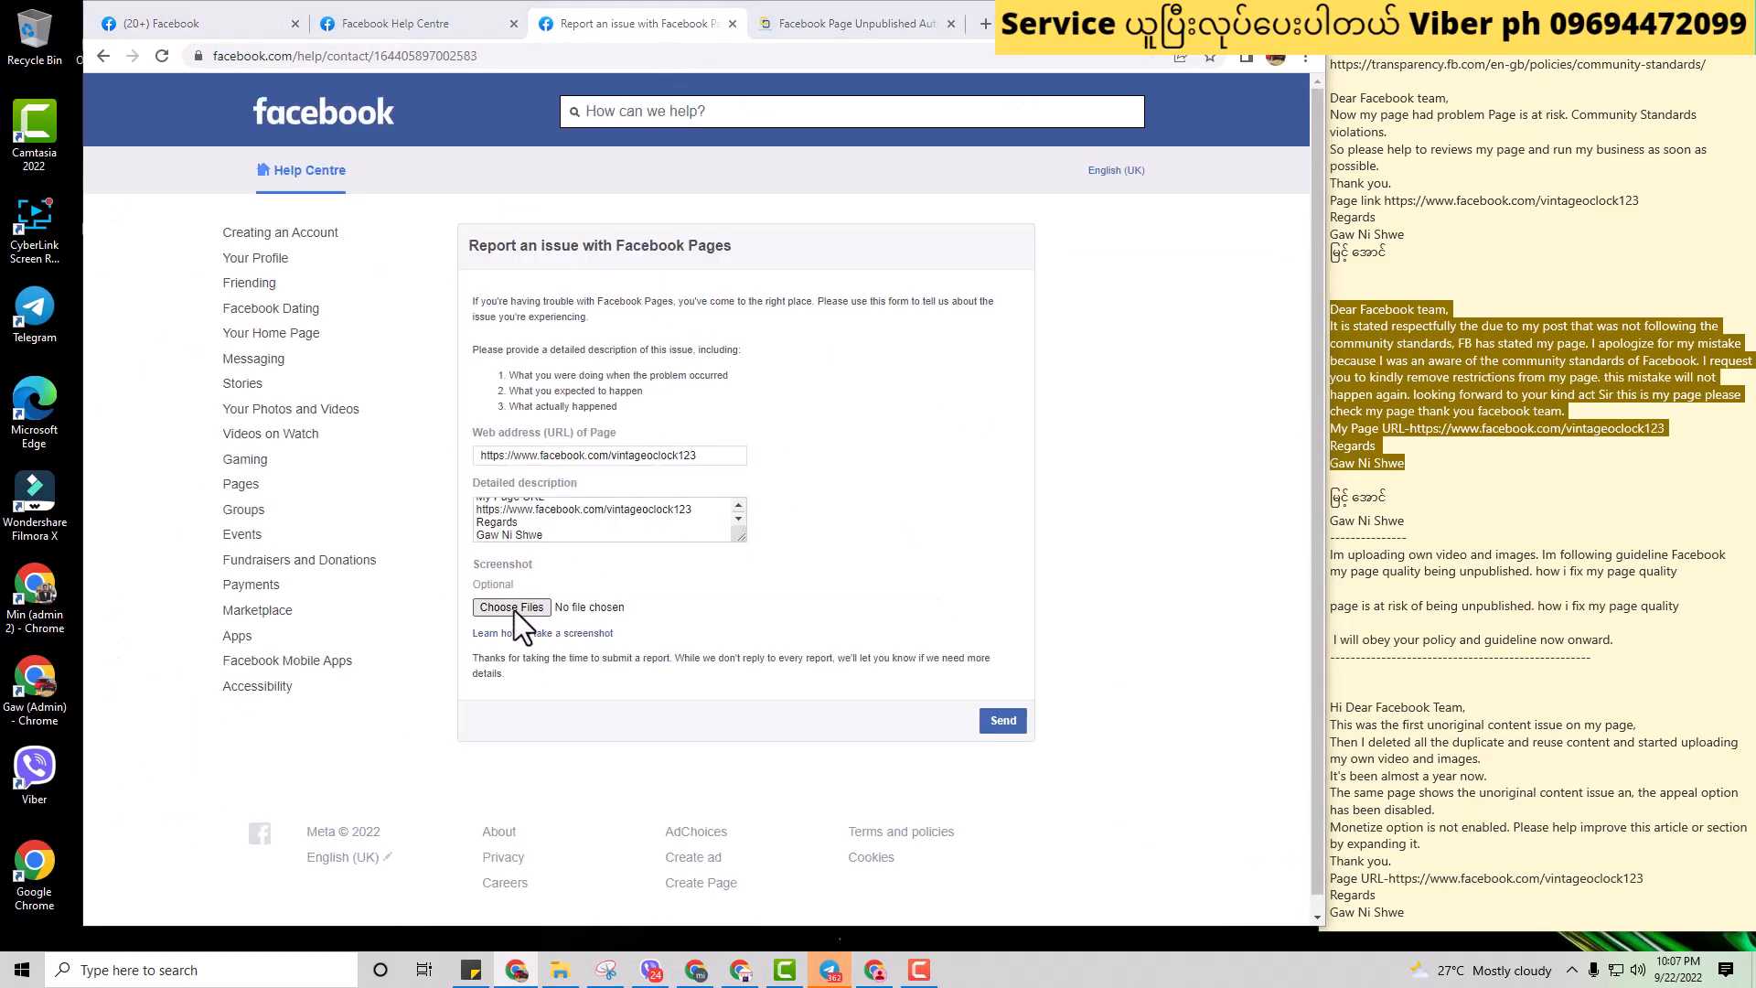
Step: Attach the Page quality screenshot, send the Pages issue report and dismiss the confirmation
left_click(511, 607)
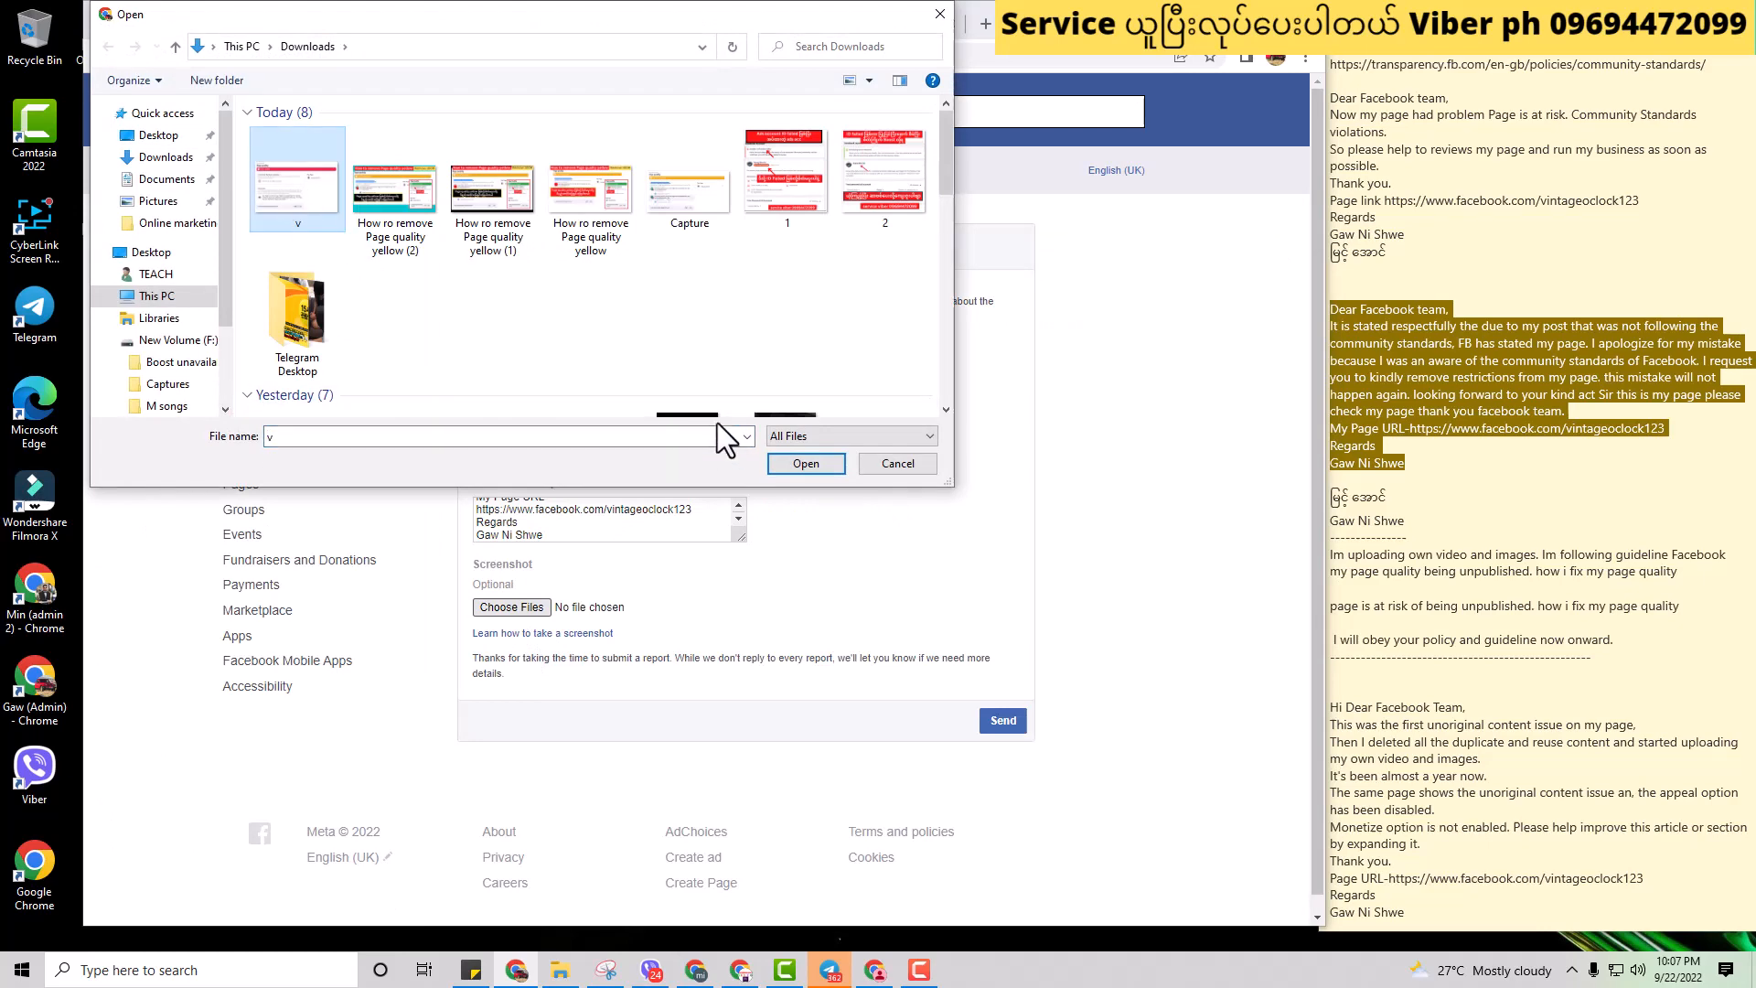
left_click(897, 464)
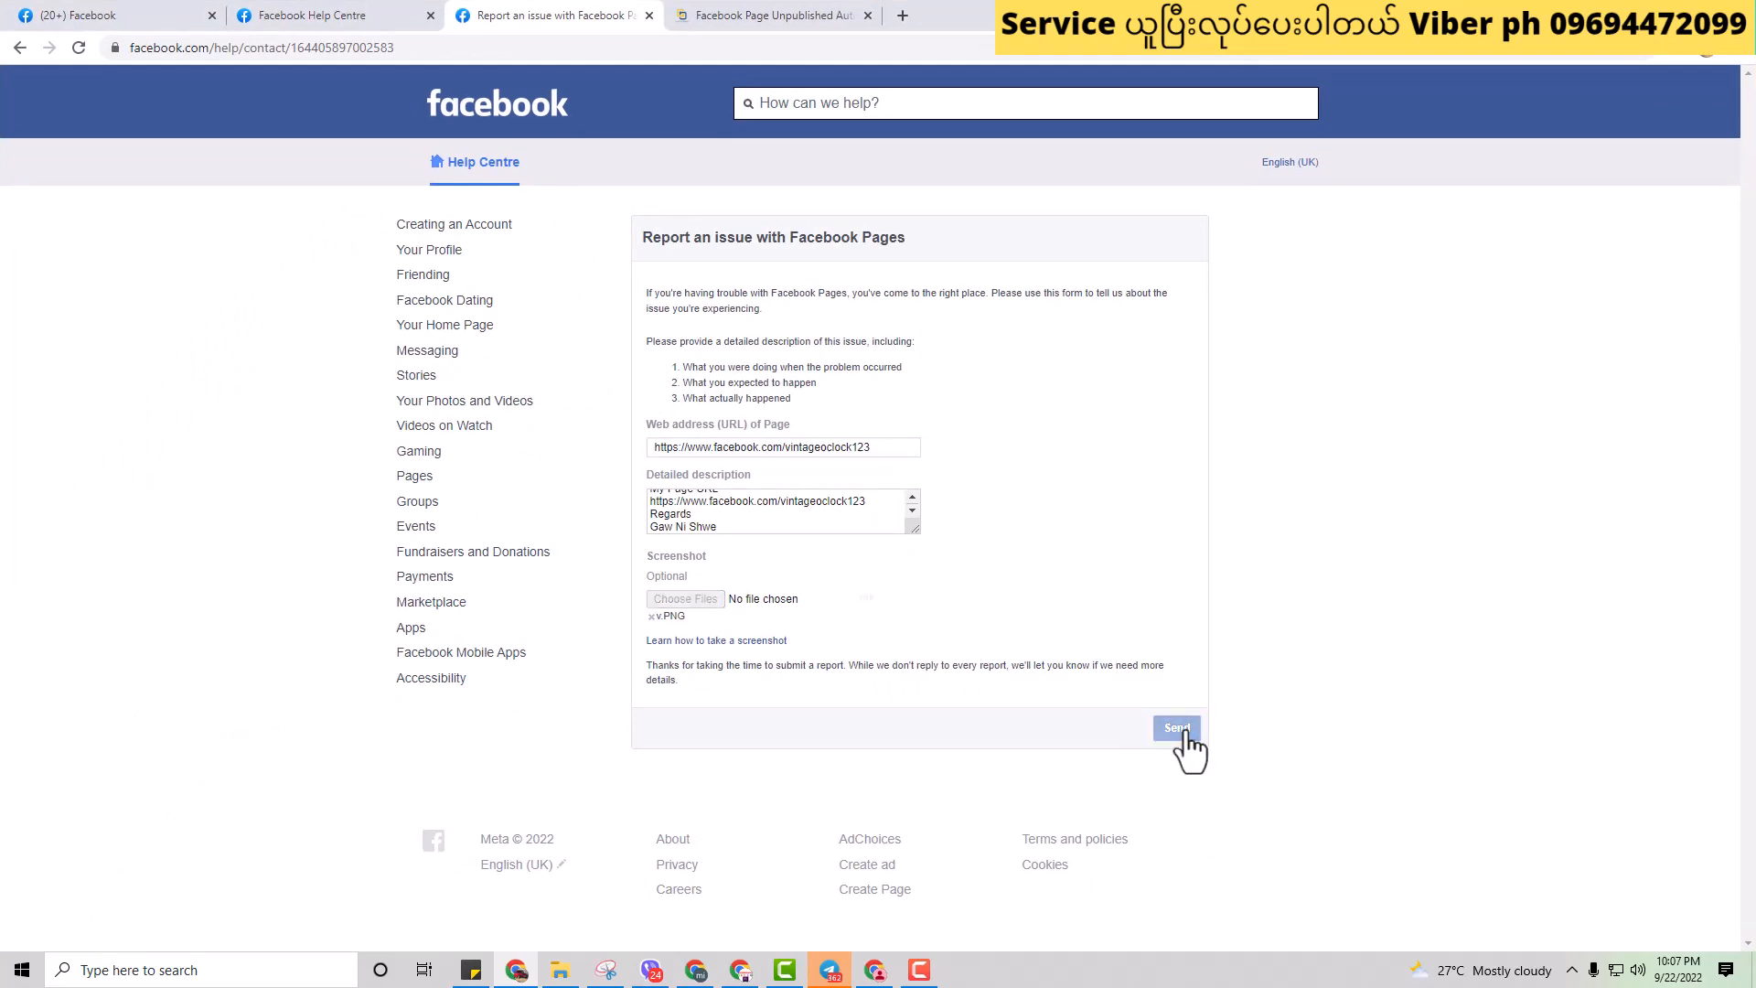
left_click(1177, 728)
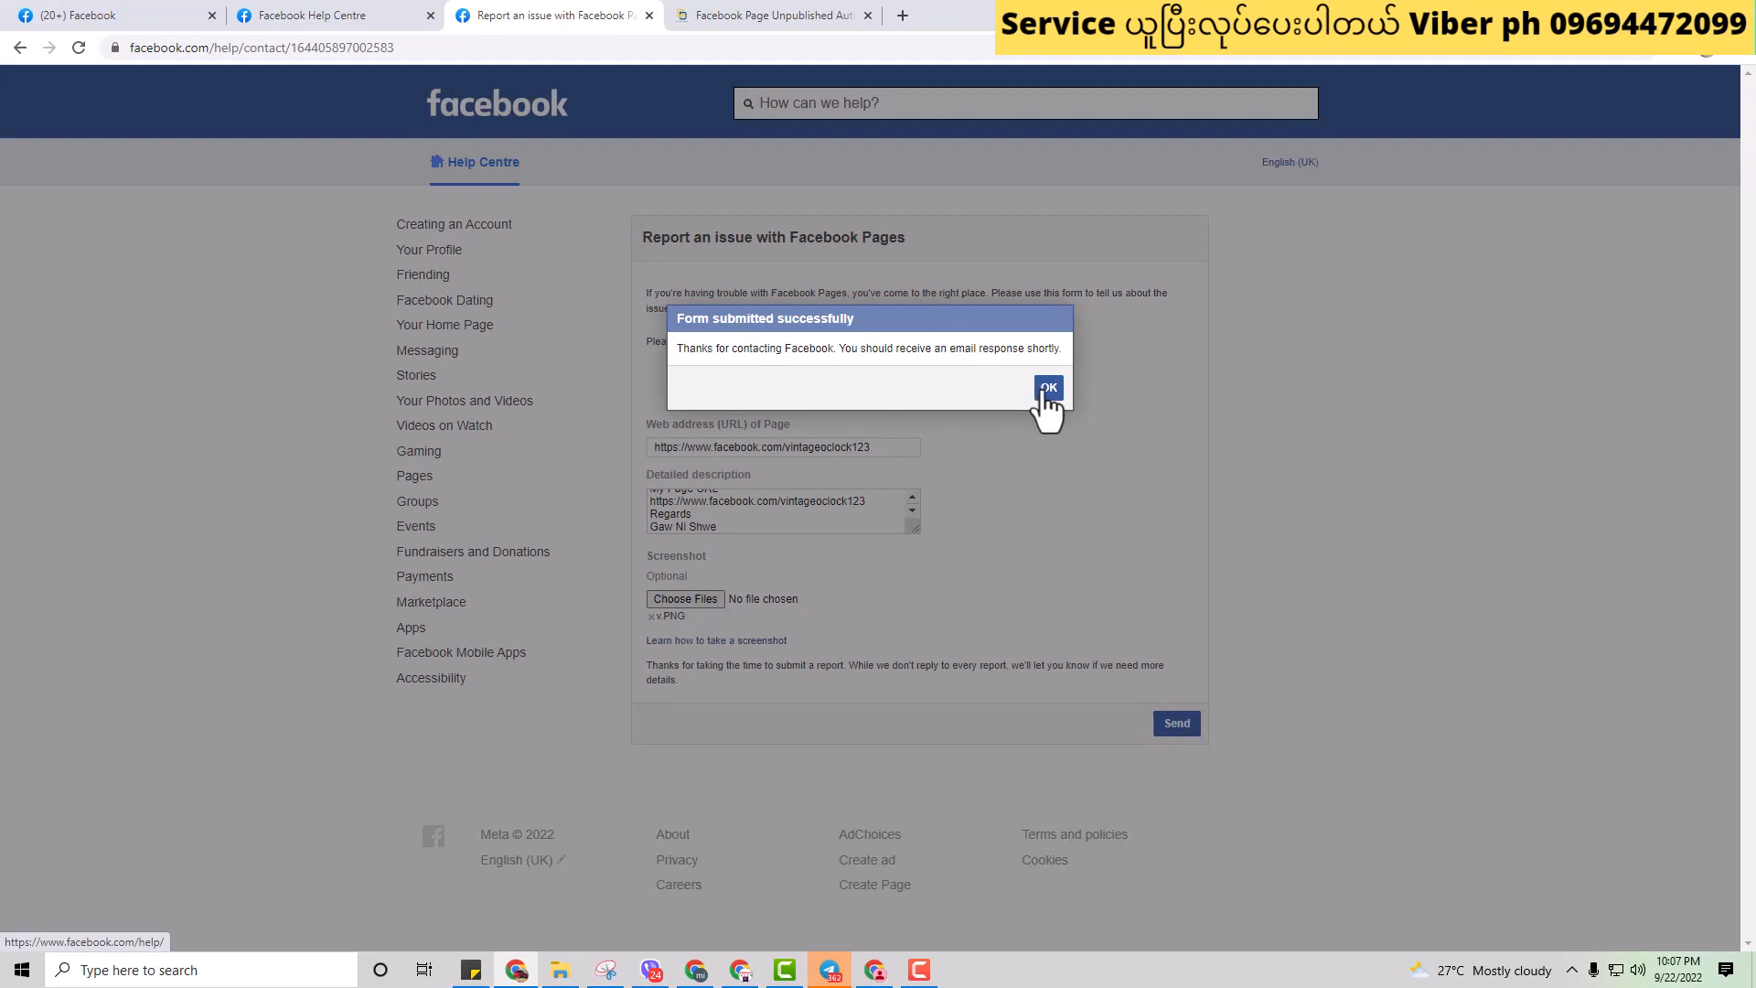
left_click(1048, 389)
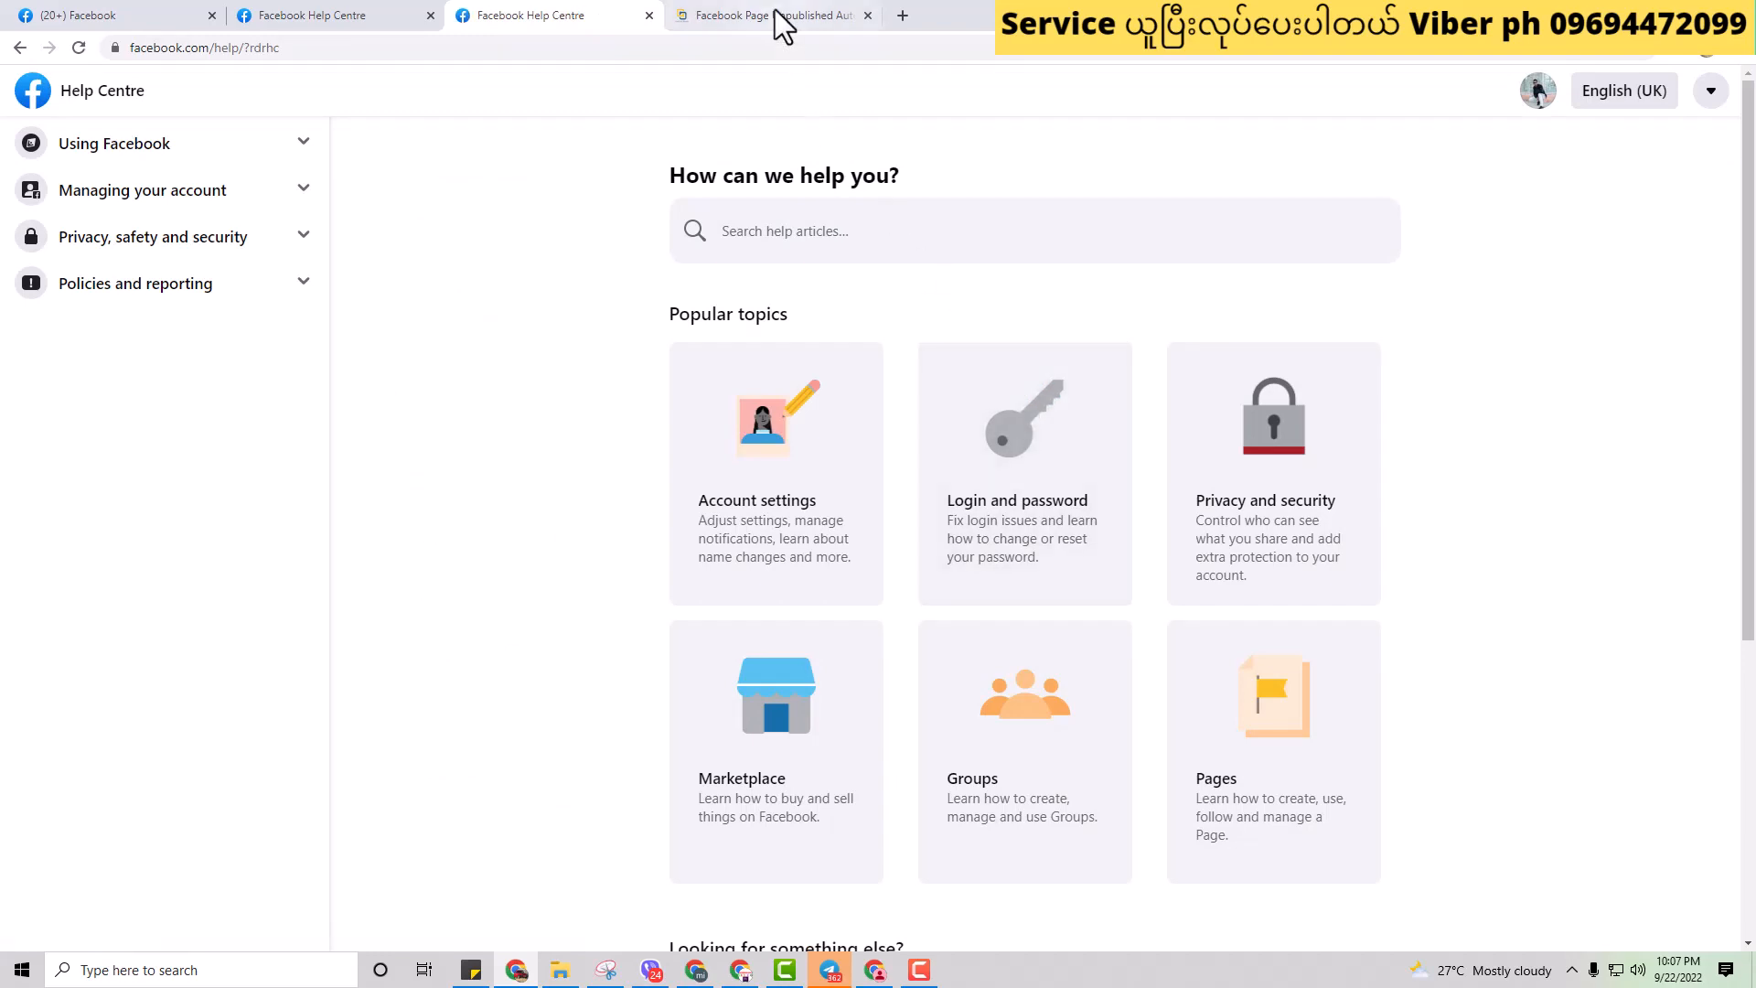
Step: Scroll the unpublished-pages article to 'Make an Appeal' and follow the Facebook page appeal form link
left_click(770, 15)
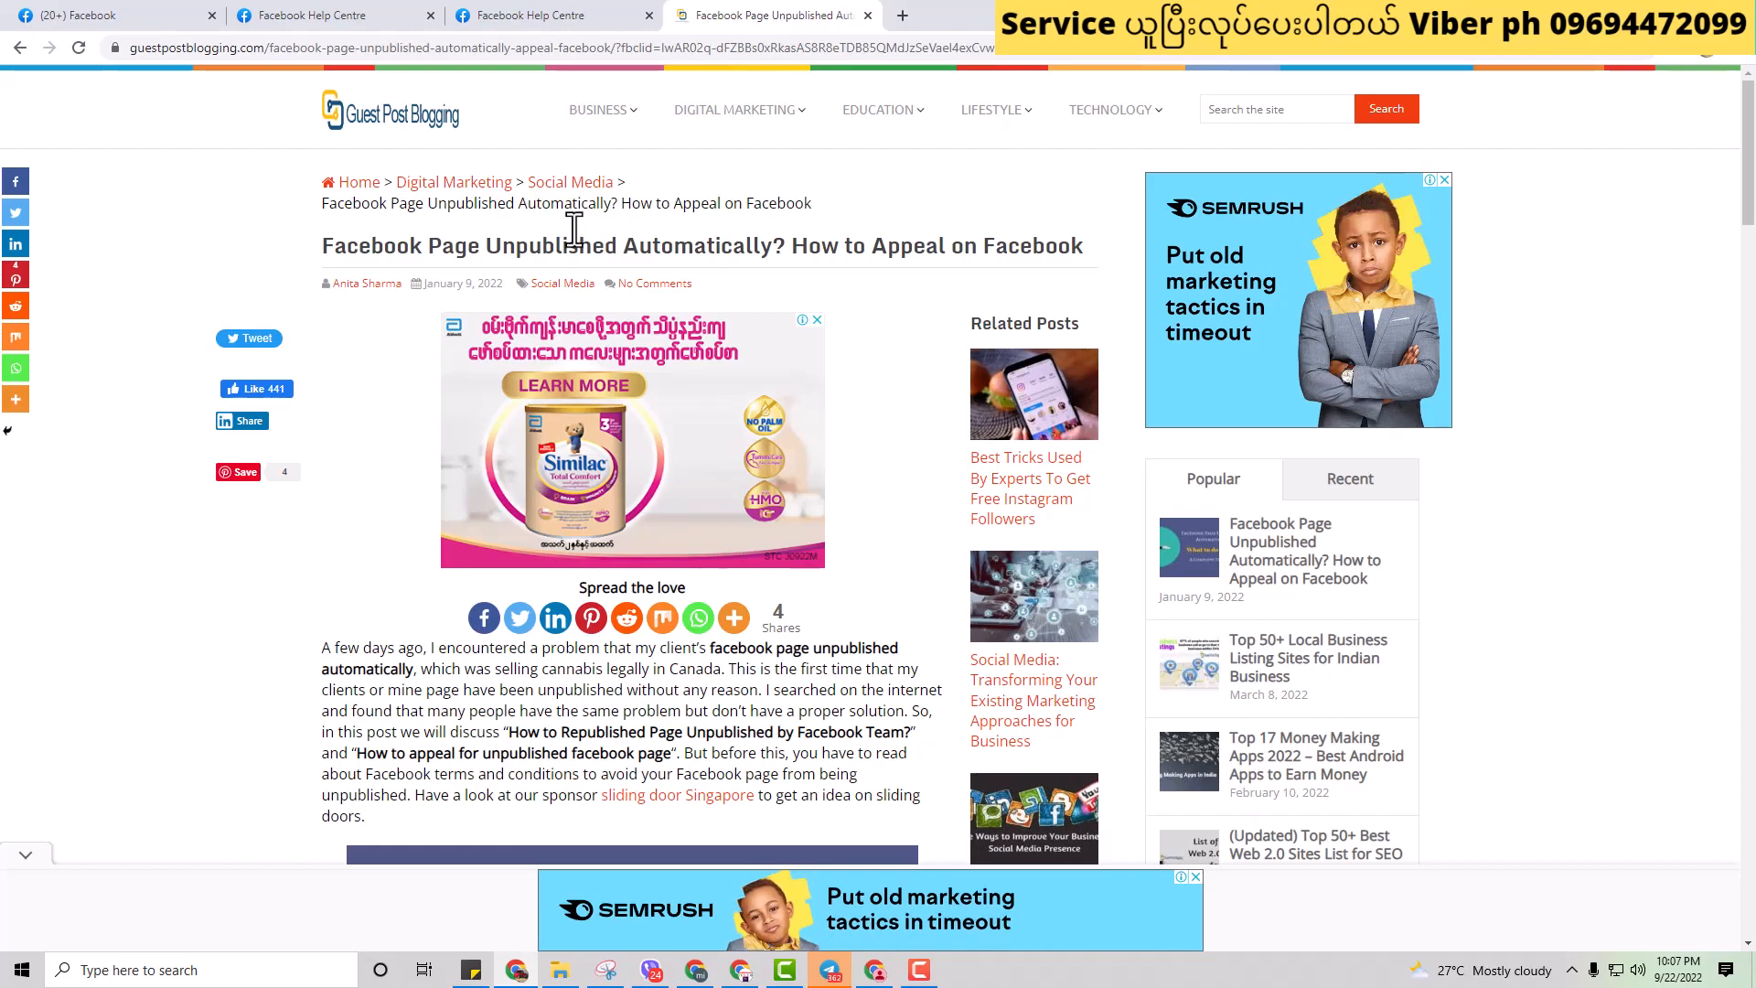
scroll("down", 3)
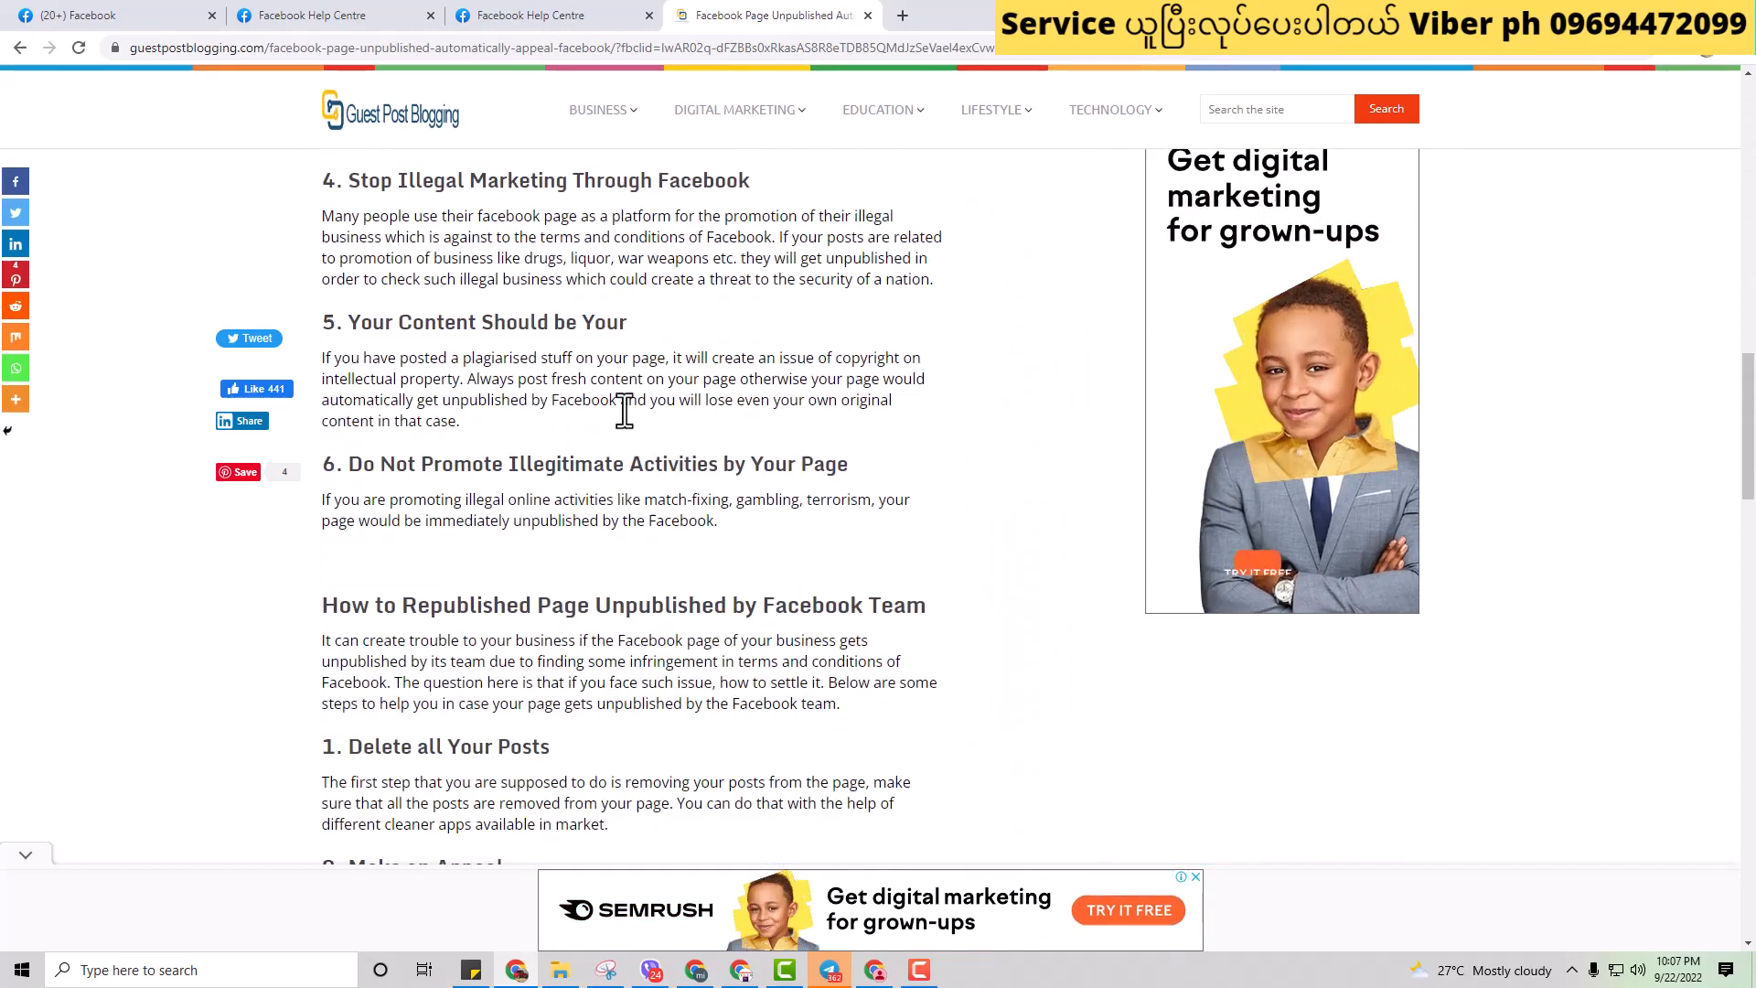
scroll("down", 3)
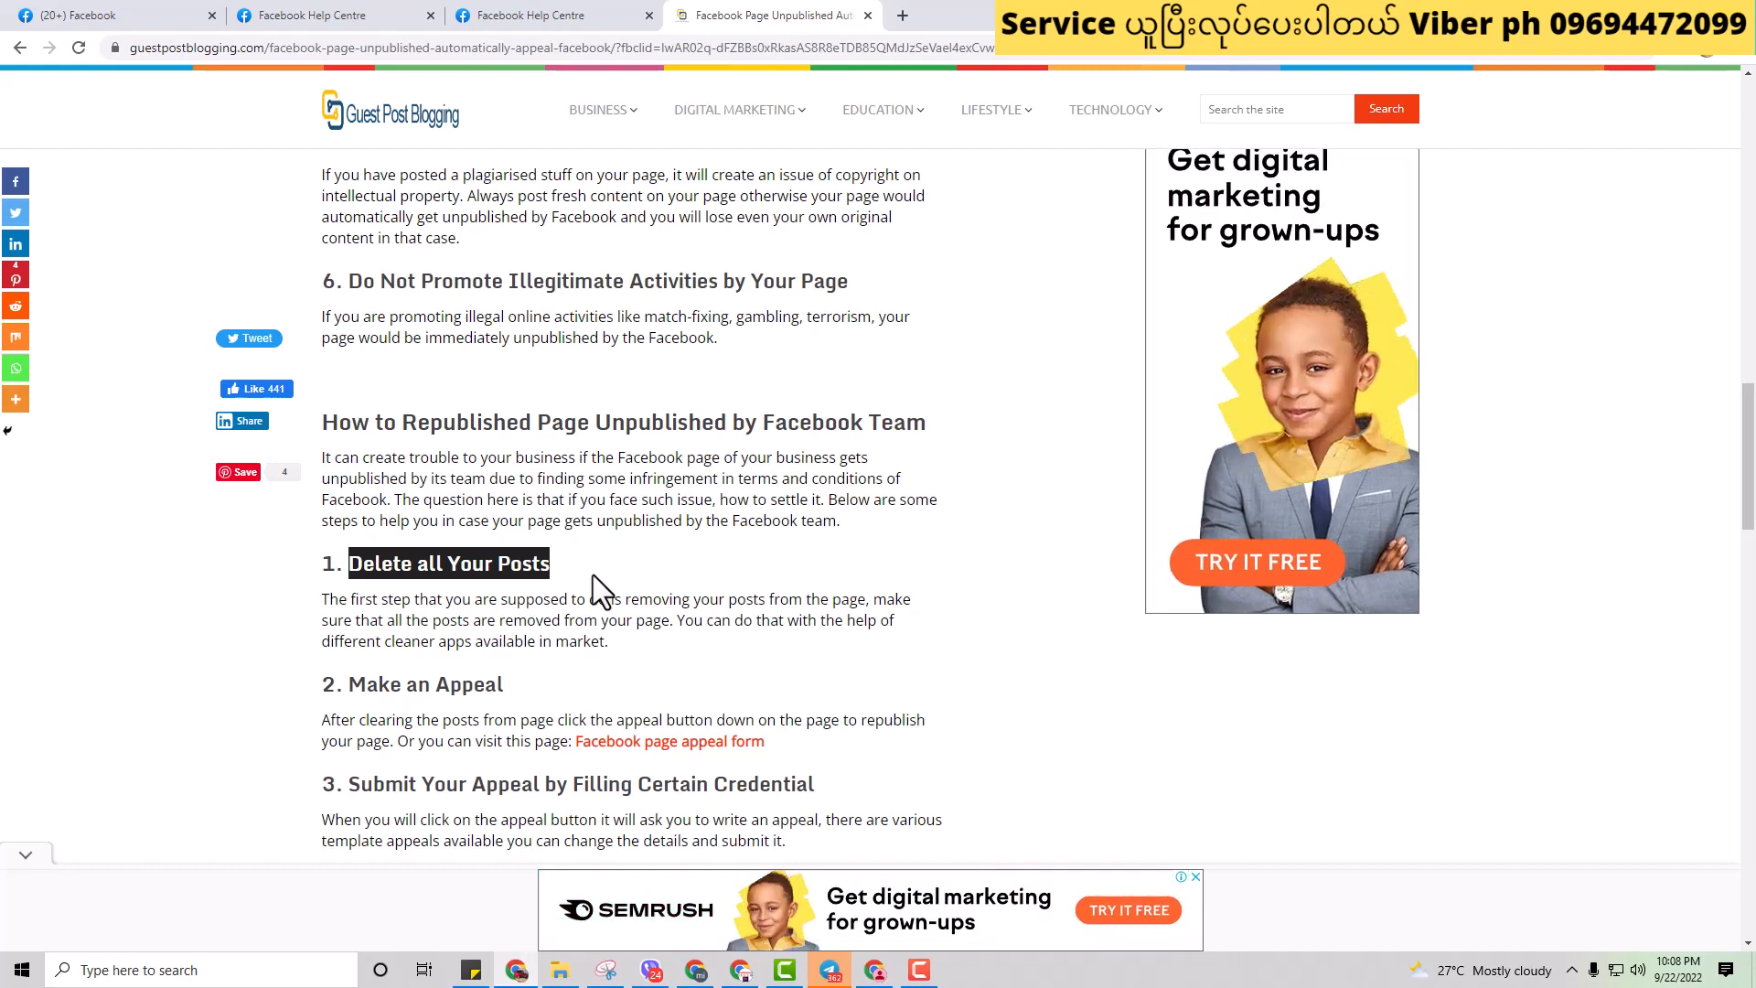
mouse_move(595, 758)
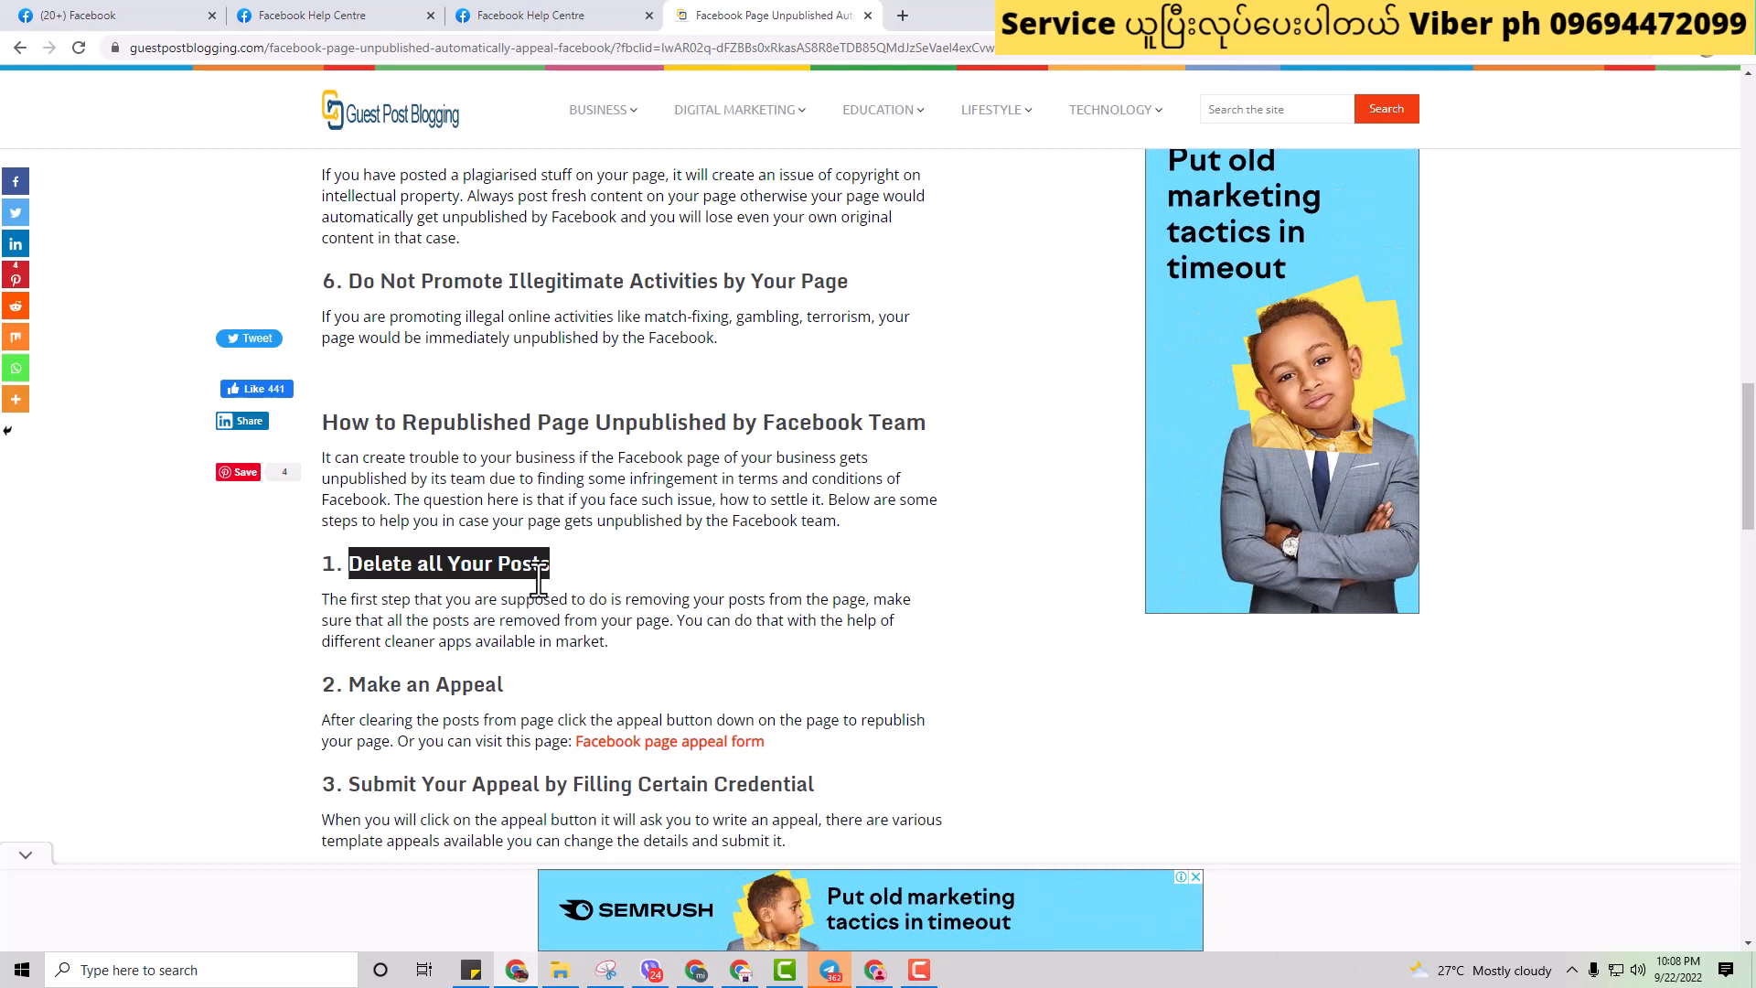
mouse_move(670, 742)
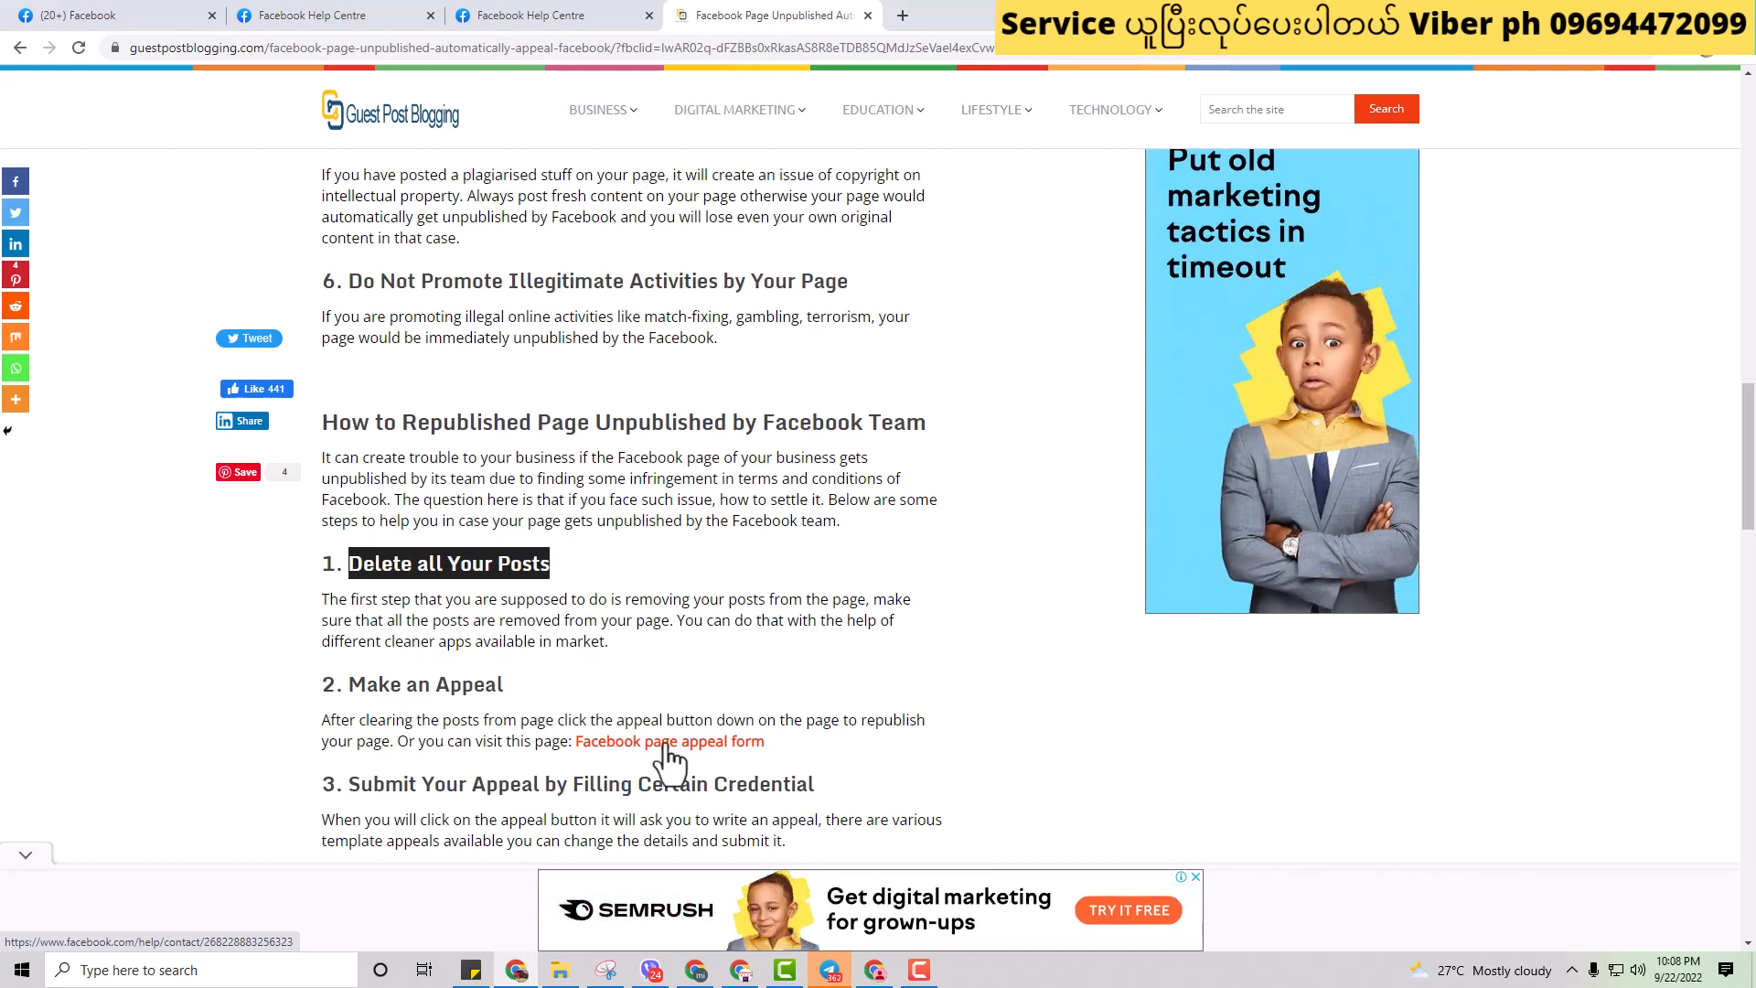
left_click(669, 742)
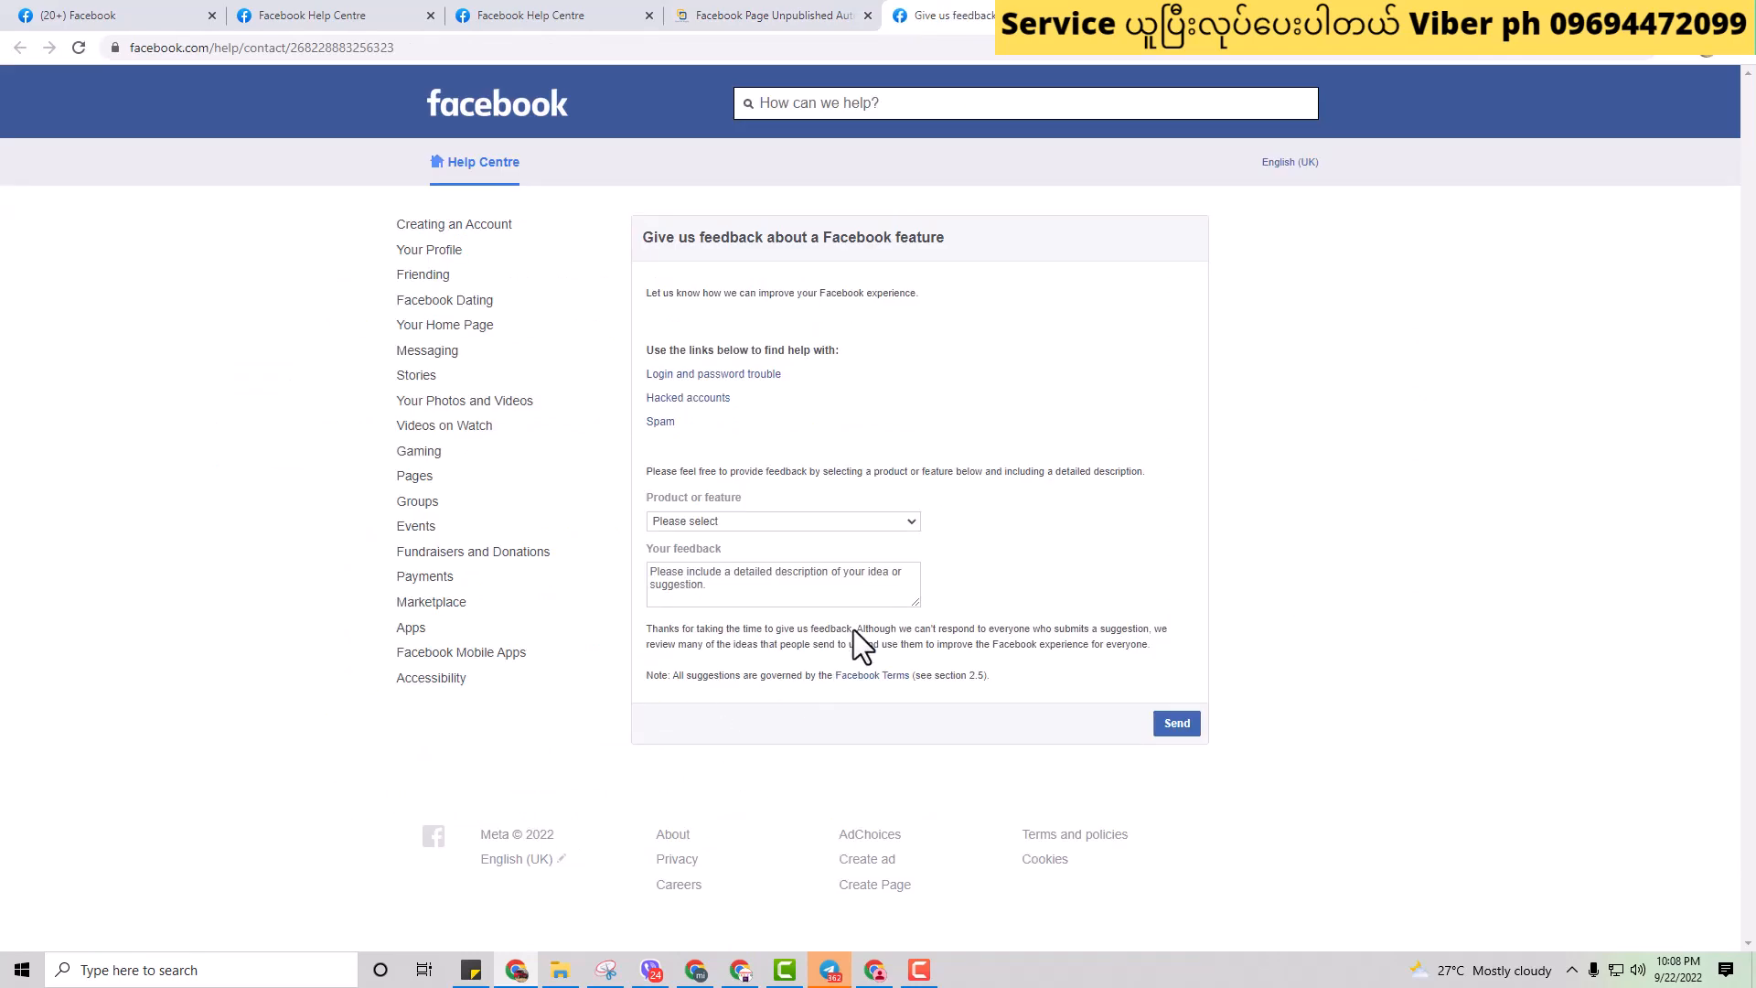
Step: Choose Pages, submit the 'Hi Dear Facebook Team' appeal letter as feedback and confirm
left_click(780, 520)
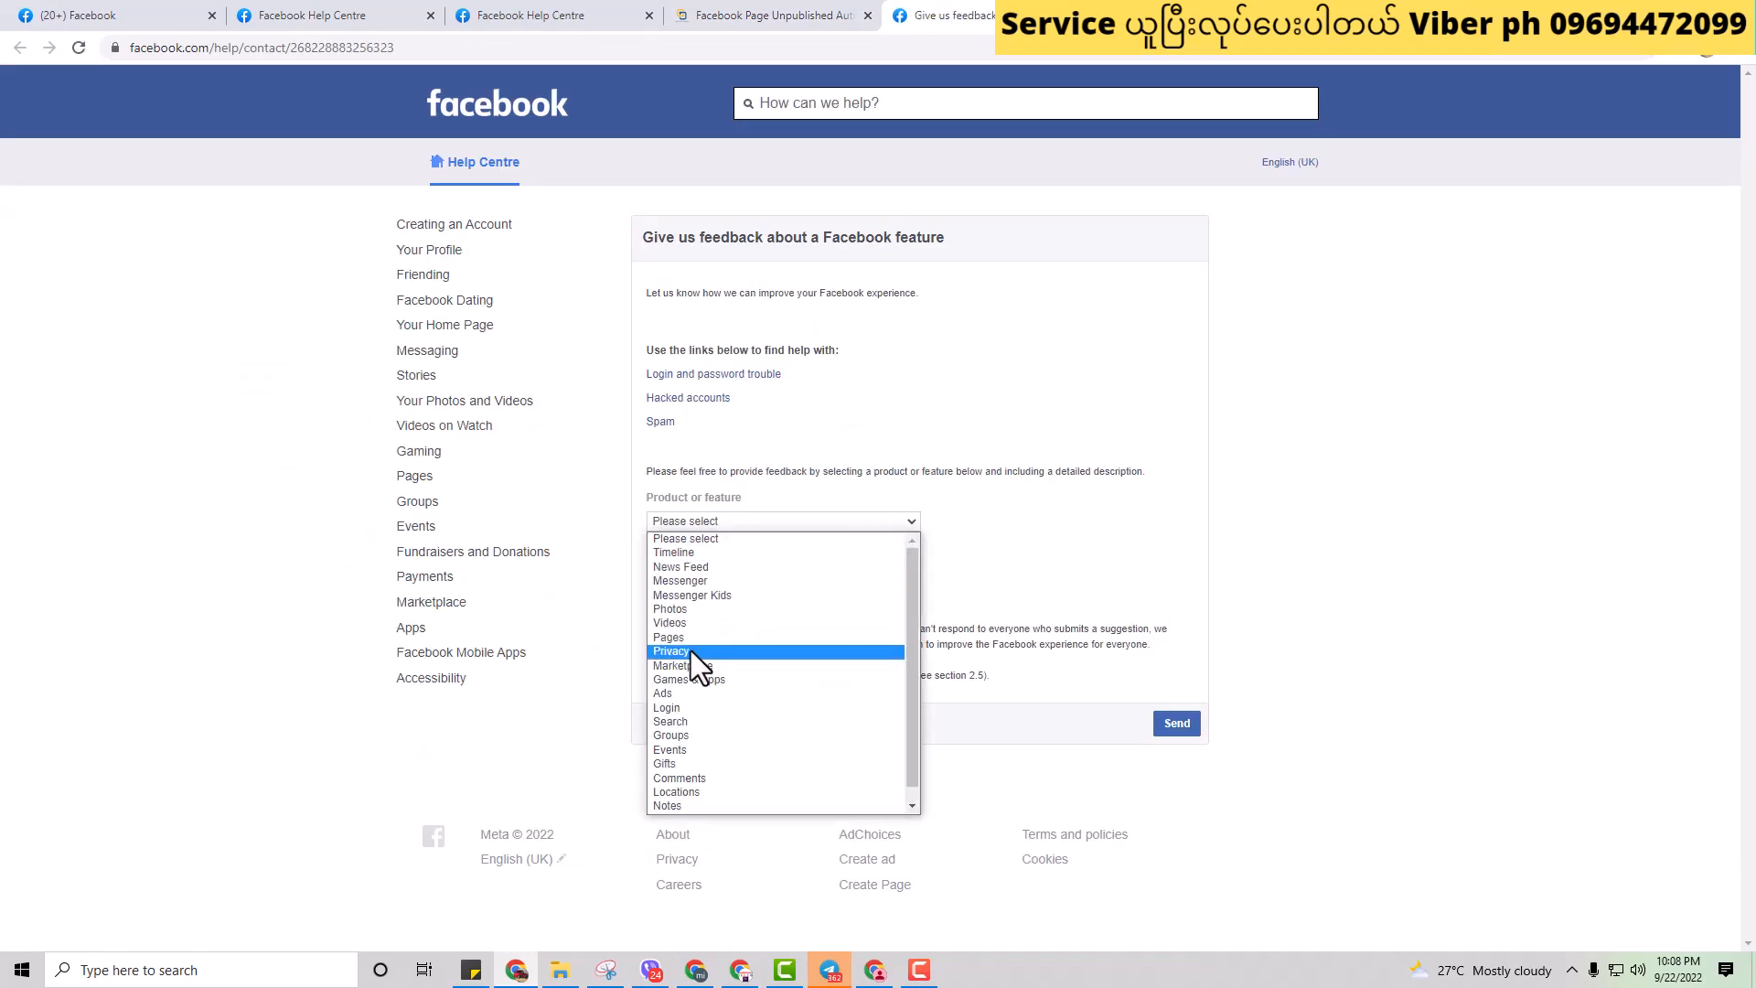
left_click(669, 638)
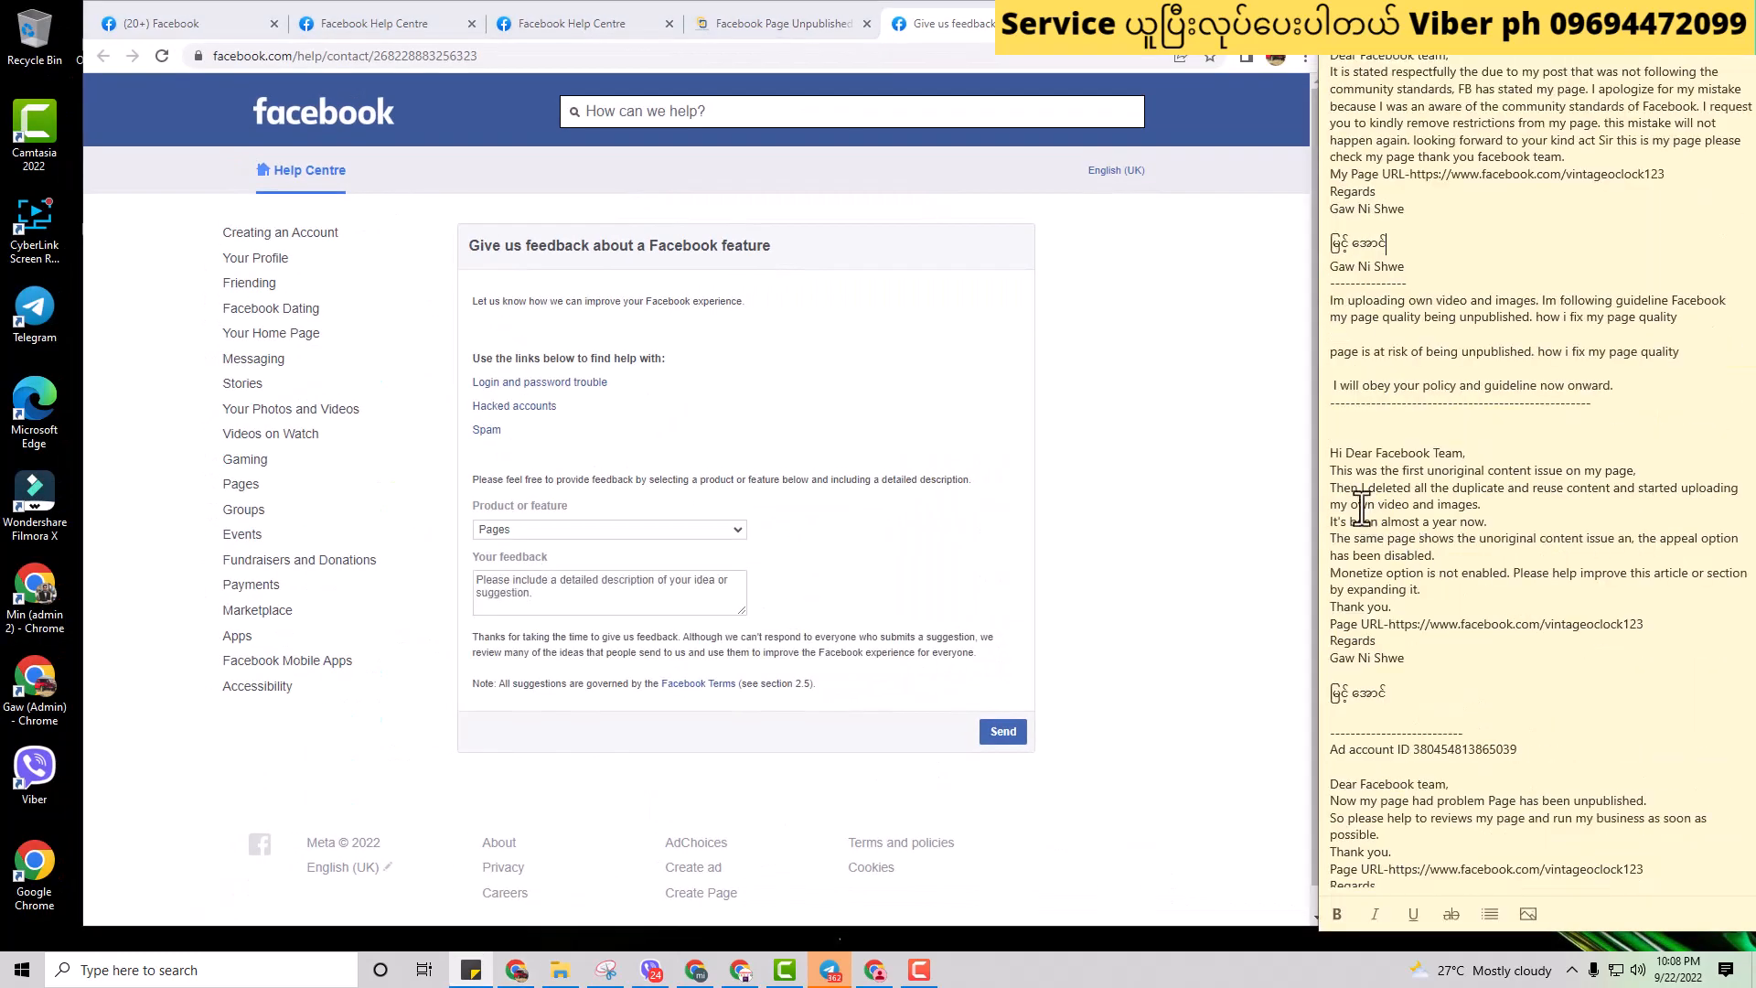
left_click_drag(1356, 453, 1384, 640)
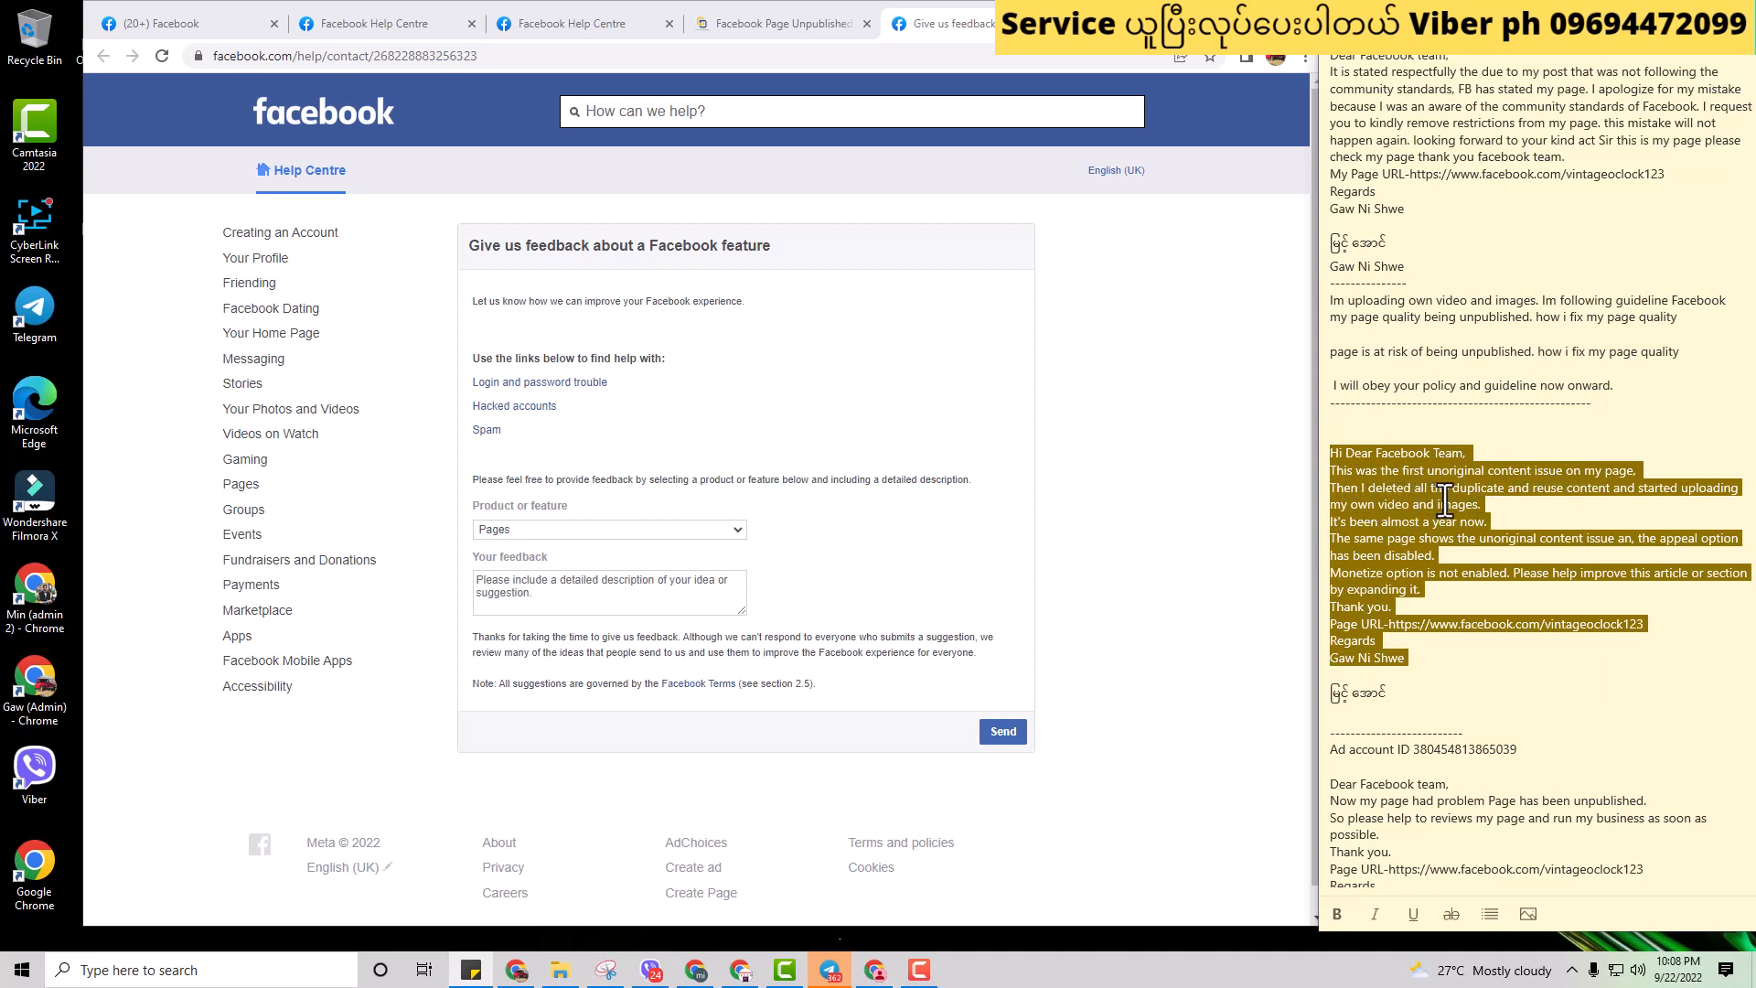
mouse_move(1586, 496)
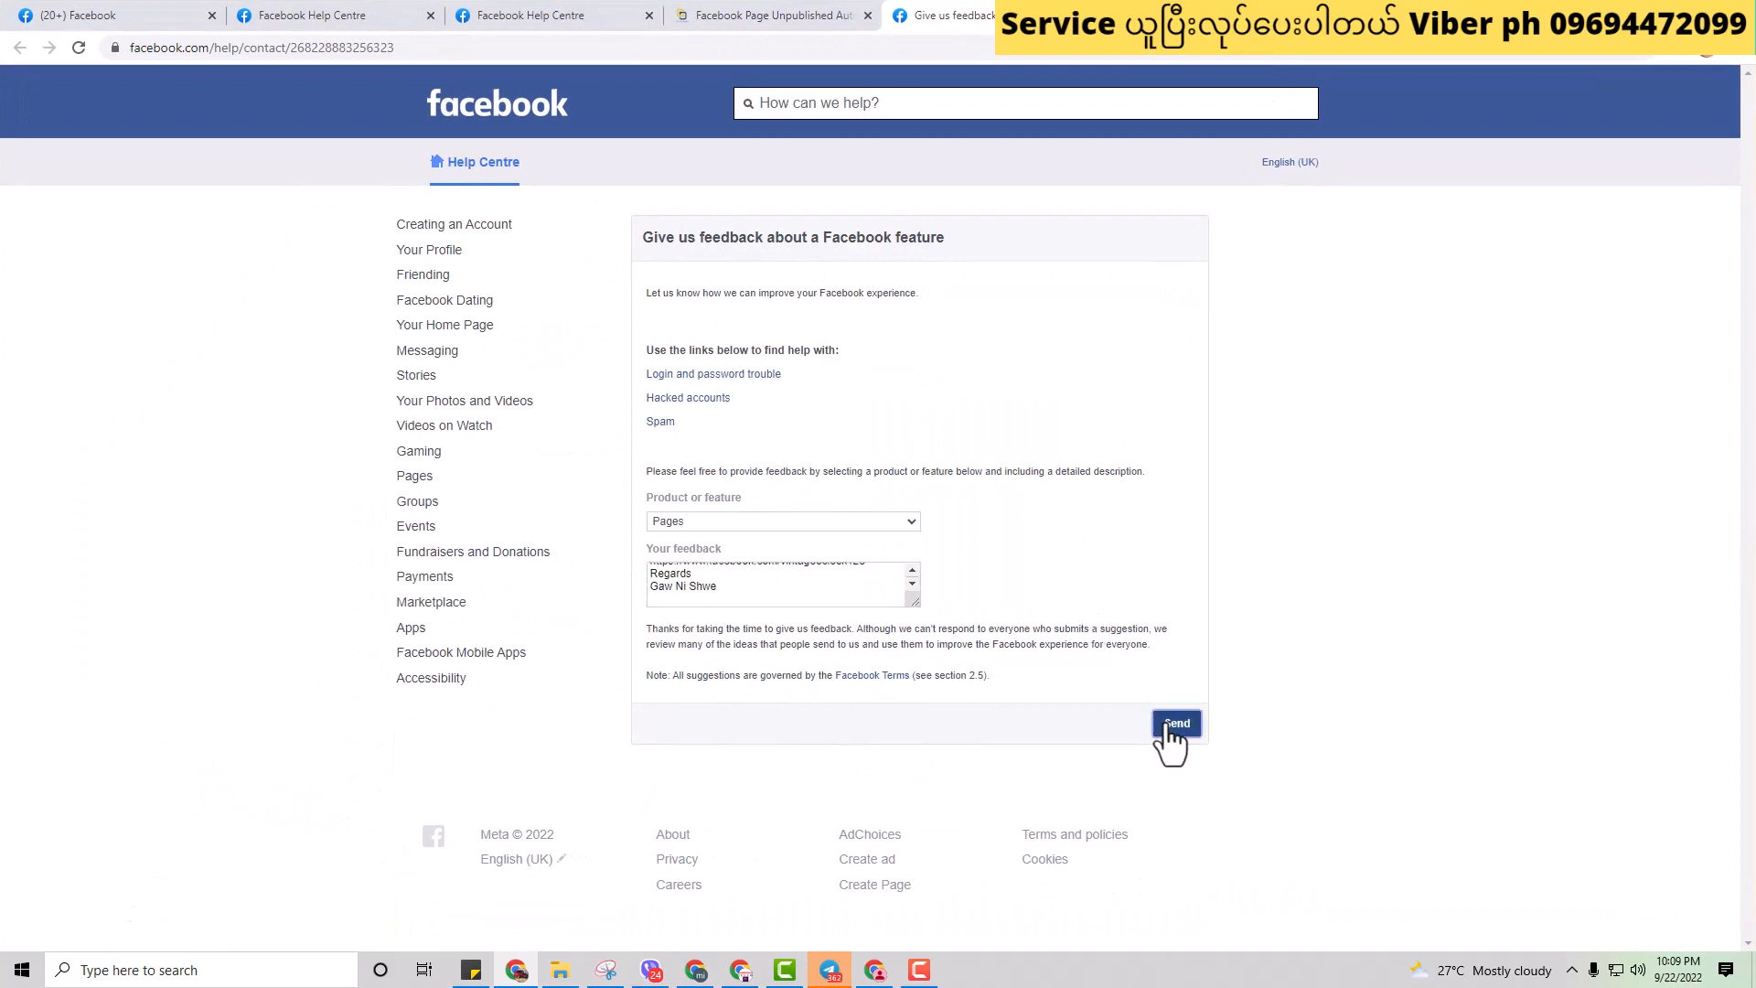
left_click(1176, 723)
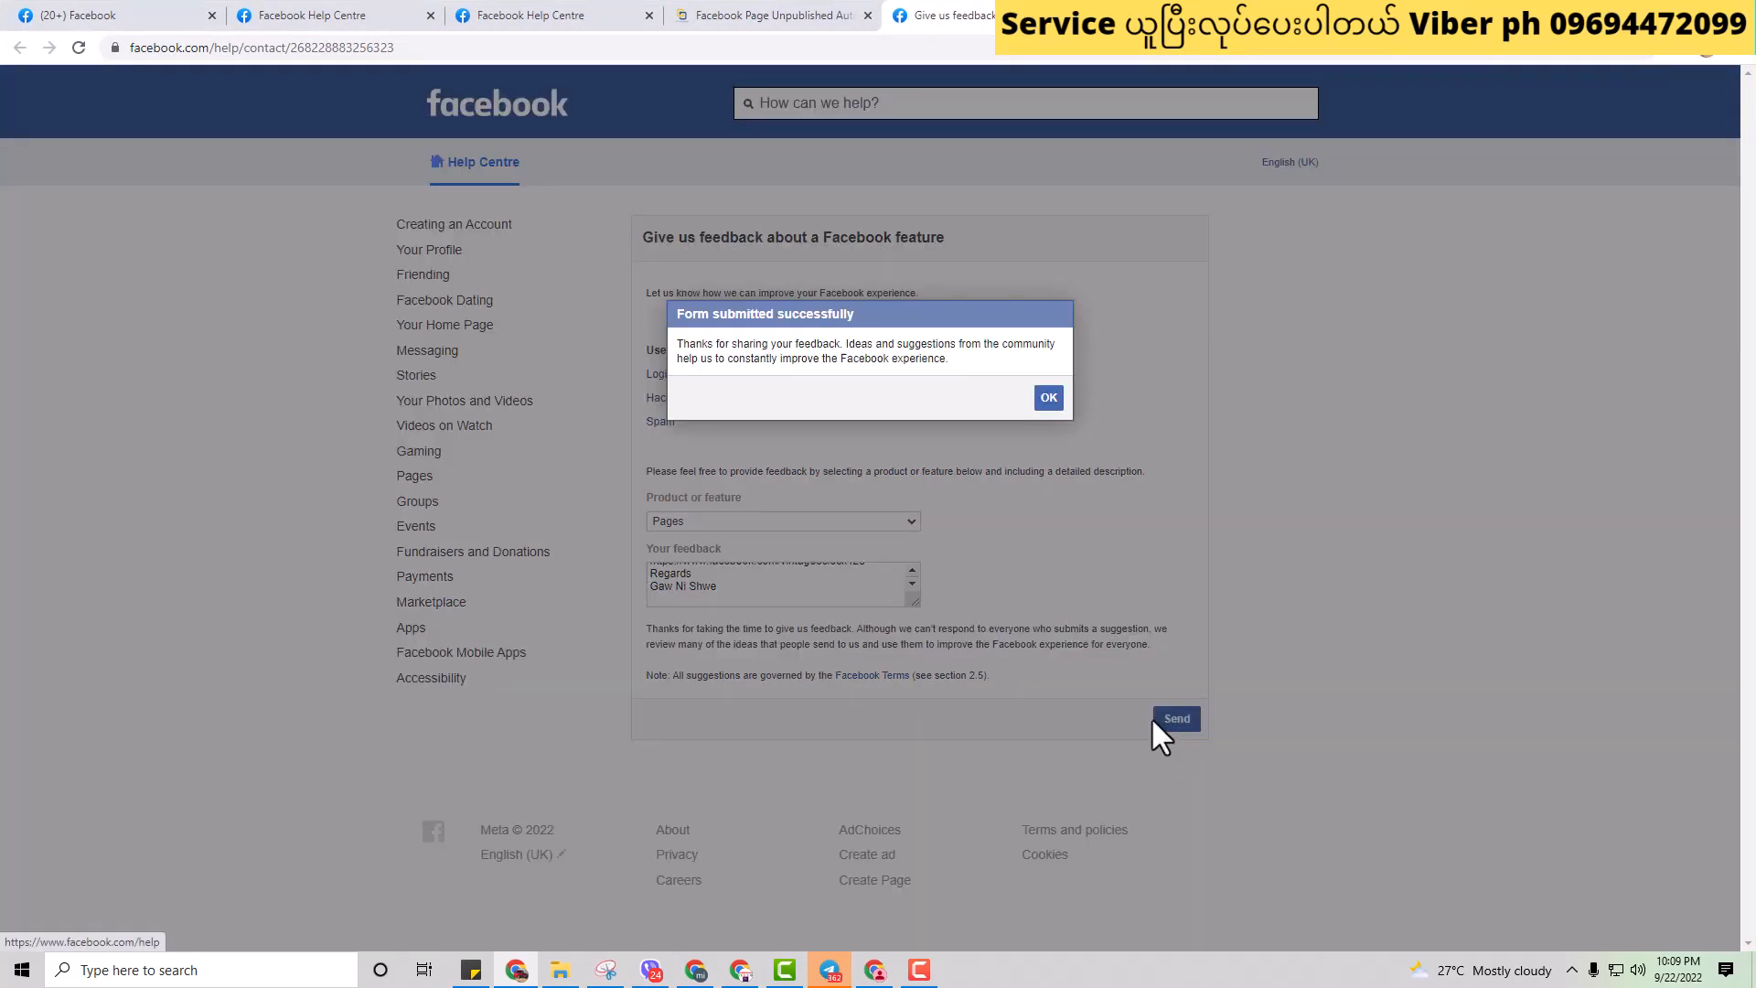
left_click(1047, 398)
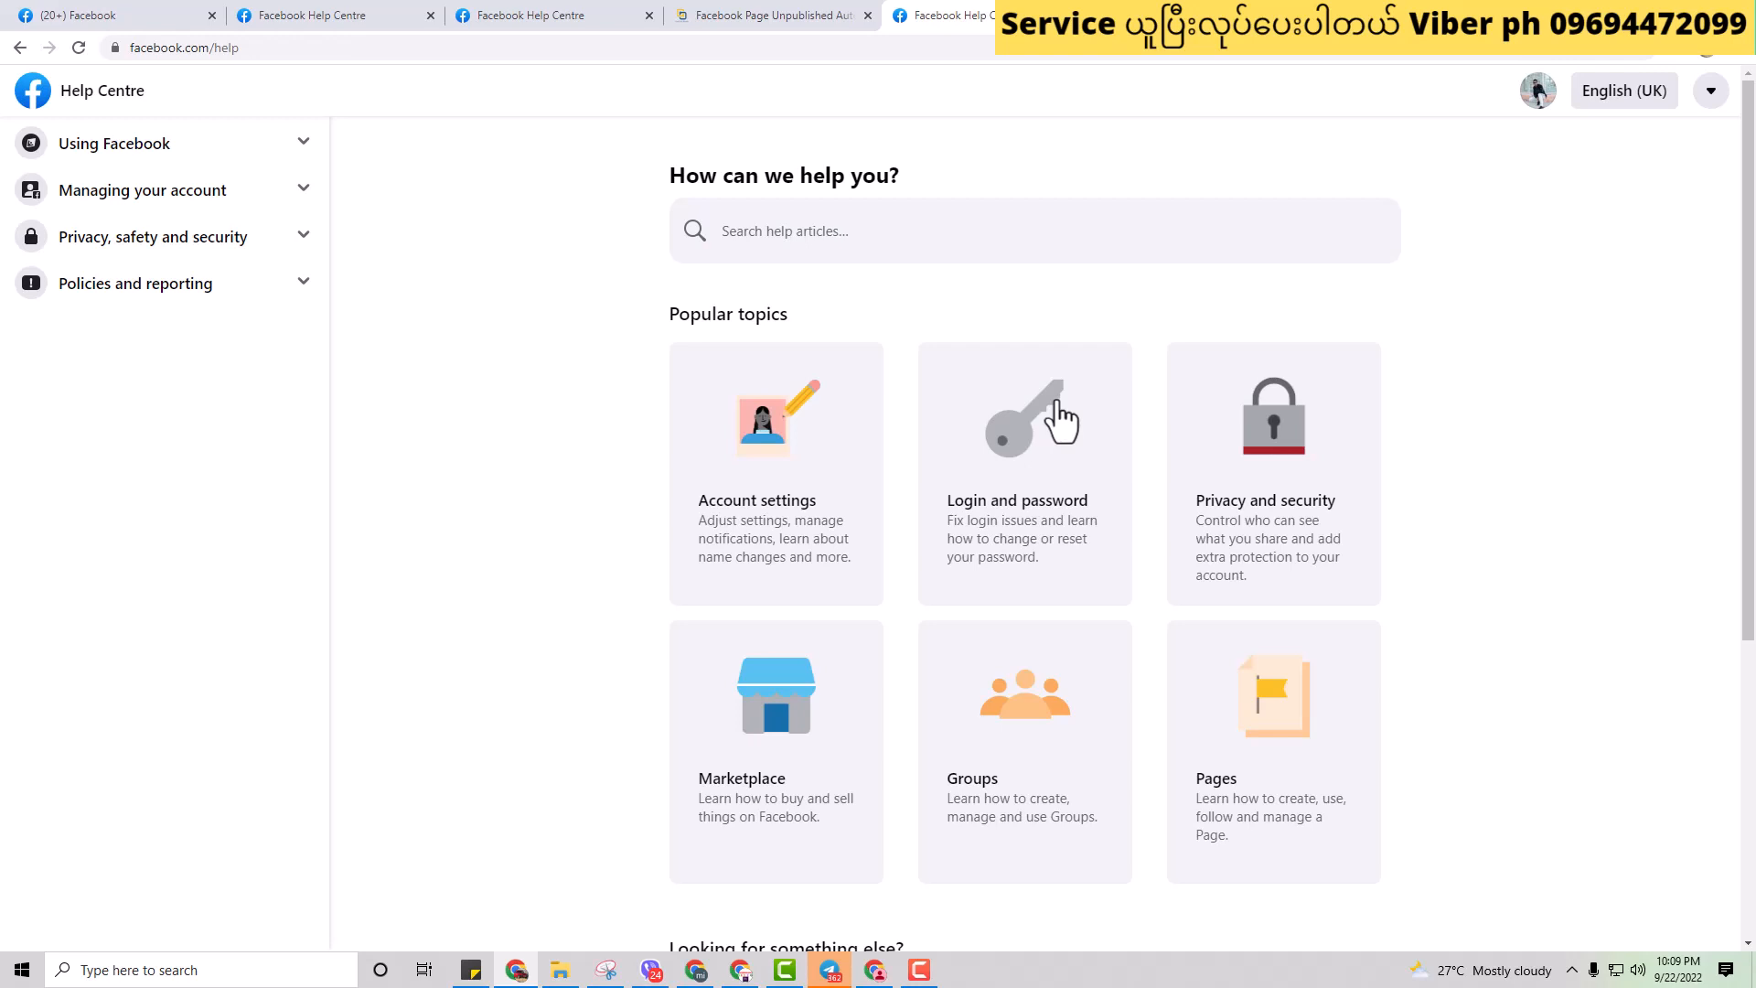
Step: Scroll the Help Centre home and open the Business Help Centre
scroll("down", 3)
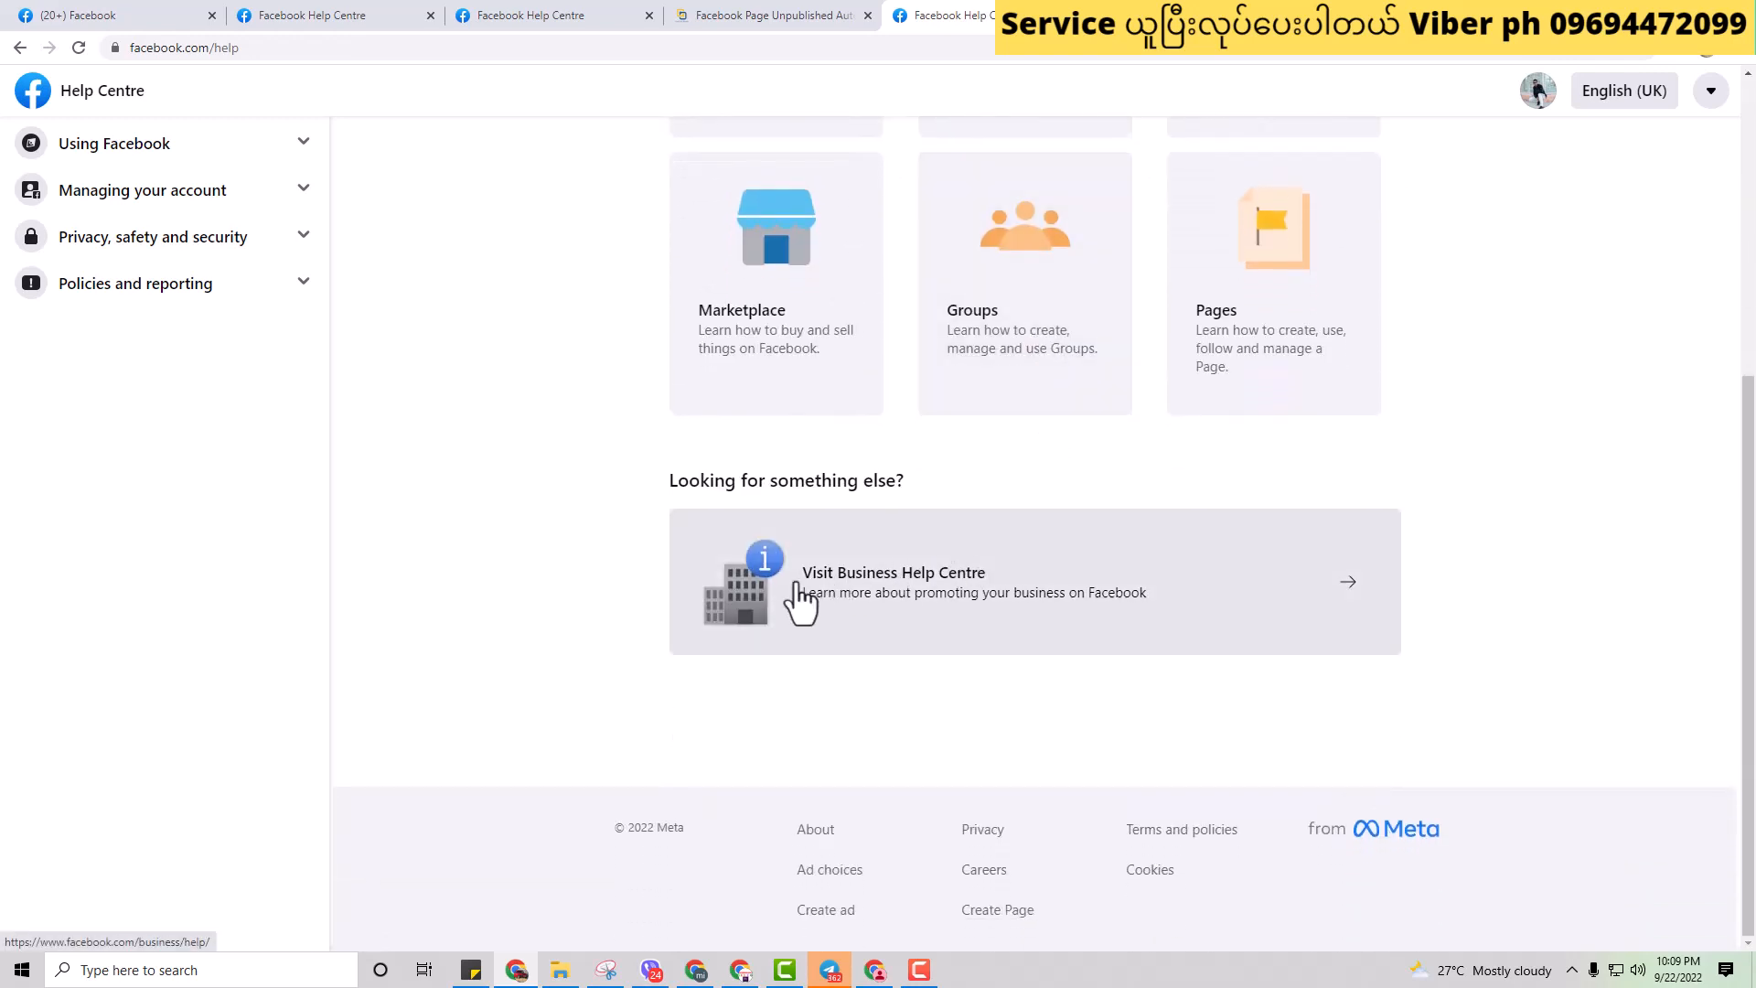
mouse_move(1044, 604)
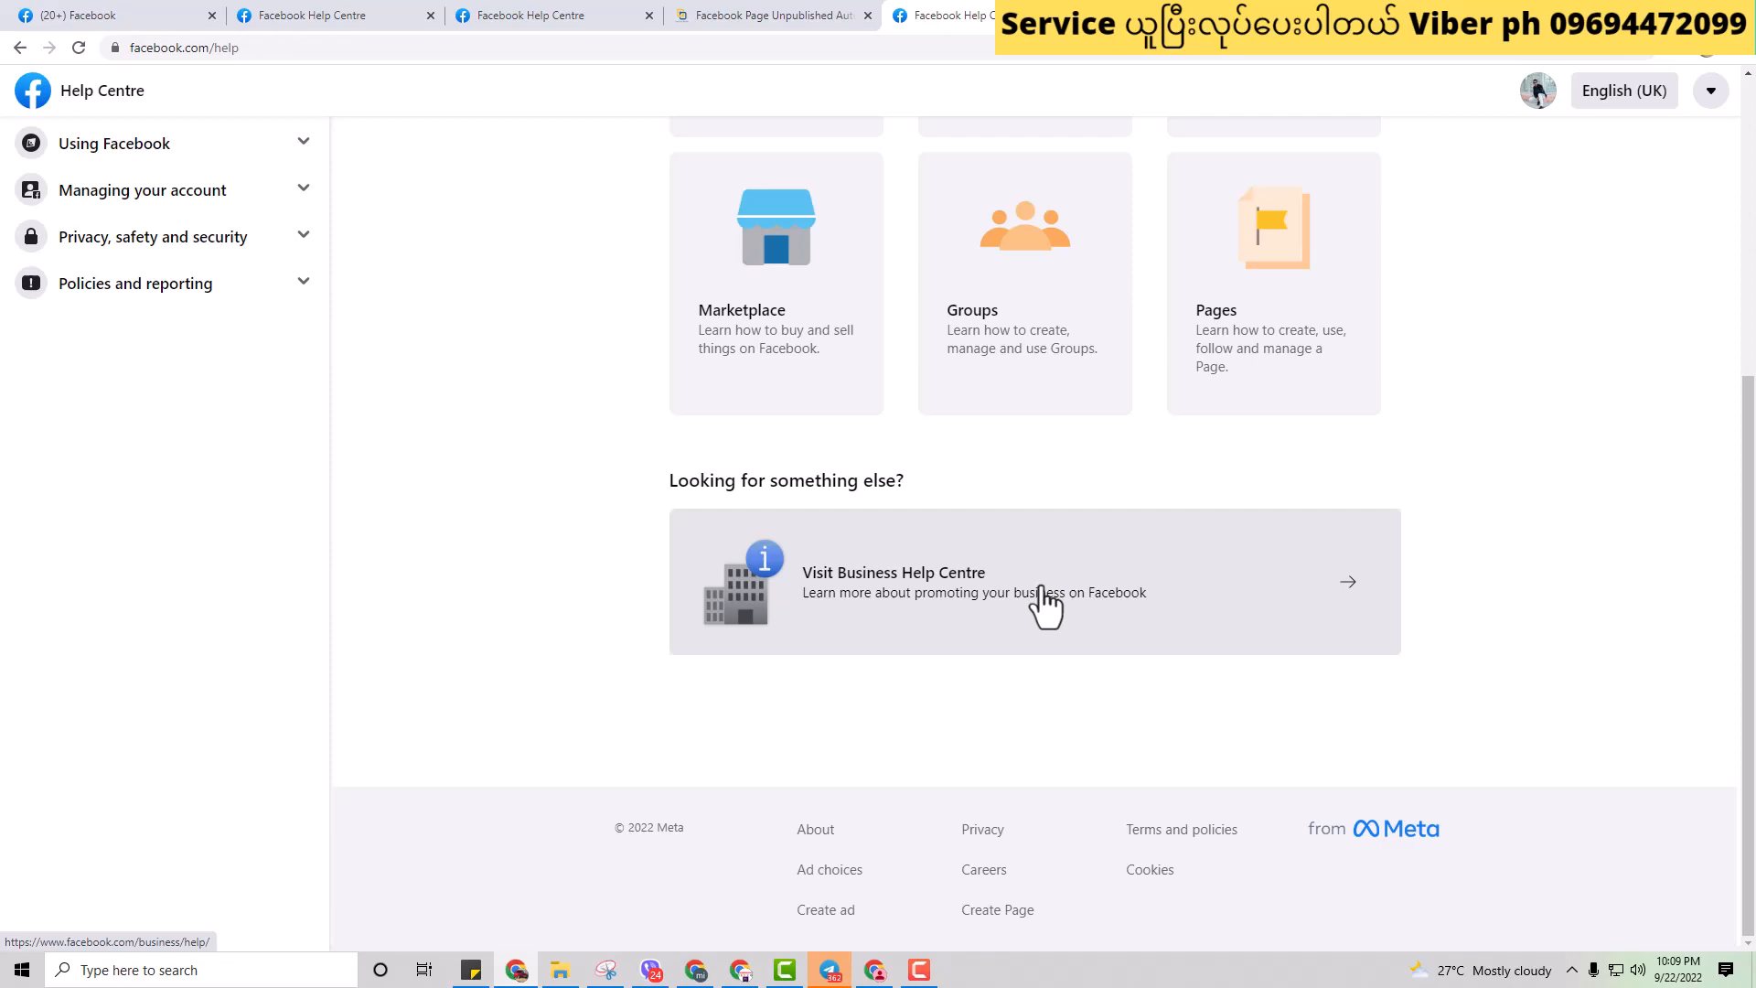
mouse_move(969, 598)
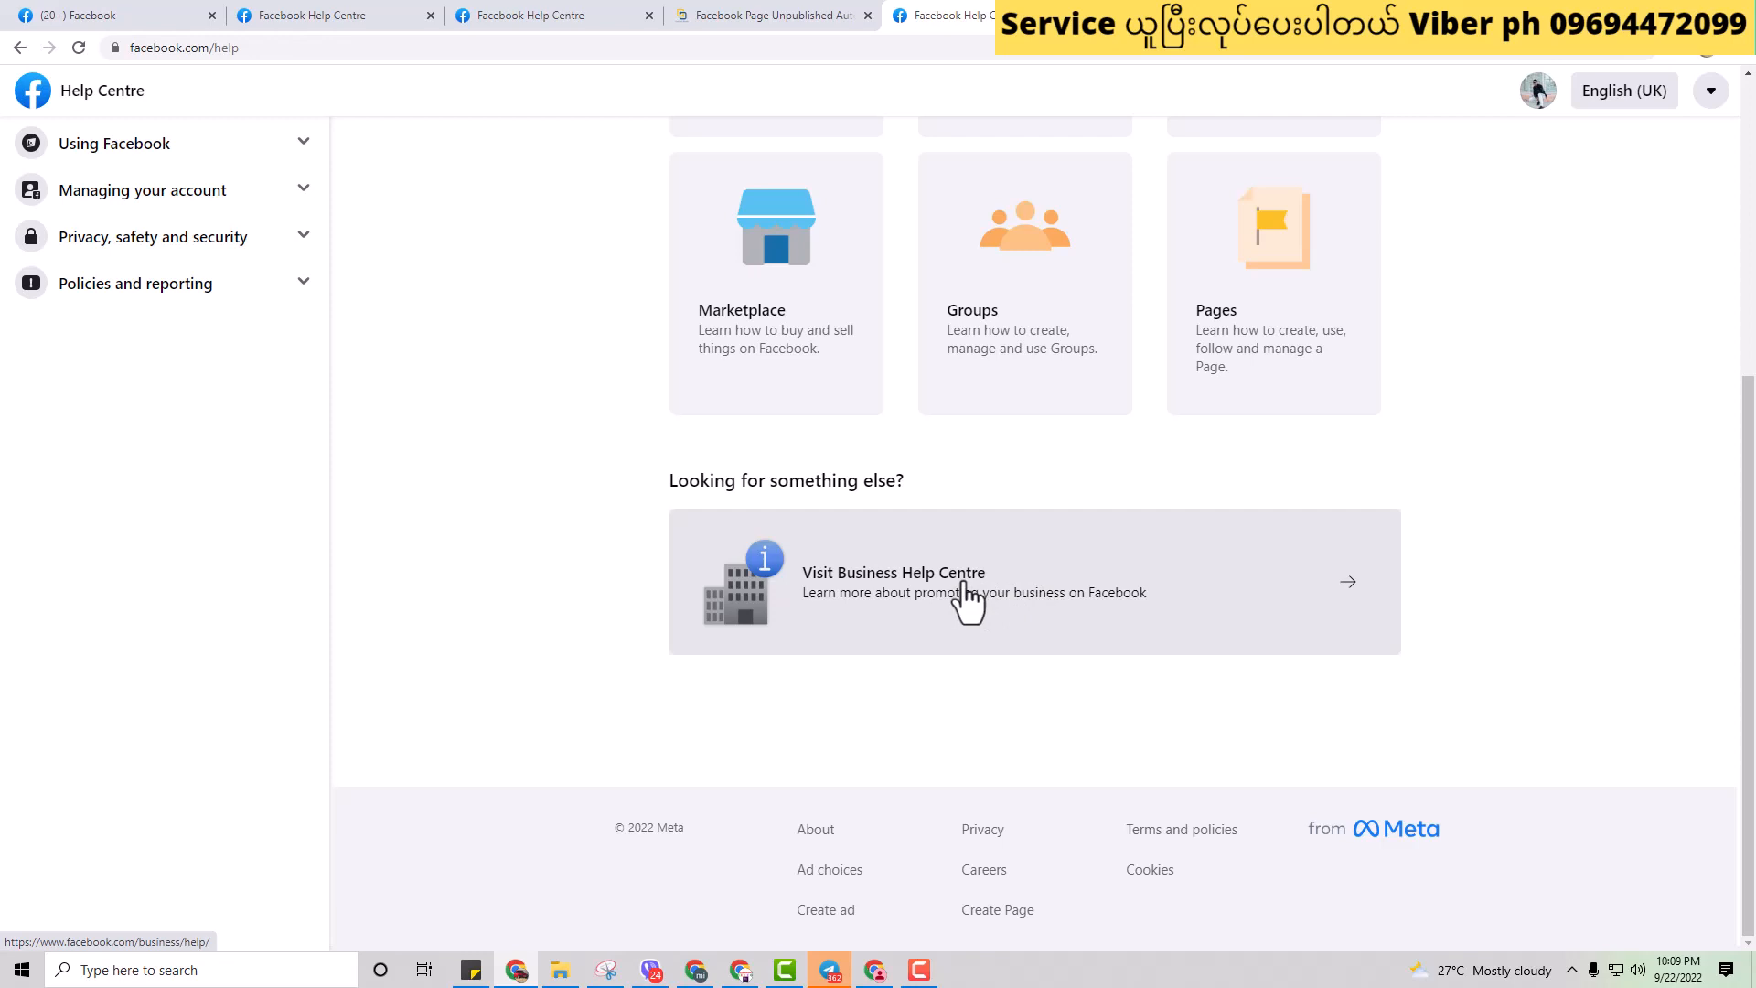
left_click(106, 15)
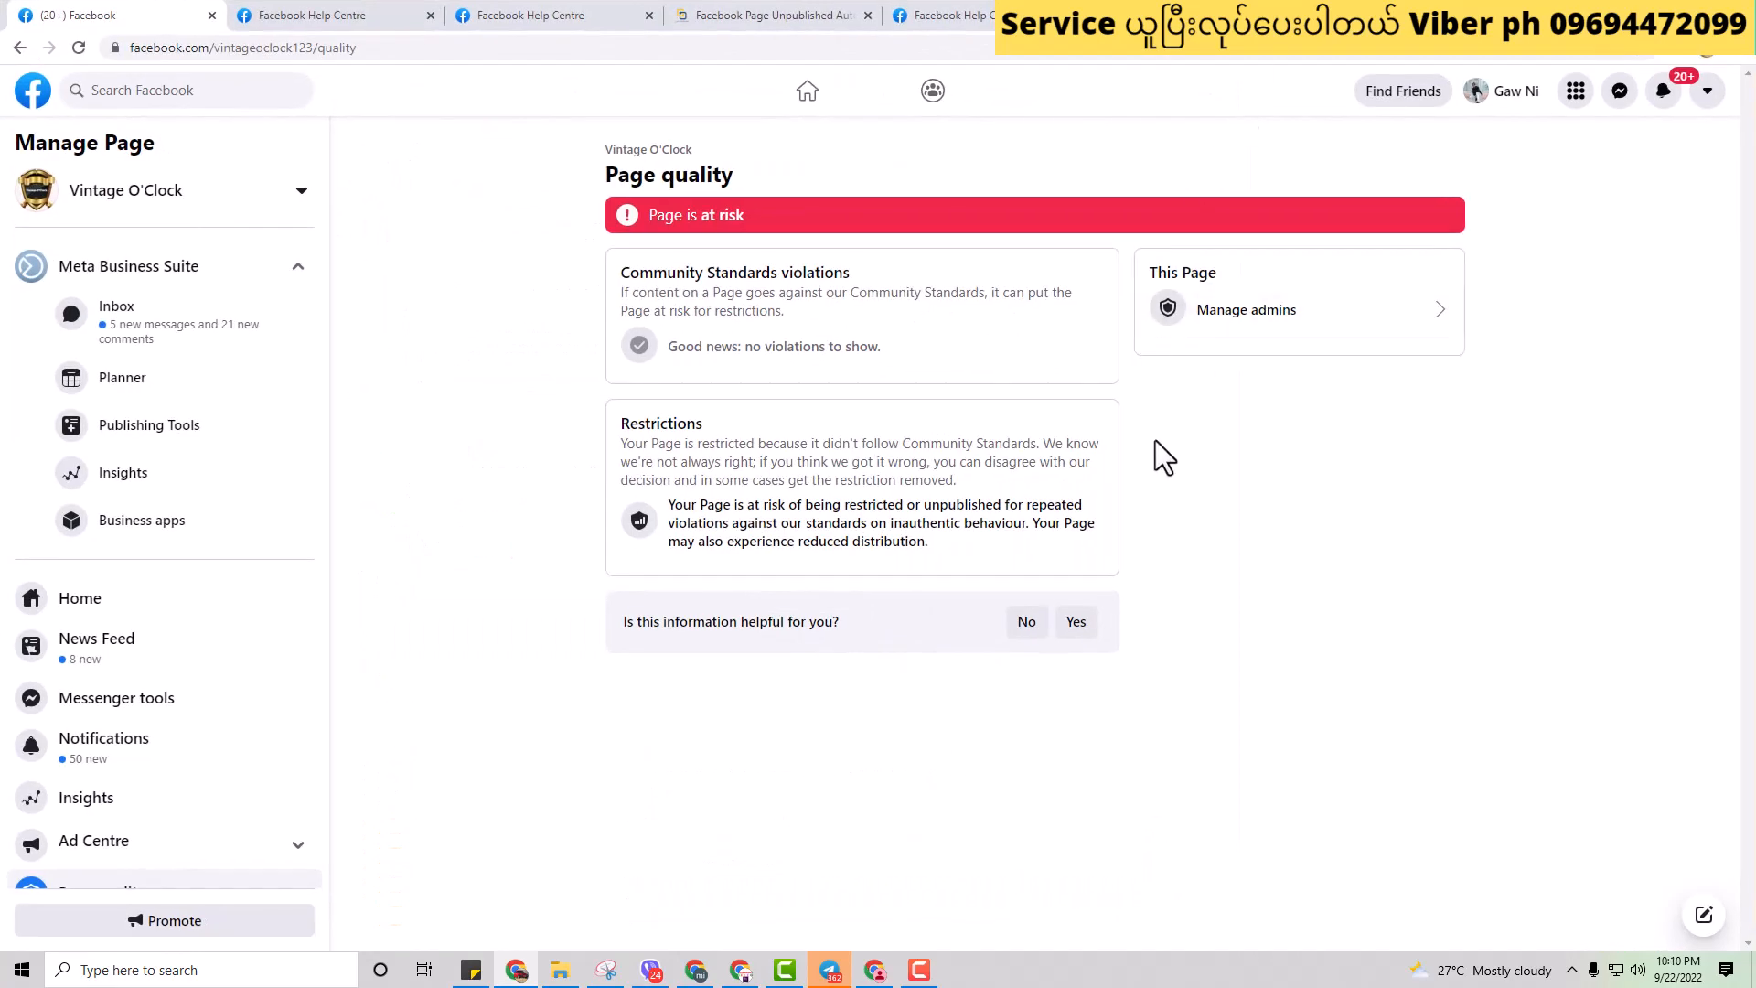
mouse_move(639, 510)
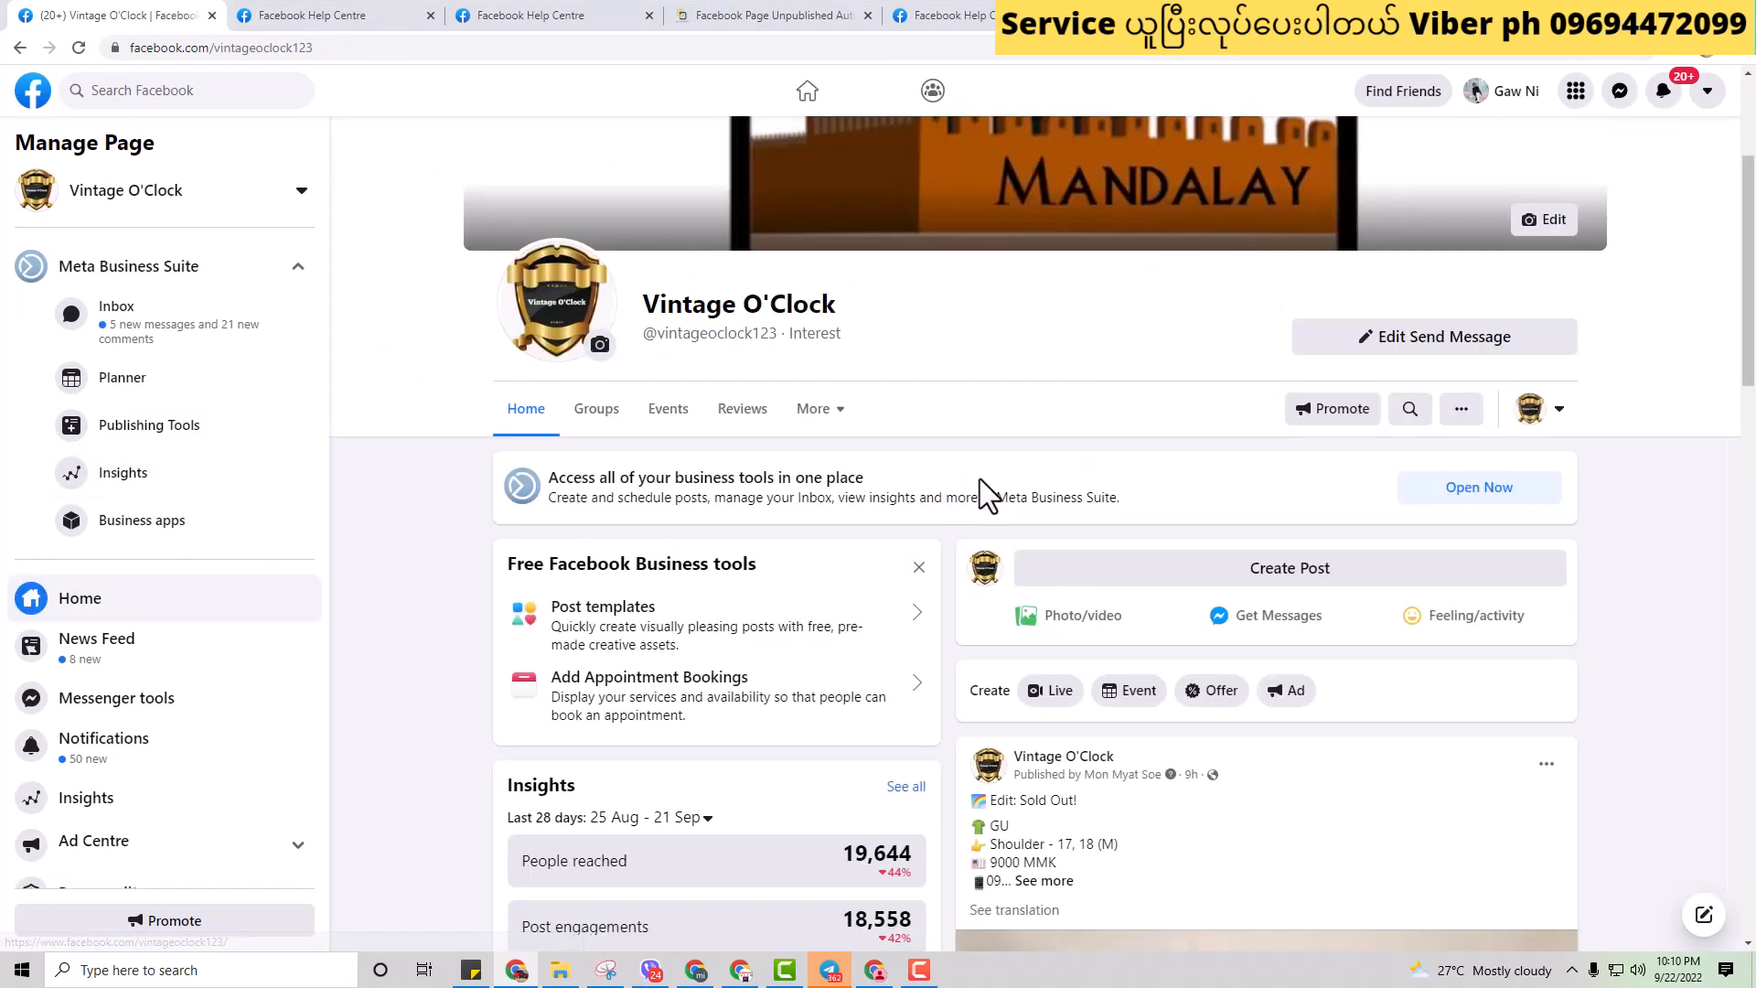
Step: Scroll the Vintage O'Clock timeline to the sold-out Puma tee post and expand its caption
scroll("down", 3)
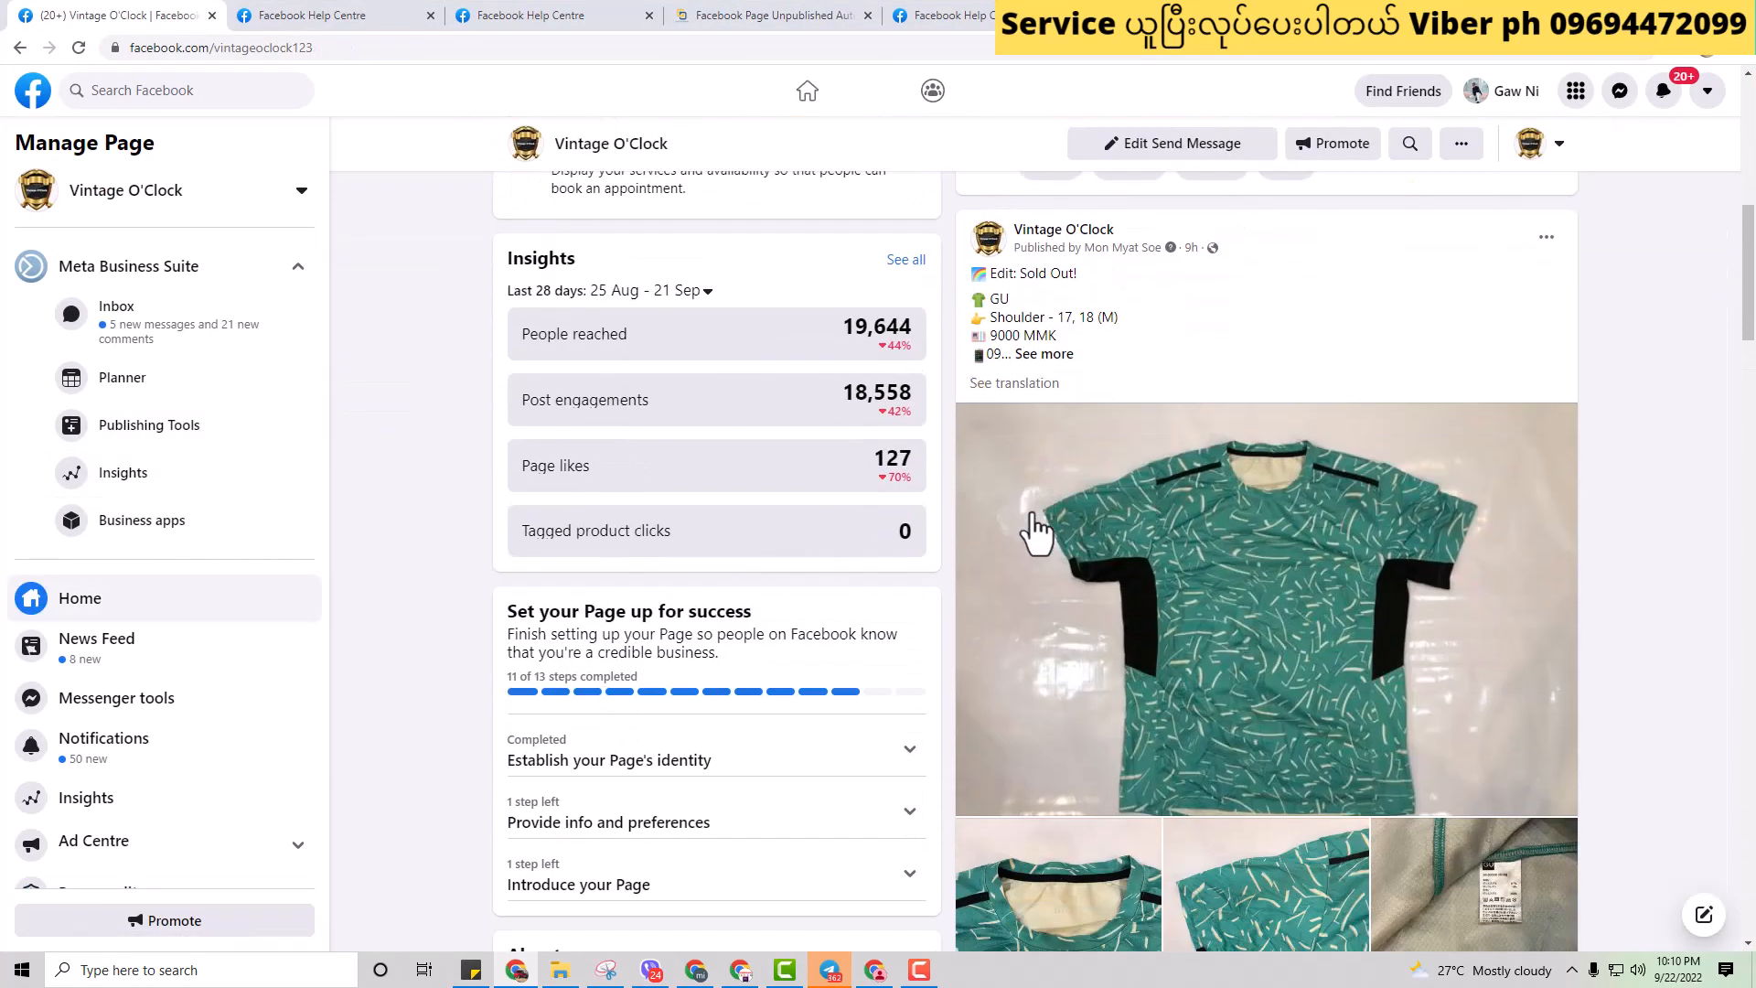
scroll("down", 3)
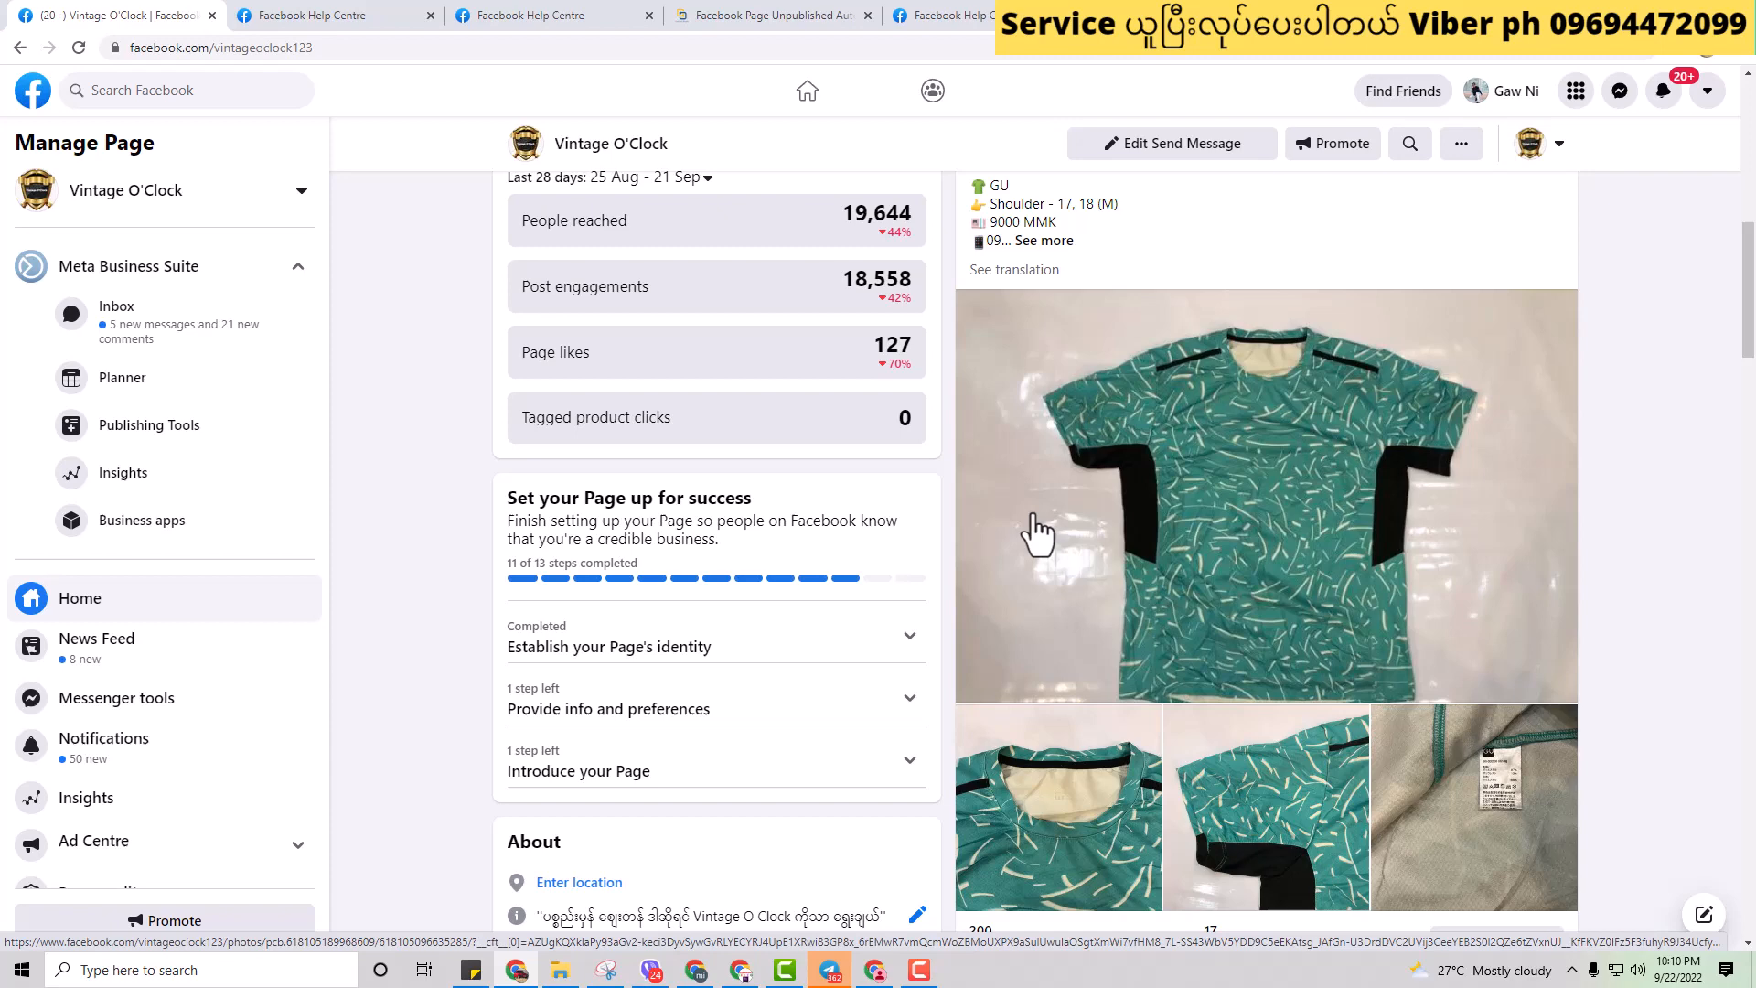
scroll("down", 3)
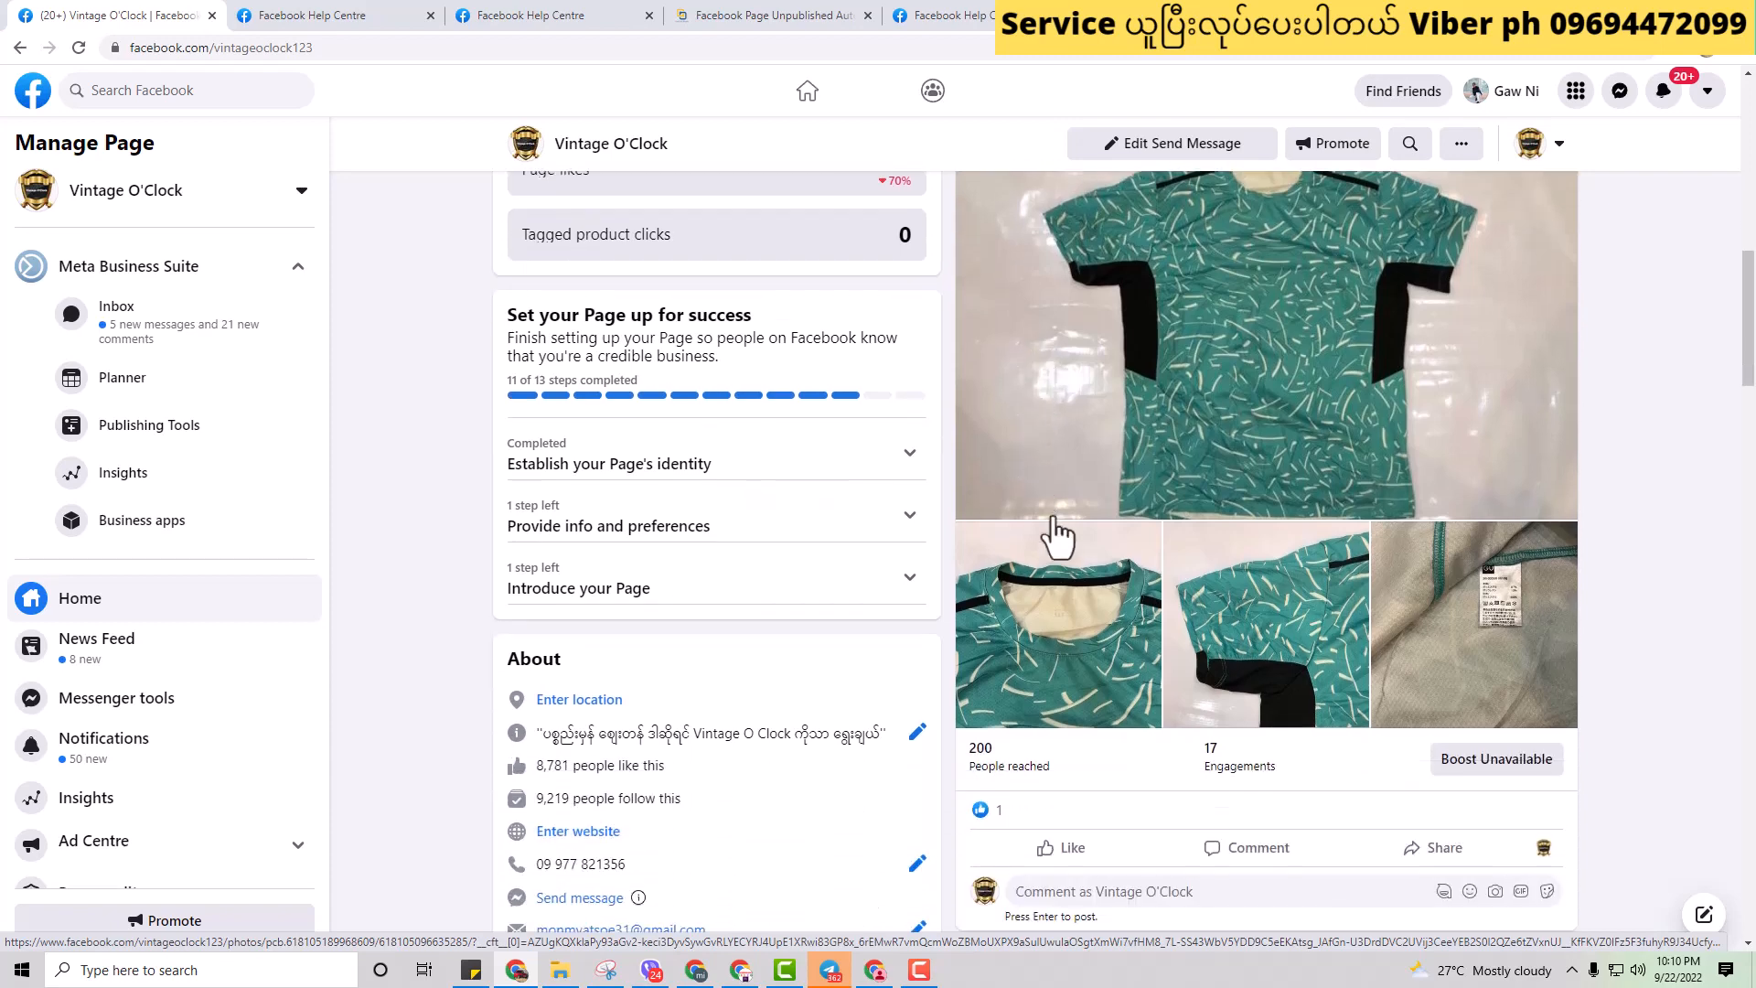
scroll("down", 3)
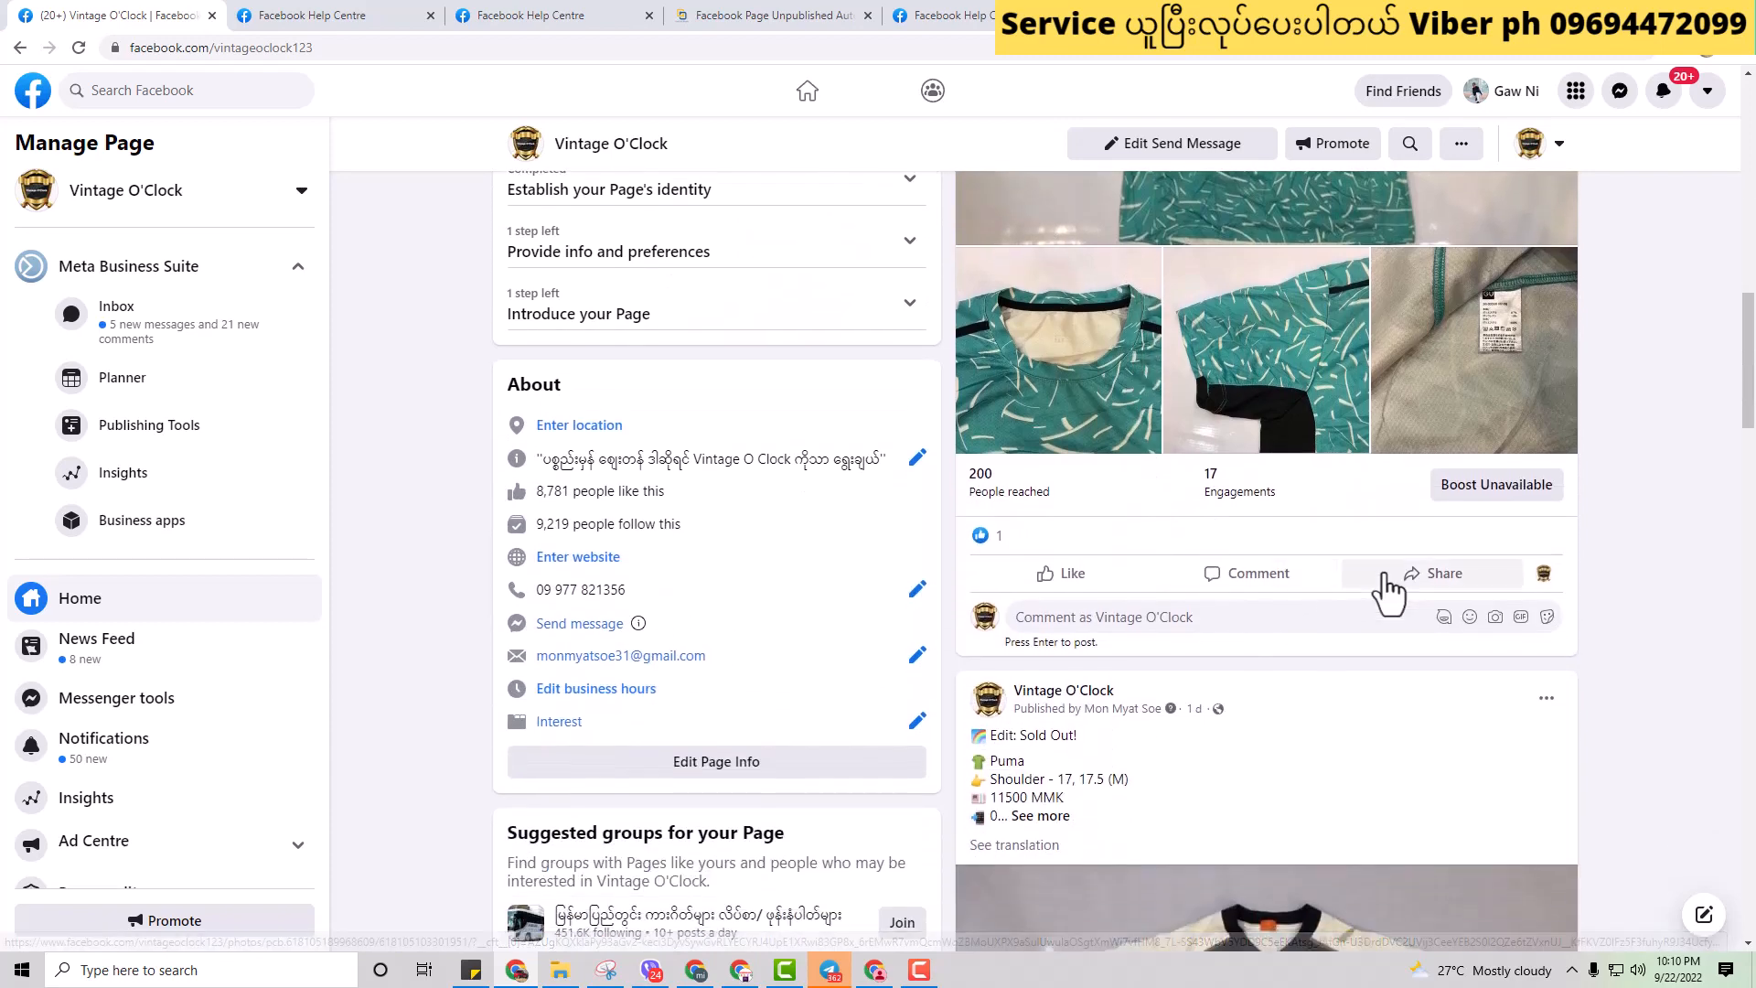
scroll("down", 3)
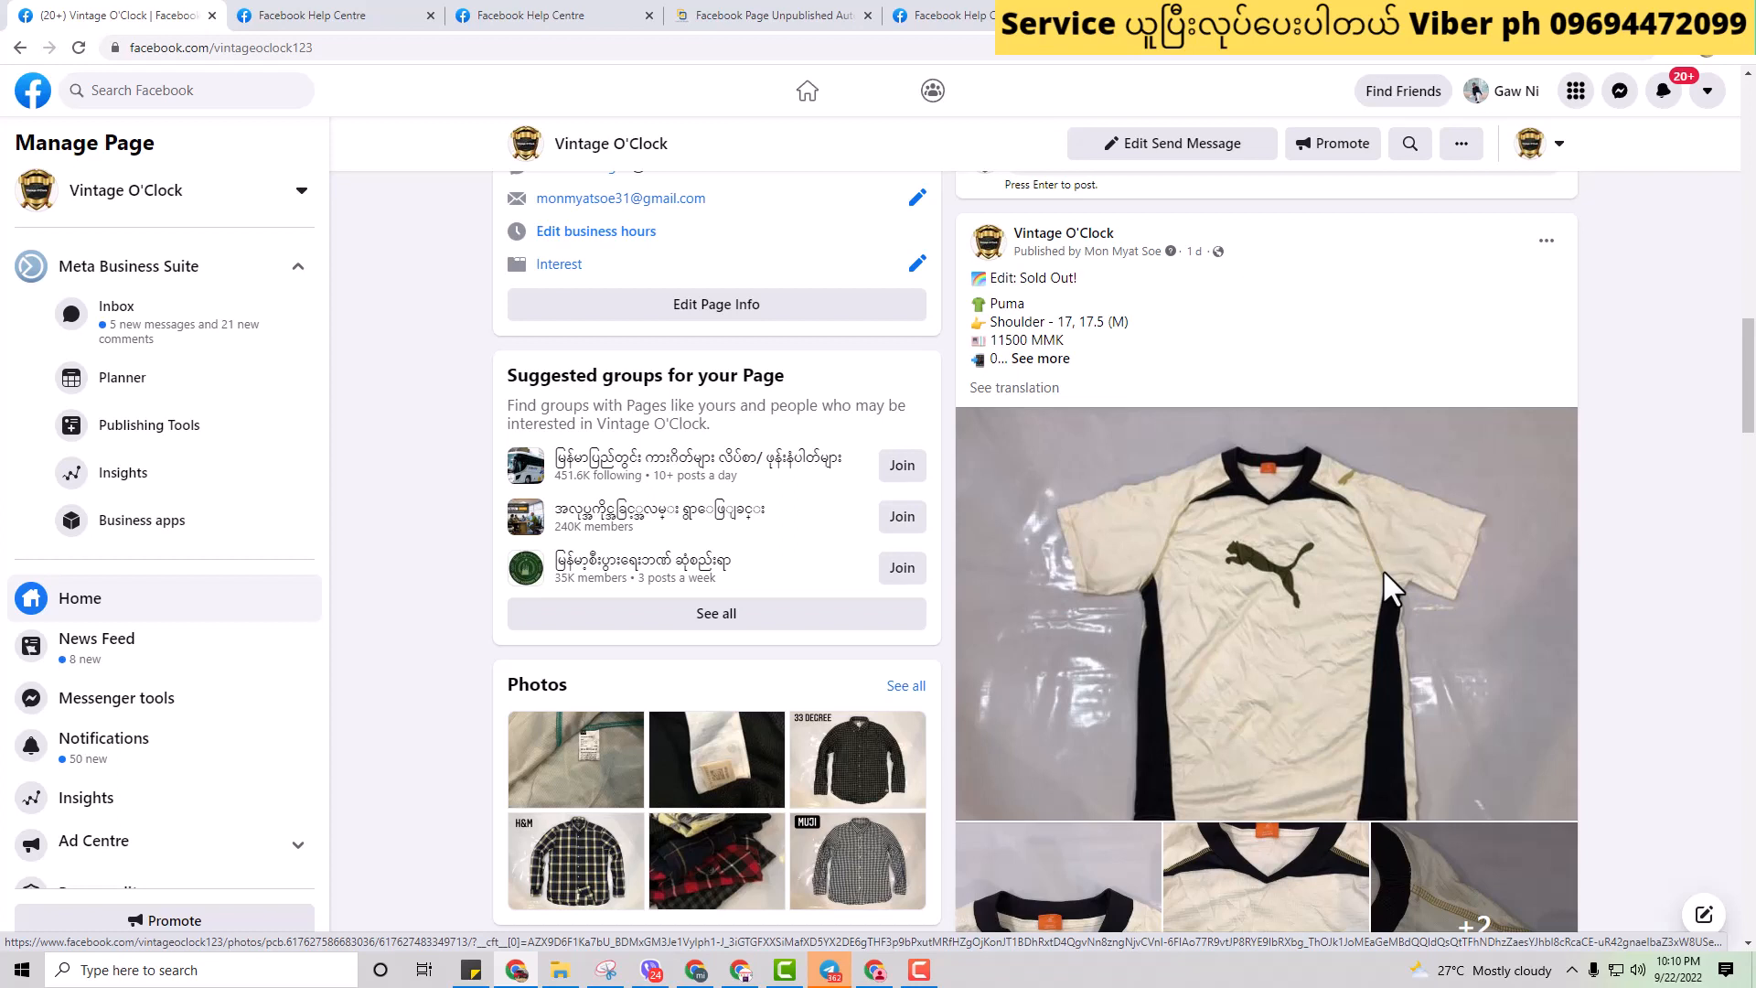
mouse_move(1316, 599)
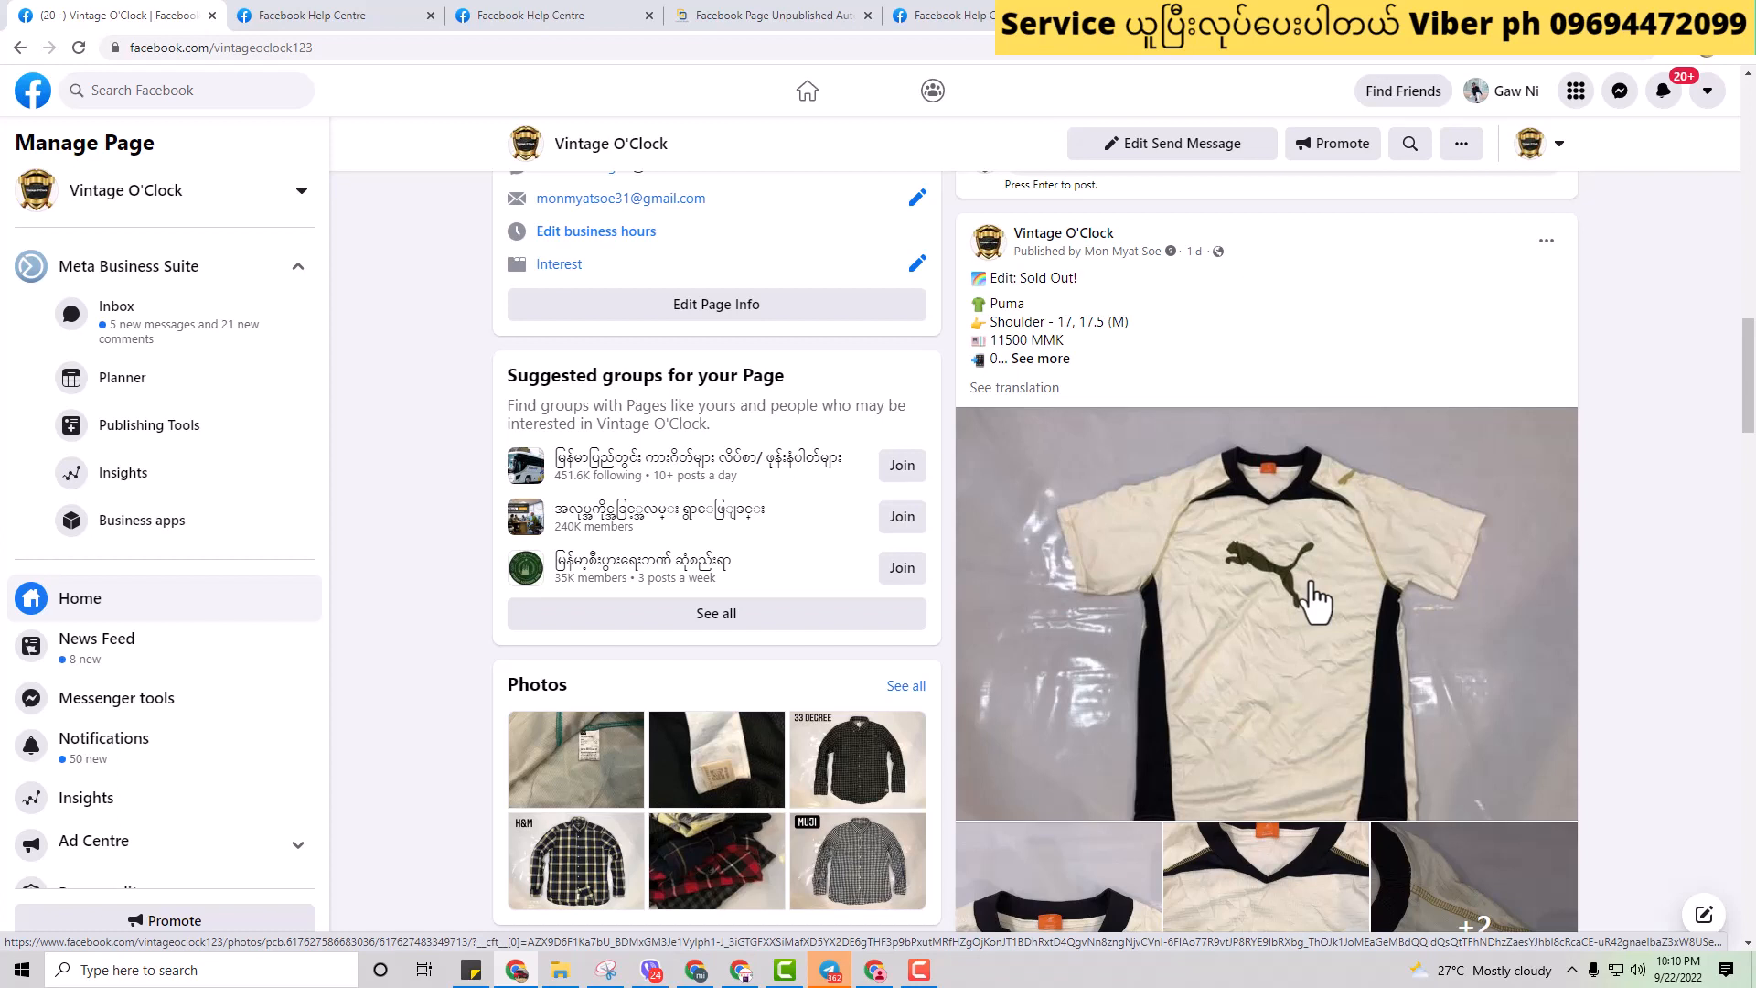
mouse_move(1093, 438)
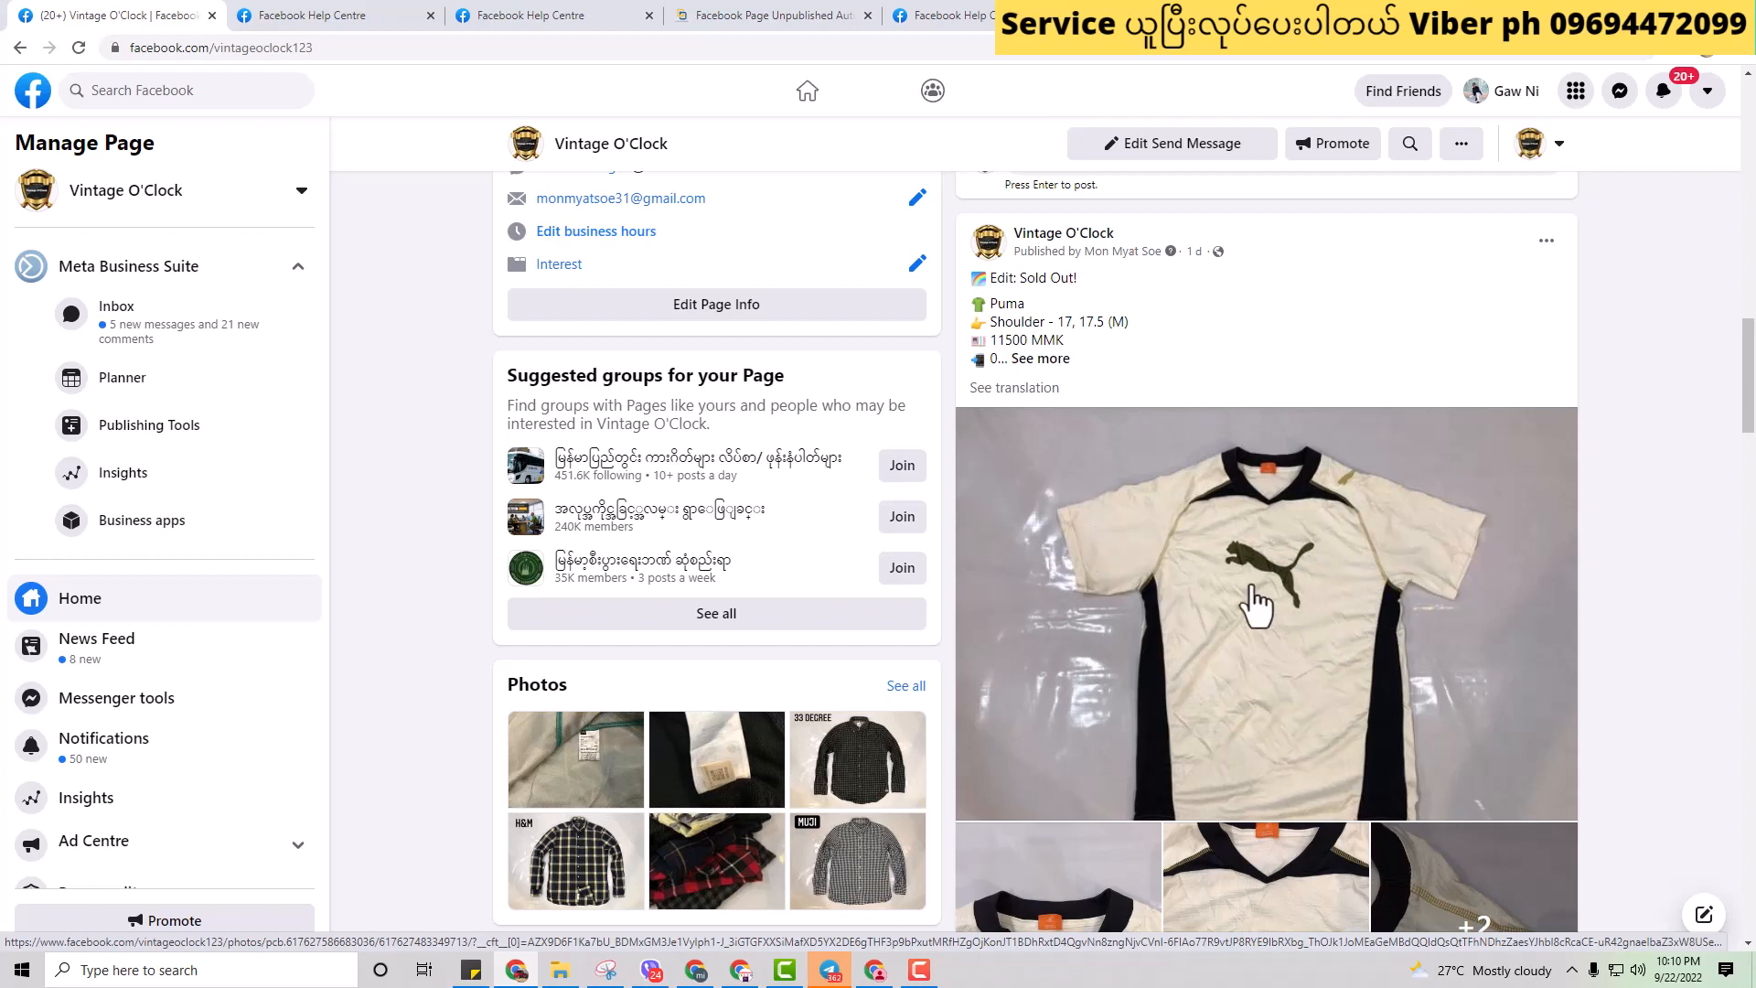
left_click(1039, 358)
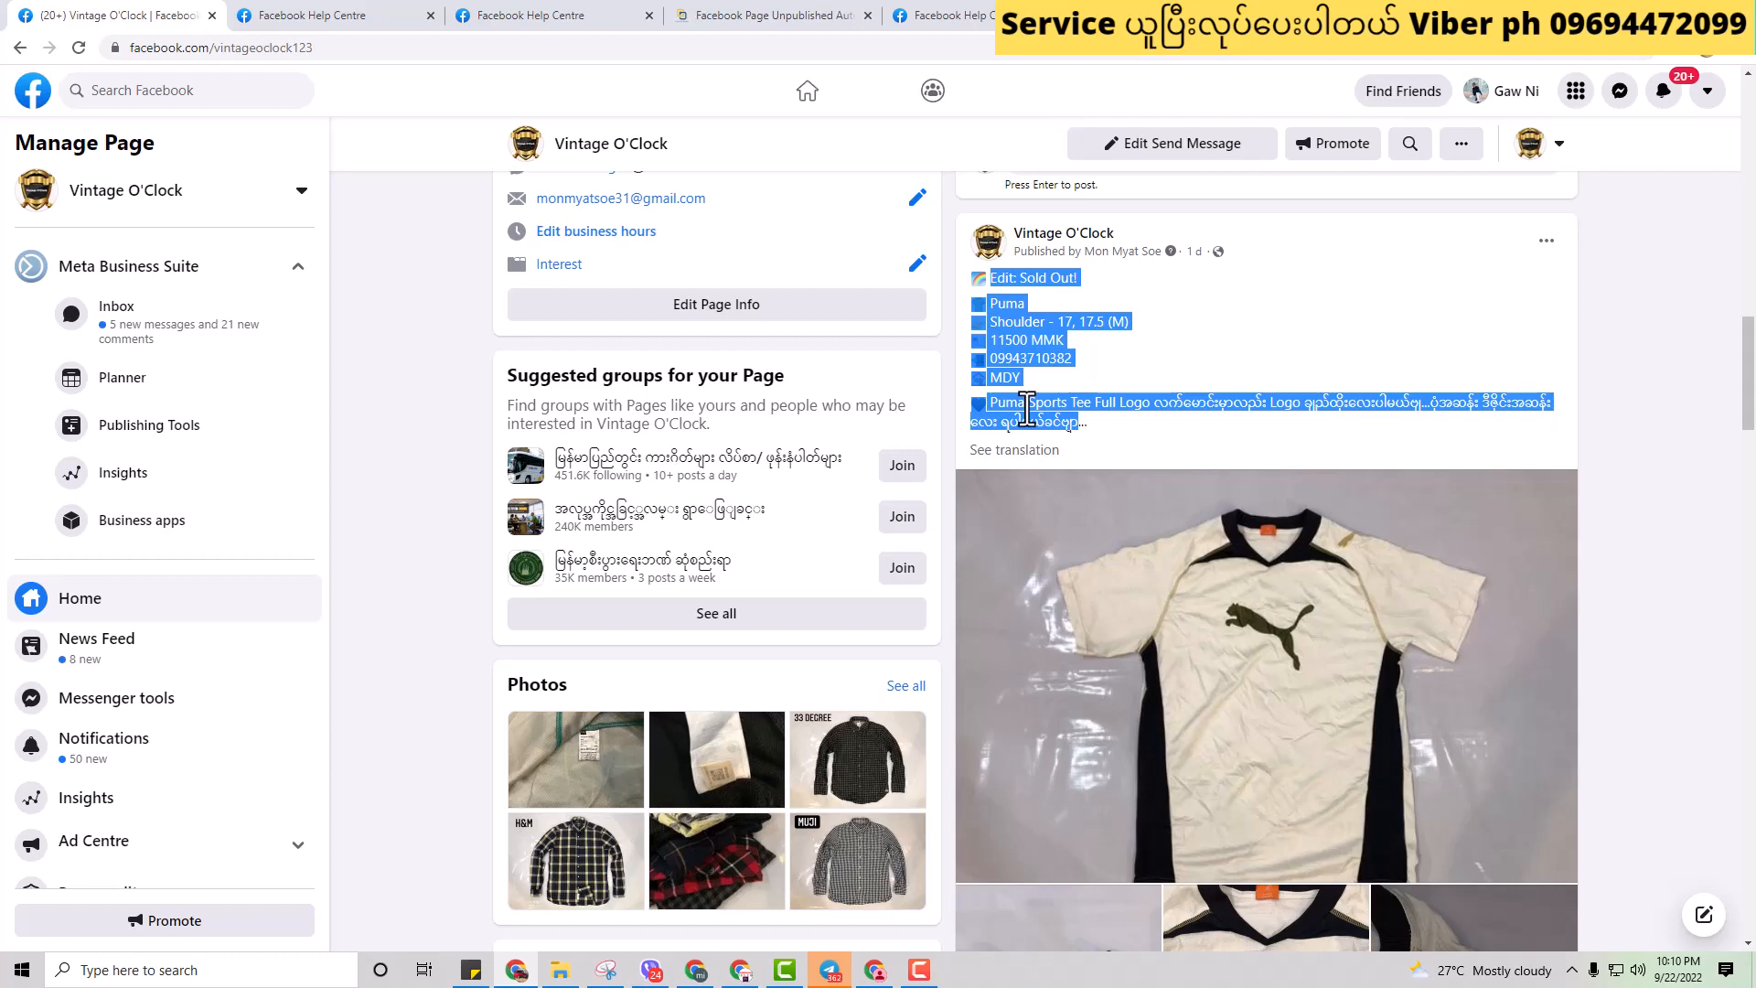
mouse_move(1490, 273)
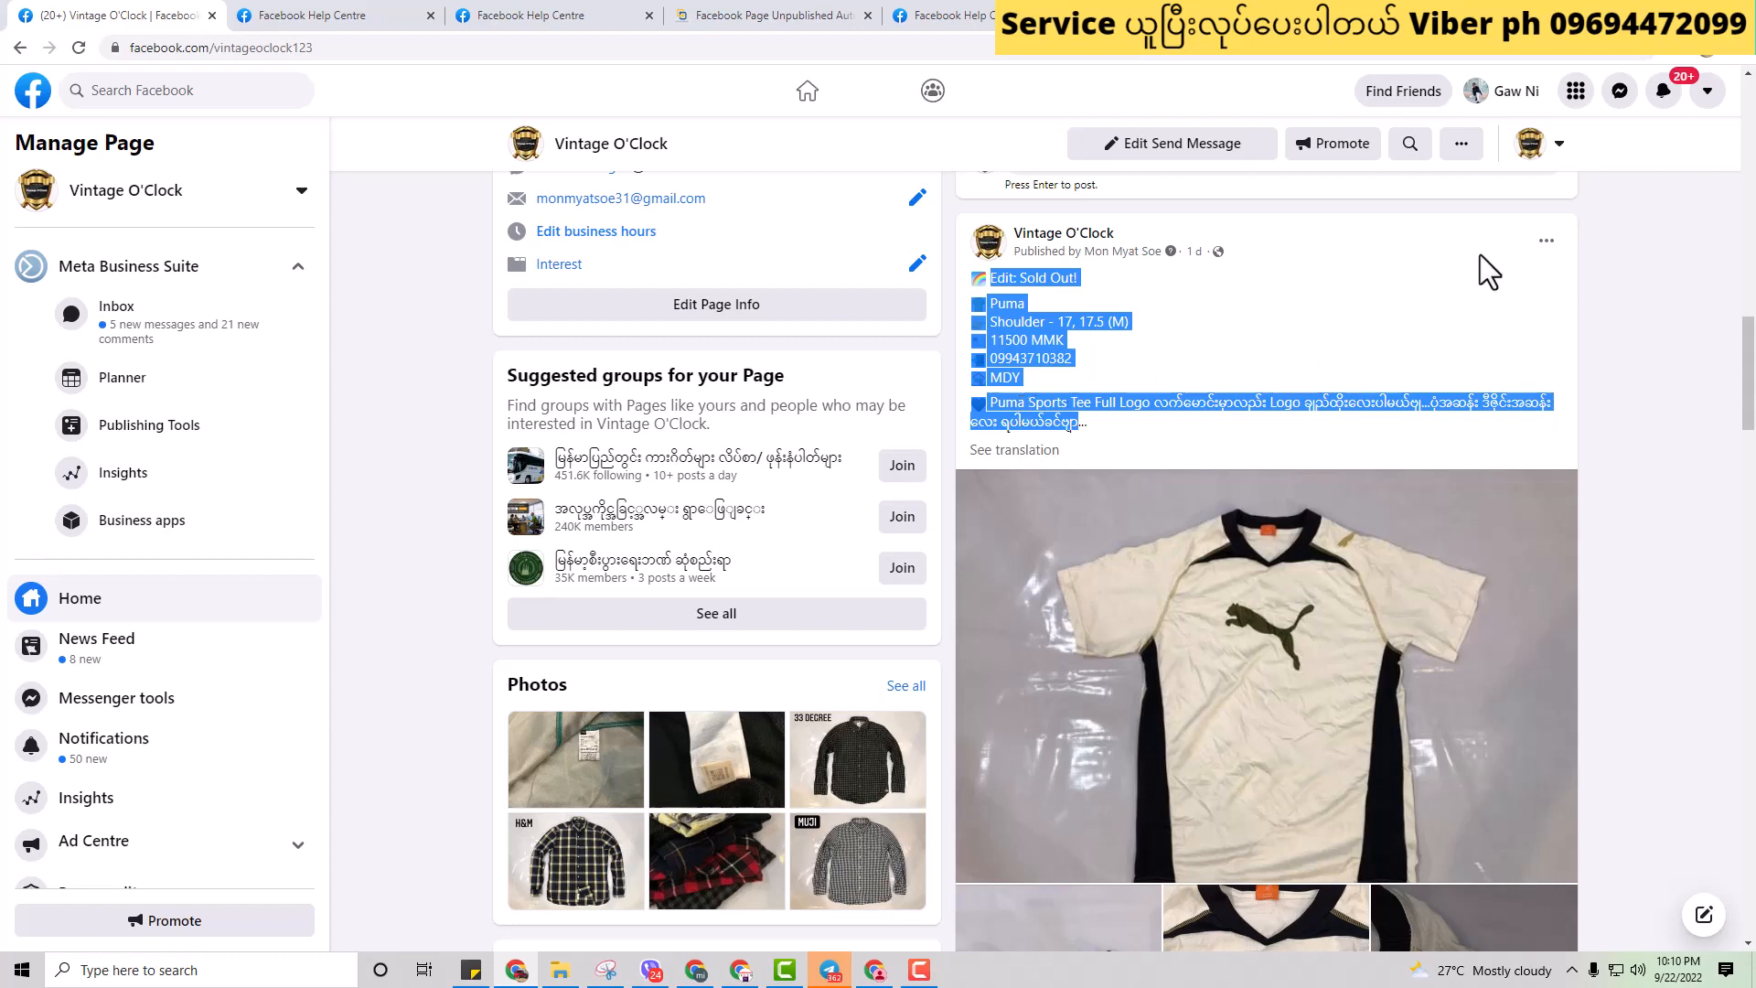